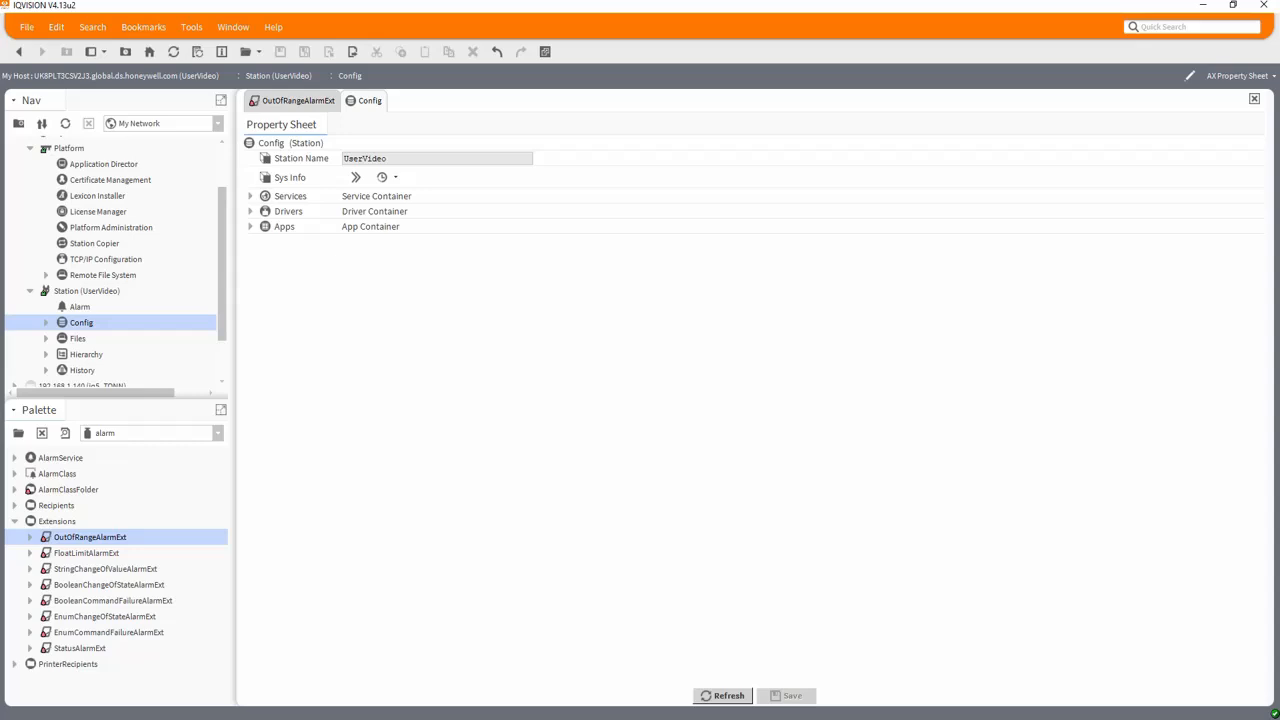
mouse_move(463, 391)
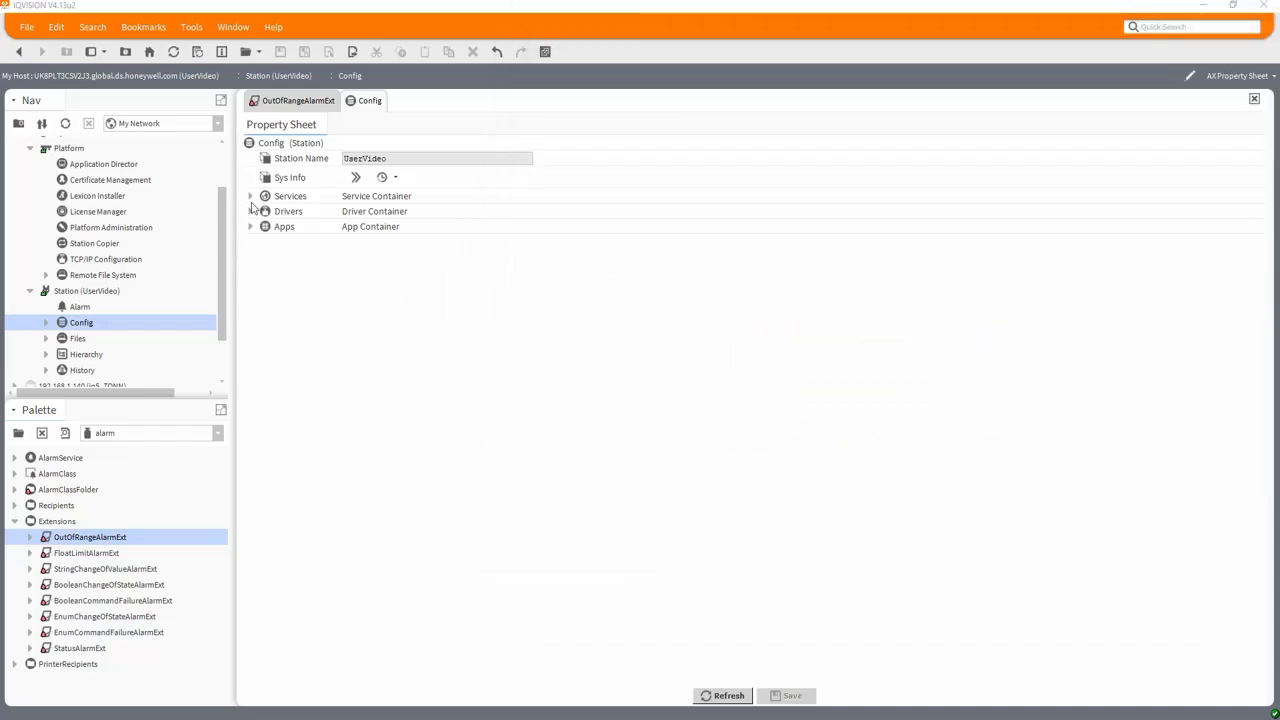
Expand Services in the Config Property Sheet to list Alarm, Backup, History and other services
left_click(250, 196)
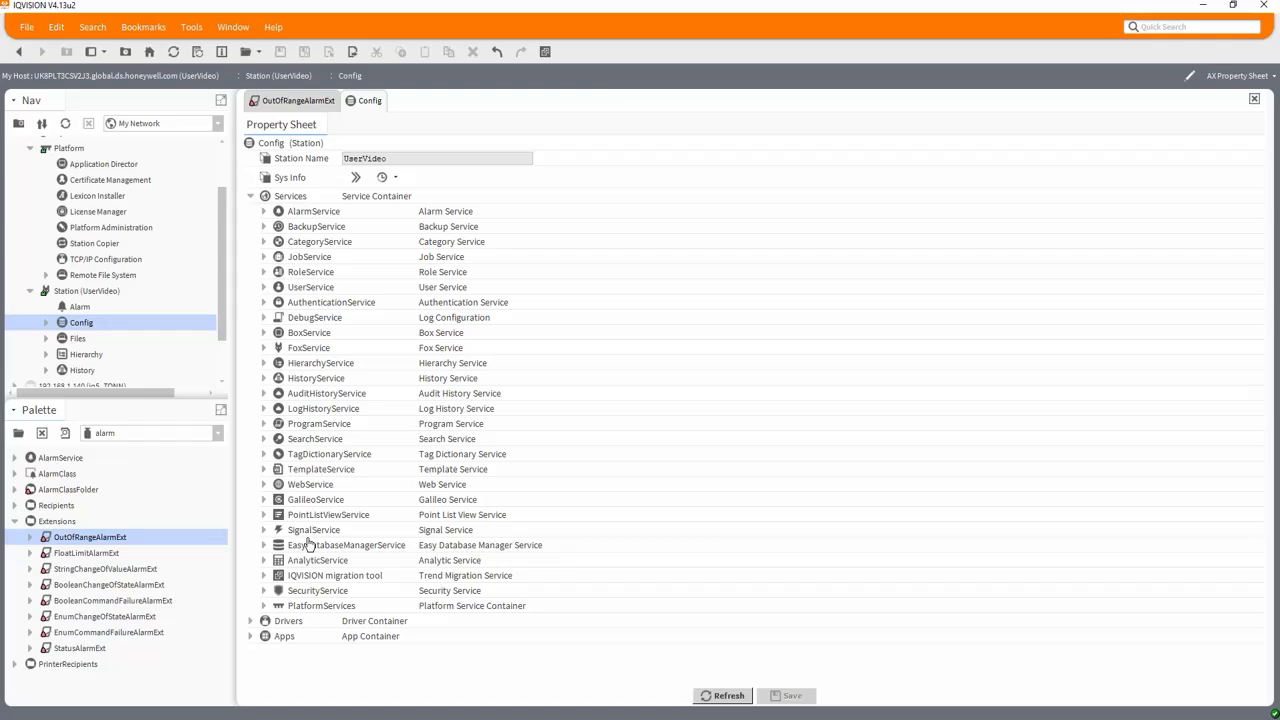
mouse_move(305, 360)
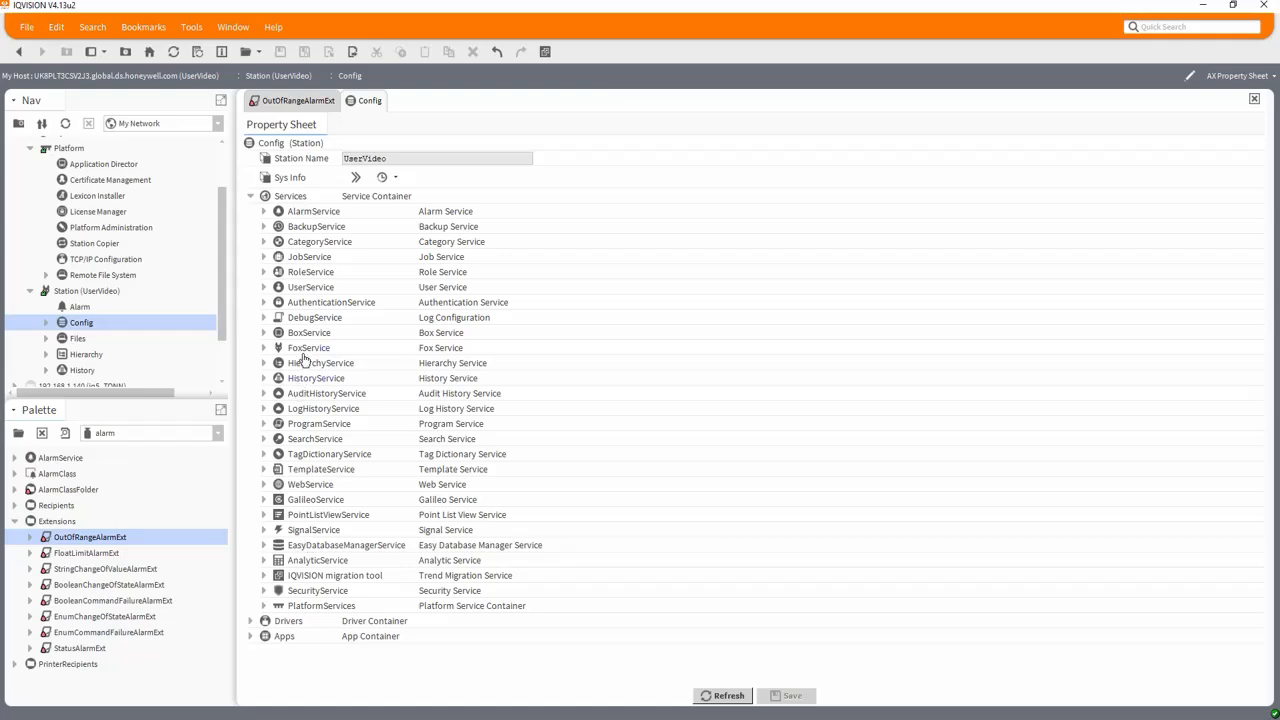
Open the User Manager and expand Config > Drivers down to Building_A and Building_B controllers
double_click(310, 287)
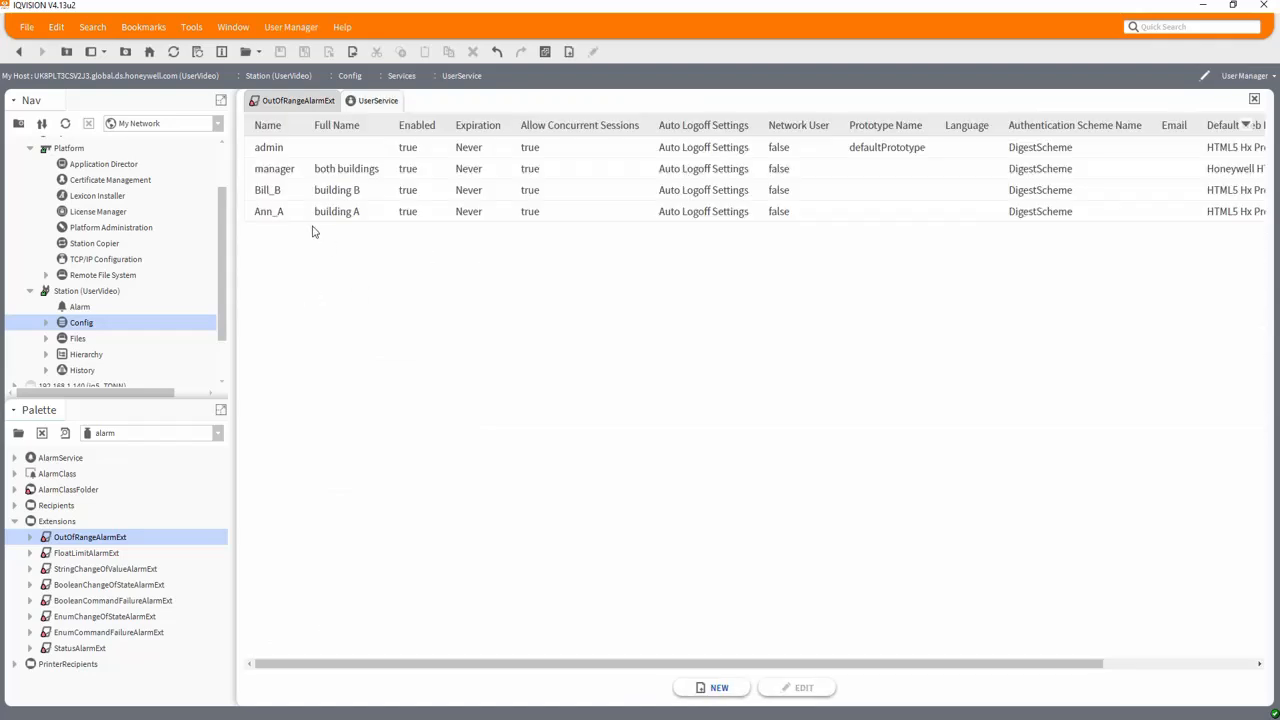
mouse_move(426, 318)
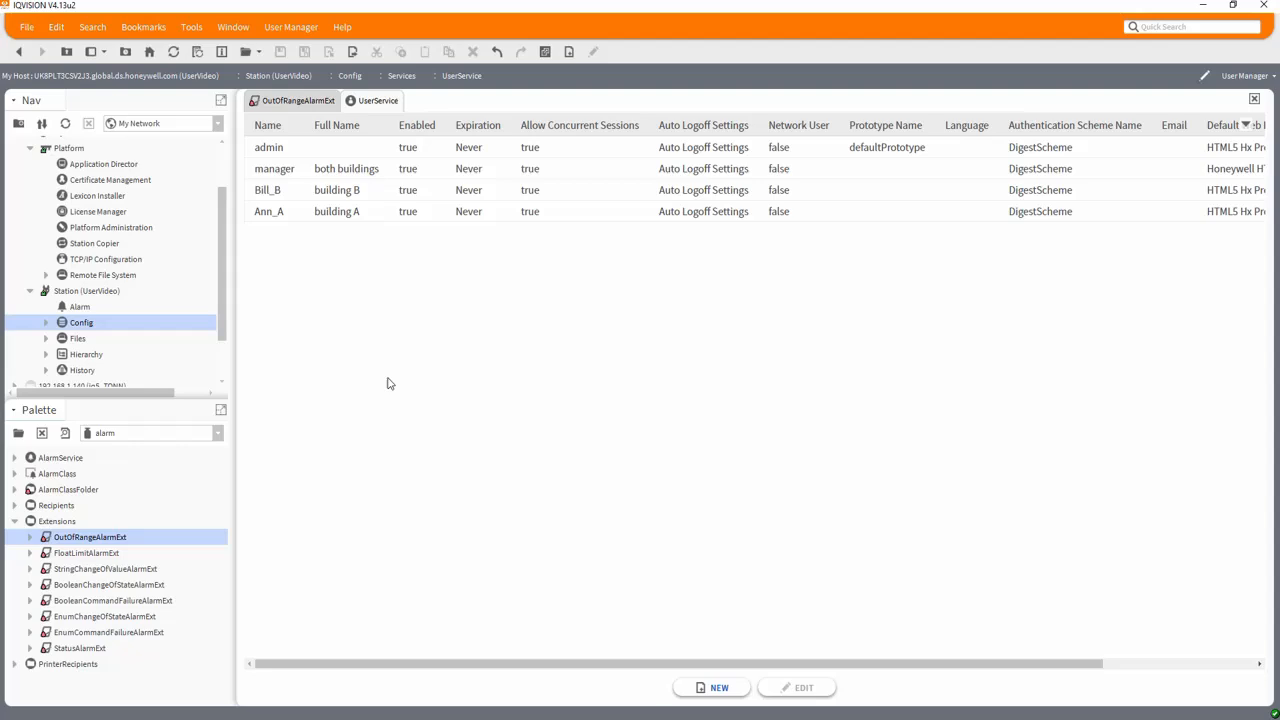
left_click(81, 322)
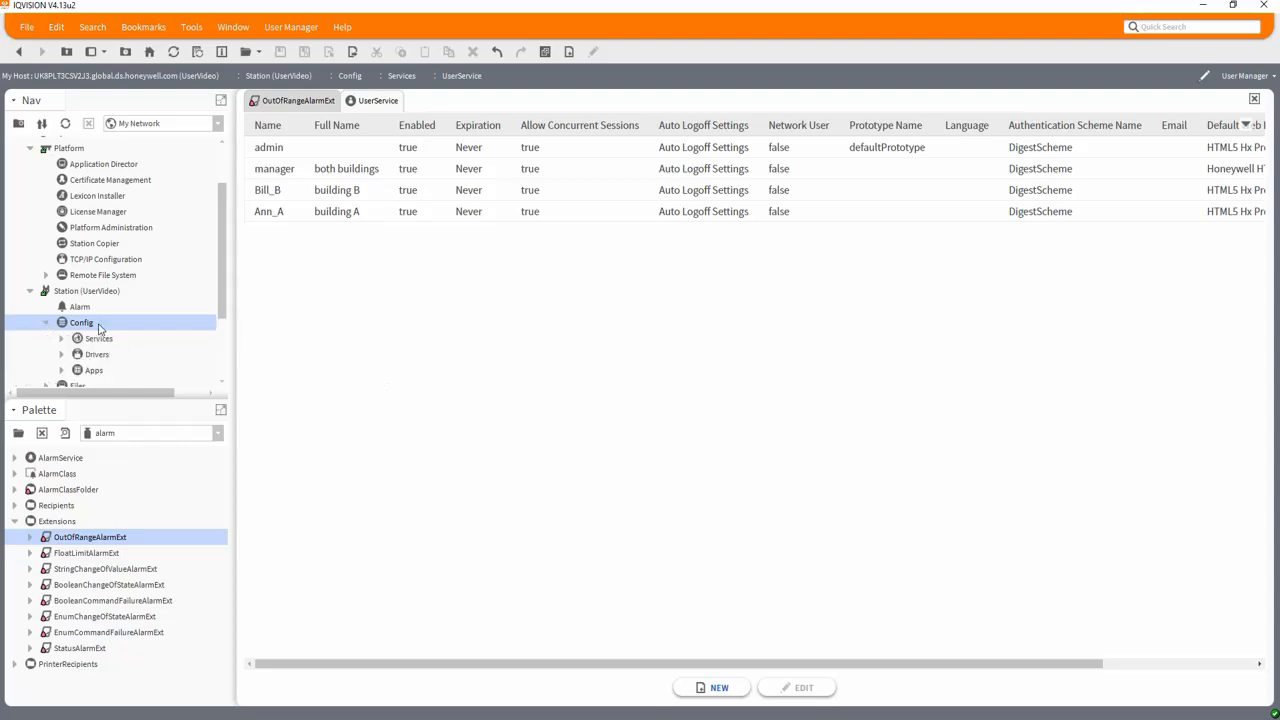
scroll("down", 3)
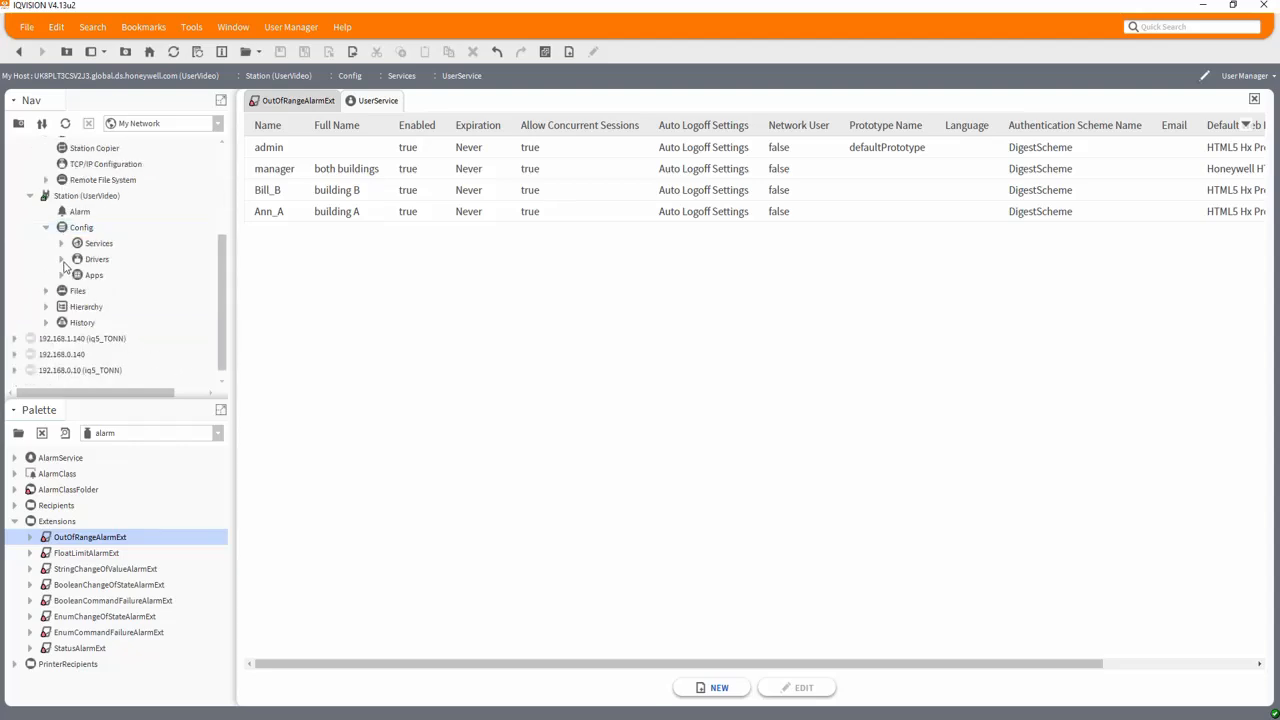
left_click(61, 259)
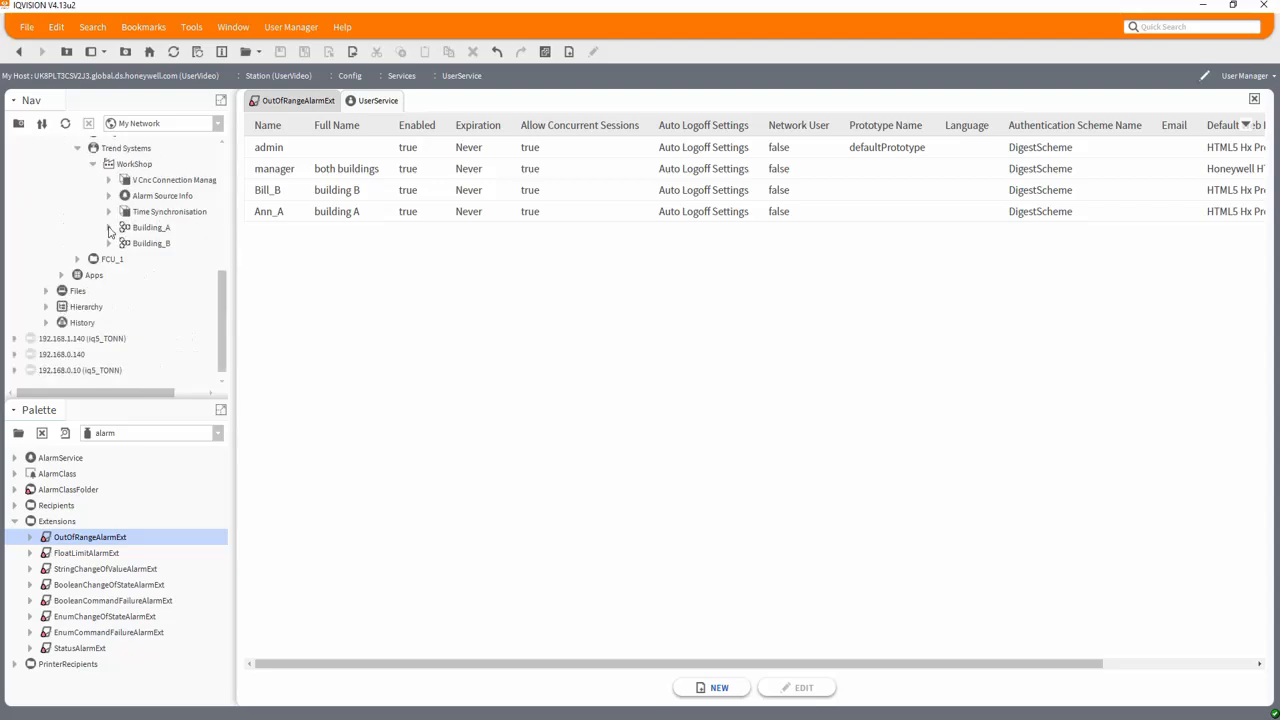
left_click(140, 163)
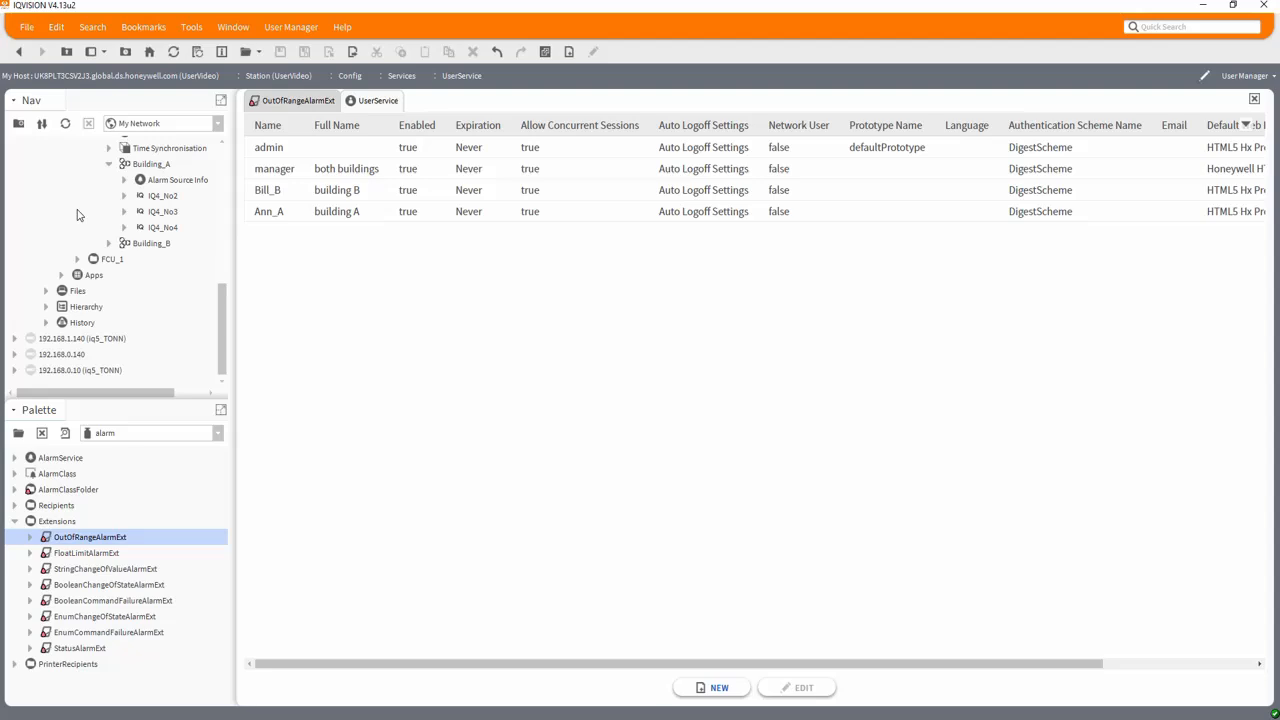
left_click(110, 243)
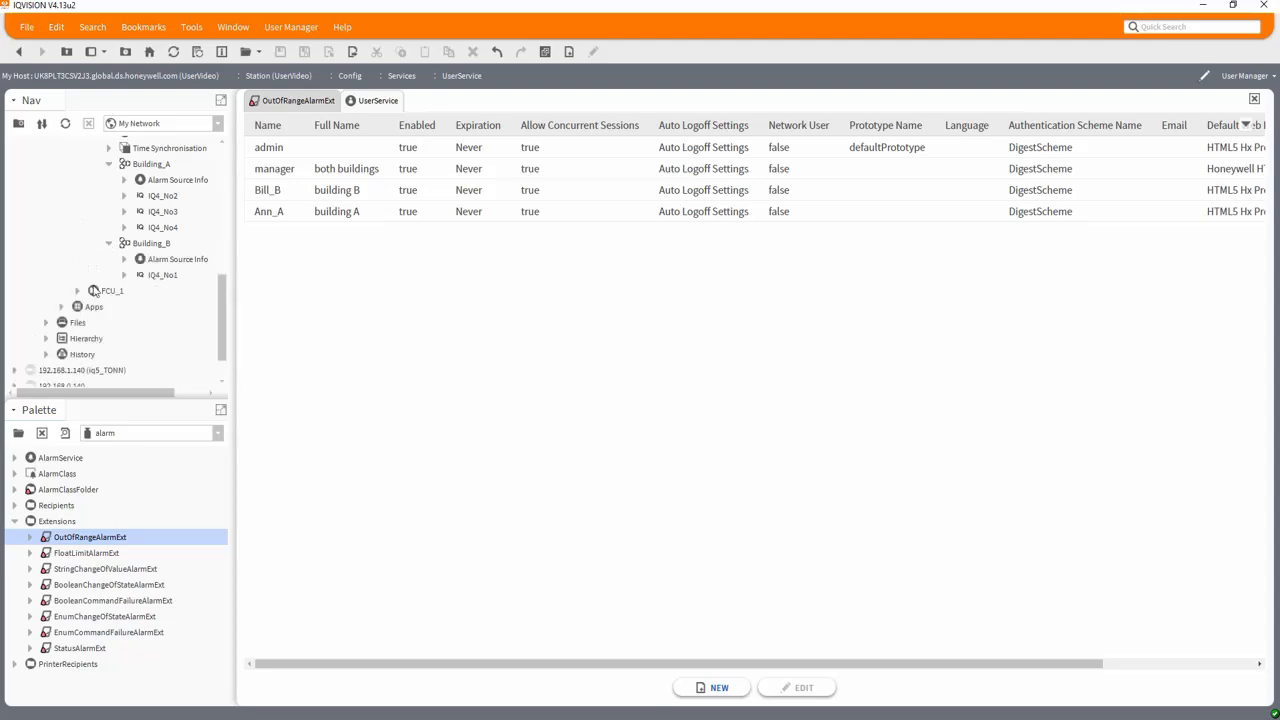
scroll("up", 3)
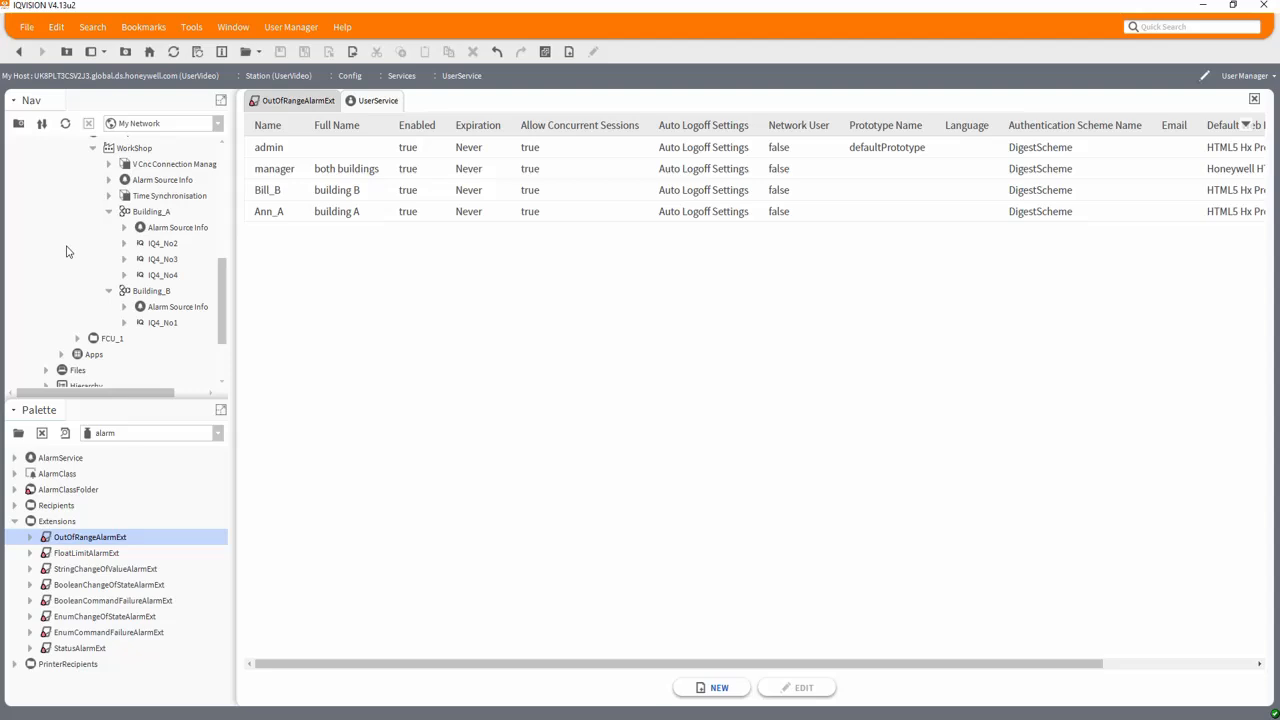
mouse_move(57, 213)
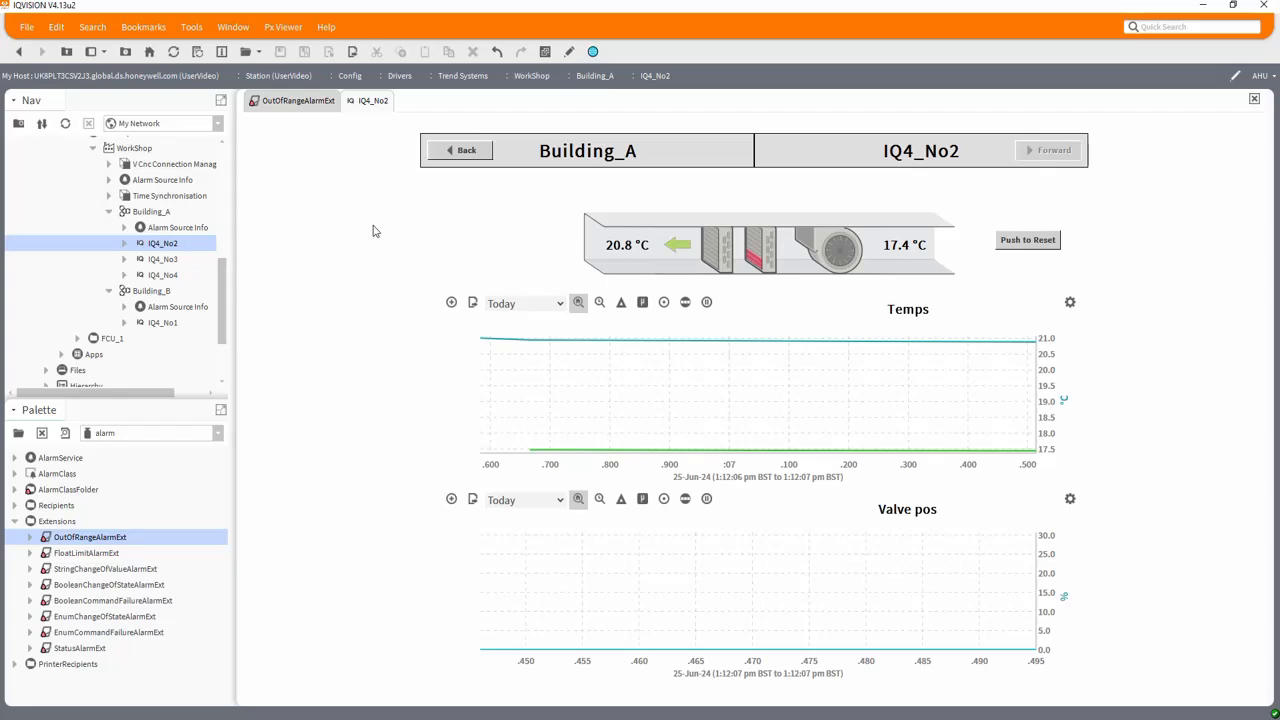
mouse_move(697, 390)
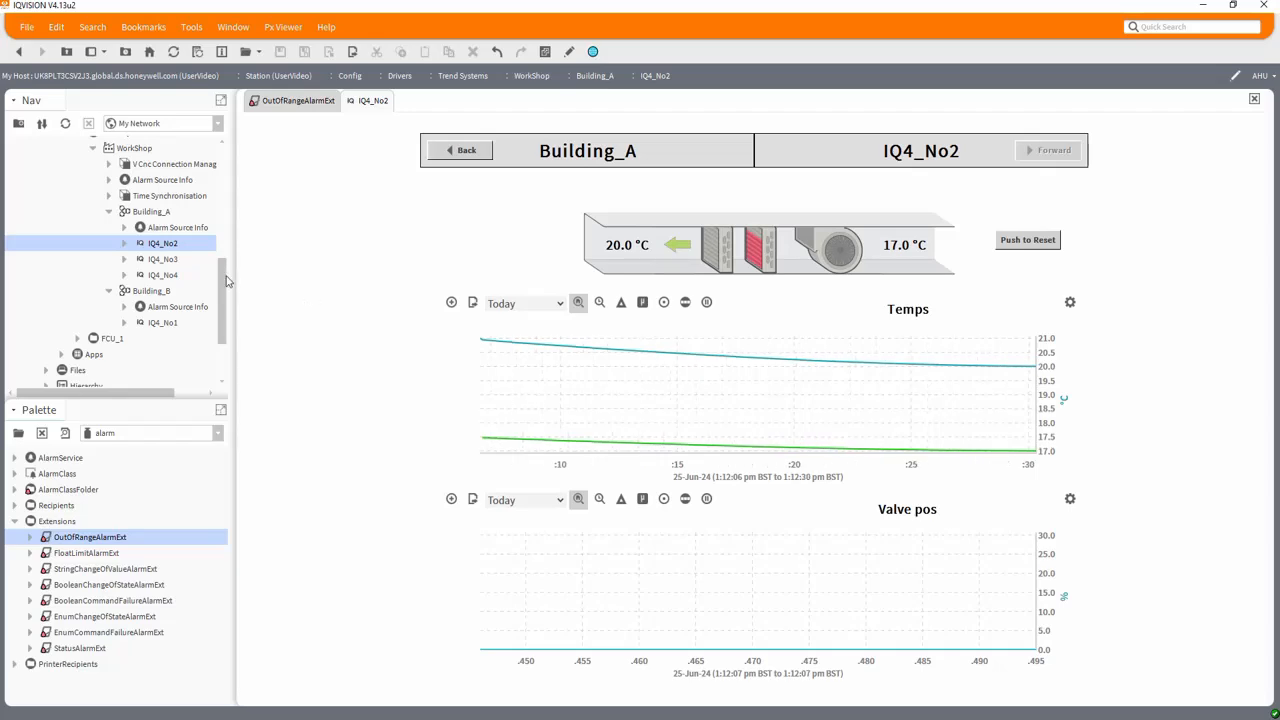
Scroll the Nav tree toward IQ4_No2 under Building_A
scroll("down", 3)
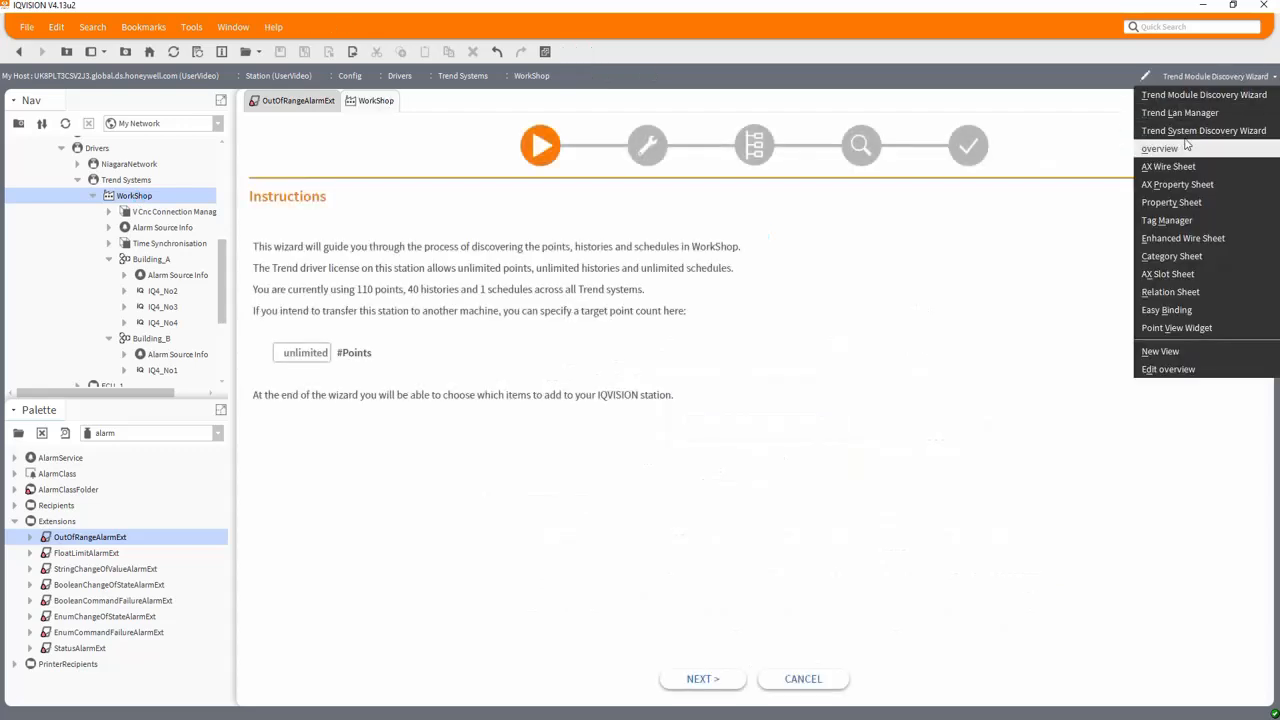
Show WorkShop's overview graphic with both floor plans, then expand Services in the Nav tree
left_click(1159, 148)
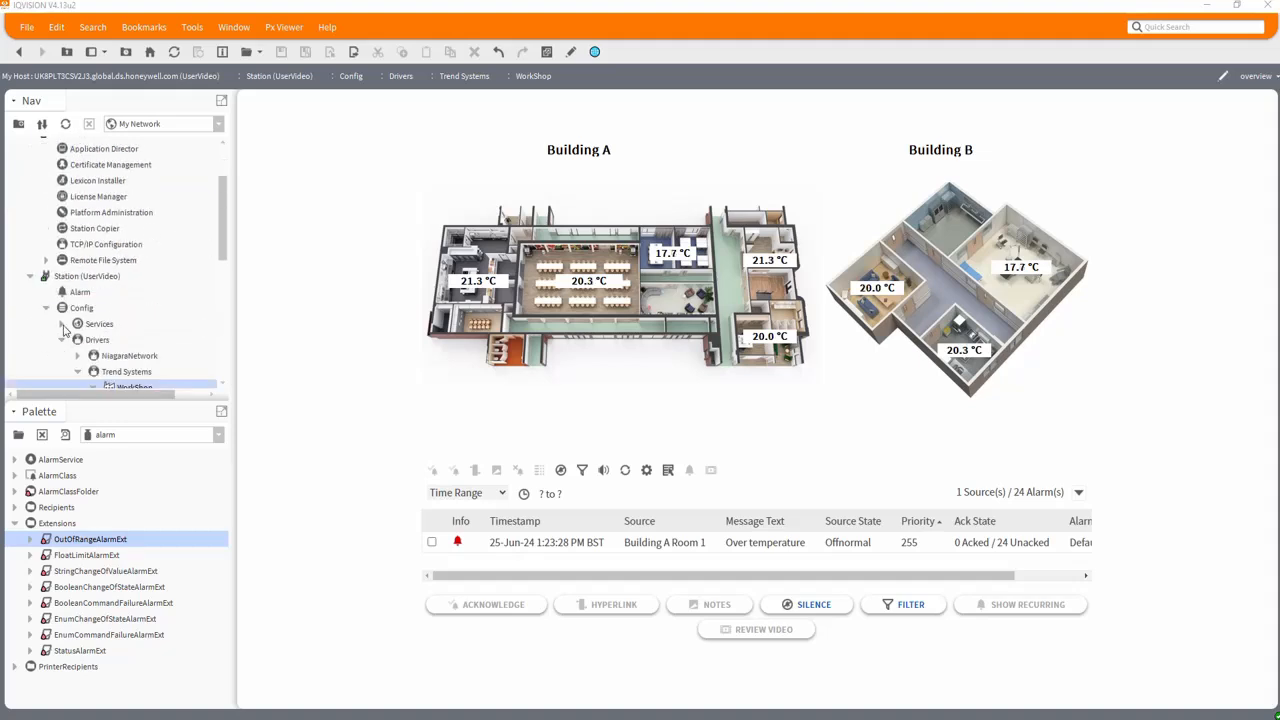
left_click(78, 323)
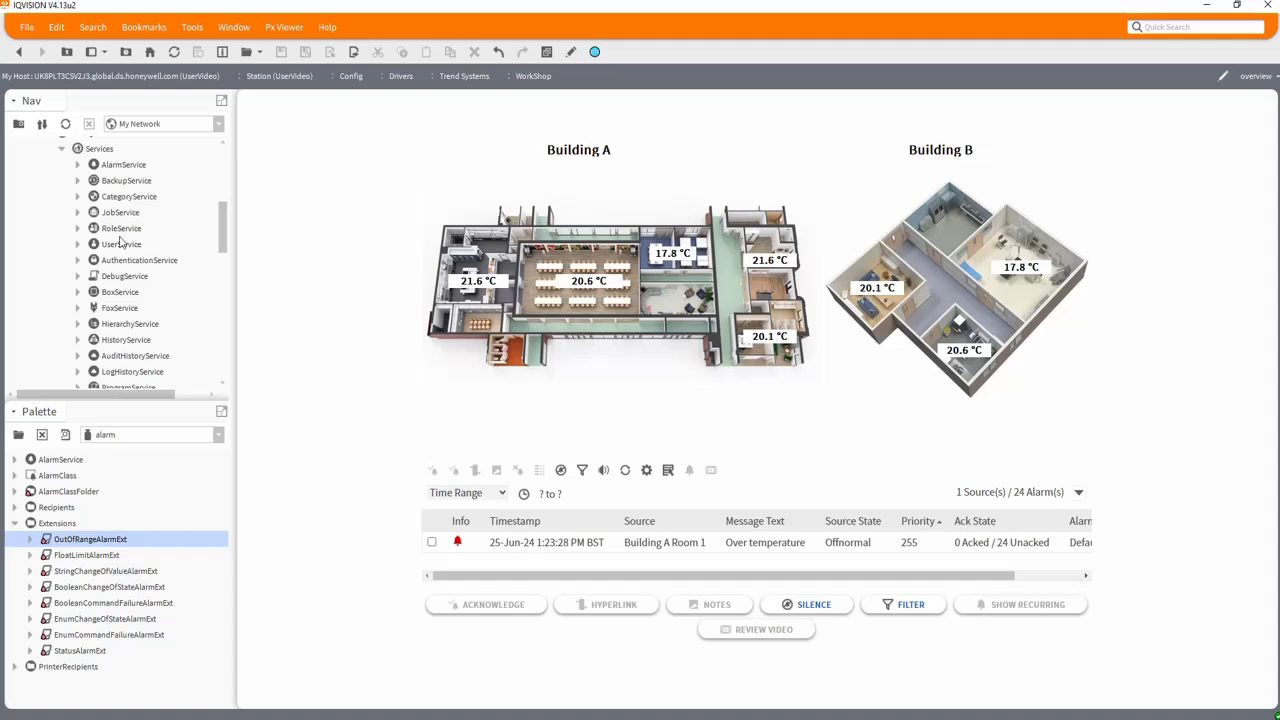
Open UserService, then CategoryService's Category Browser, and list its alternative views
double_click(121, 243)
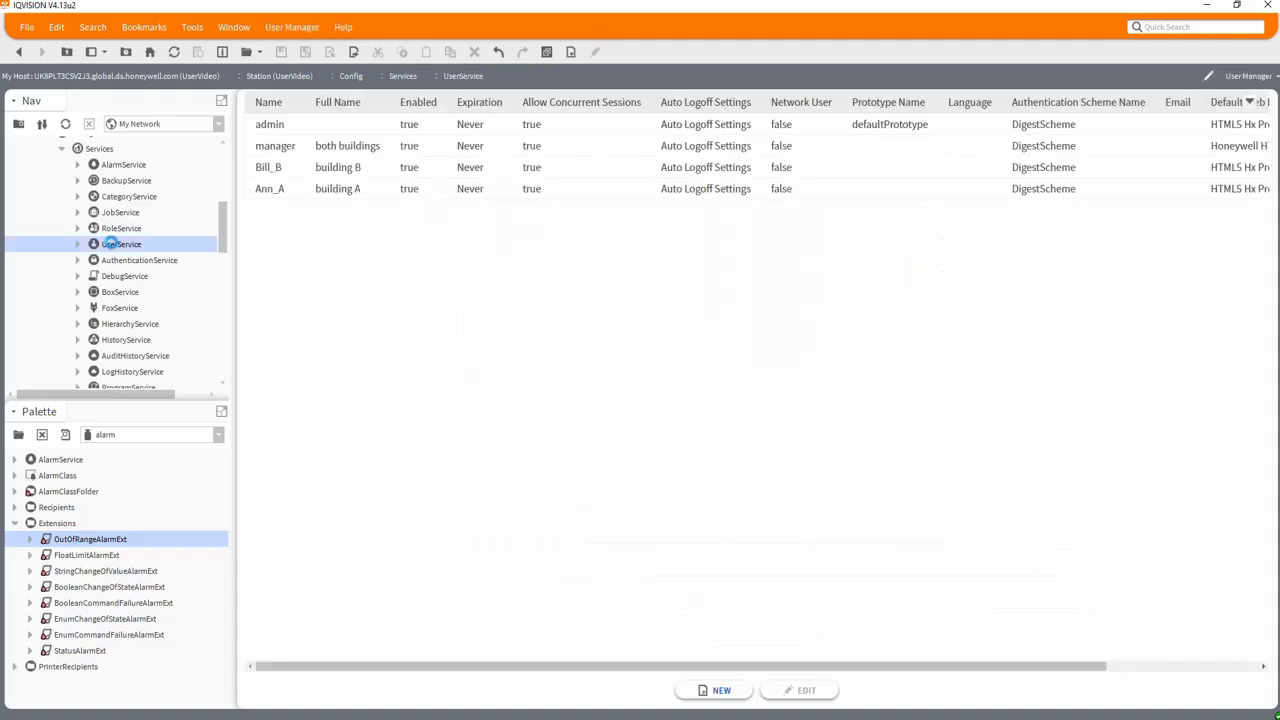
left_click(121, 212)
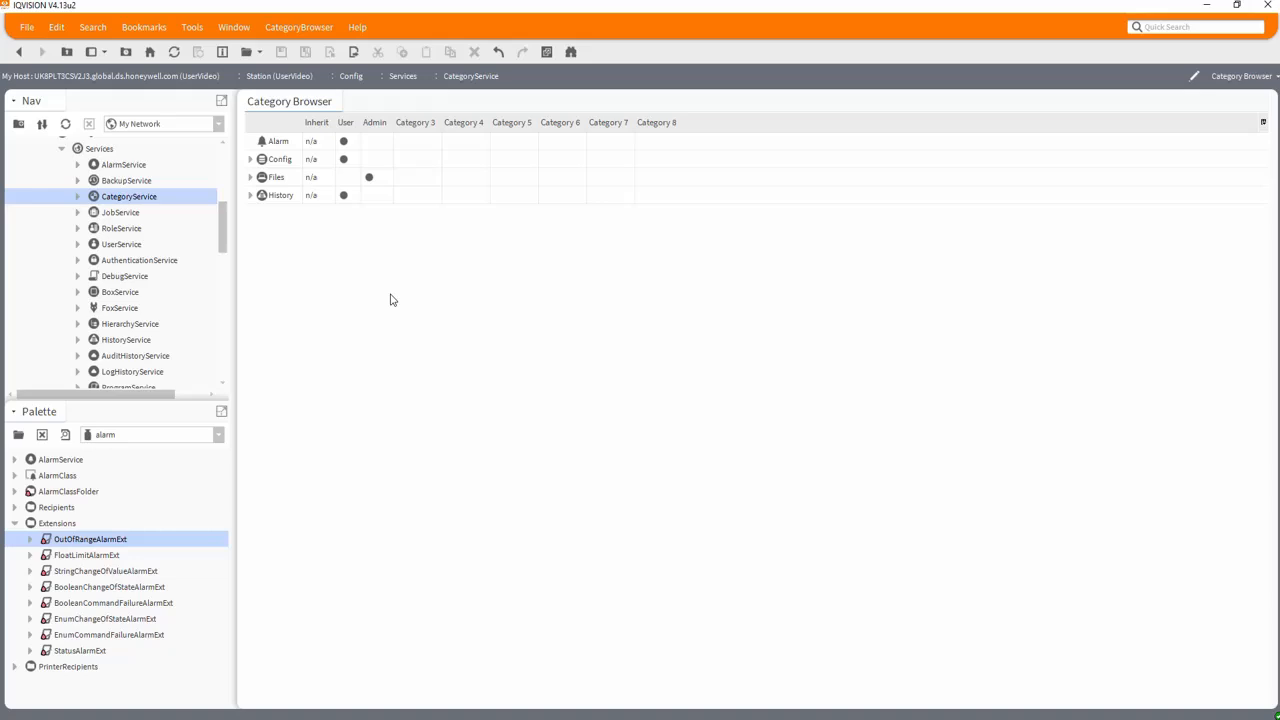
mouse_move(610, 444)
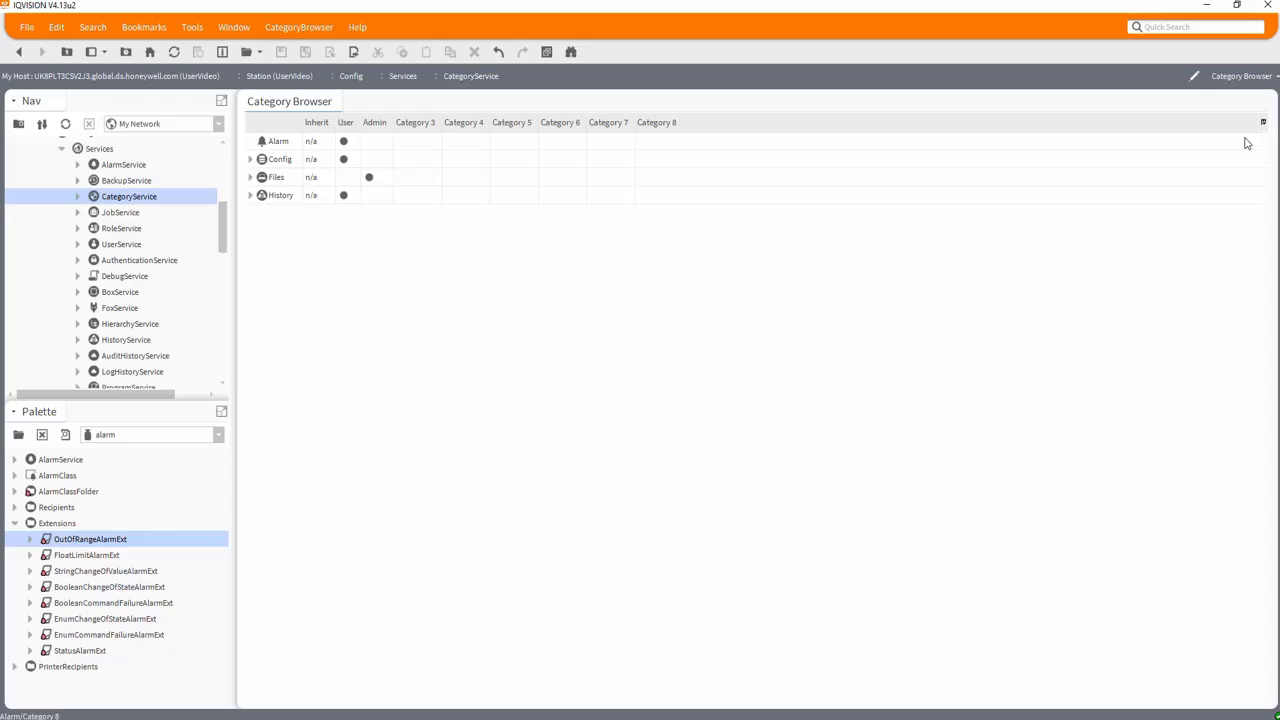
mouse_move(1238, 80)
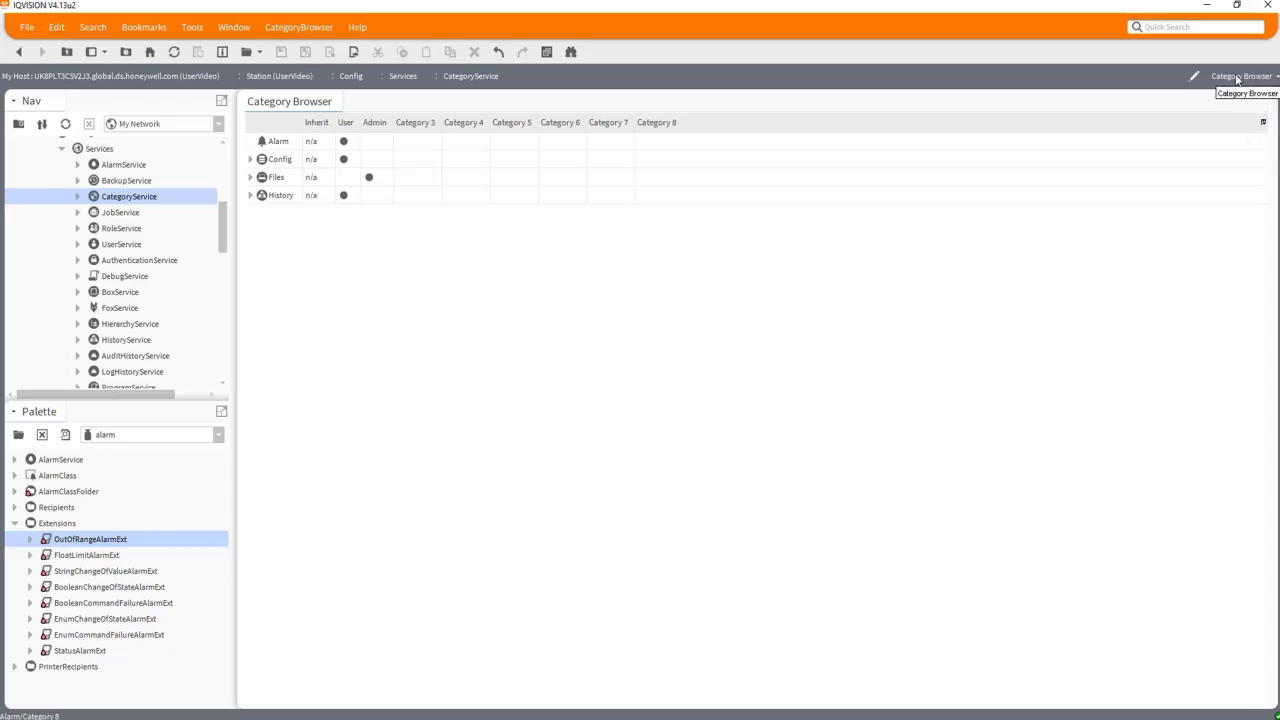
left_click(1243, 76)
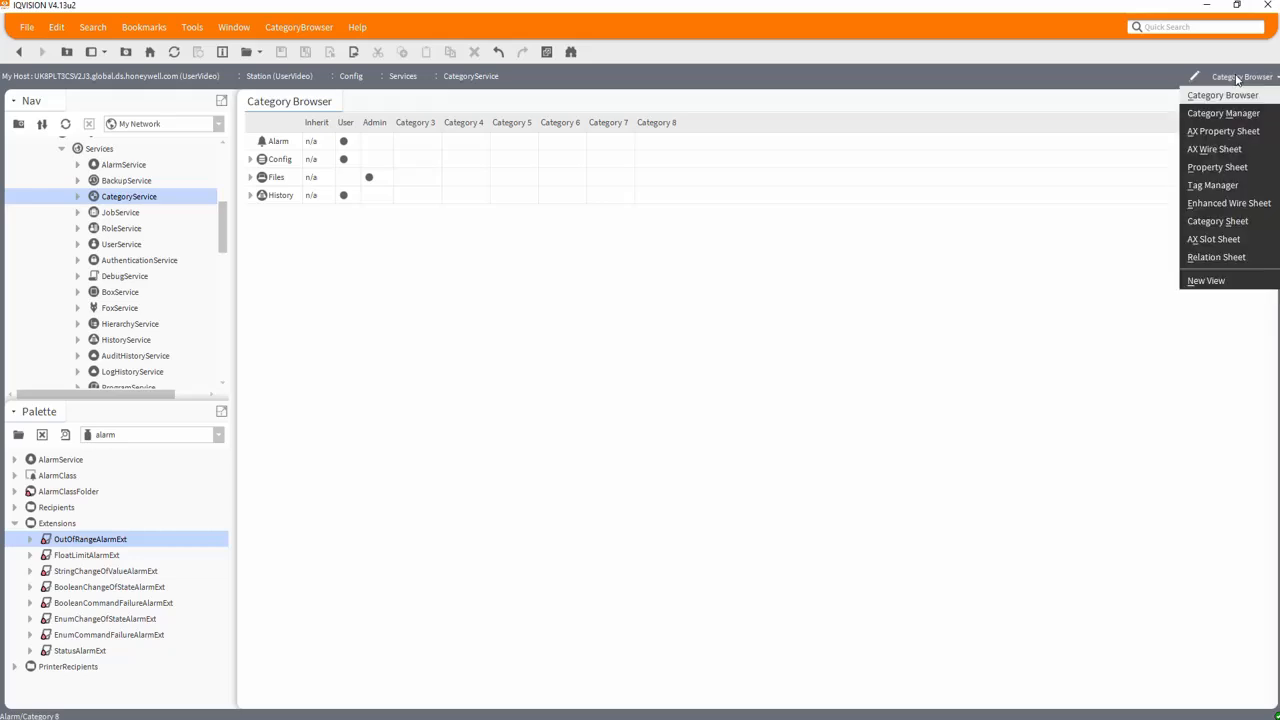
In Category Manager, create categories FM, BuildingA and BuildingB with indexes 3–5
left_click(1222, 113)
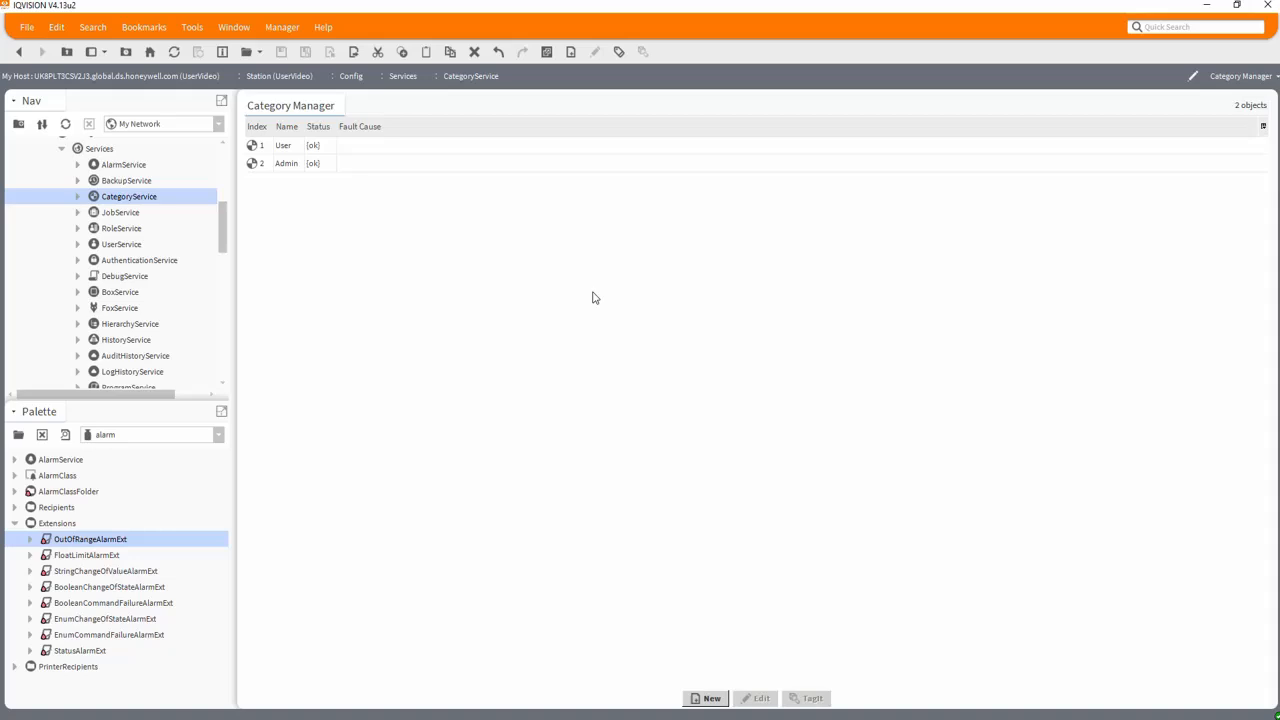
mouse_move(766, 458)
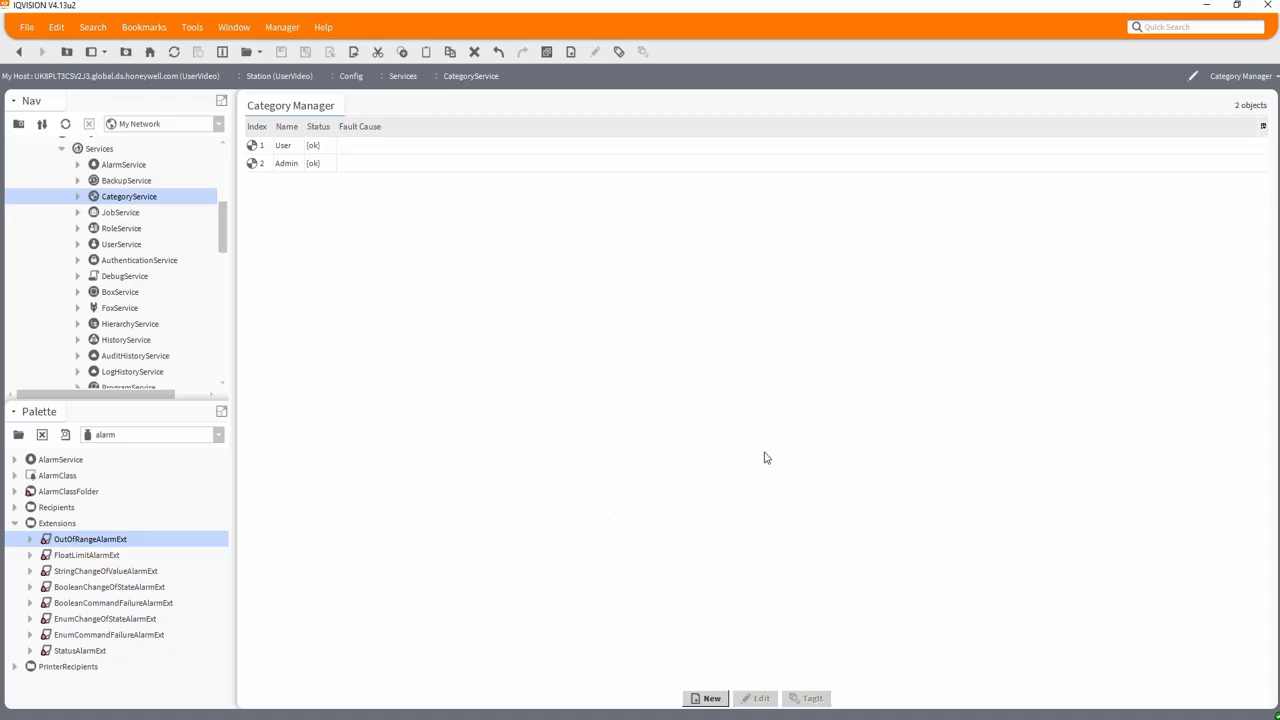
left_click(711, 698)
type("3")
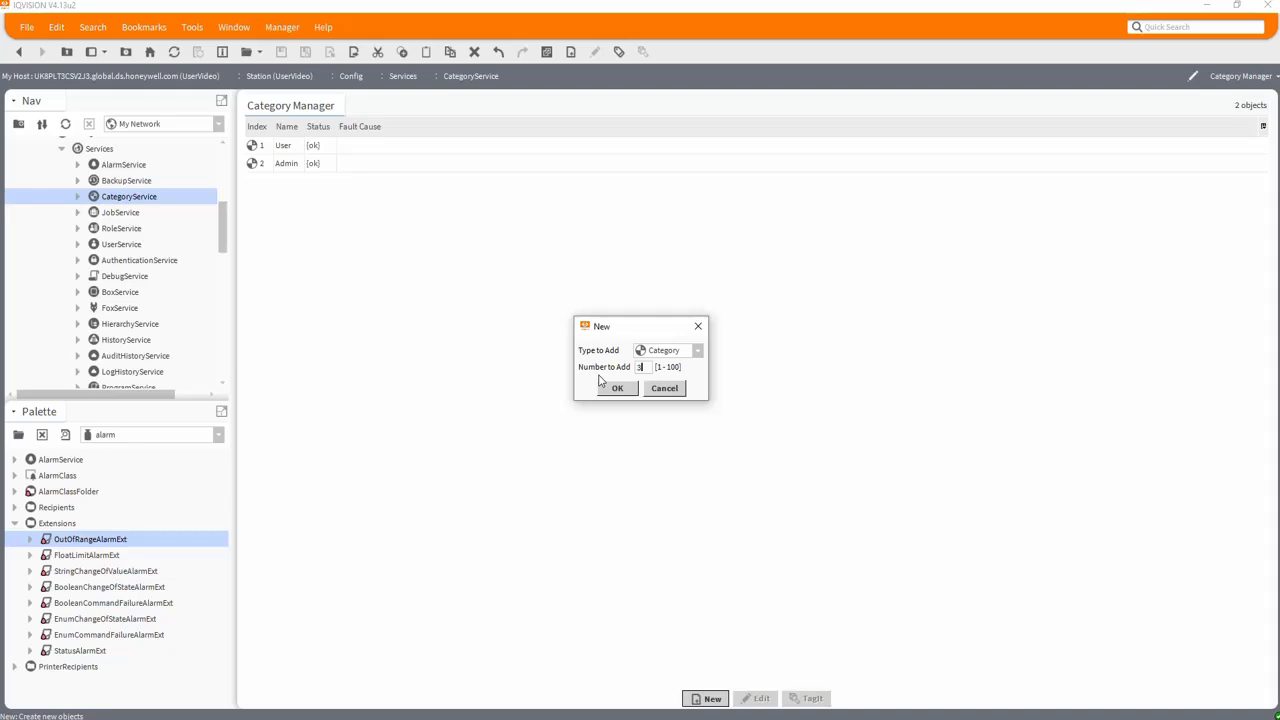
left_click(617, 388)
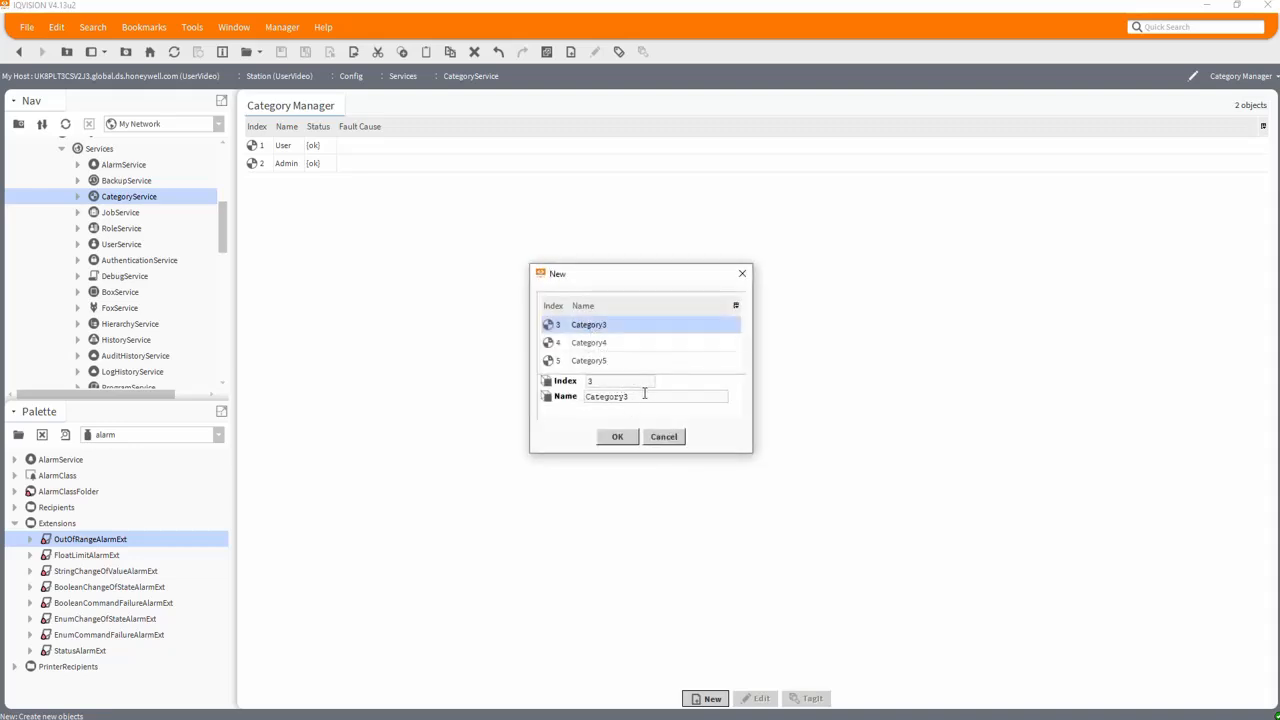
type("FM")
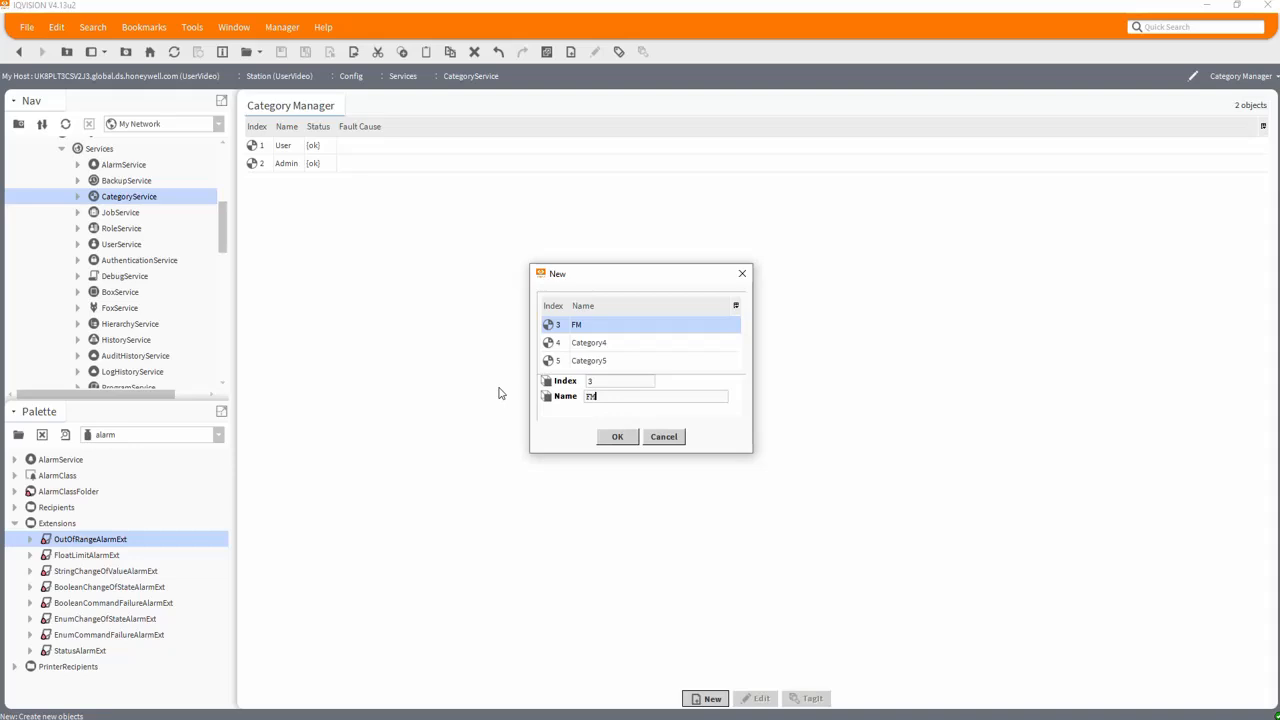
mouse_move(603, 344)
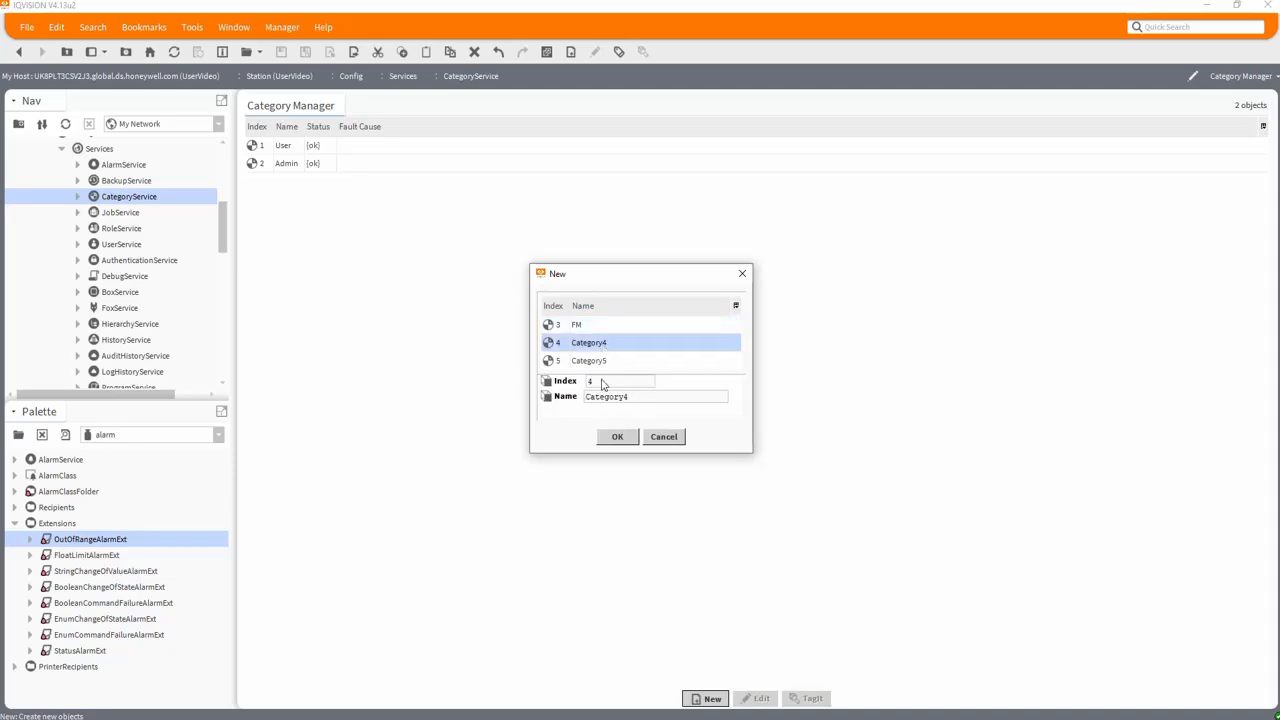
triple_click(656, 396)
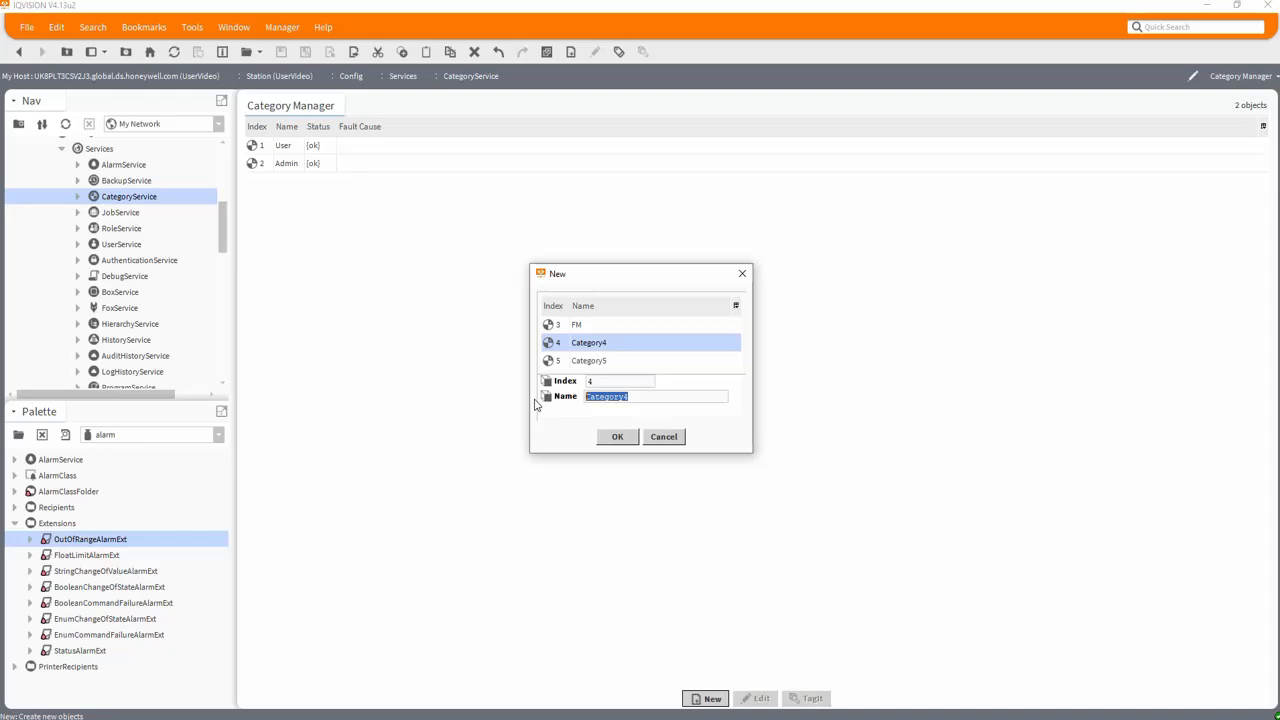
mouse_move(575, 428)
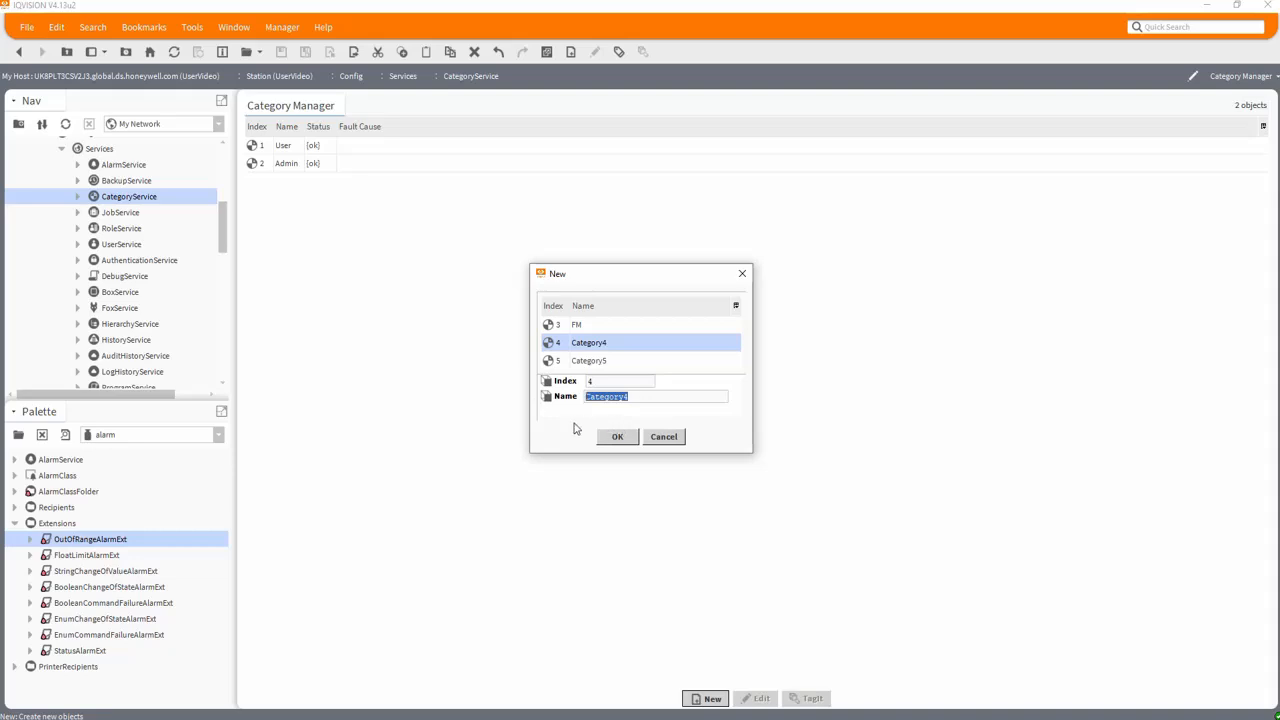
type("B")
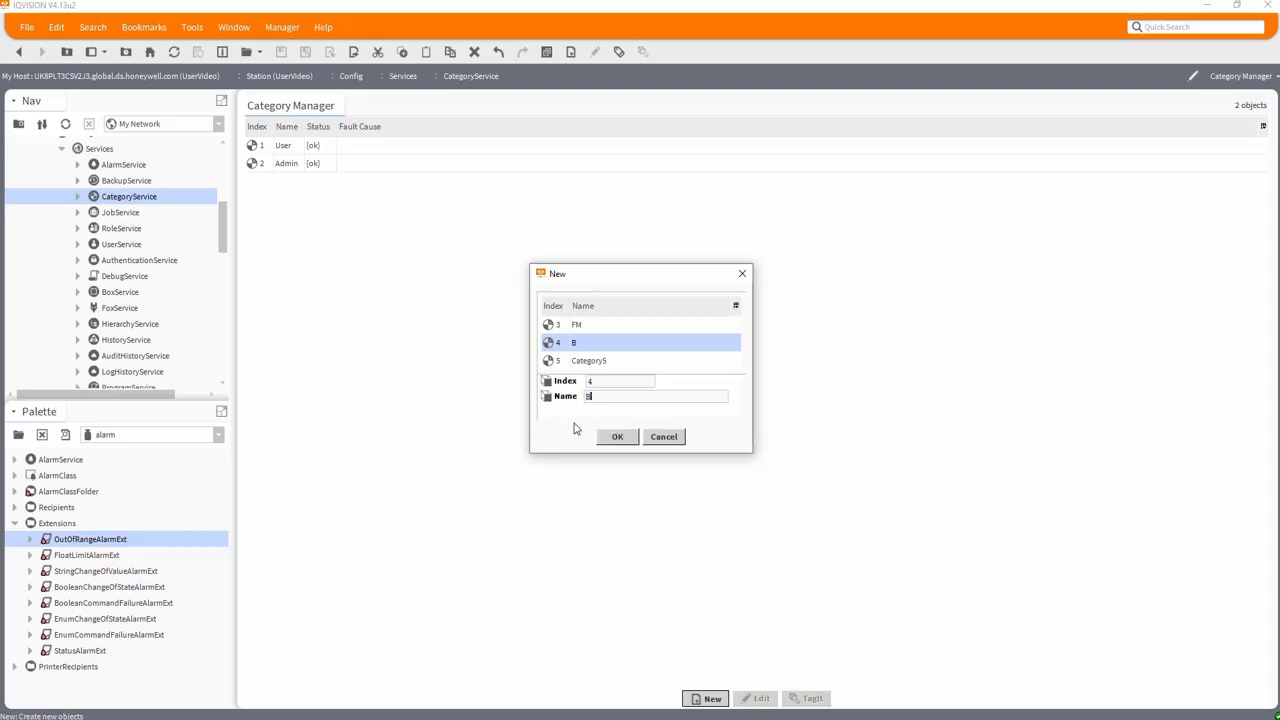
type("uil")
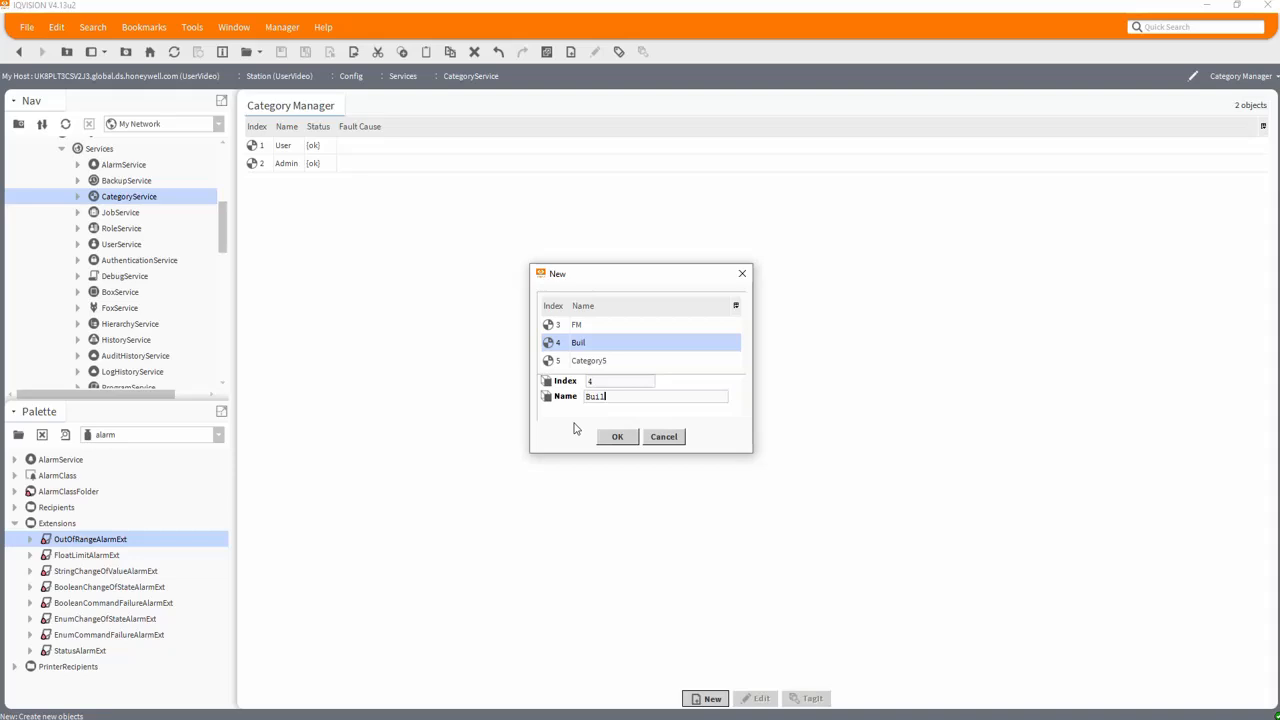
type("ding")
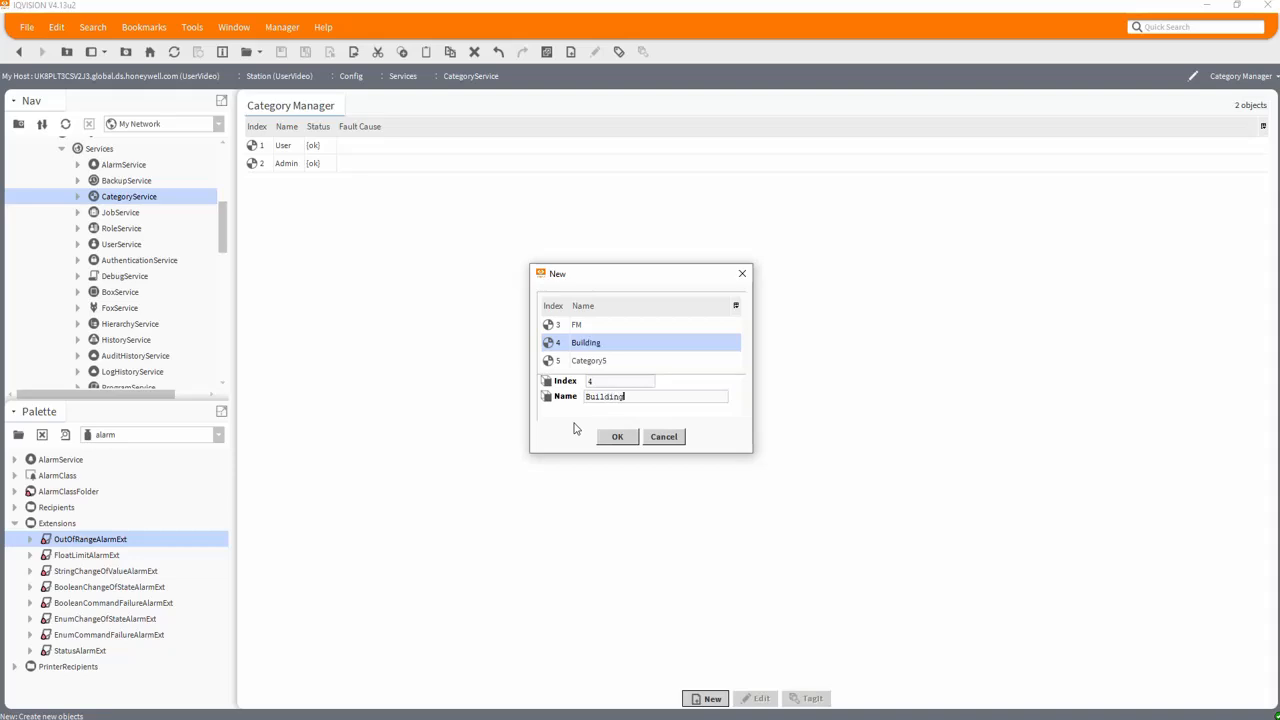
type("A")
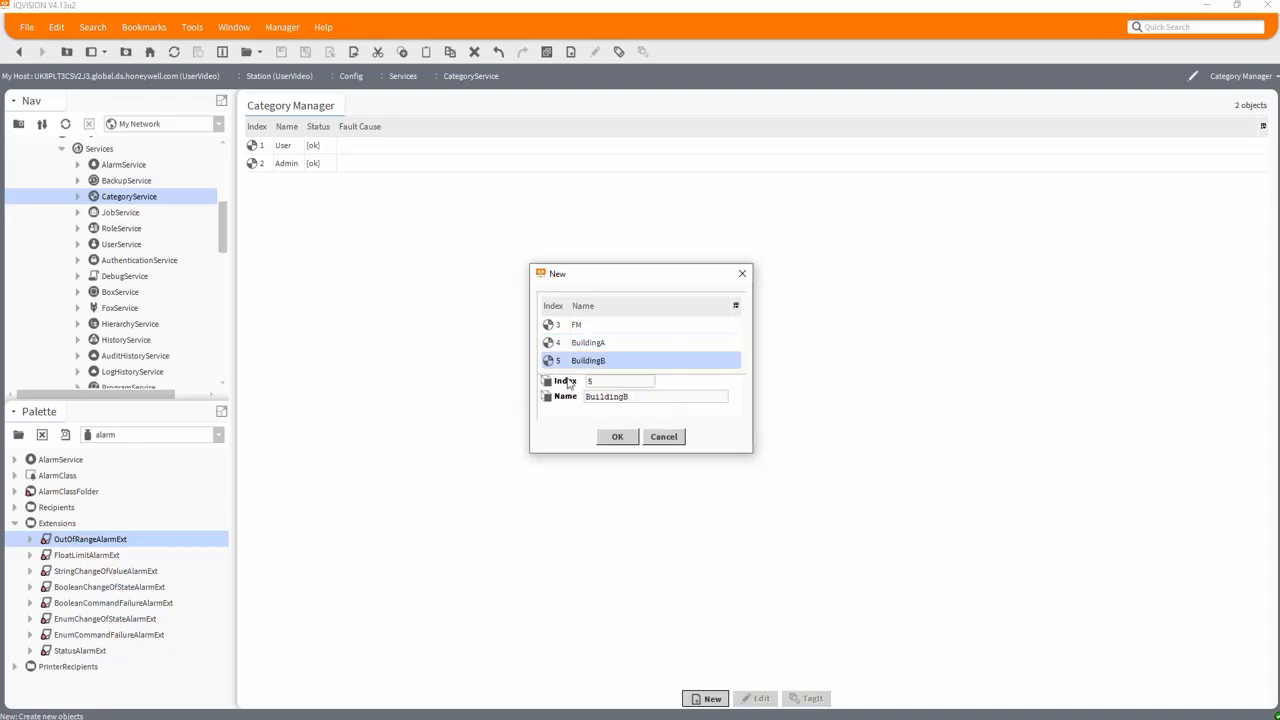
left_click(617, 436)
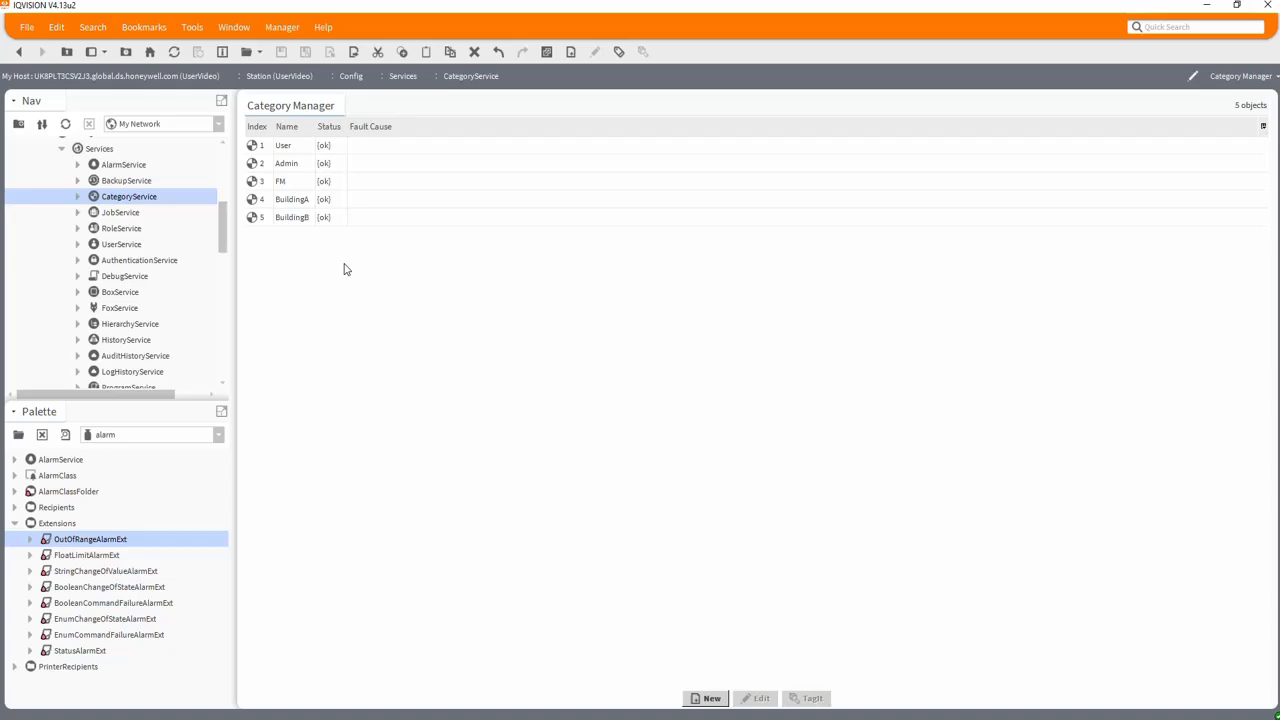
Open the Category Browser and expand Files and History to show their sub-items
double_click(128, 196)
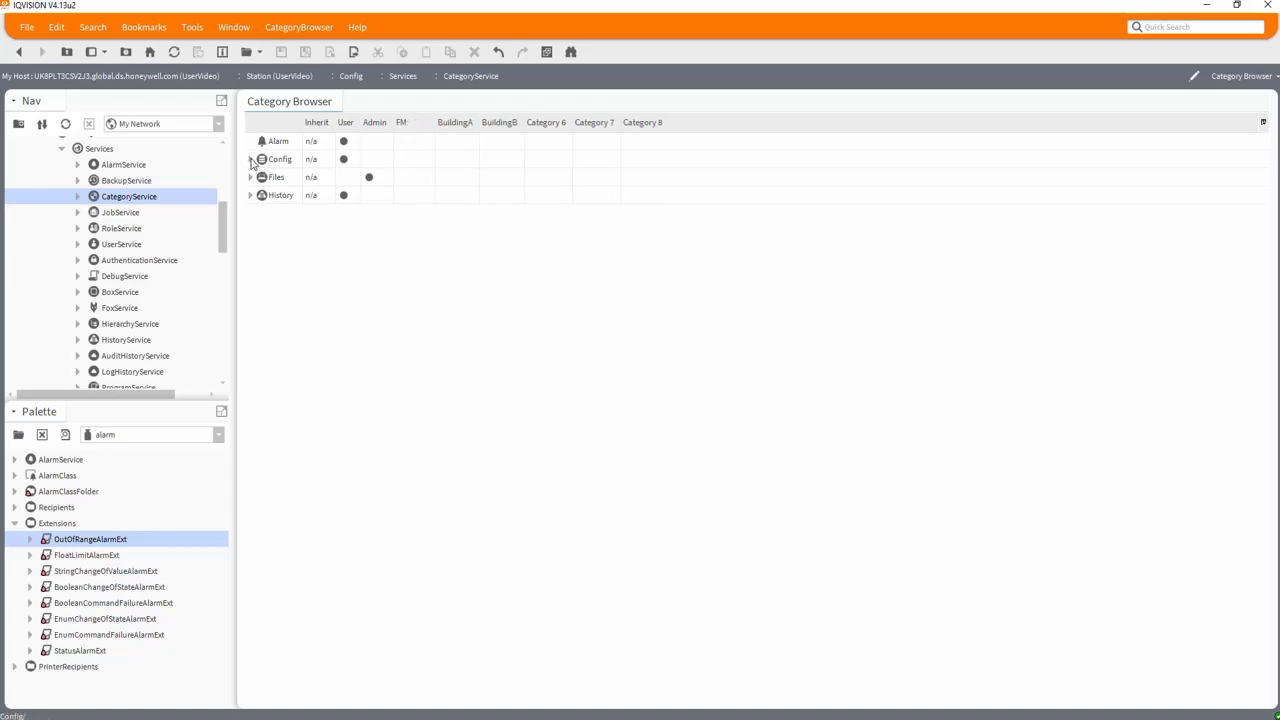
left_click(250, 159)
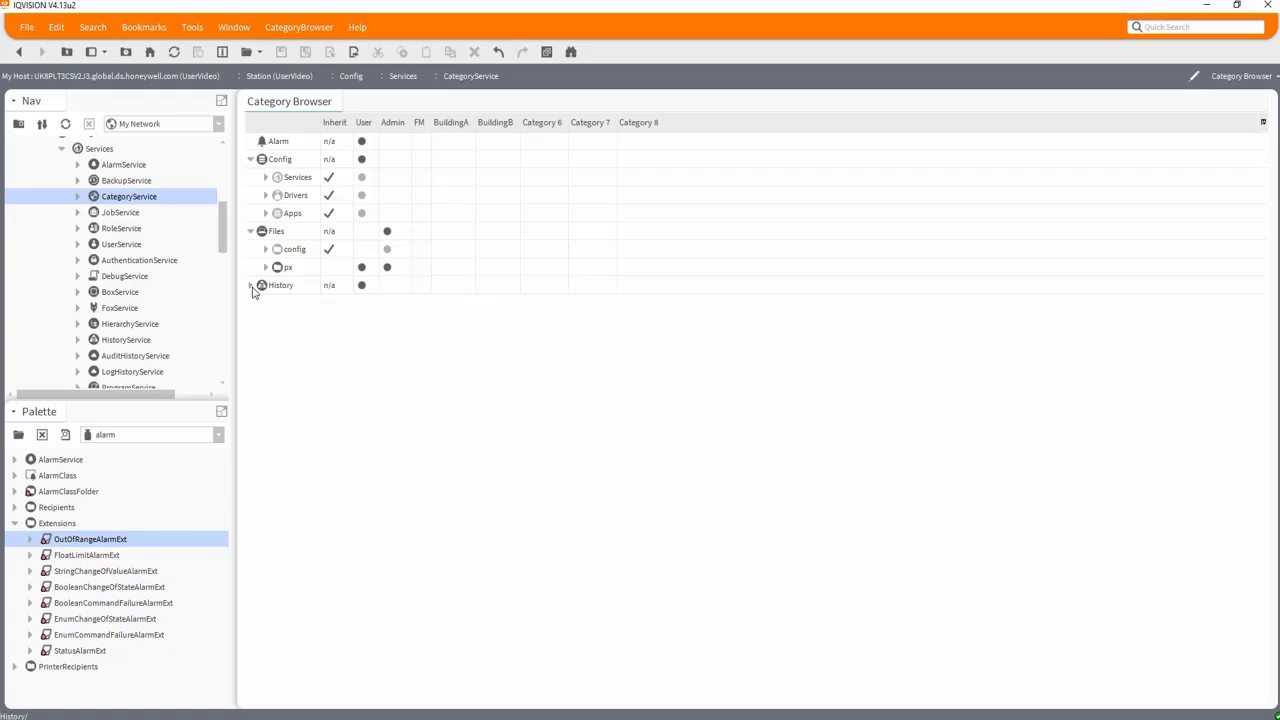
left_click(266, 285)
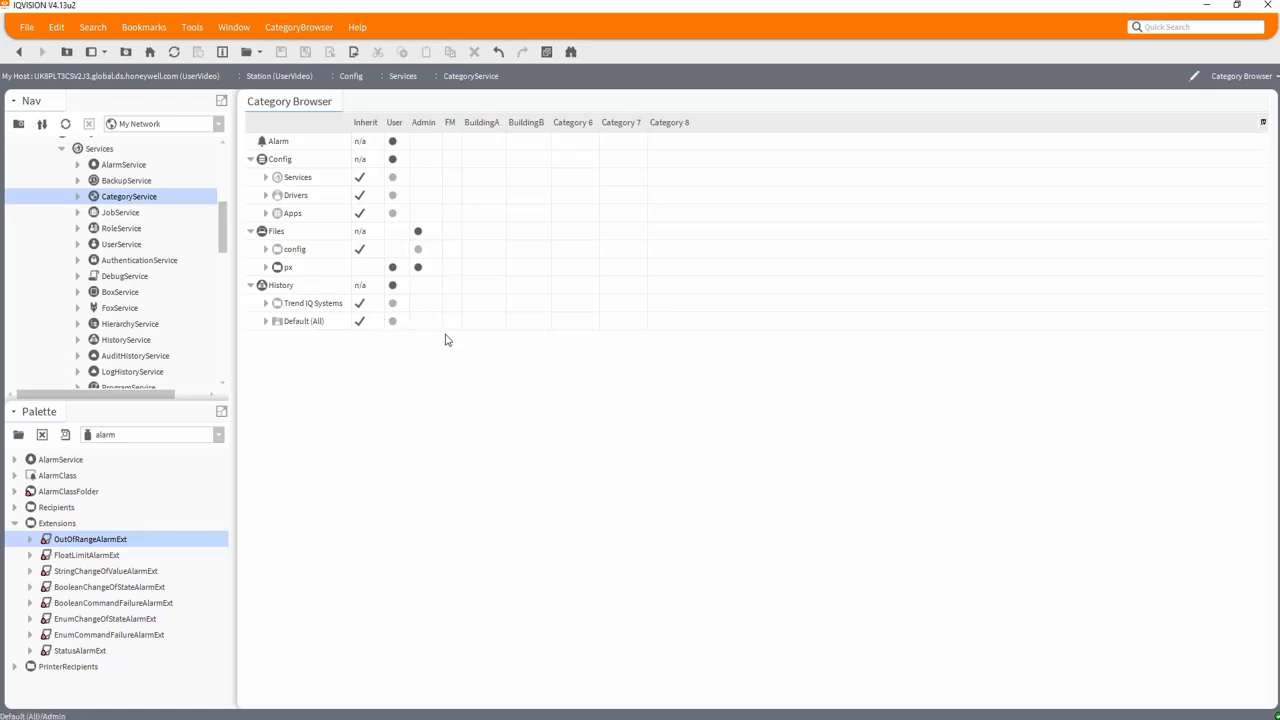
mouse_move(447, 190)
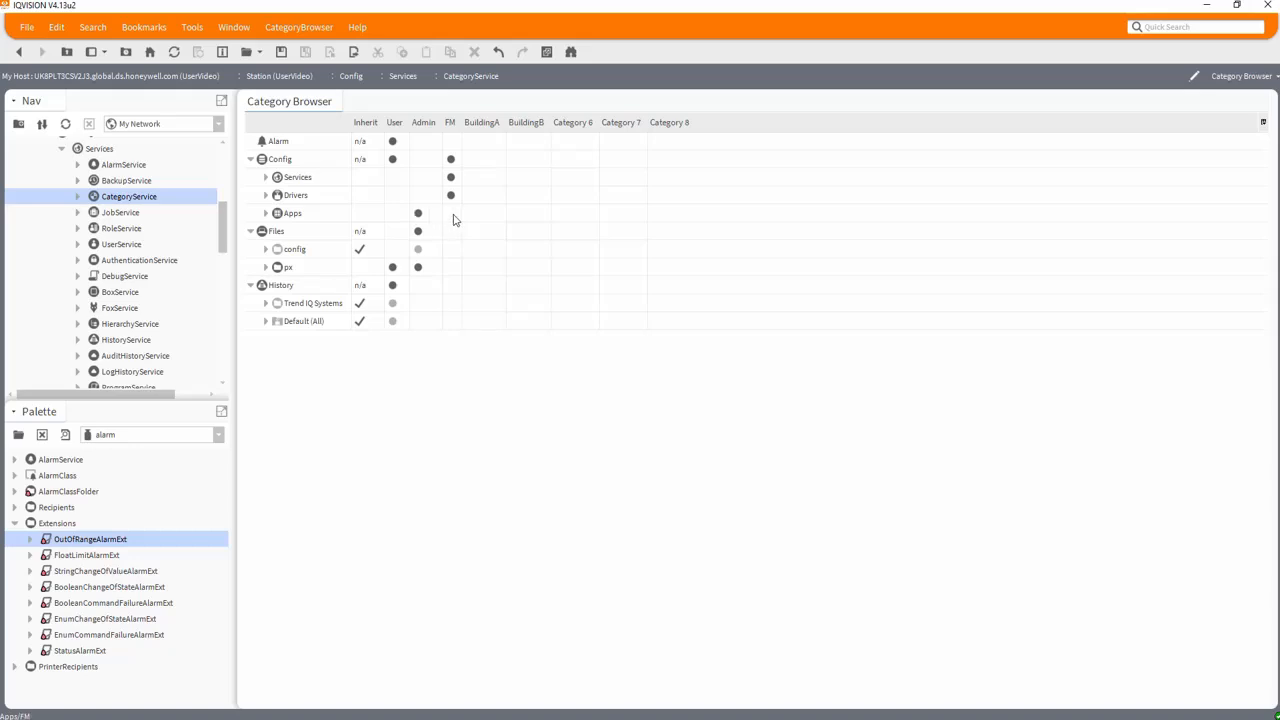
mouse_move(419, 214)
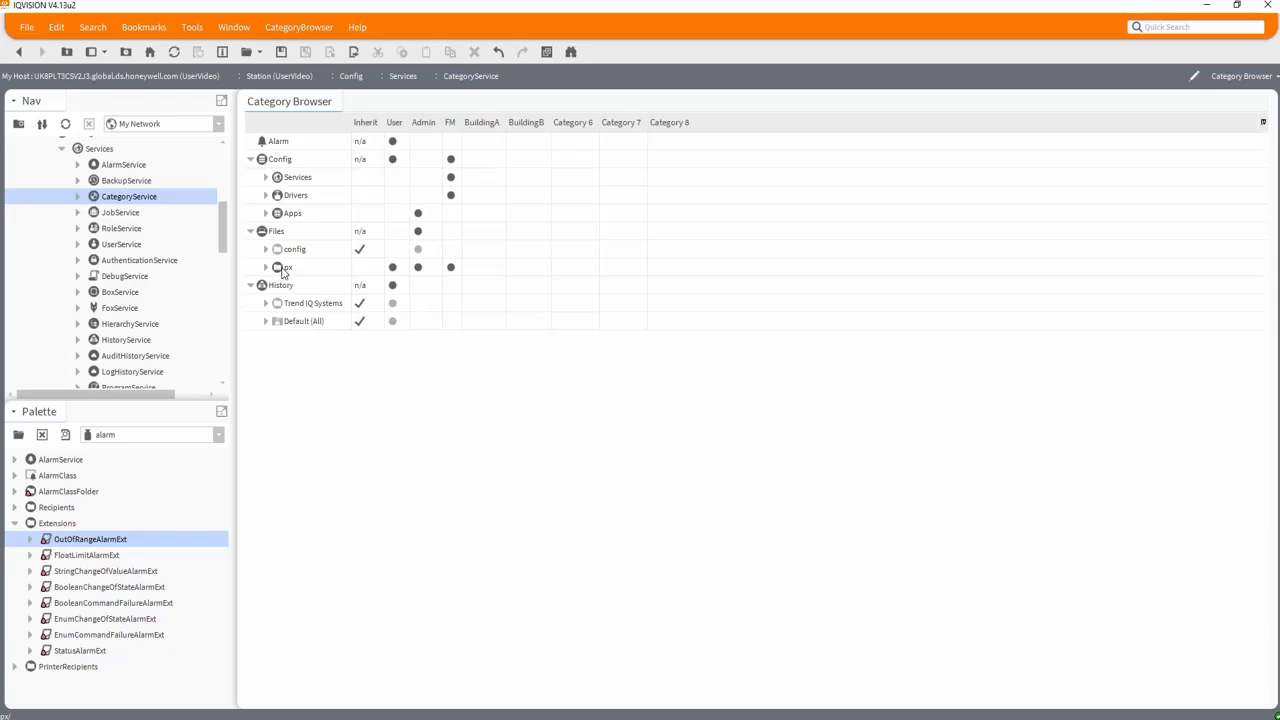
mouse_move(288, 303)
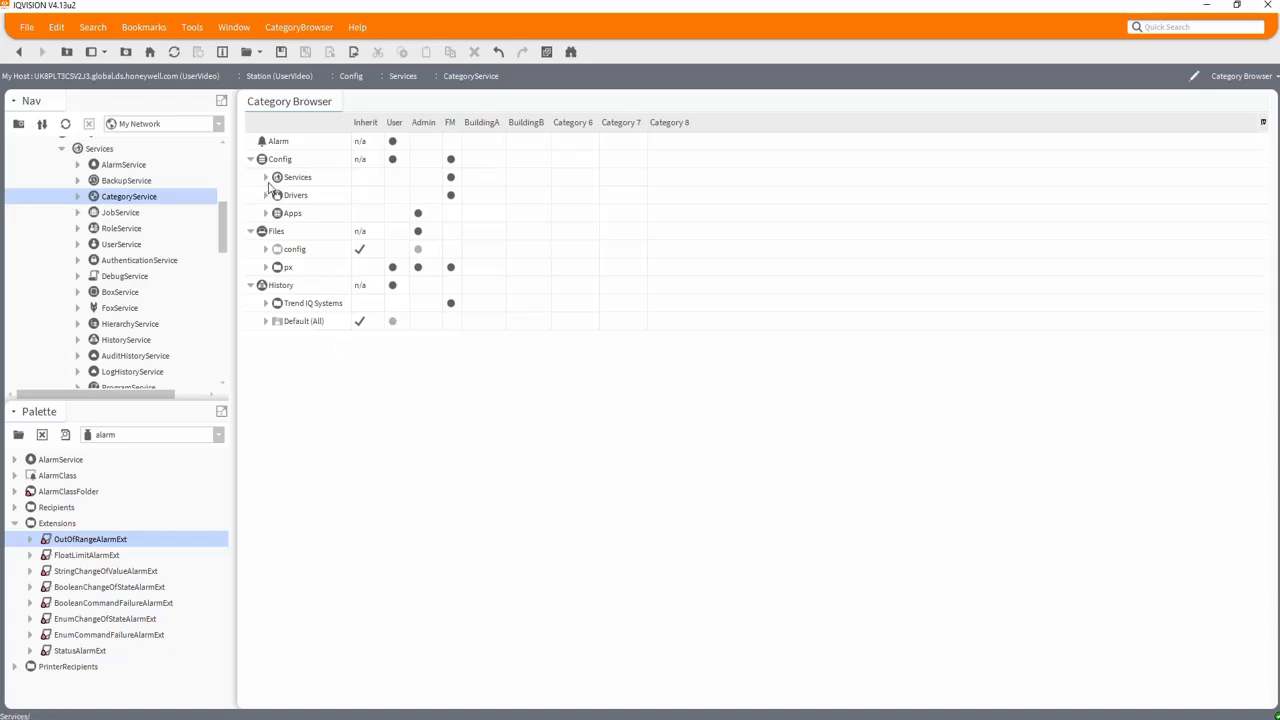
Expand Services, Drivers and Trend Systems in the Category Browser to reveal Workshop's buildings
left_click(266, 177)
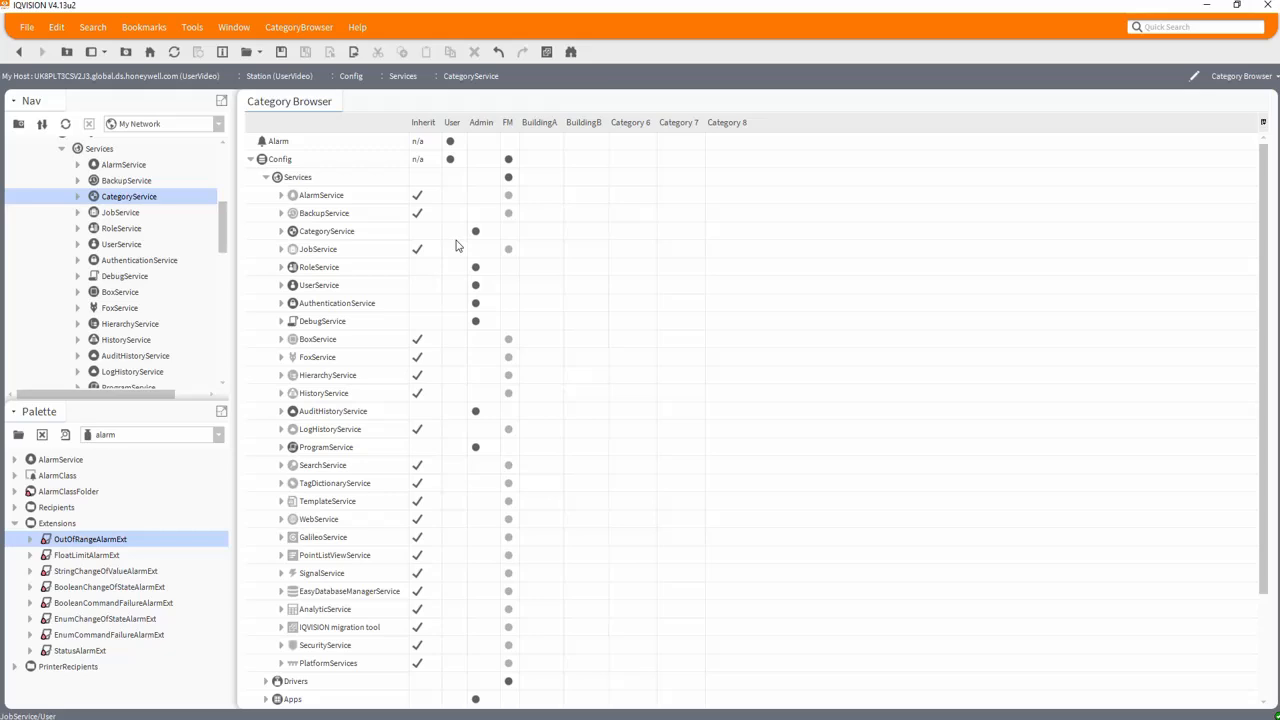
mouse_move(633, 527)
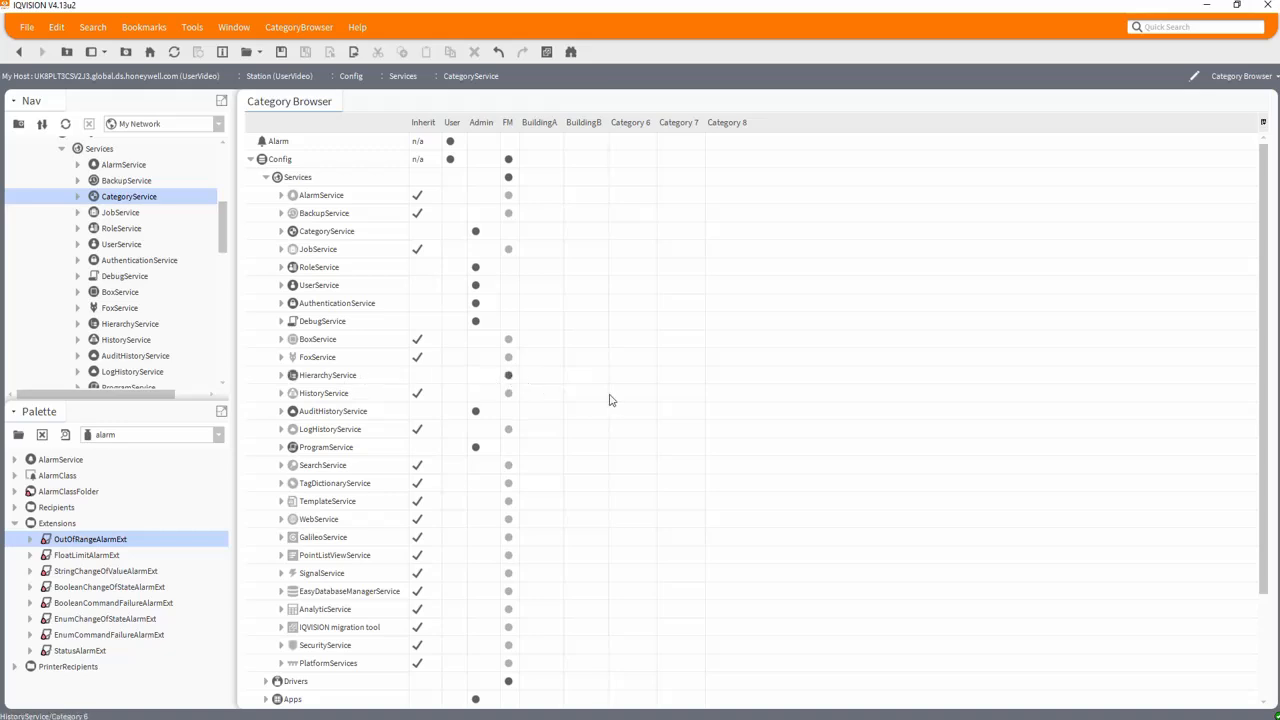
mouse_move(590, 415)
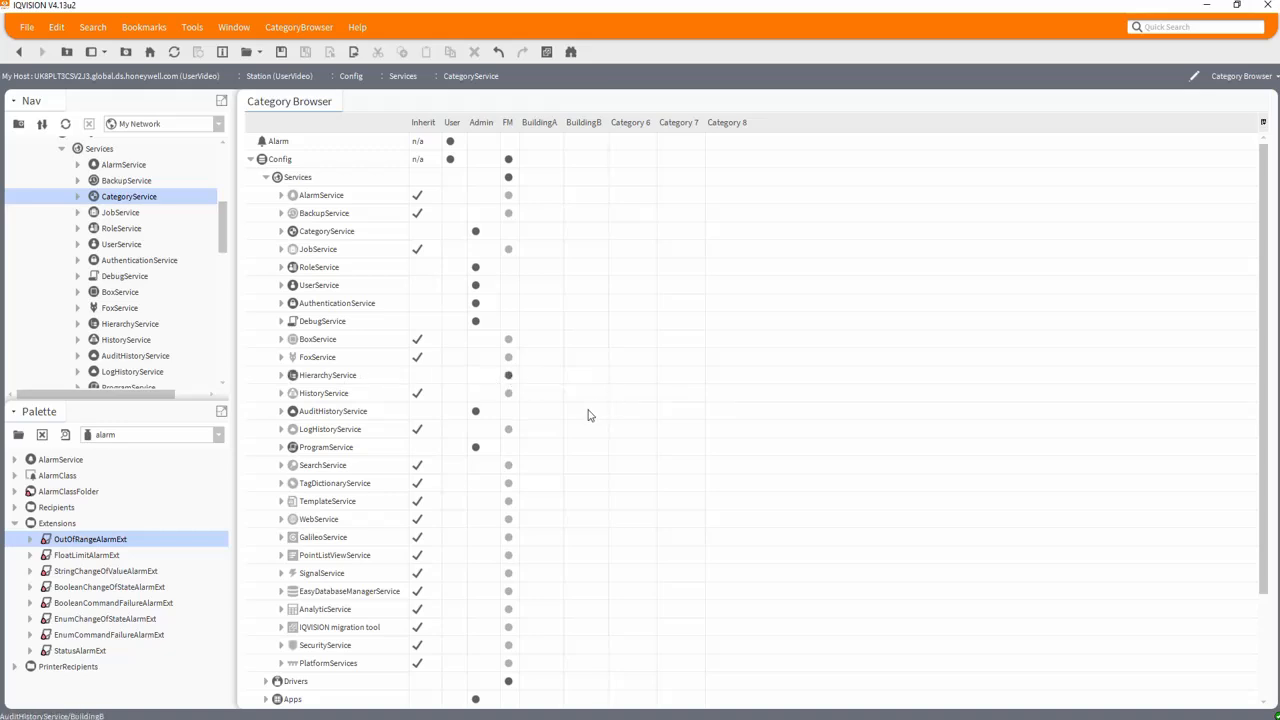
scroll("down", 3)
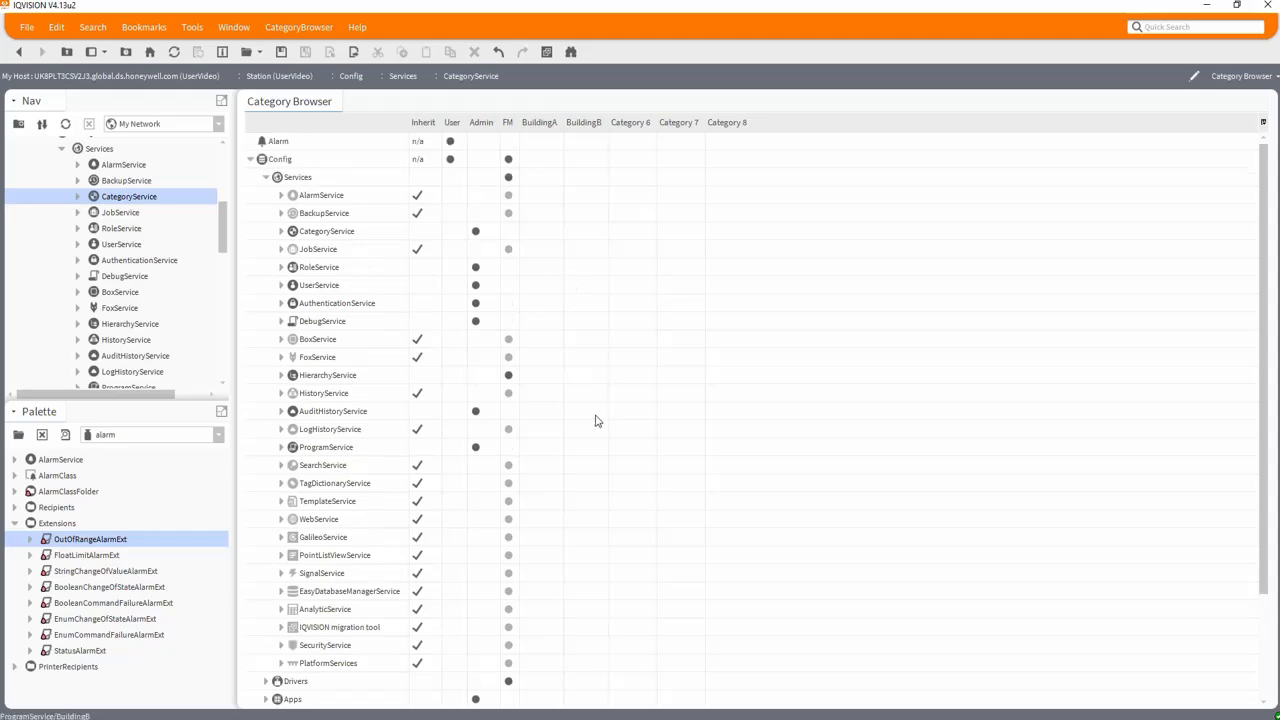
scroll("down", 3)
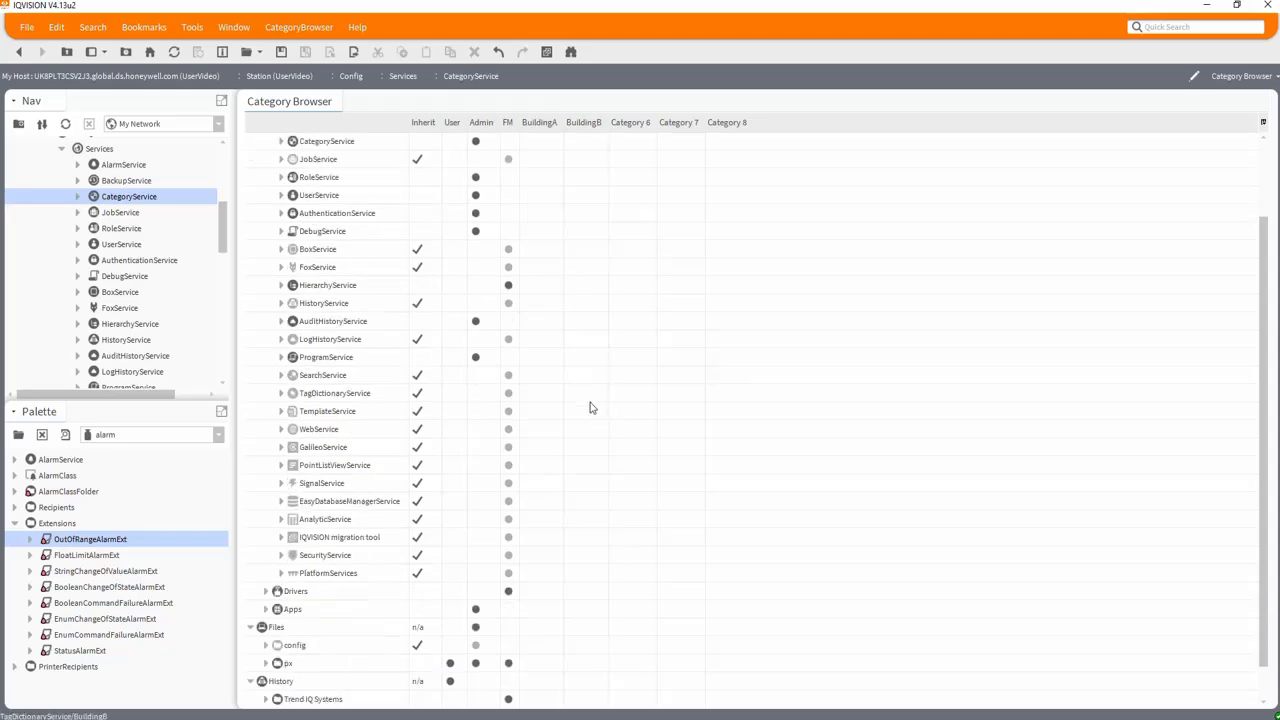
scroll("down", 3)
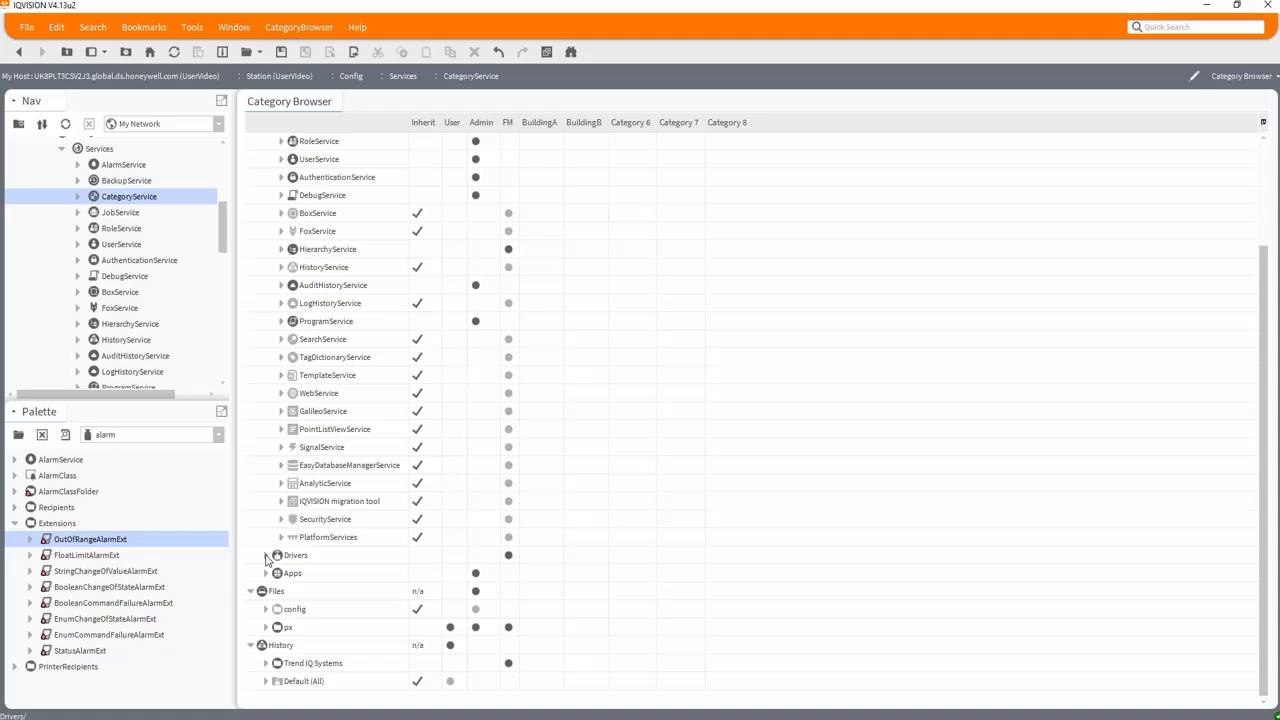
left_click(267, 555)
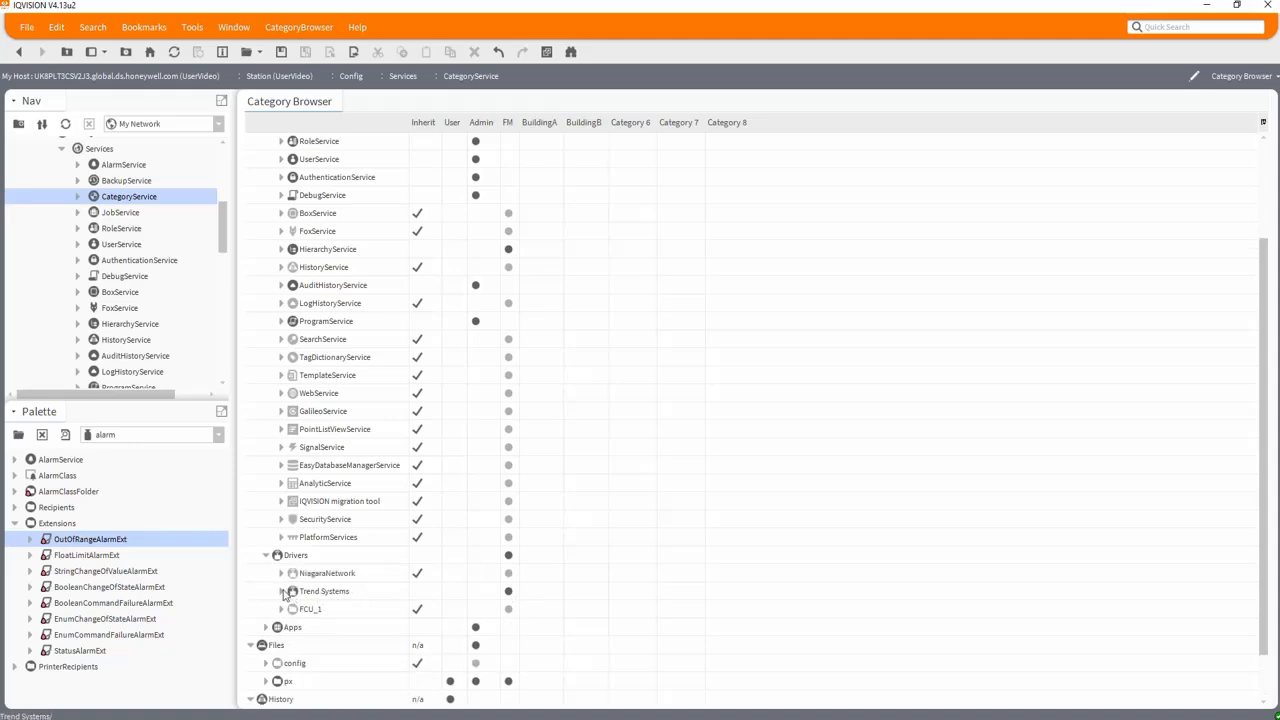
left_click(281, 591)
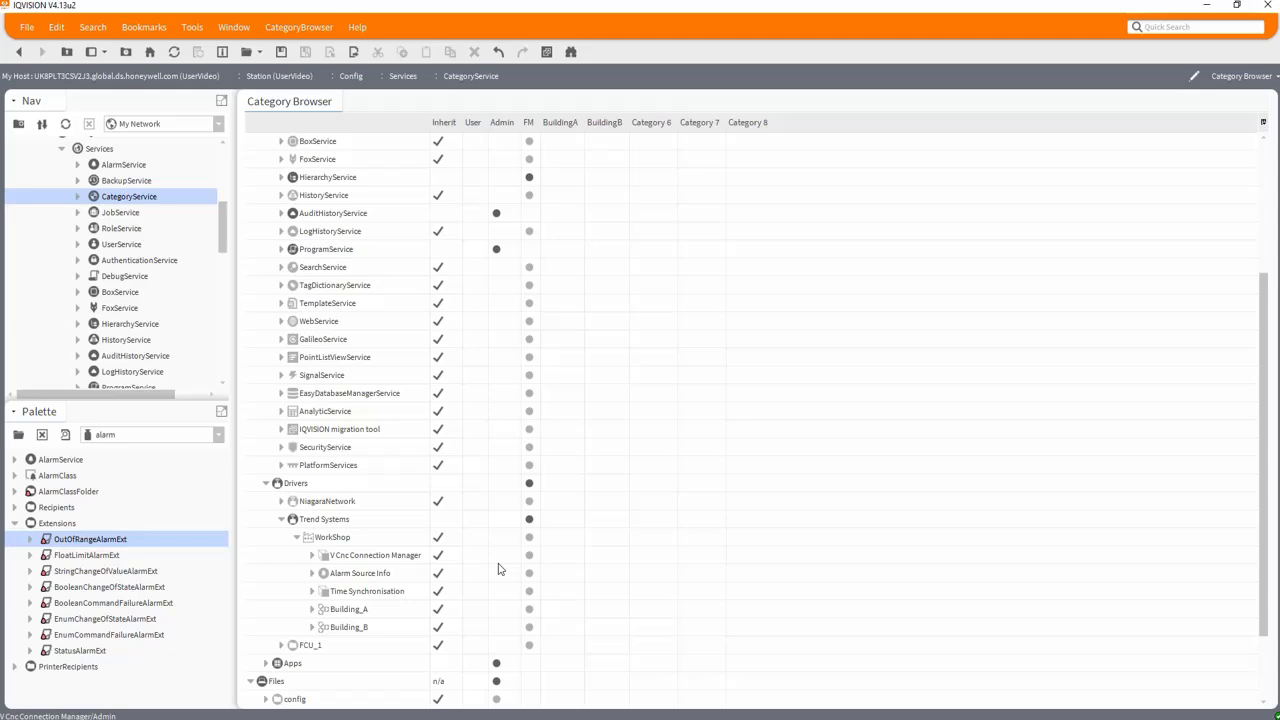
mouse_move(480, 619)
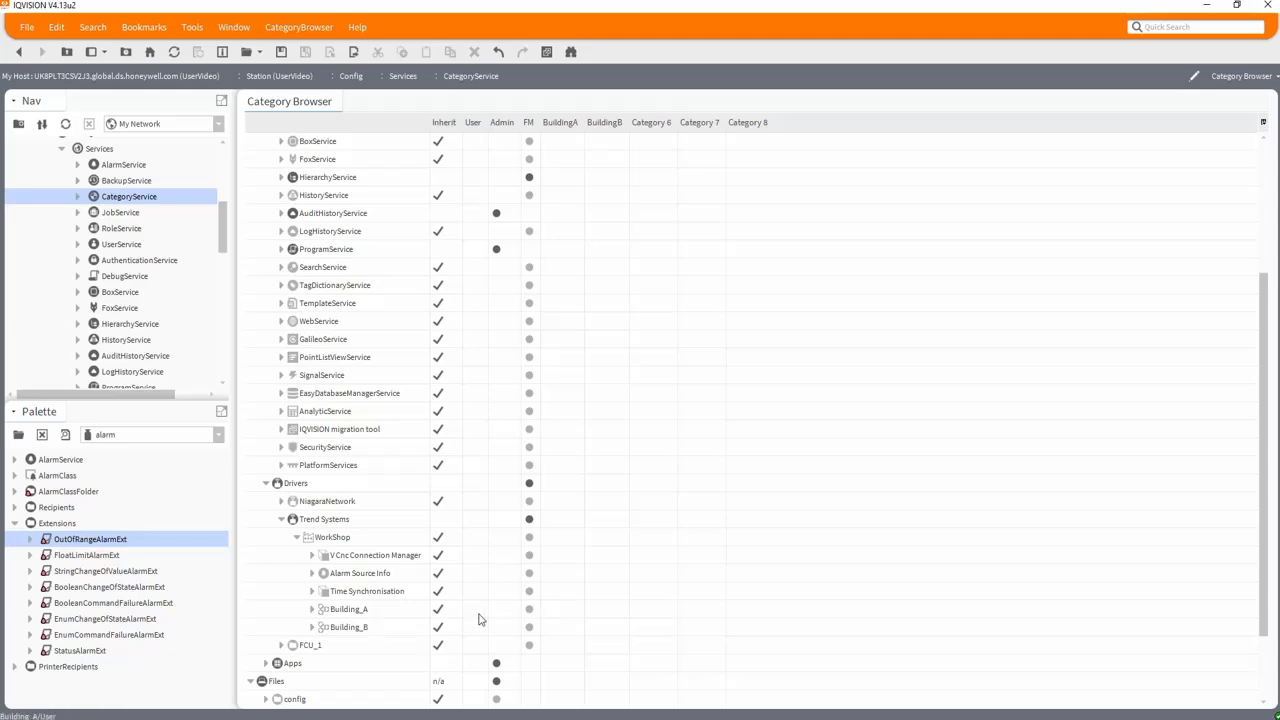
scroll("down", 3)
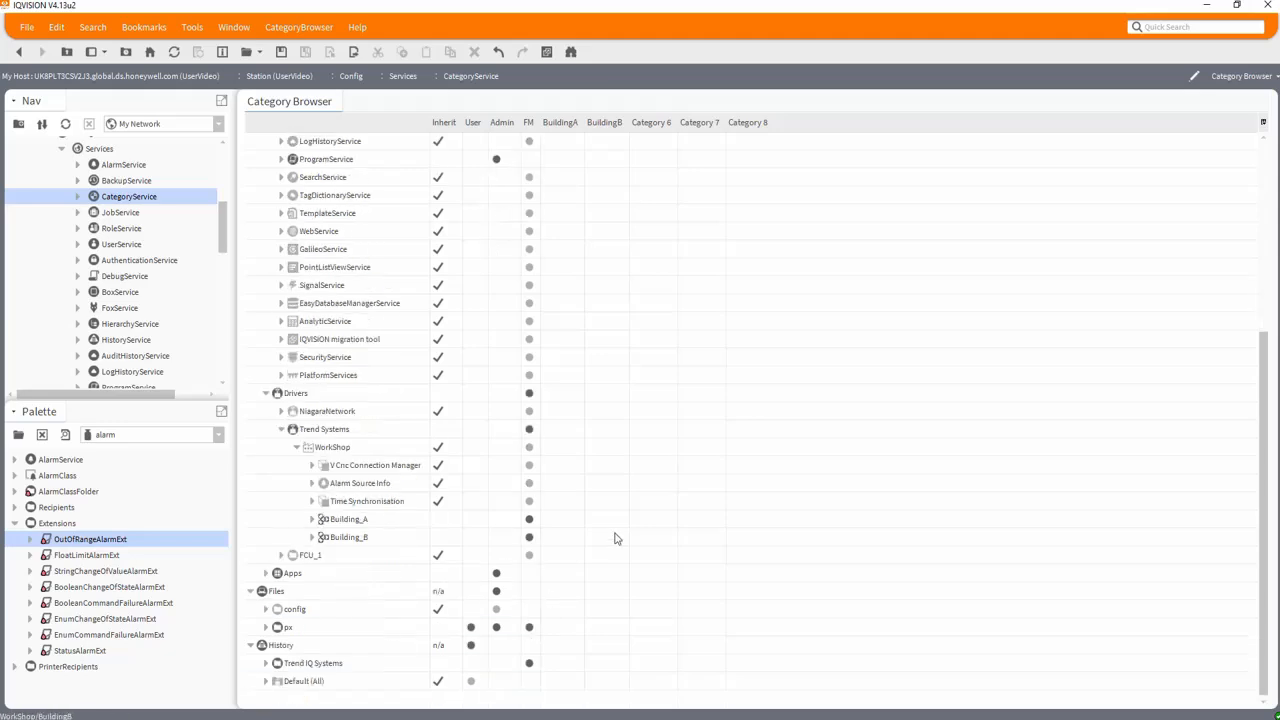
scroll("up", 3)
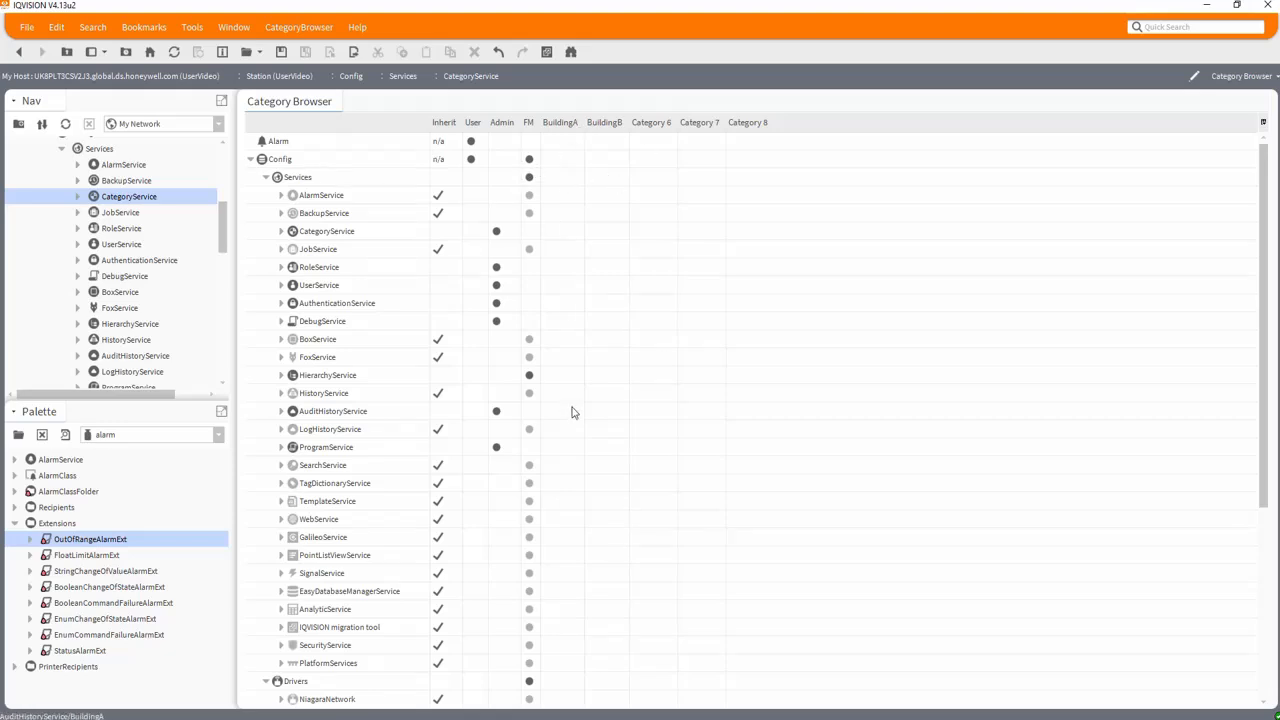
mouse_move(310, 480)
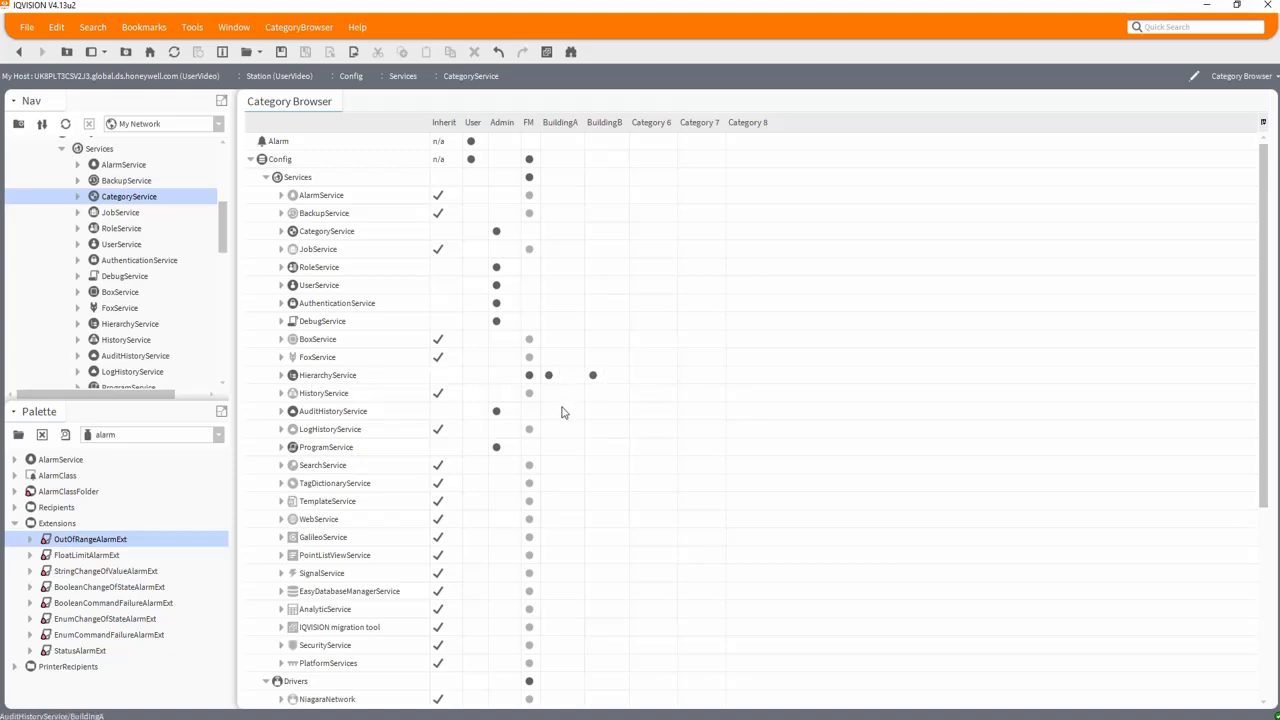
Assign Building_A to the BuildingA category and Building_B to BuildingB
scroll("down", 3)
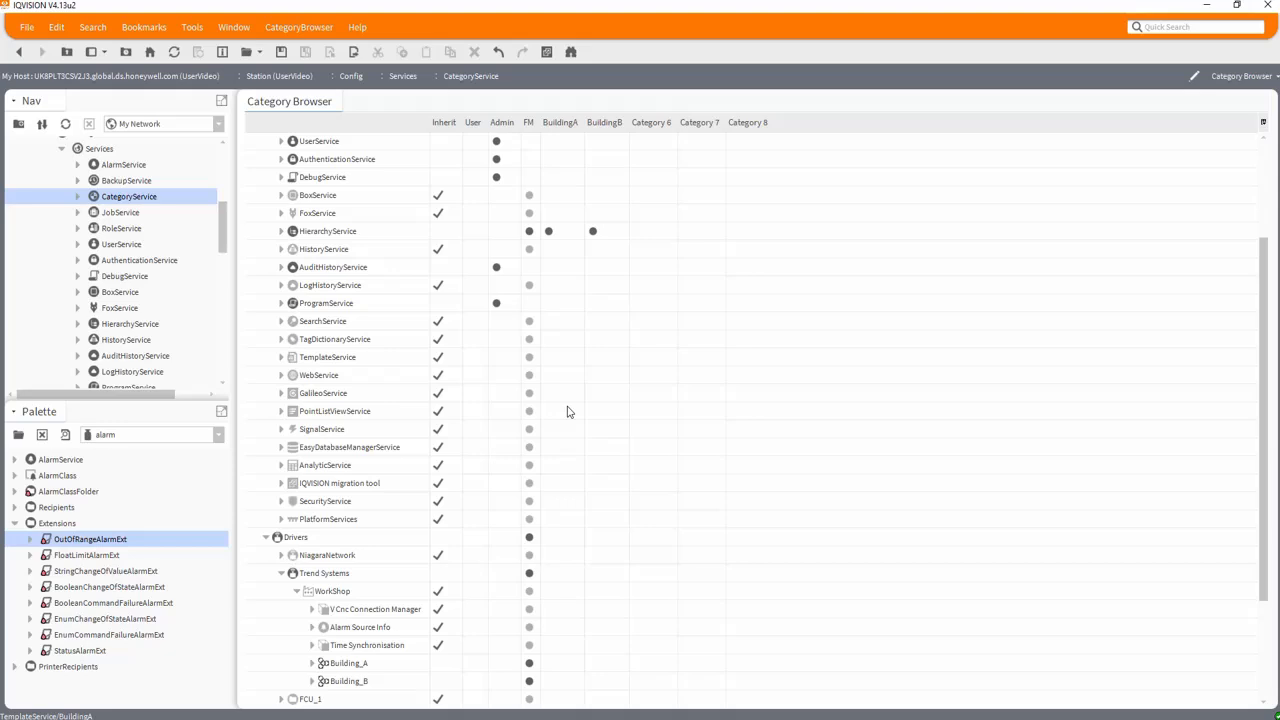
scroll("down", 3)
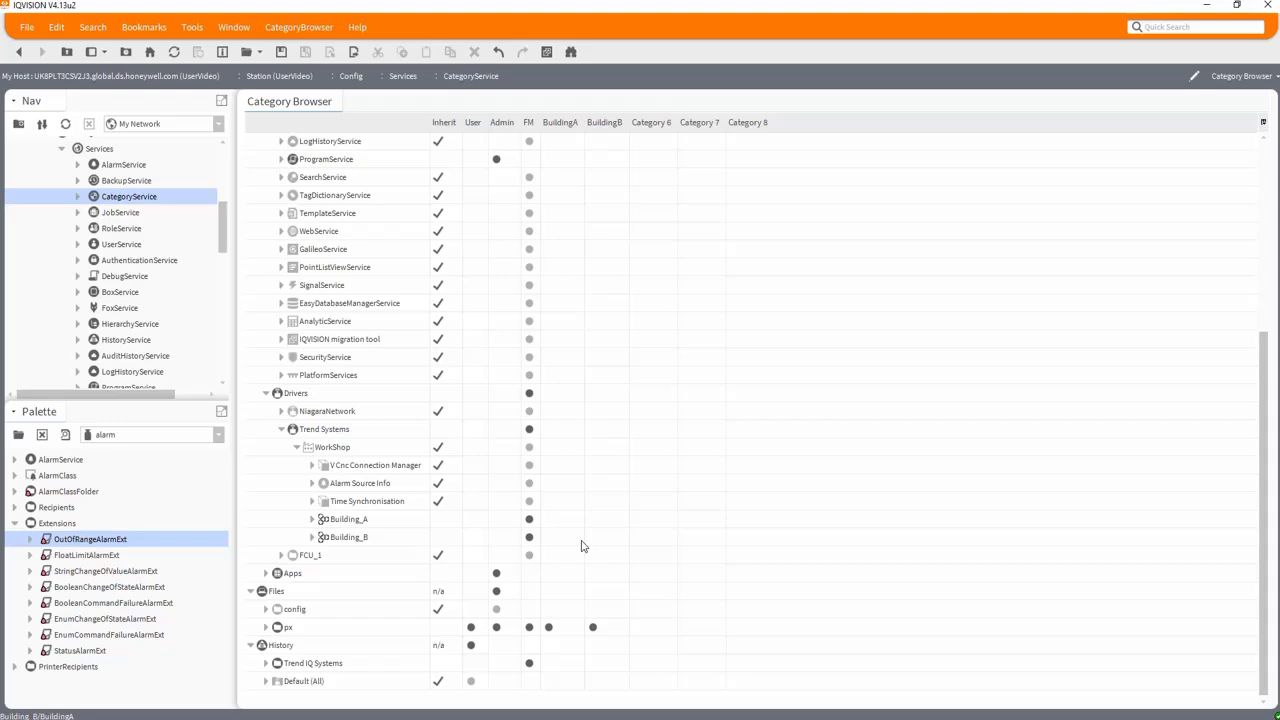
left_click(548, 519)
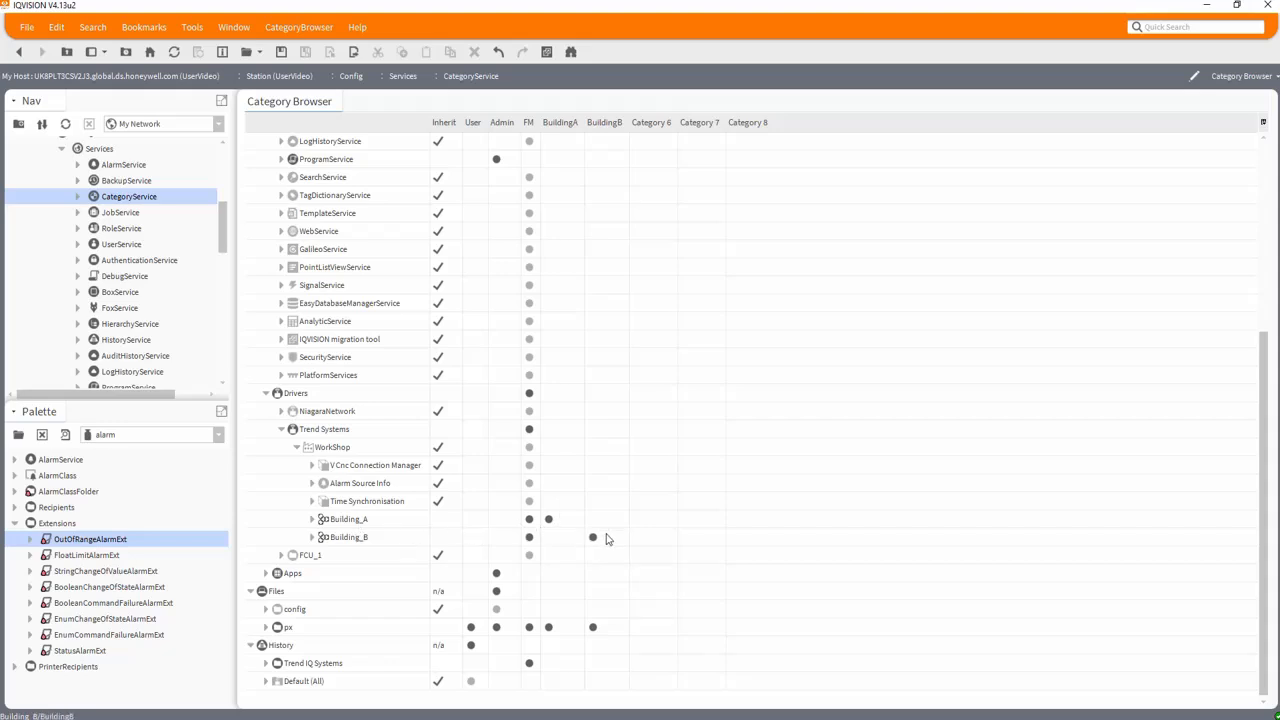
left_click(312, 519)
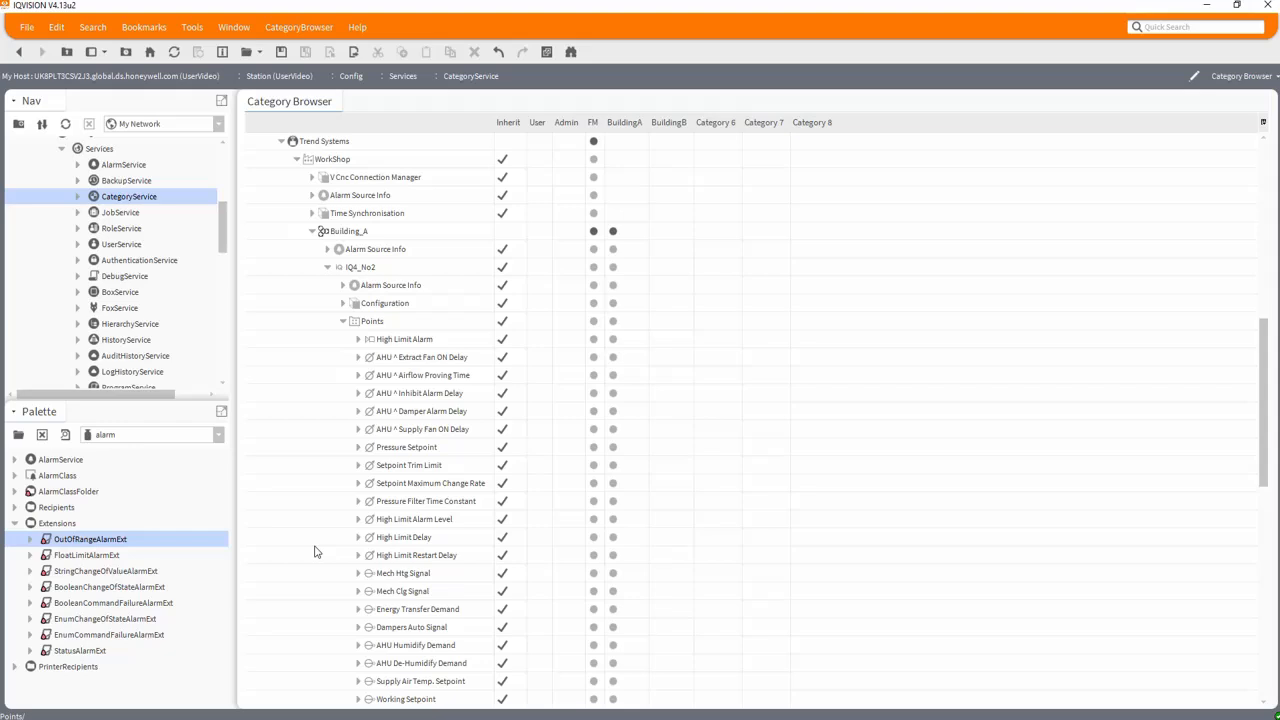
Expand the IQ4_No3 controller in the Category Browser
scroll("down", 3)
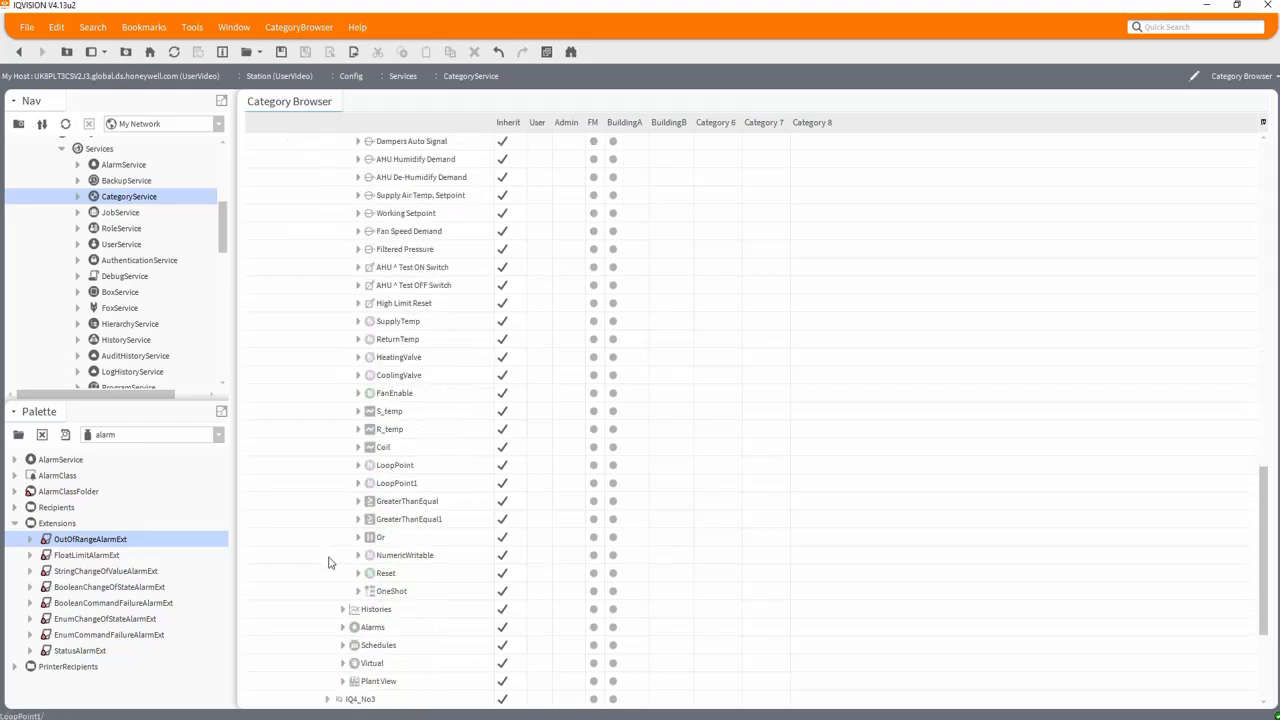
mouse_move(551, 588)
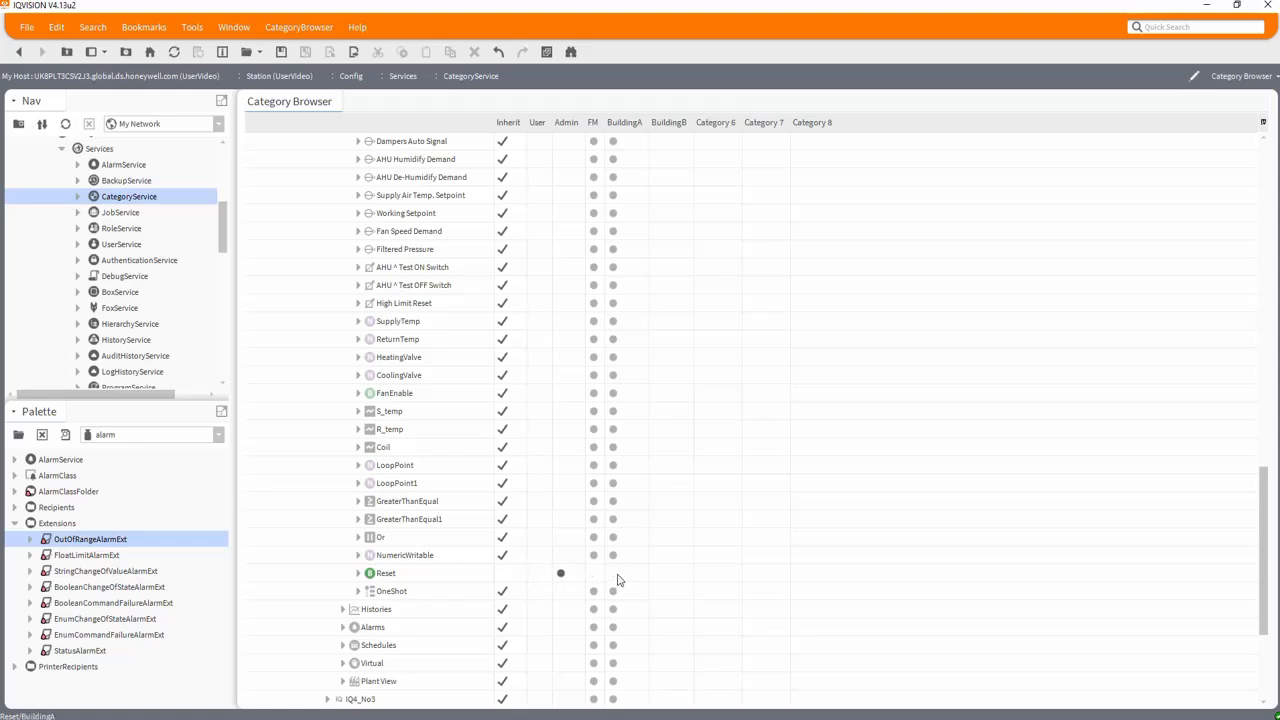
scroll("down", 3)
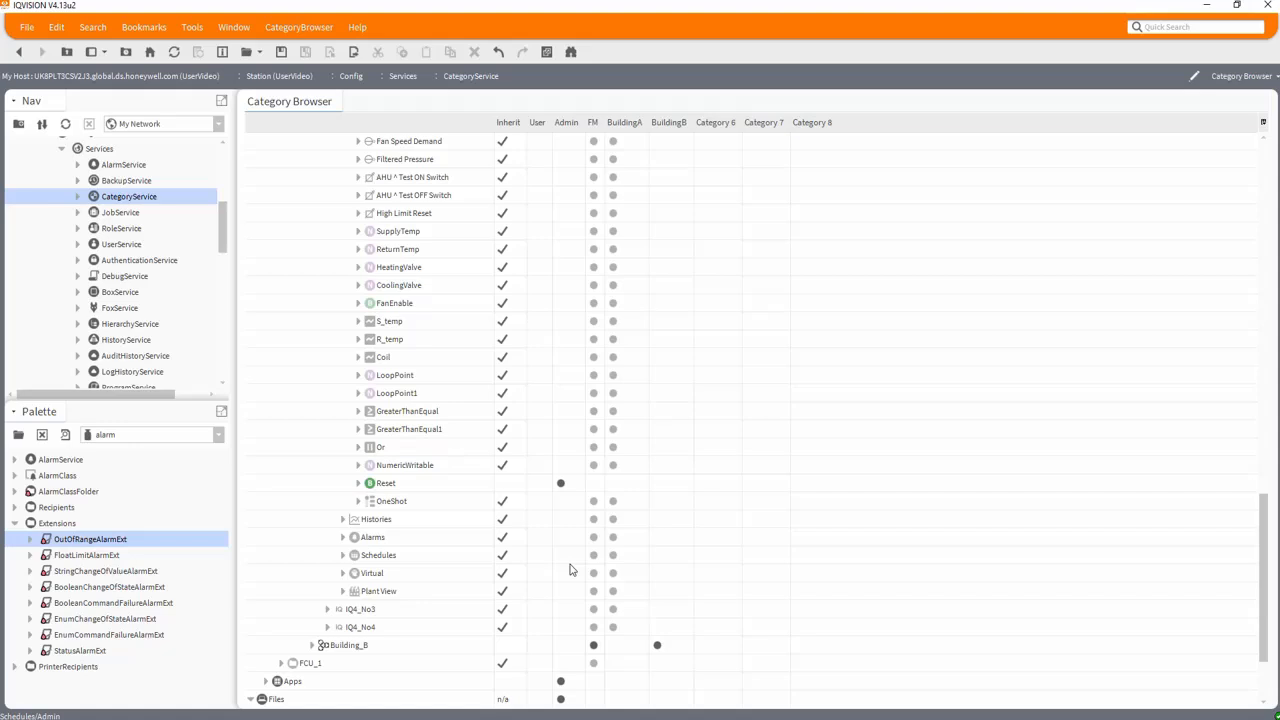
scroll("down", 3)
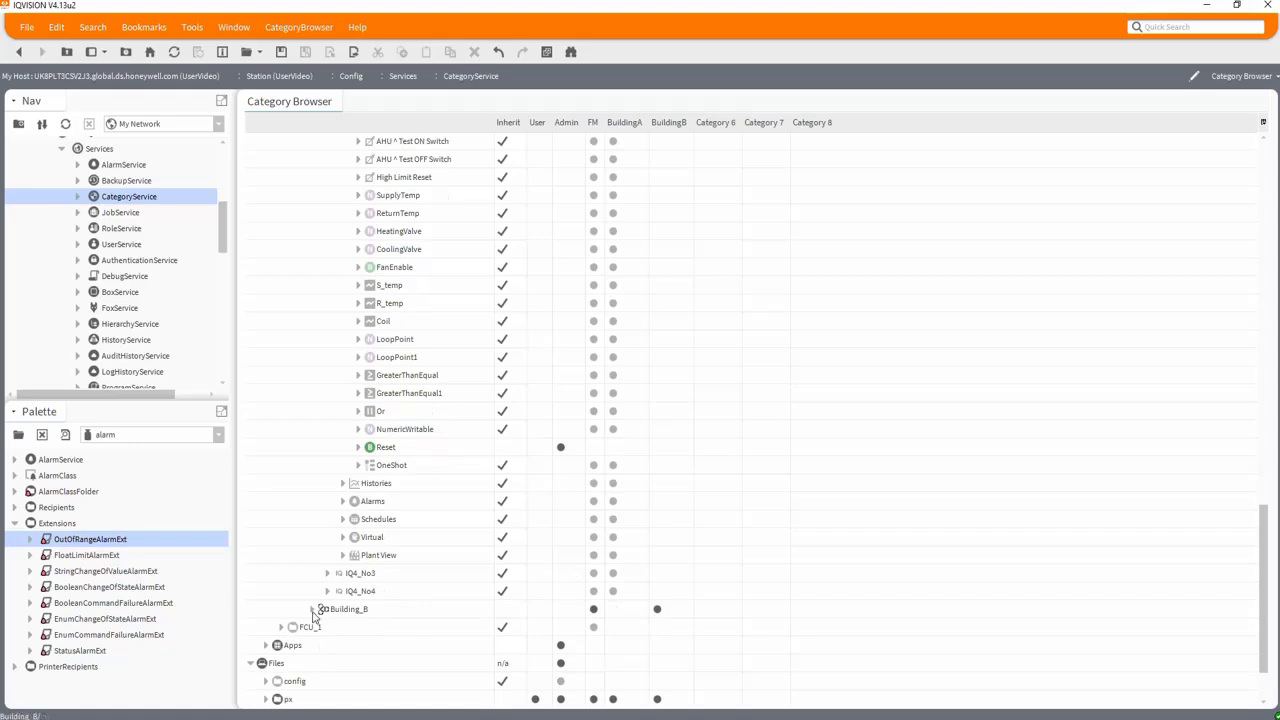
left_click(328, 483)
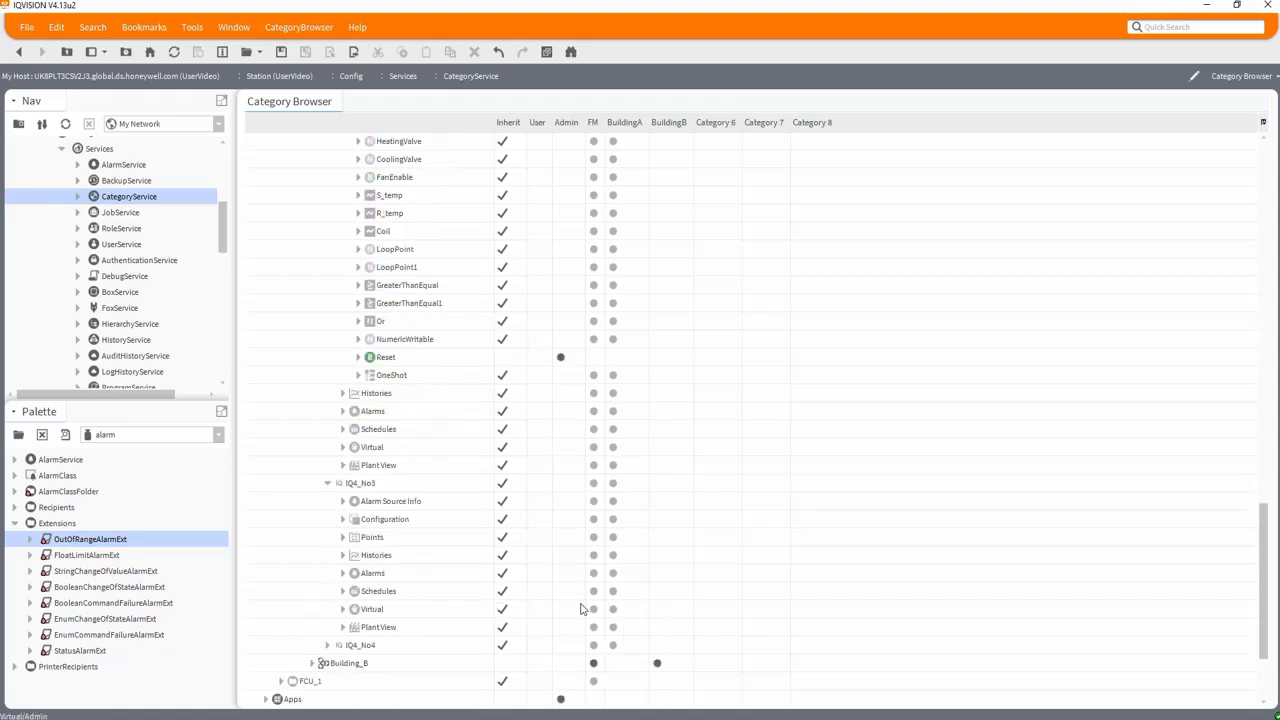
mouse_move(344, 575)
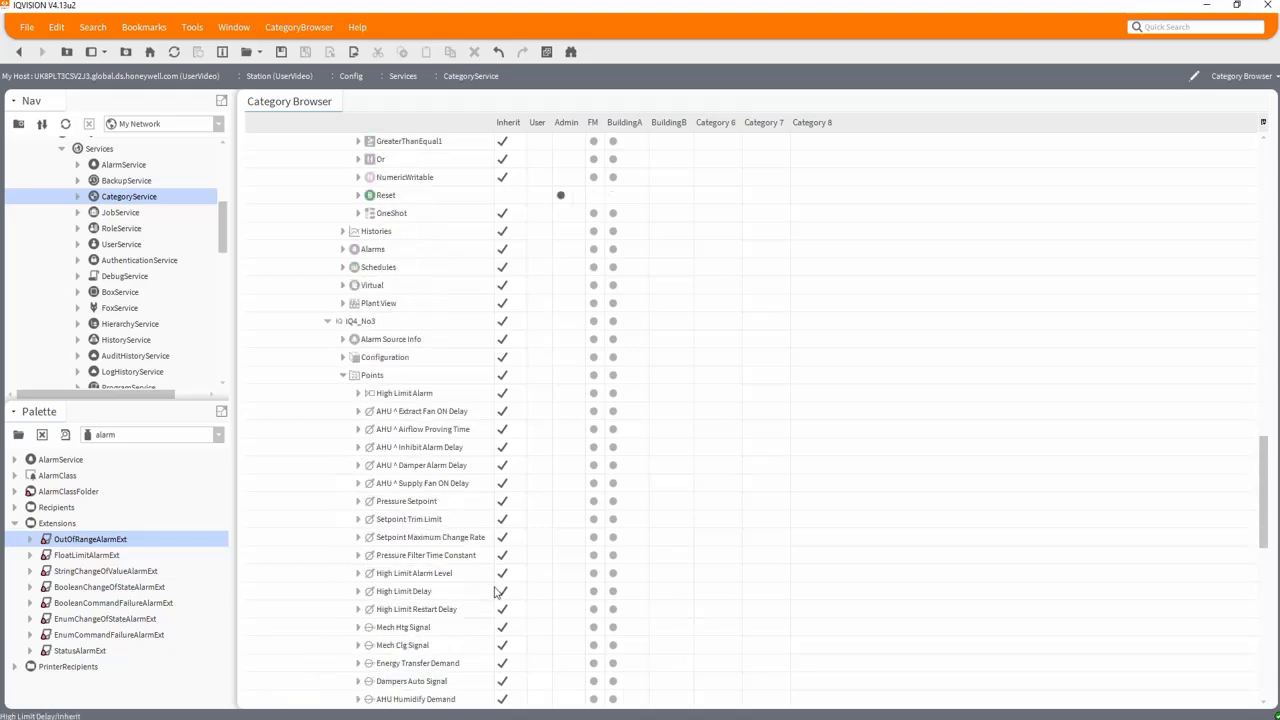
Expand the IQ4_No4 controller and its points to reach the Reset row
scroll("down", 3)
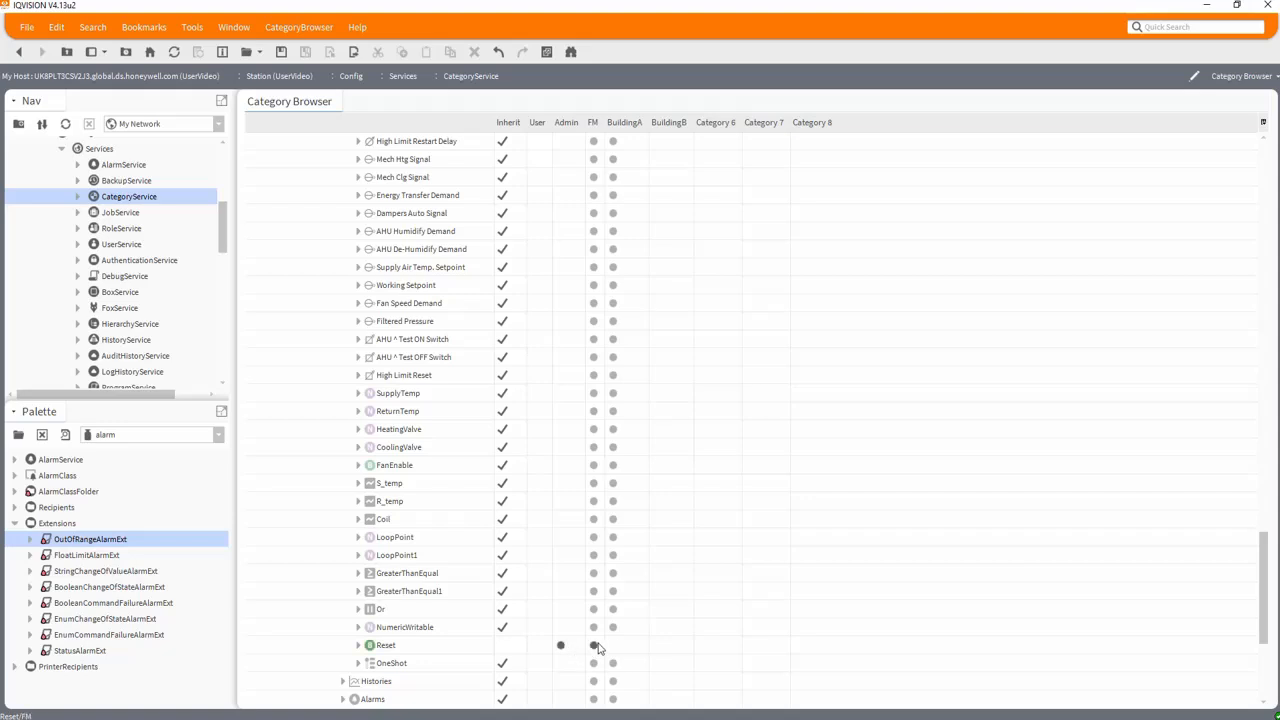
scroll("down", 3)
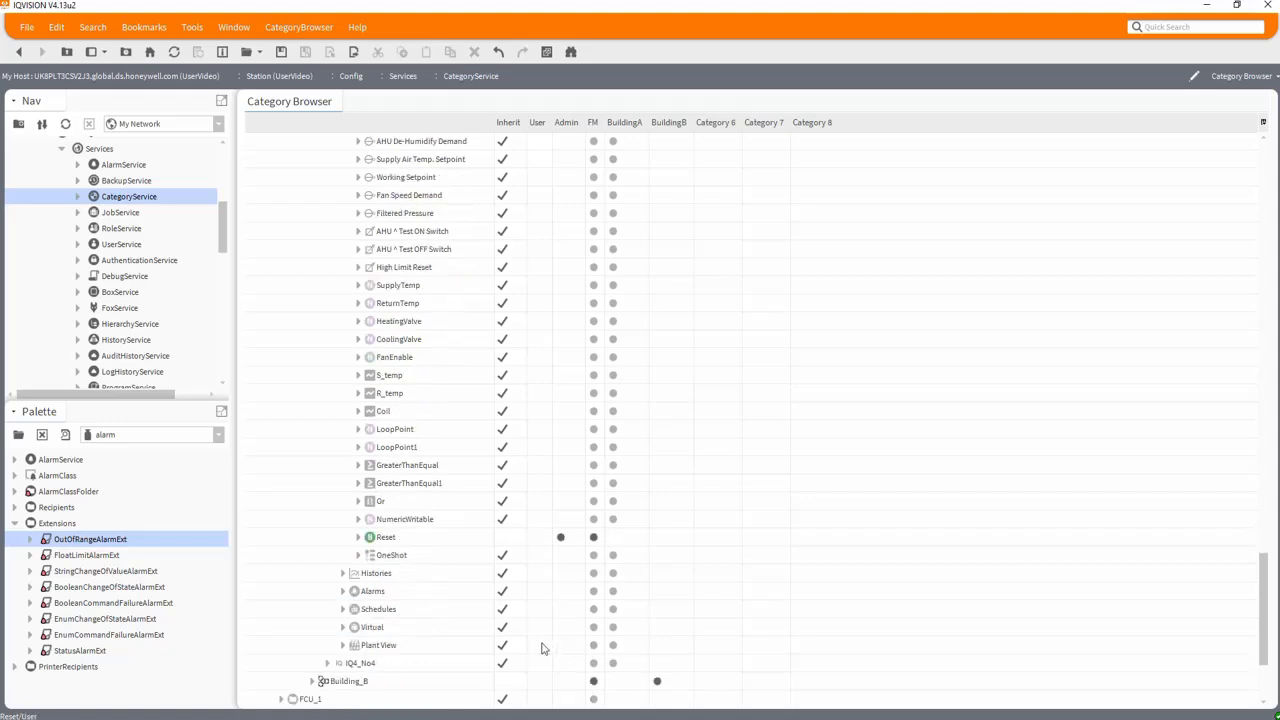
scroll("down", 3)
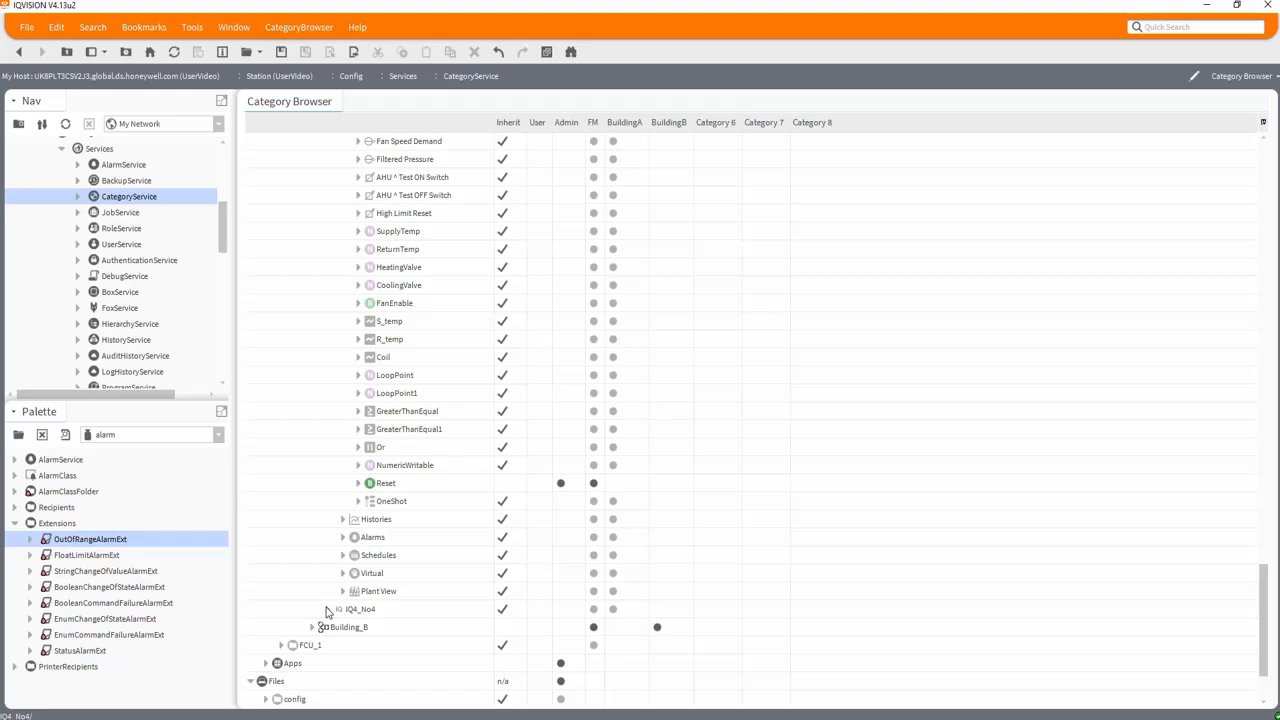
left_click(327, 609)
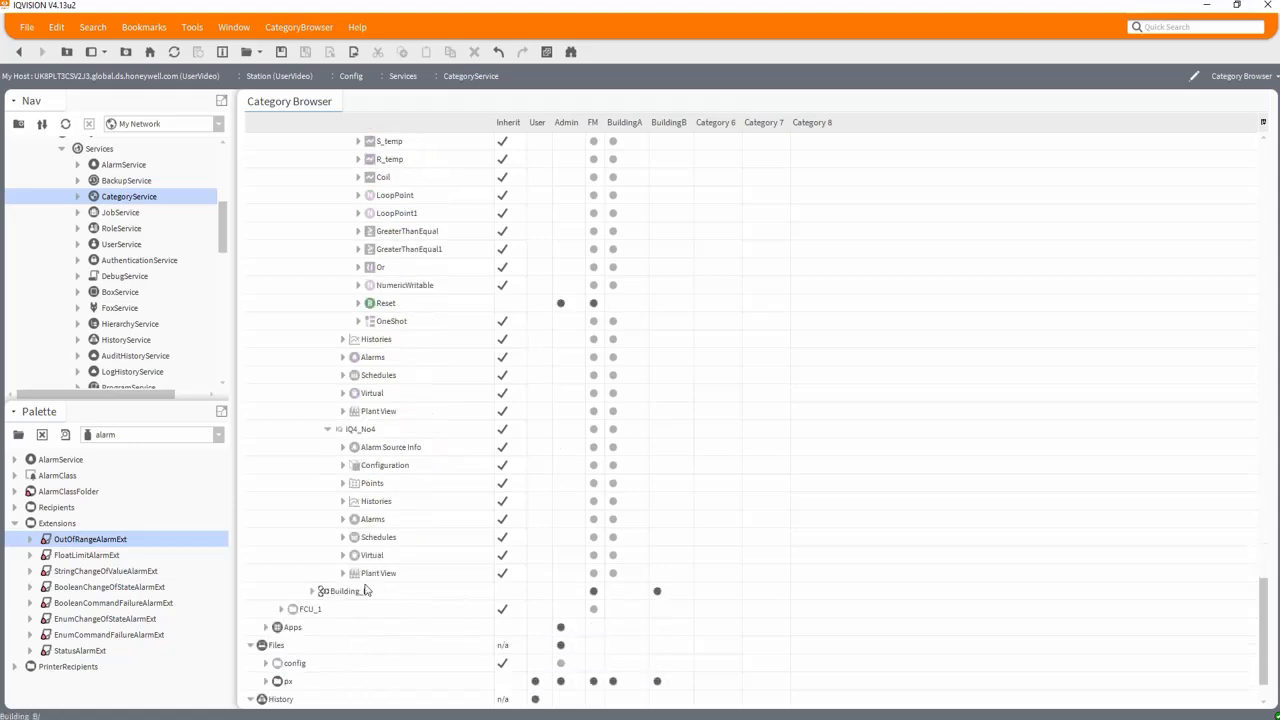
left_click(343, 483)
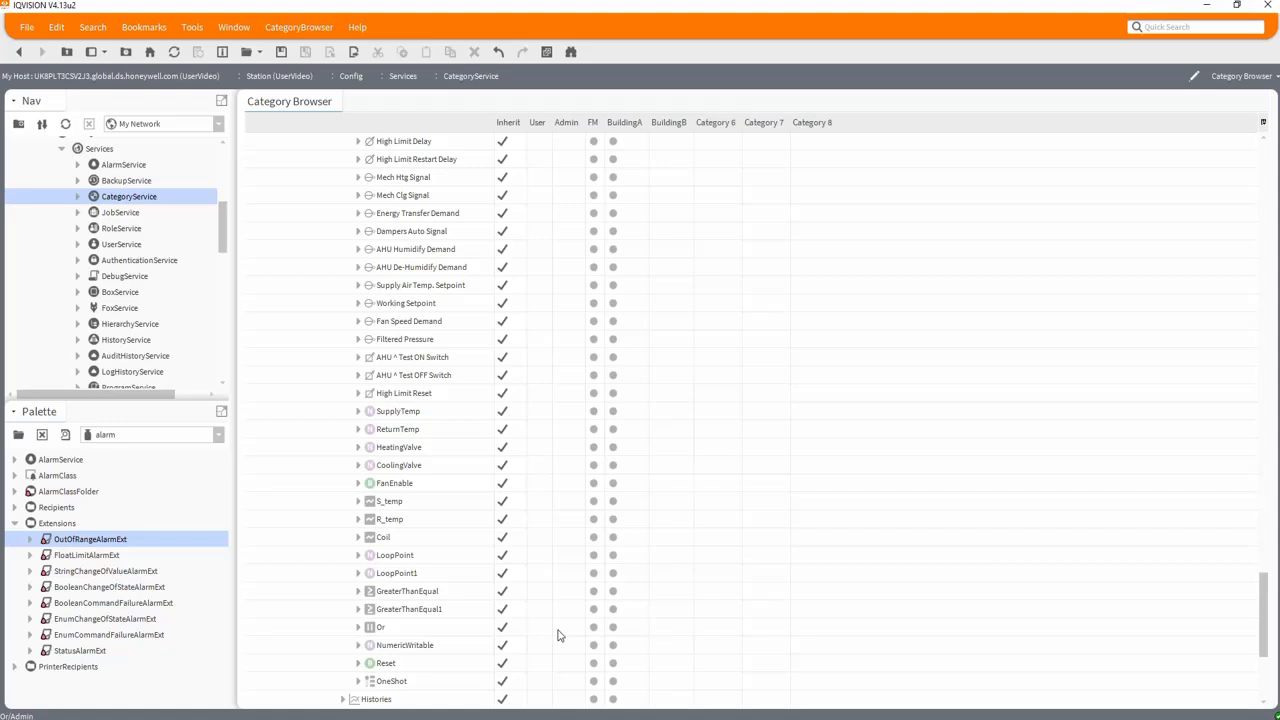
scroll("down", 3)
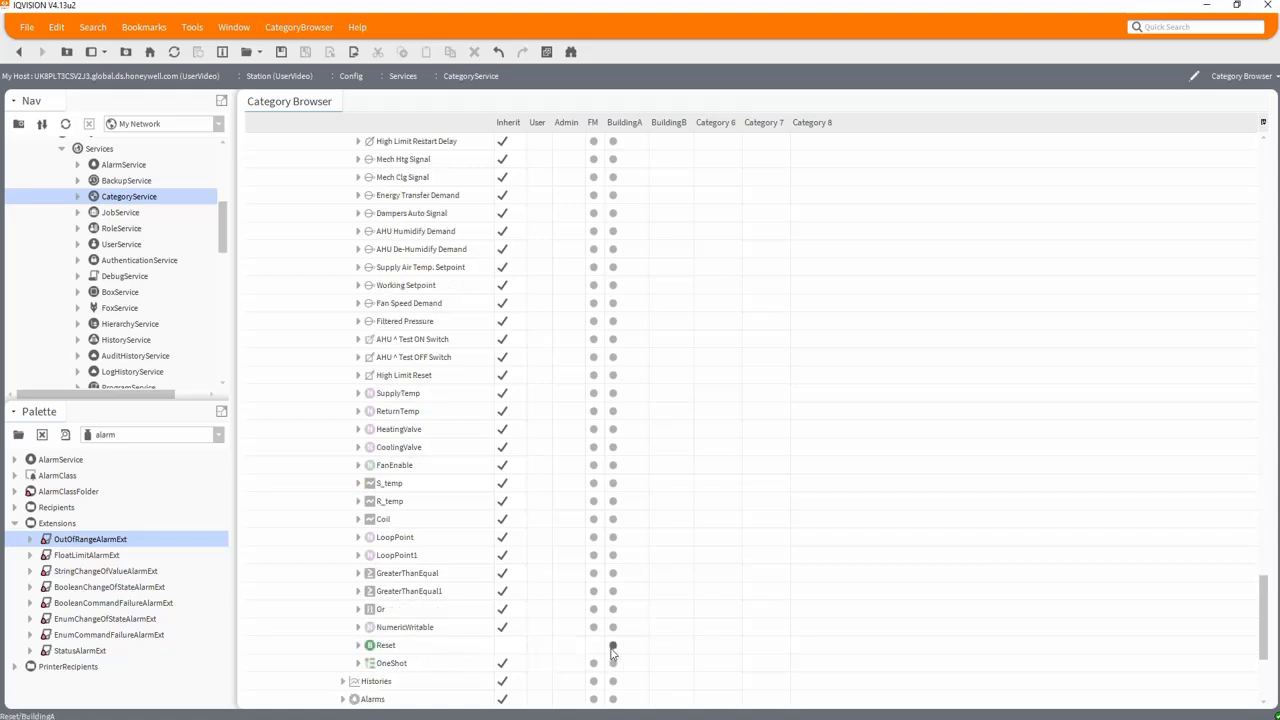
scroll("down", 3)
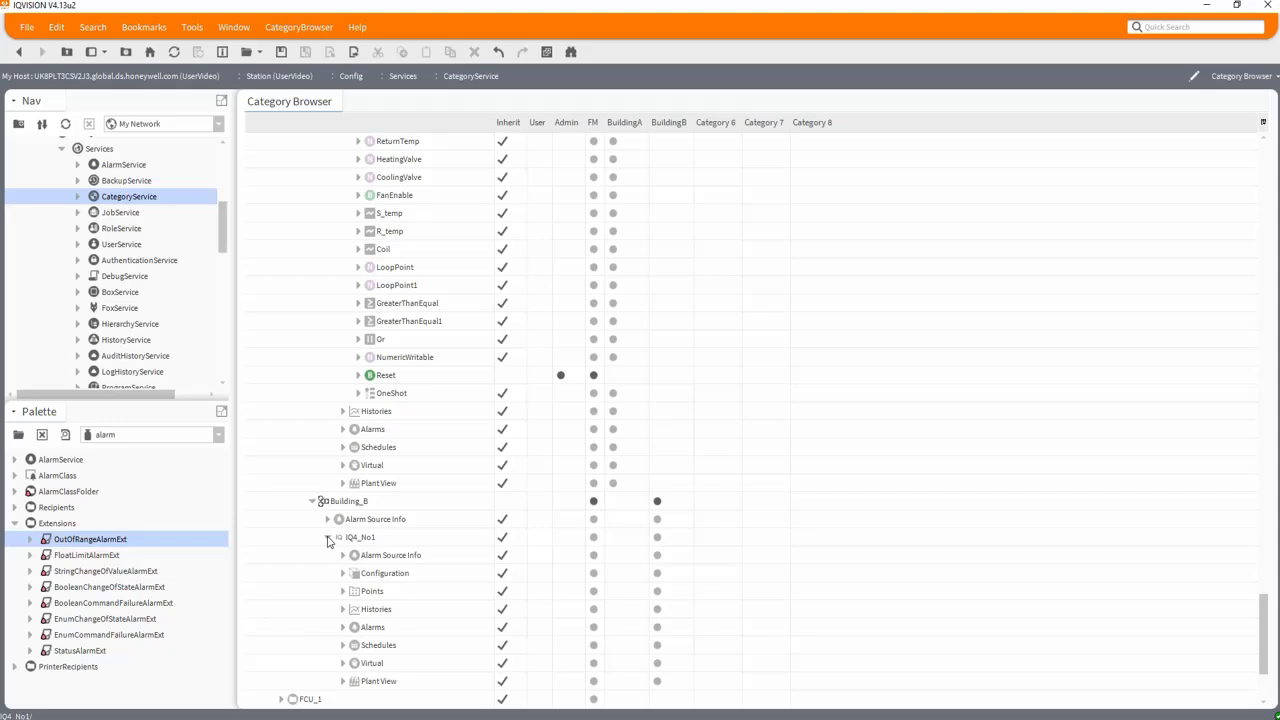
scroll("up", 3)
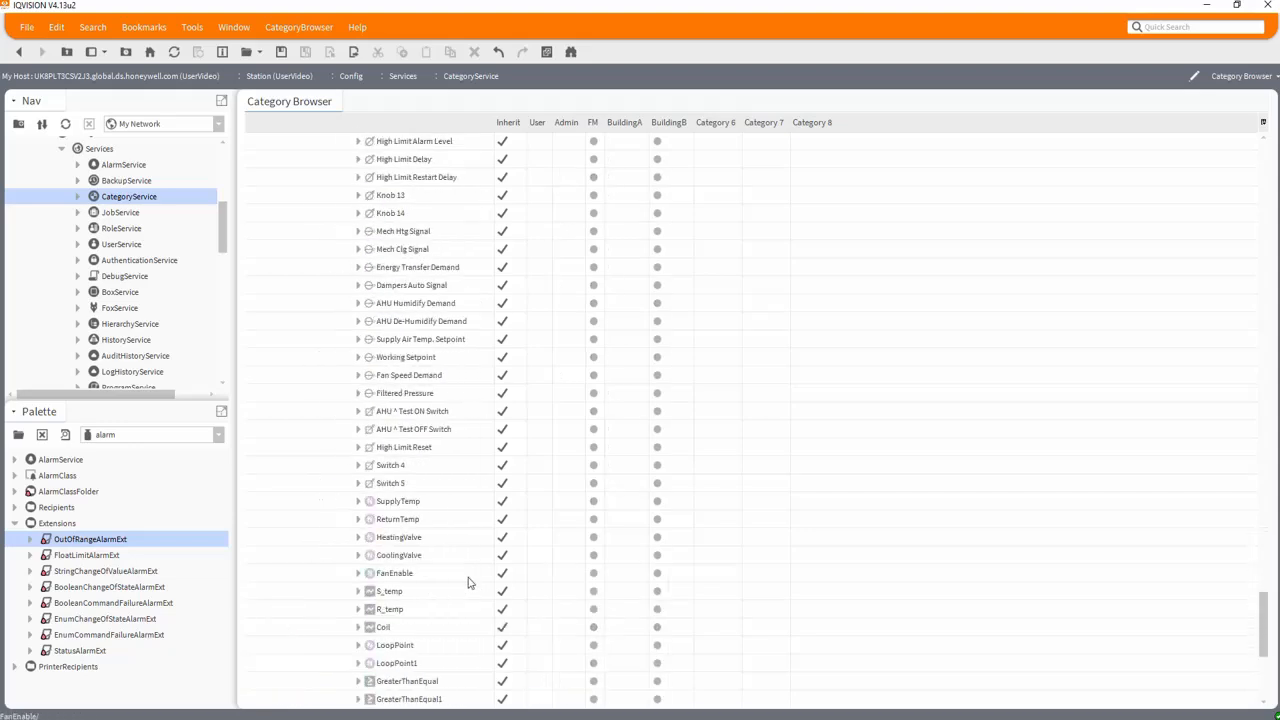
scroll("down", 3)
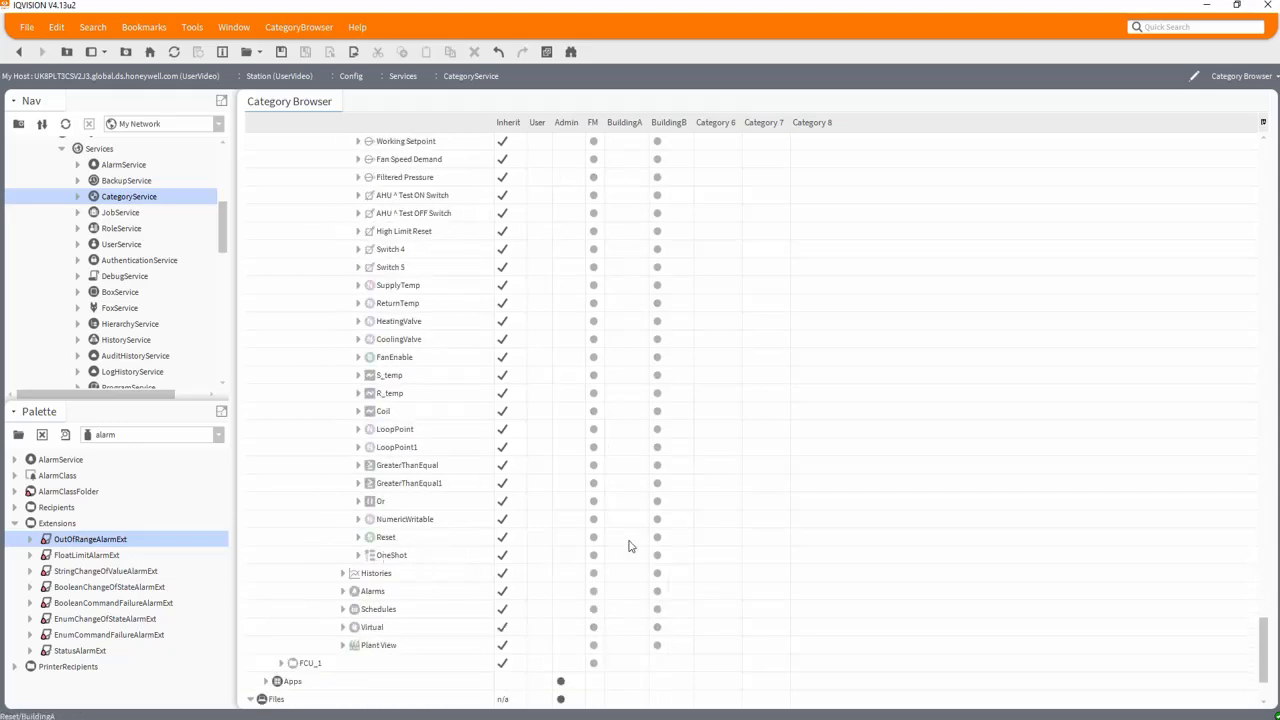
mouse_move(670, 547)
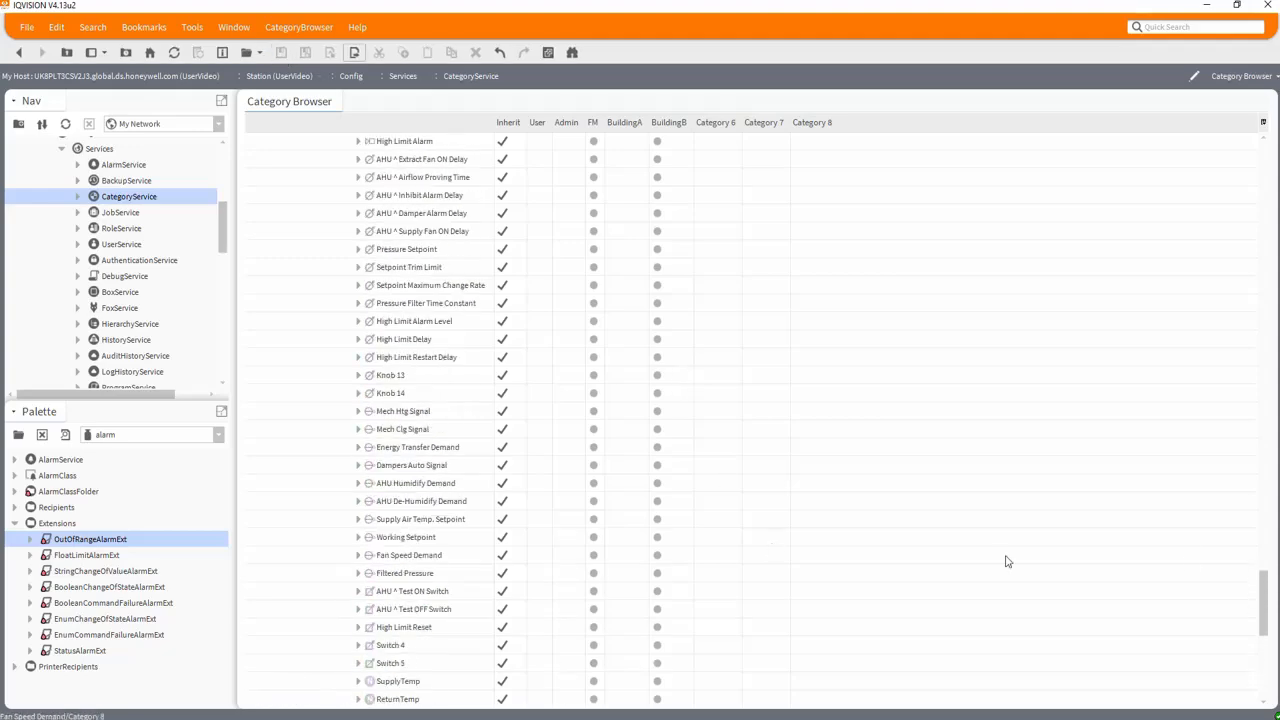
Scroll up through the finished category assignments in the Category Browser
scroll("up", 3)
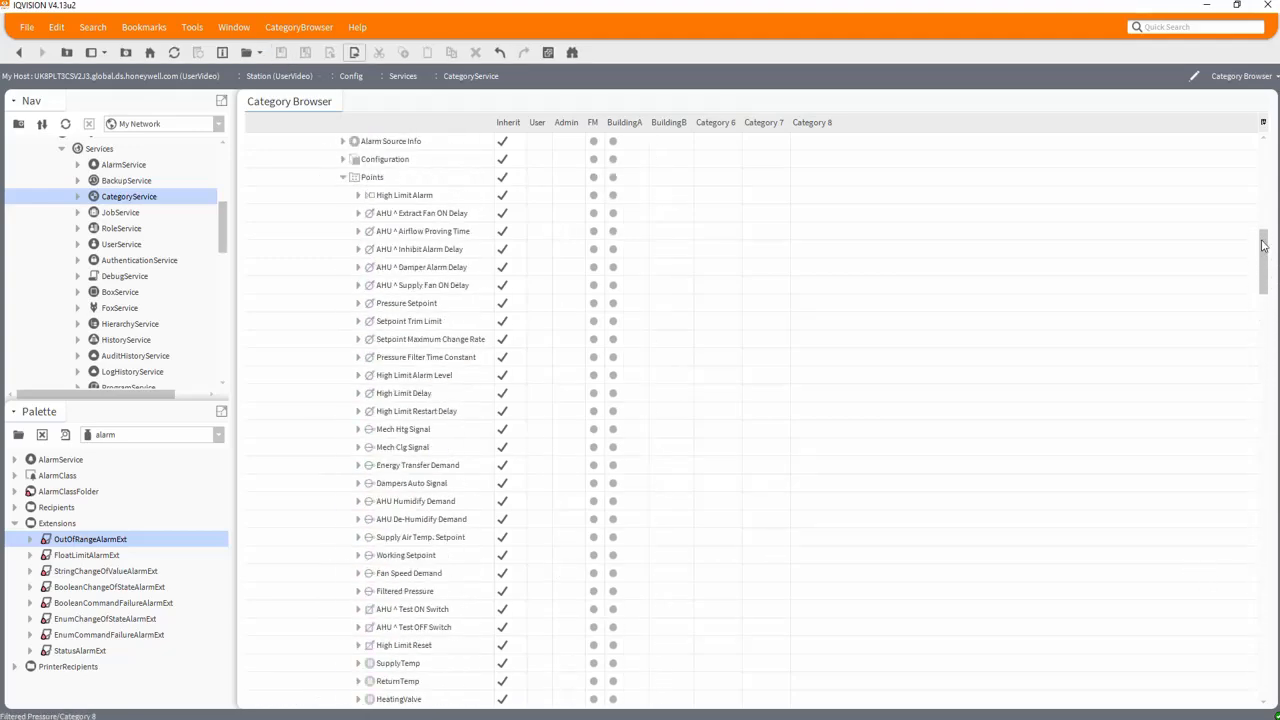
scroll("up", 3)
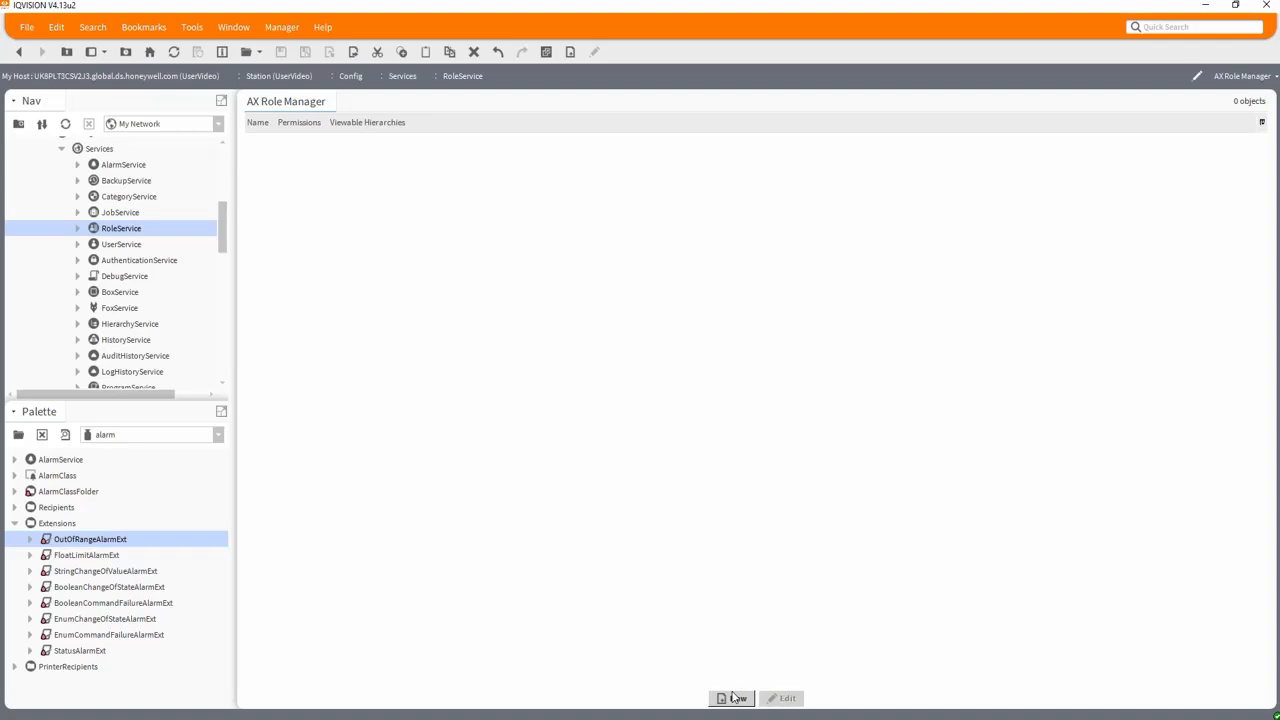
Add three new roles and name the first one FM
left_click(731, 698)
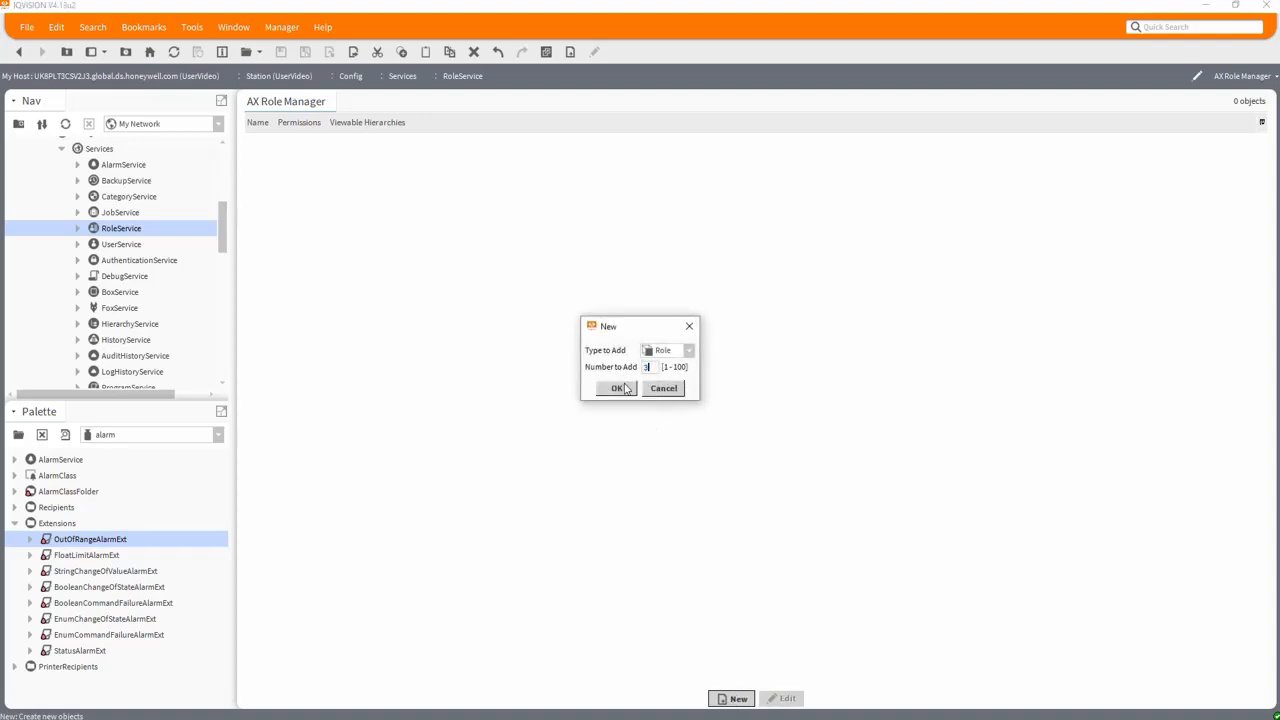
left_click(617, 388)
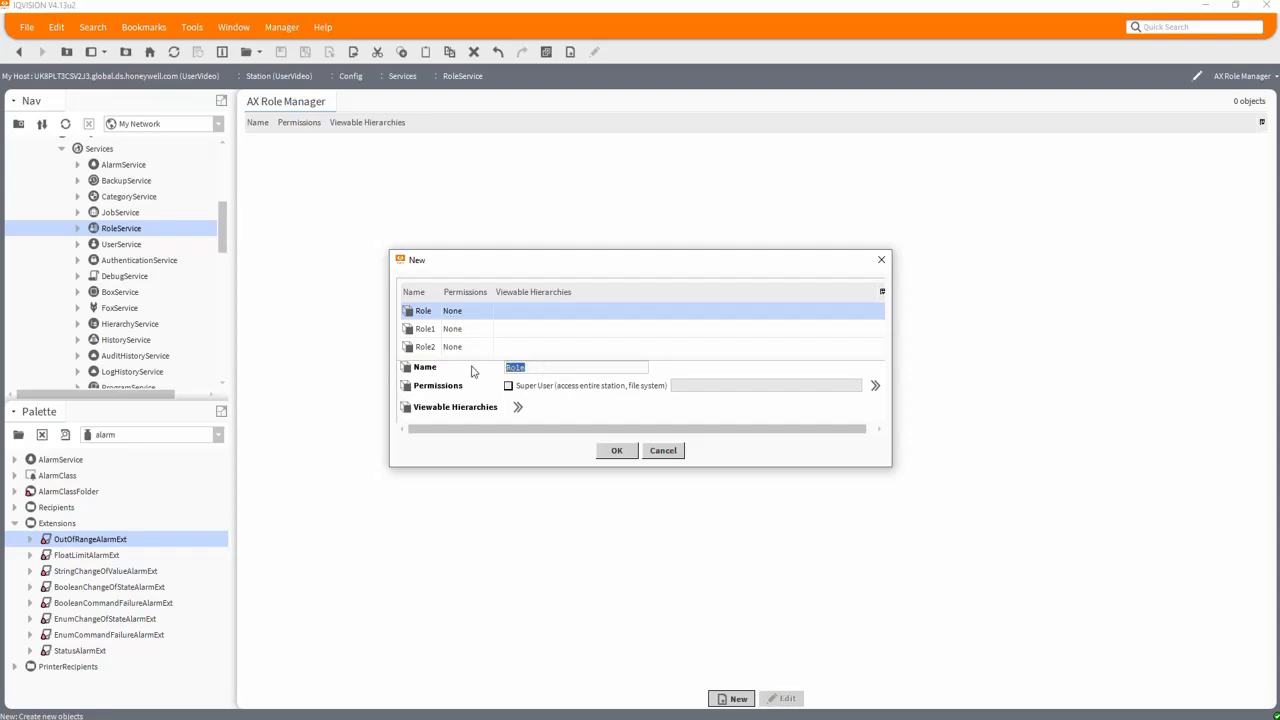
type("FM")
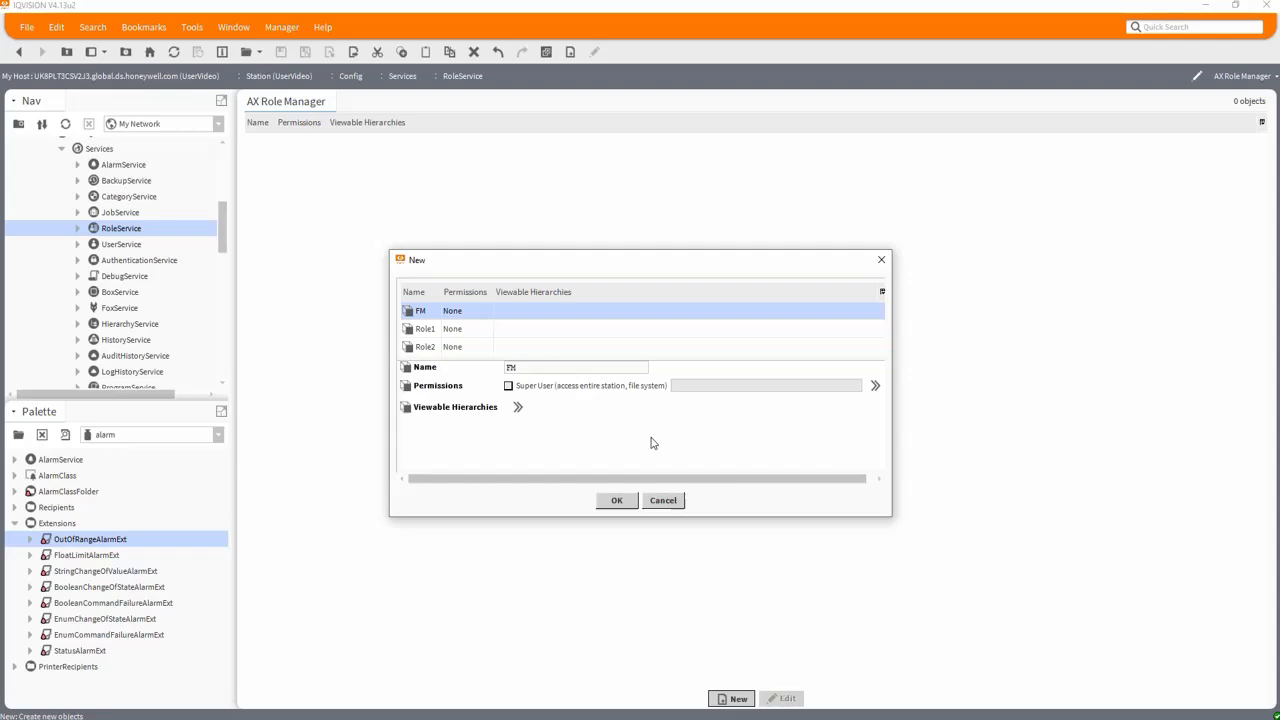
mouse_move(878, 403)
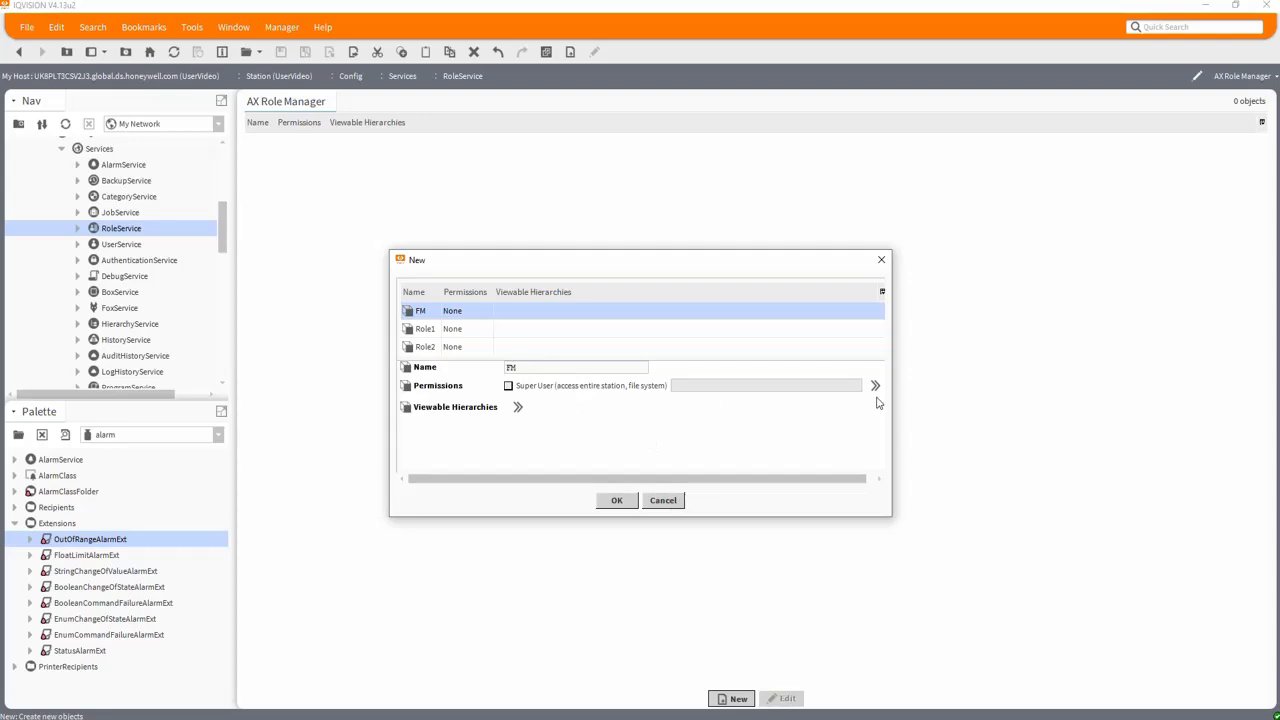
Give FM read, write and invoke on FM and the Device Viewer hierarchy
left_click(874, 386)
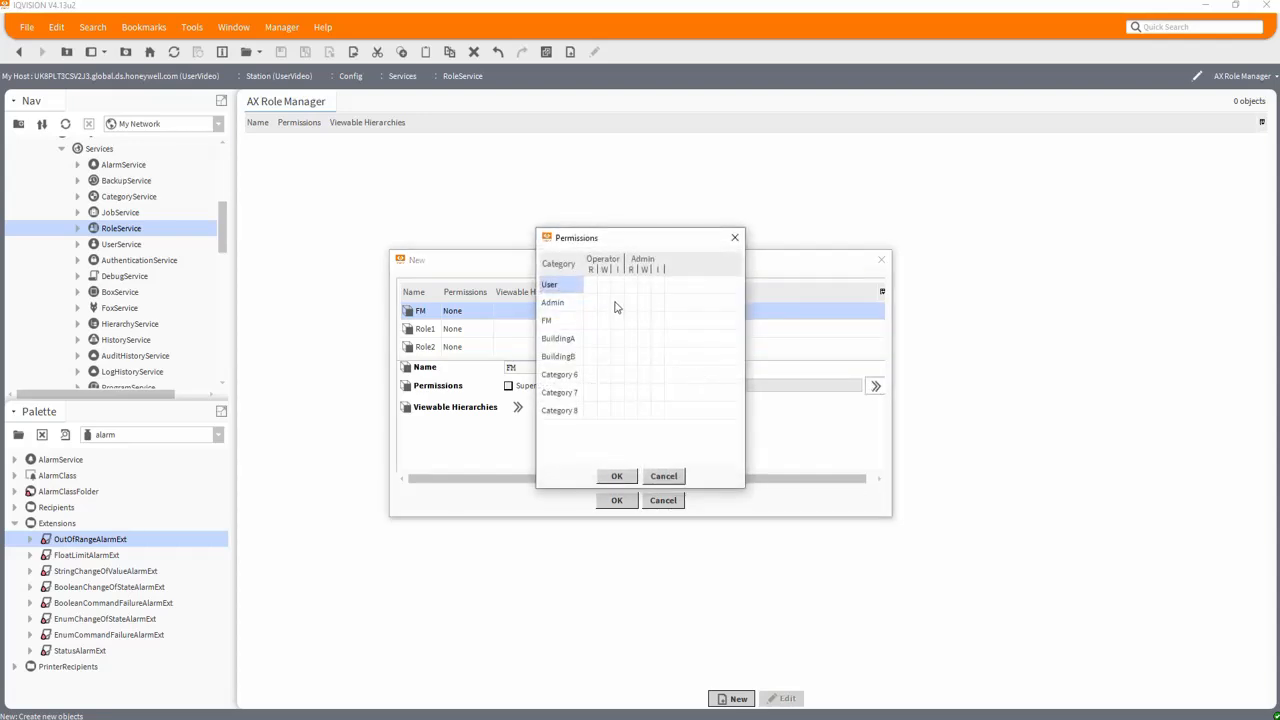
mouse_move(590, 327)
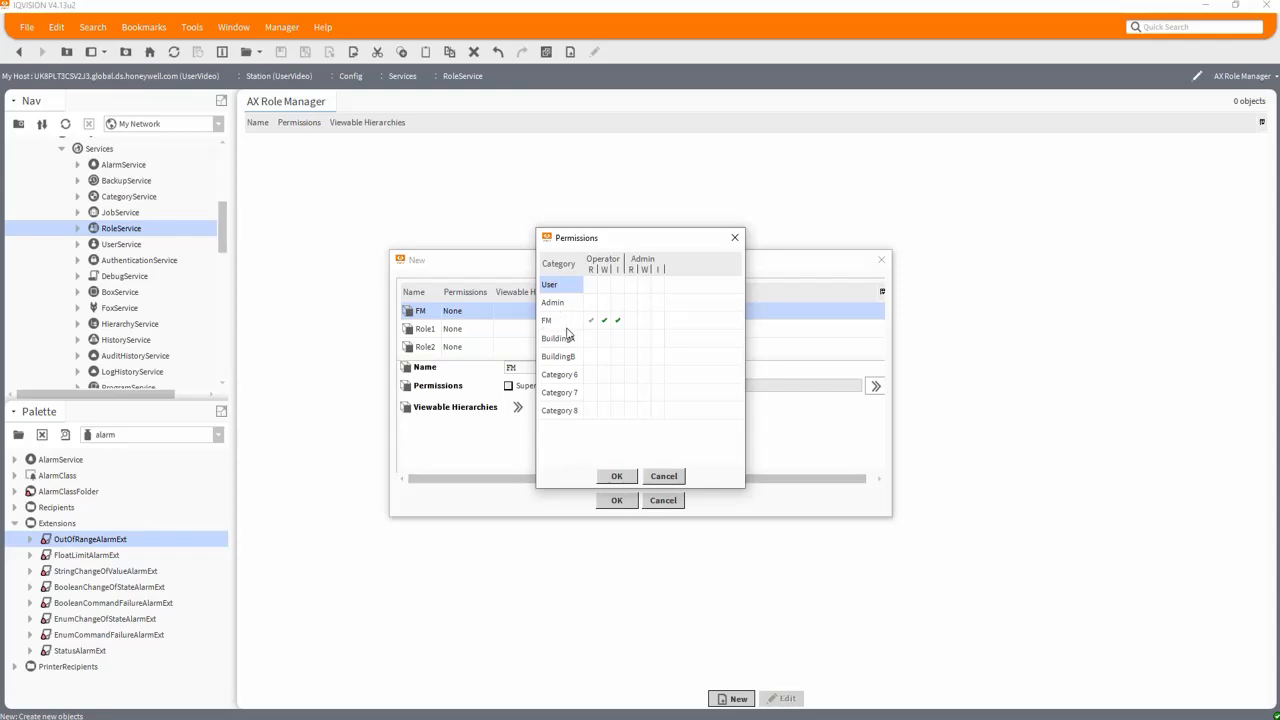
mouse_move(573, 334)
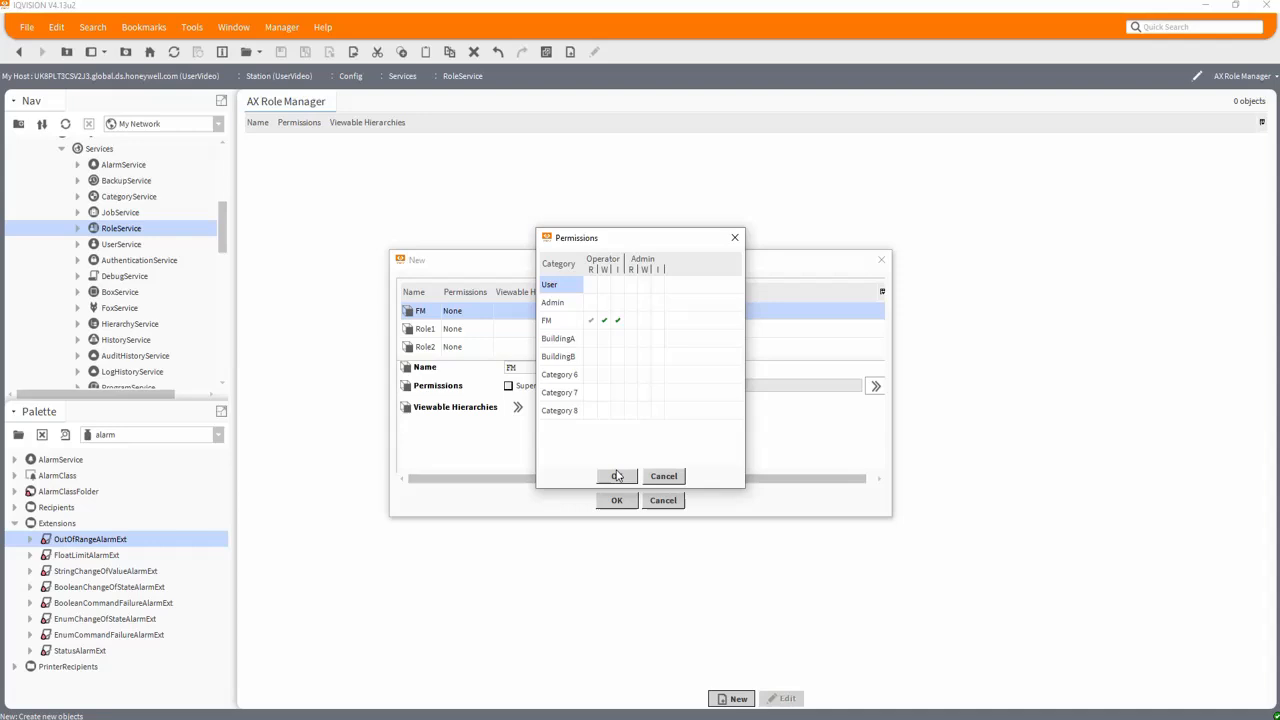
left_click(616, 476)
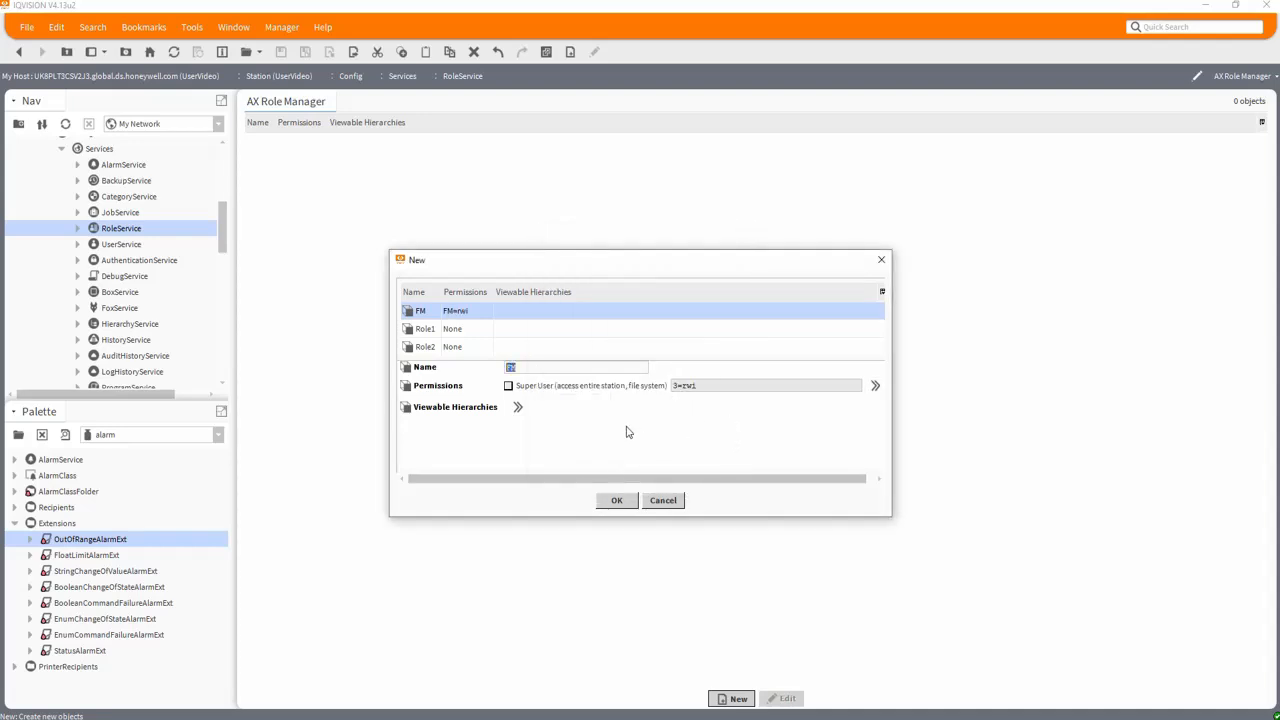
left_click(518, 407)
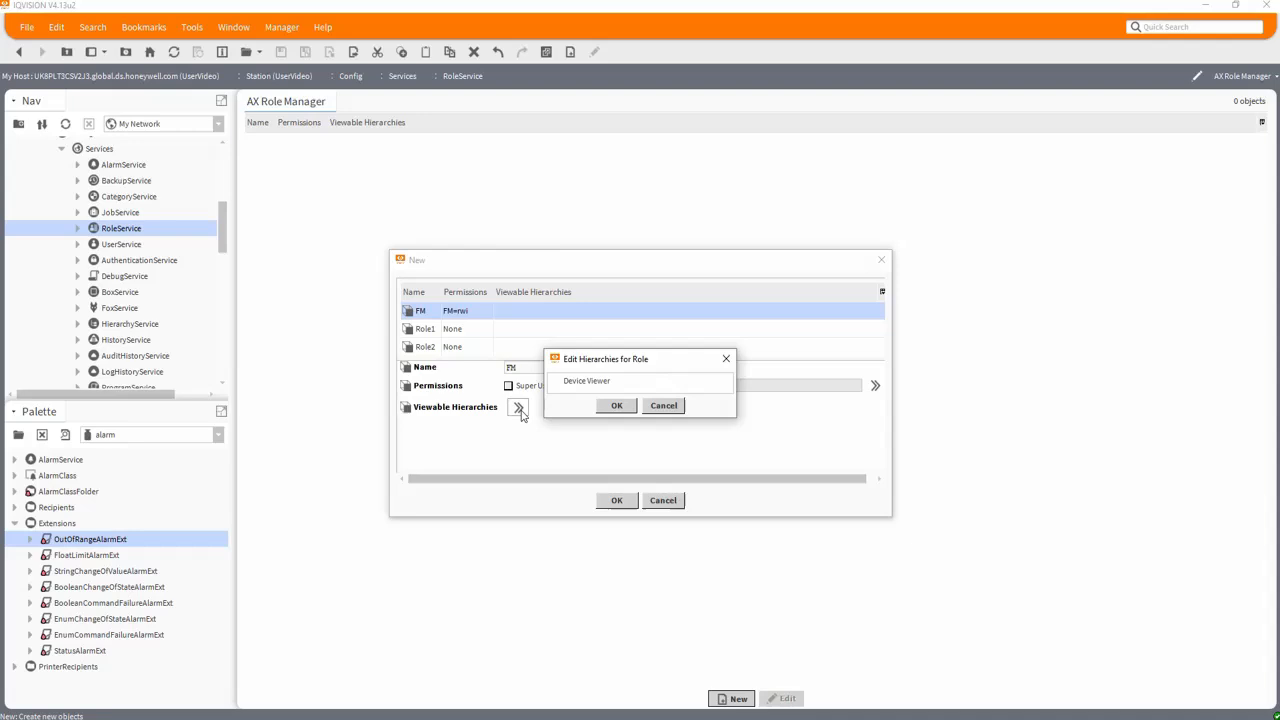
left_click(555, 381)
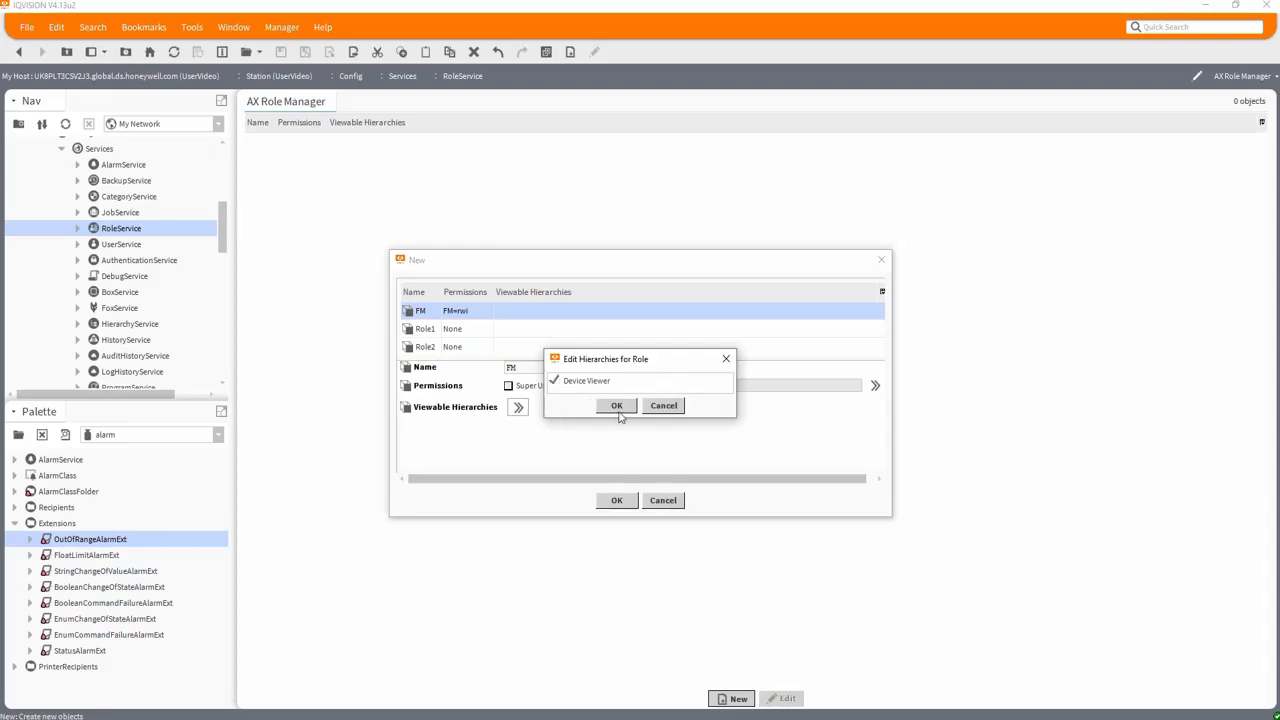
left_click(616, 405)
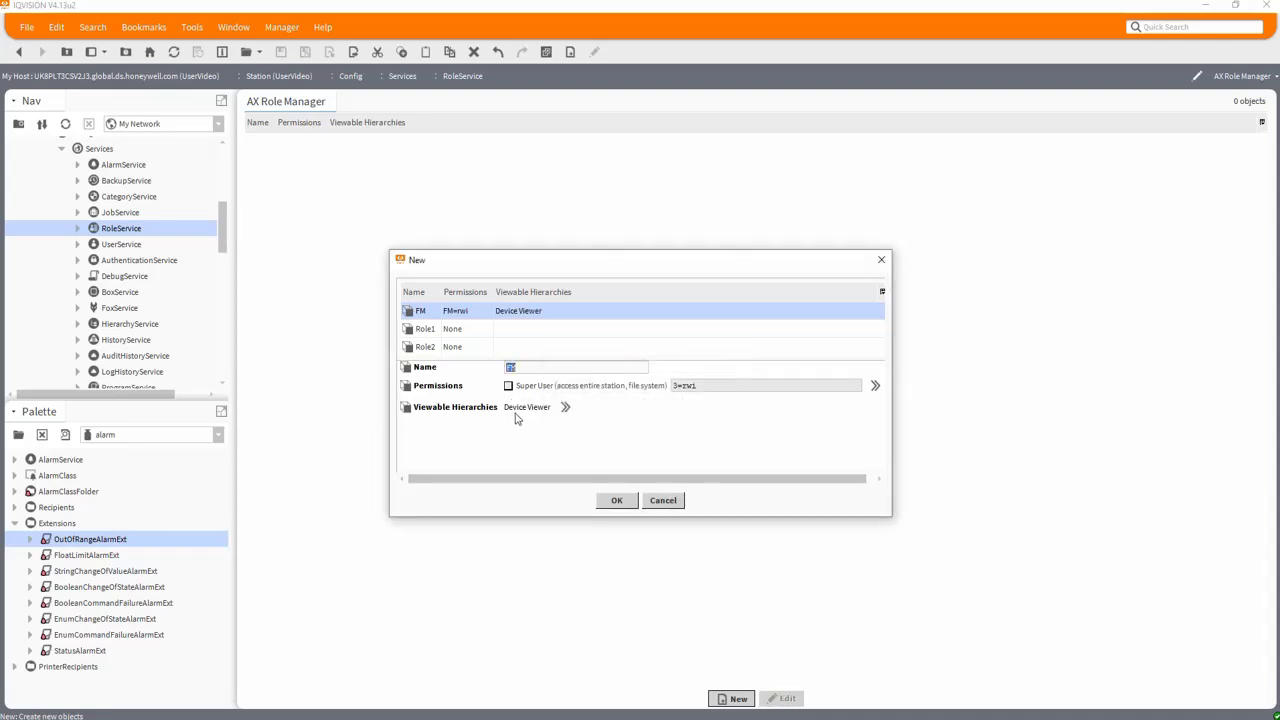
mouse_move(539, 437)
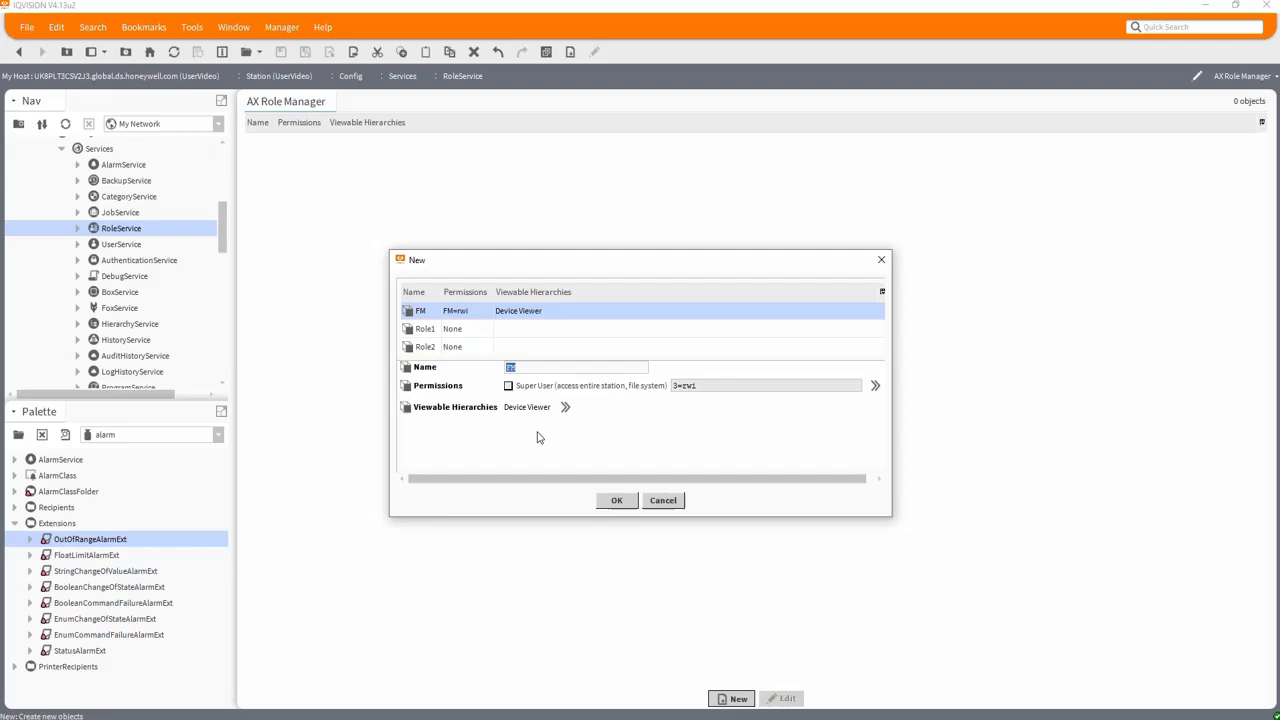
left_click(426, 328)
type("A")
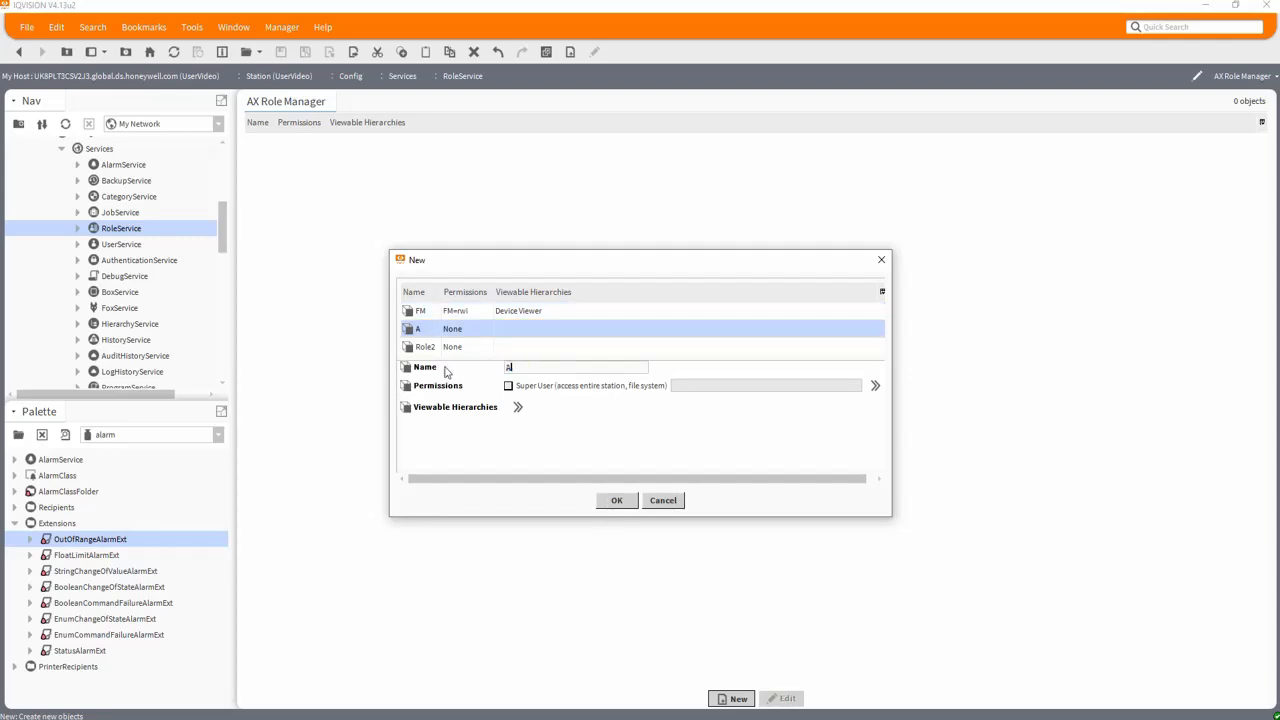
Name the second role BuildingAViewer and grant it read on BuildingA
type("Building")
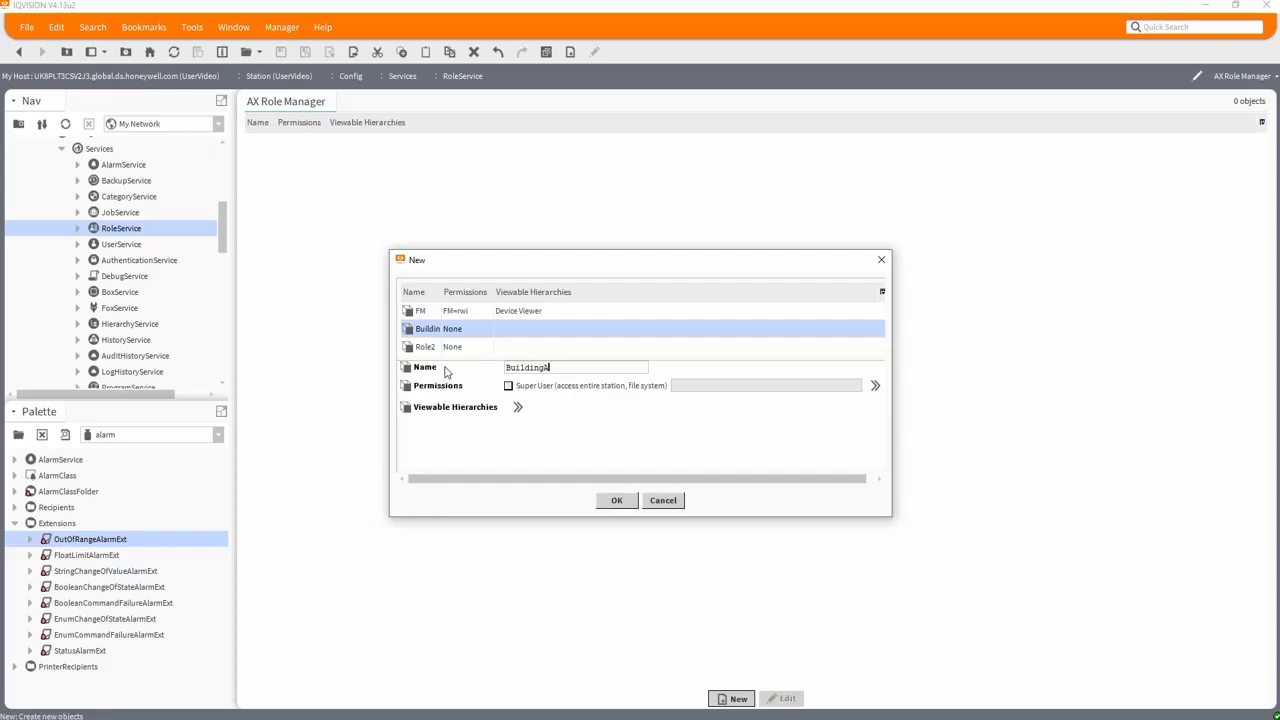
type("VViewer")
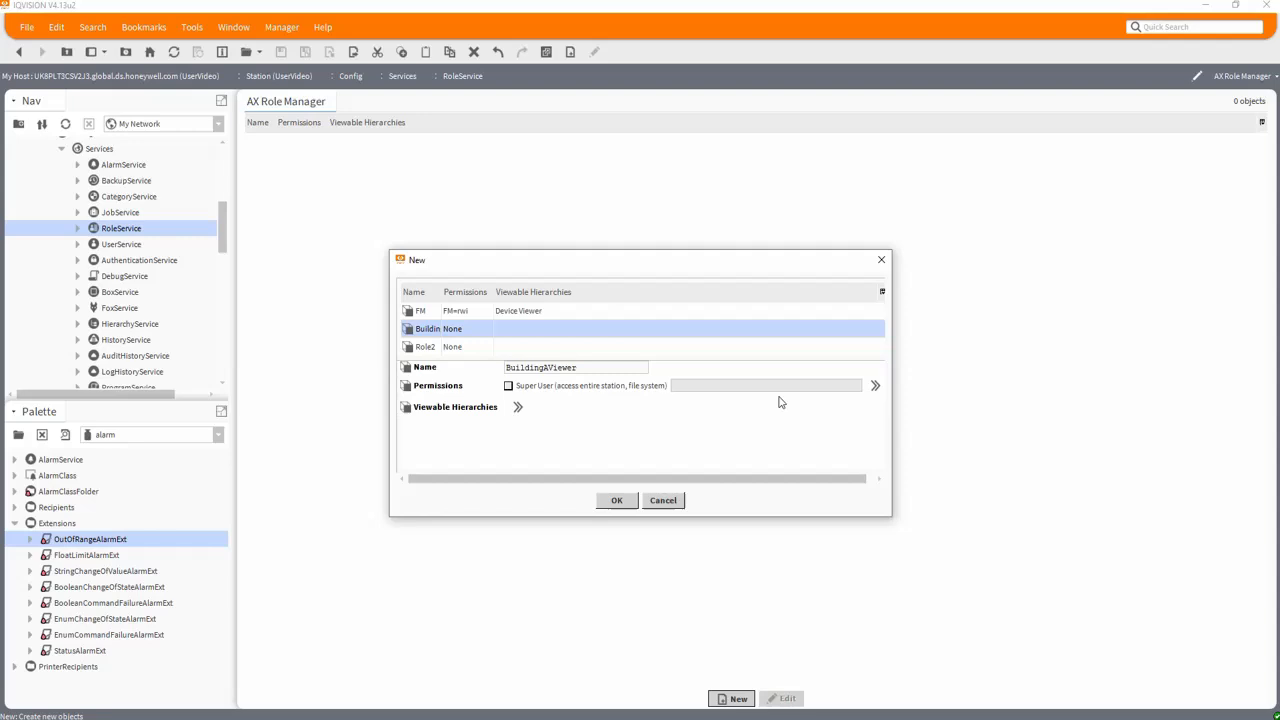
left_click(875, 385)
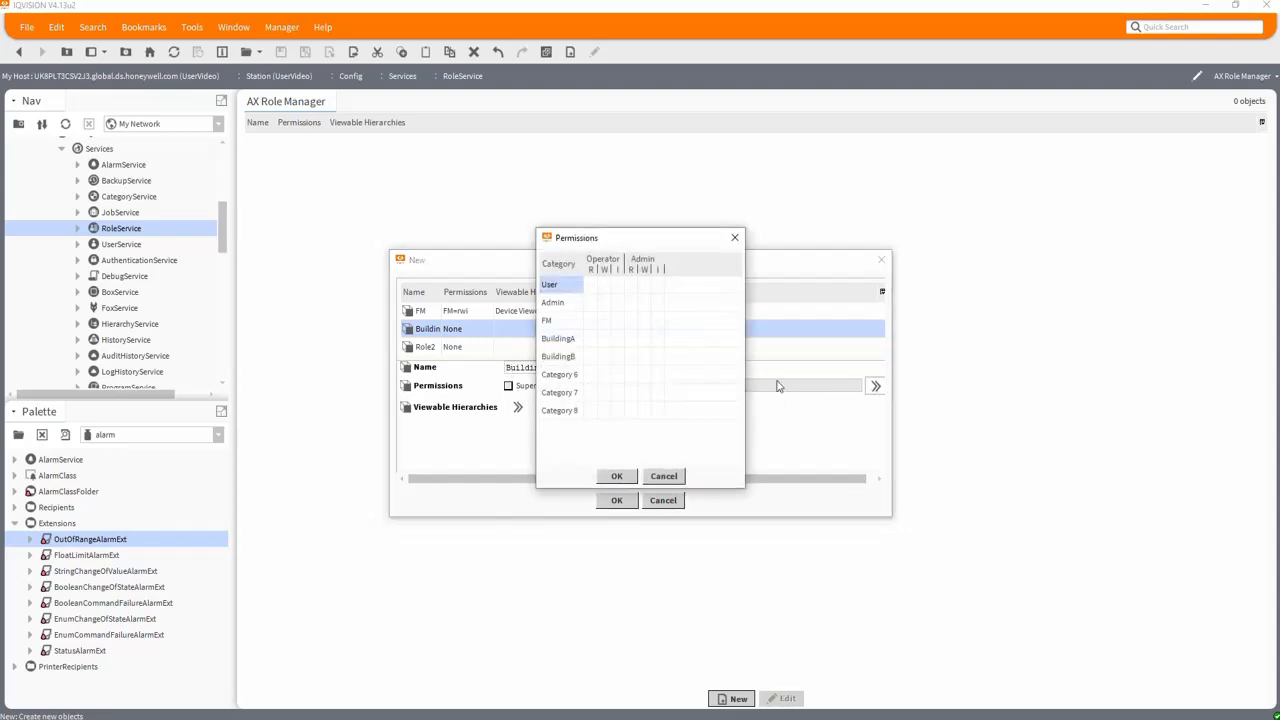
mouse_move(588, 353)
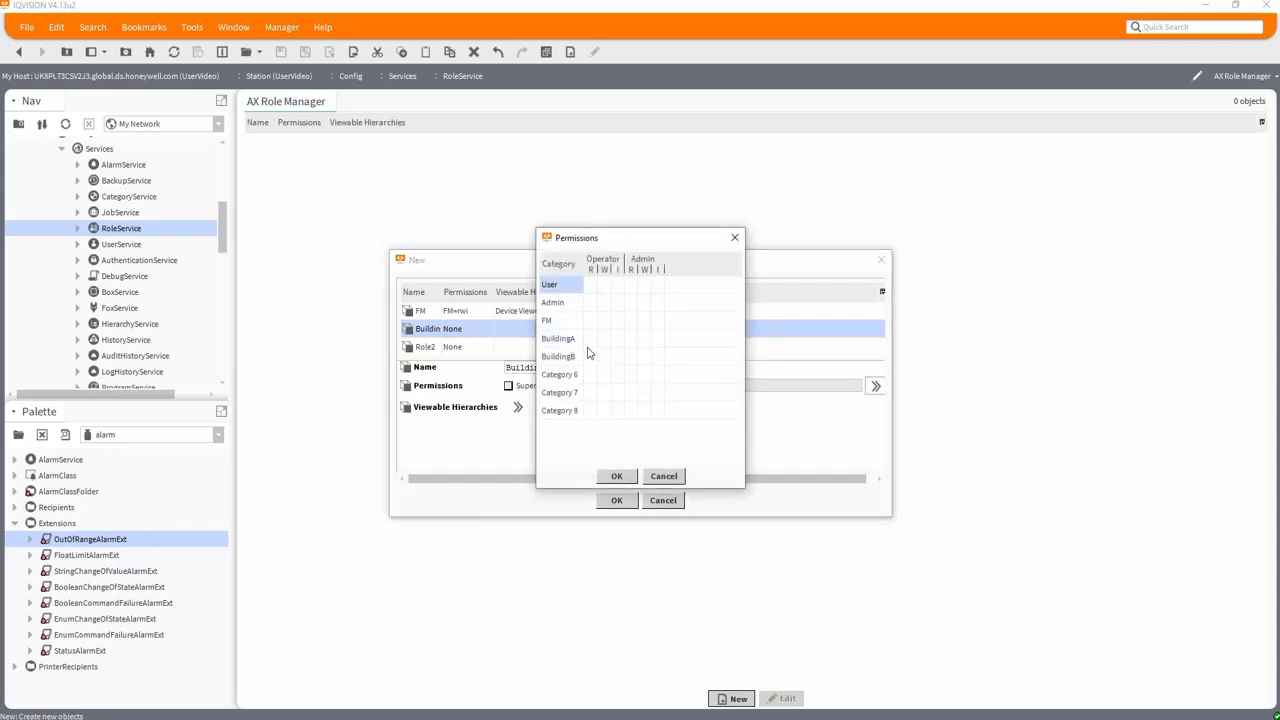
left_click(590, 338)
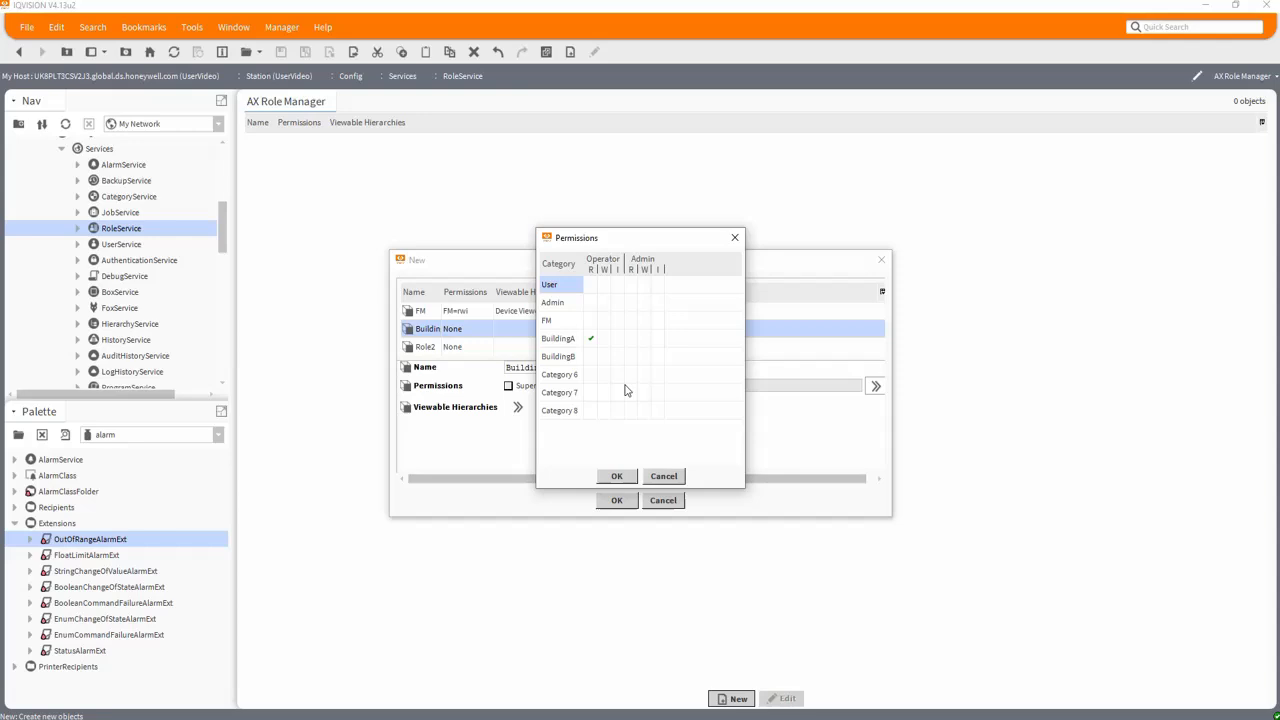
mouse_move(570, 349)
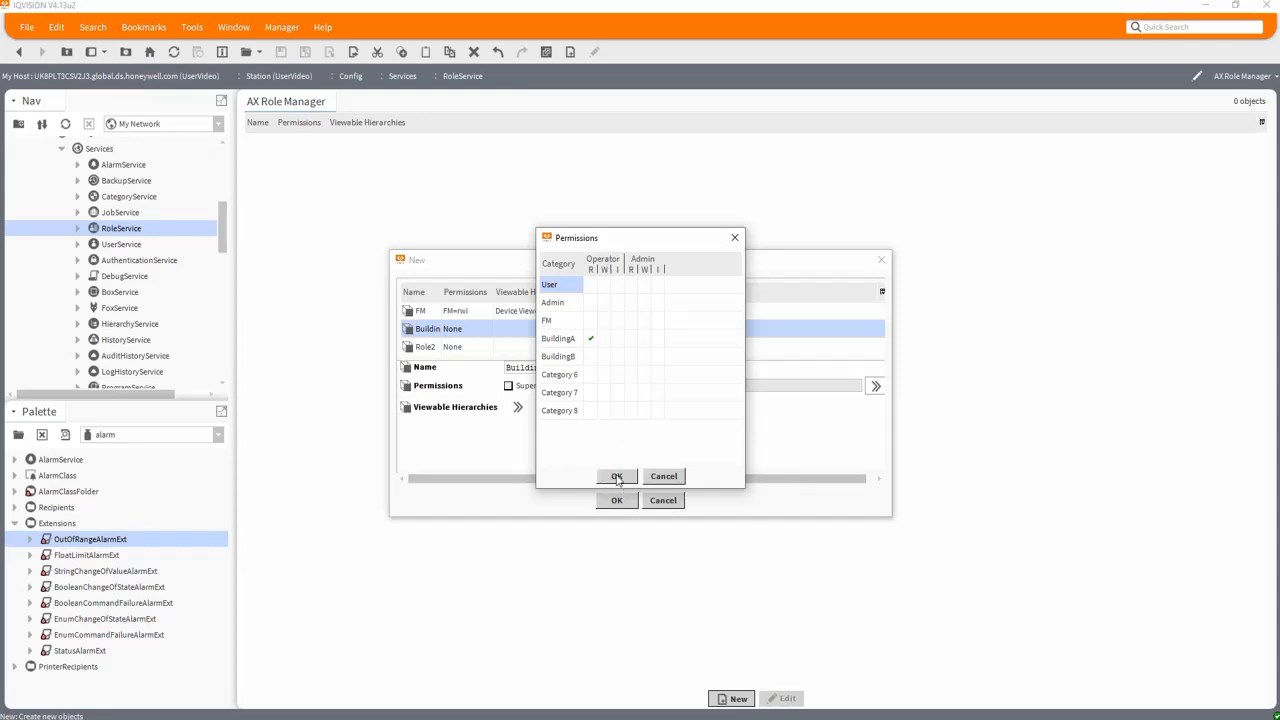
left_click(616, 476)
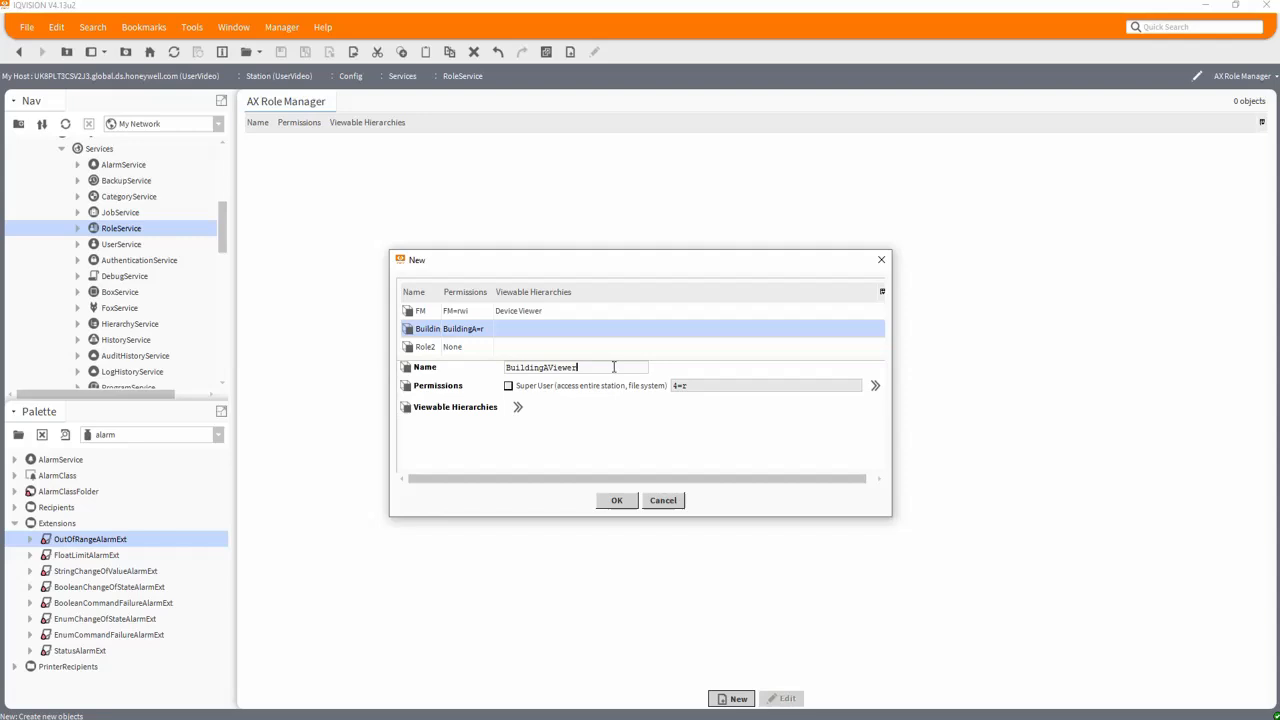
Make the third role BuildingBViewer with BuildingB read and Device Viewer, then create the roles
triple_click(540, 367)
type("B")
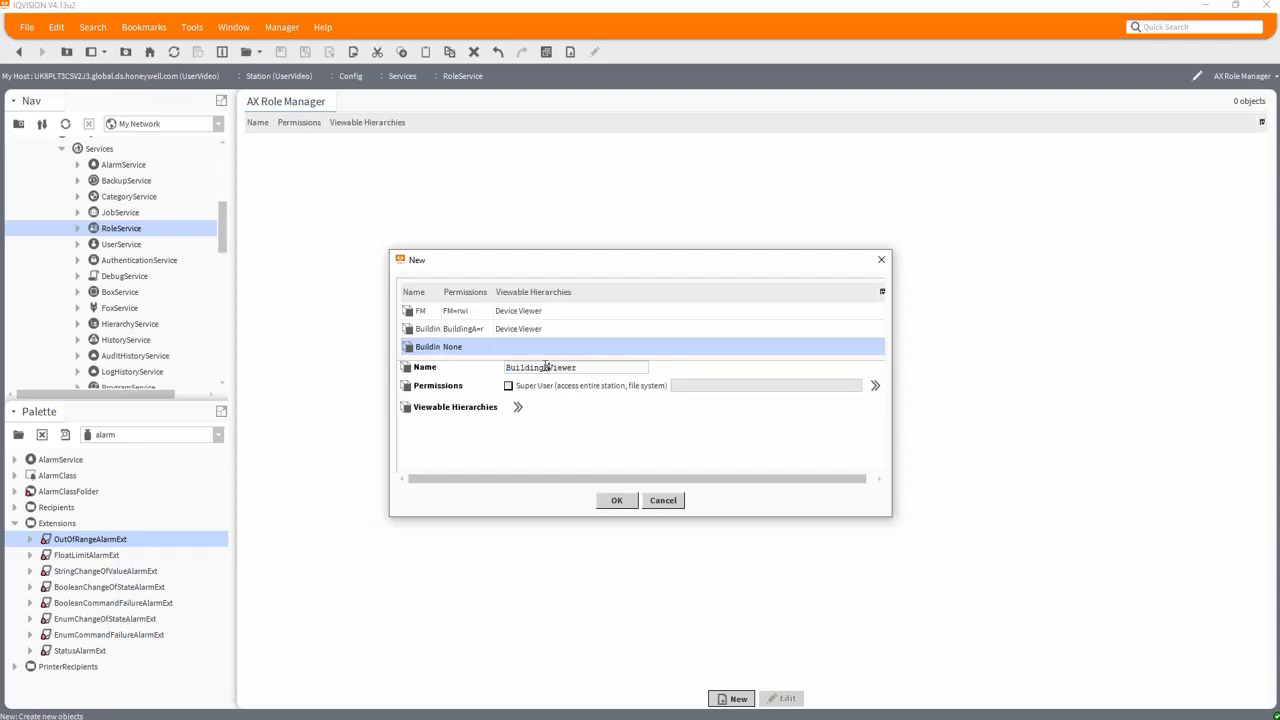
left_click(875, 385)
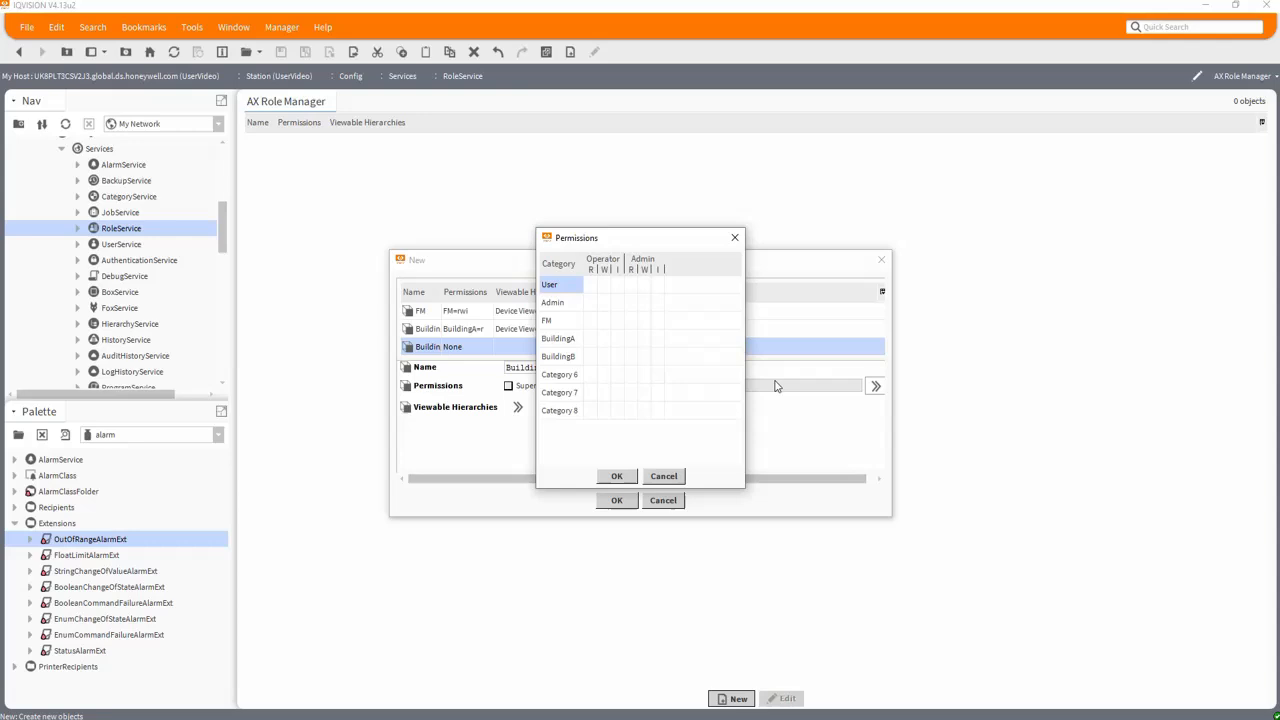
left_click(590, 356)
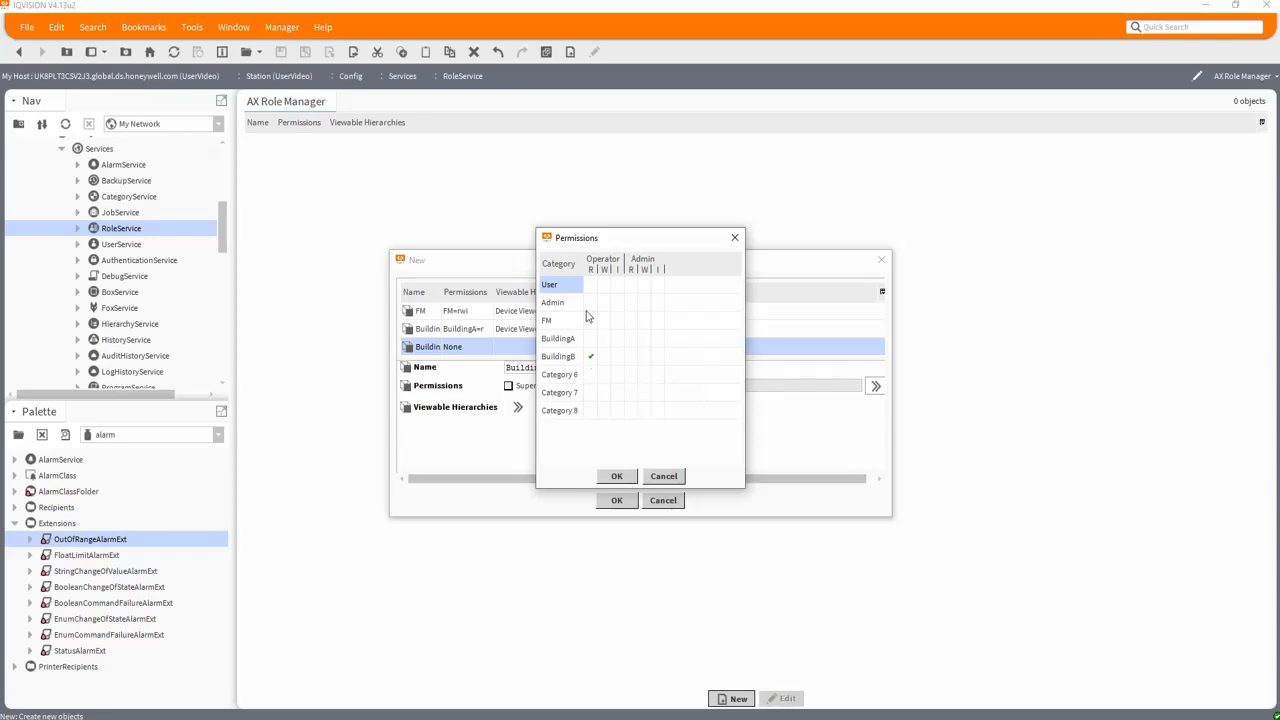
left_click(616, 476)
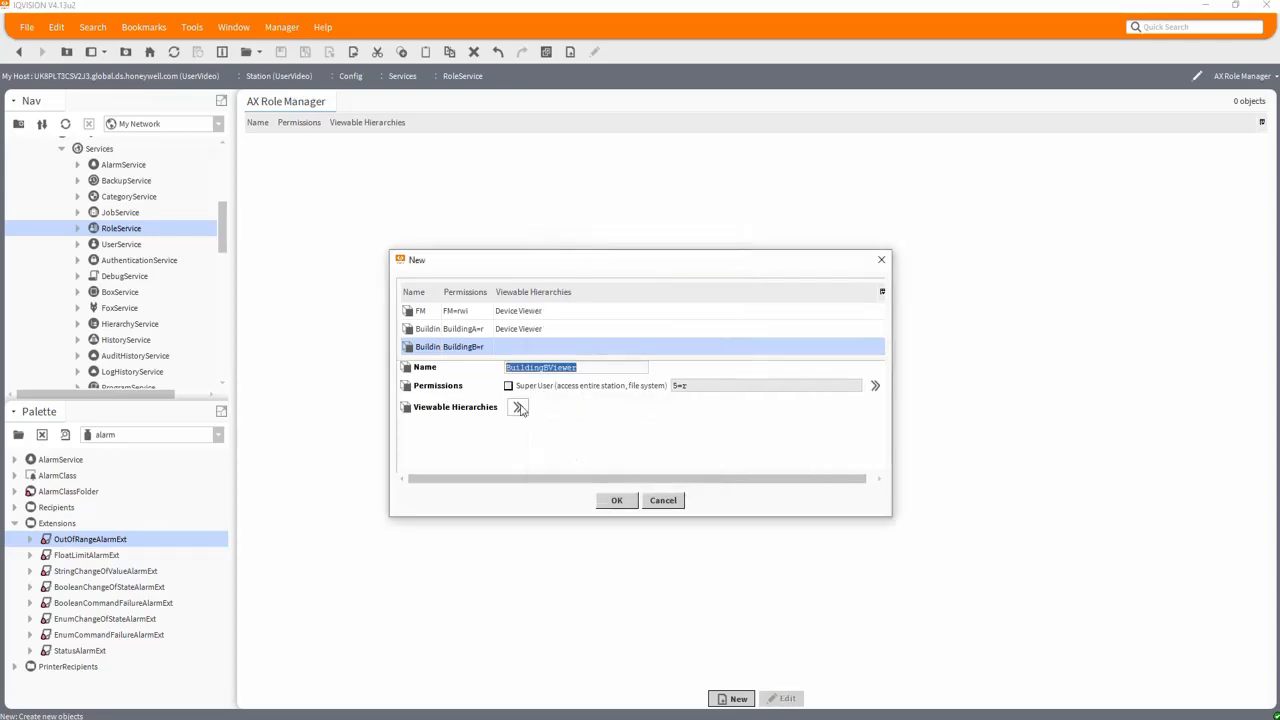
left_click(518, 407)
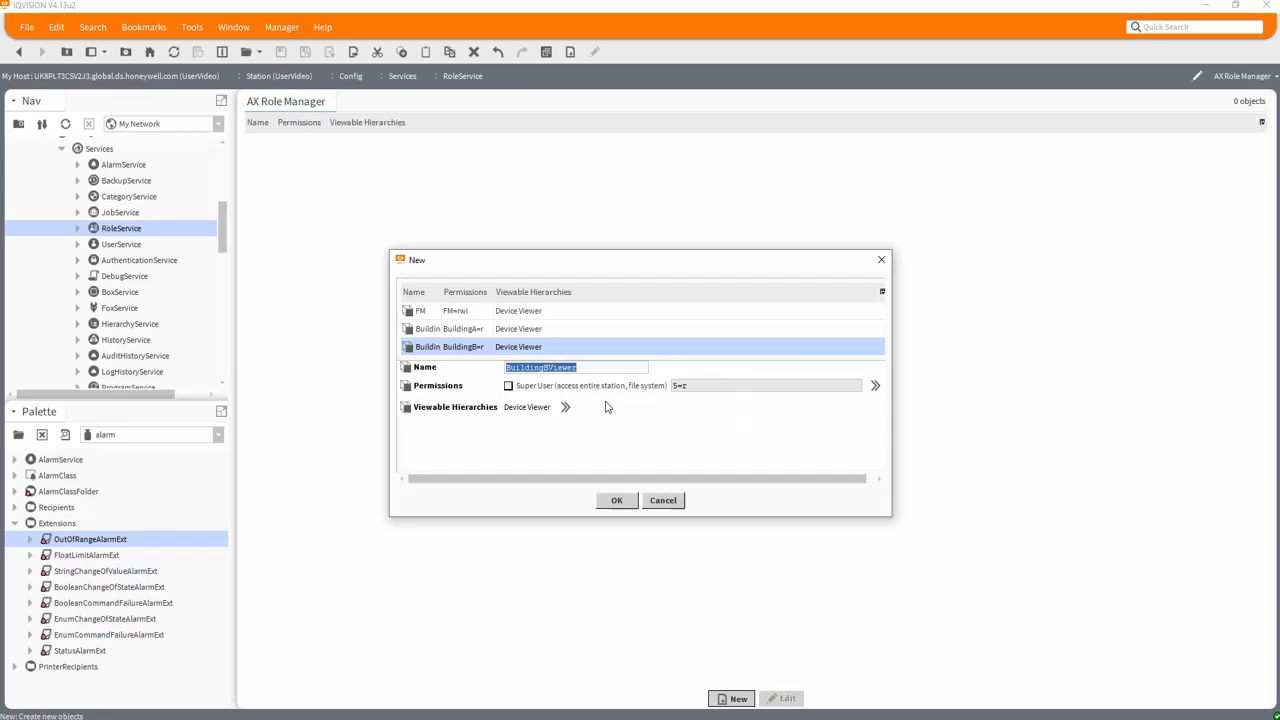
mouse_move(598, 509)
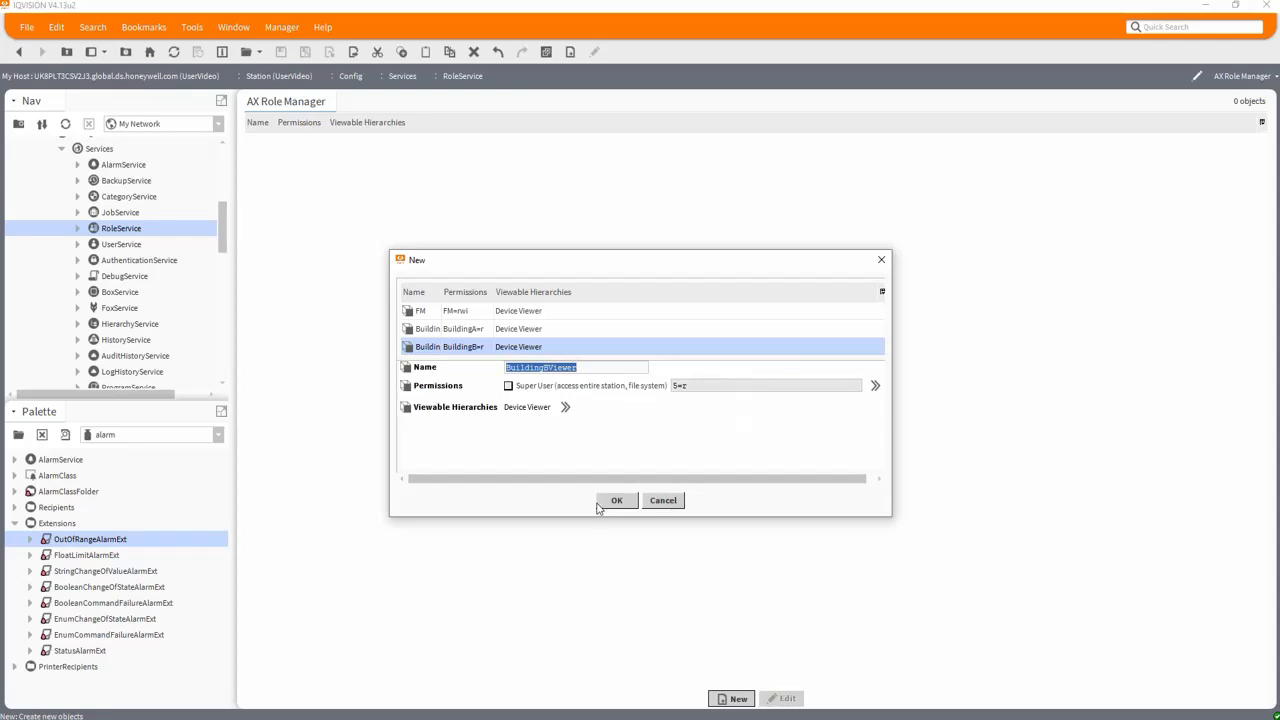
mouse_move(612, 508)
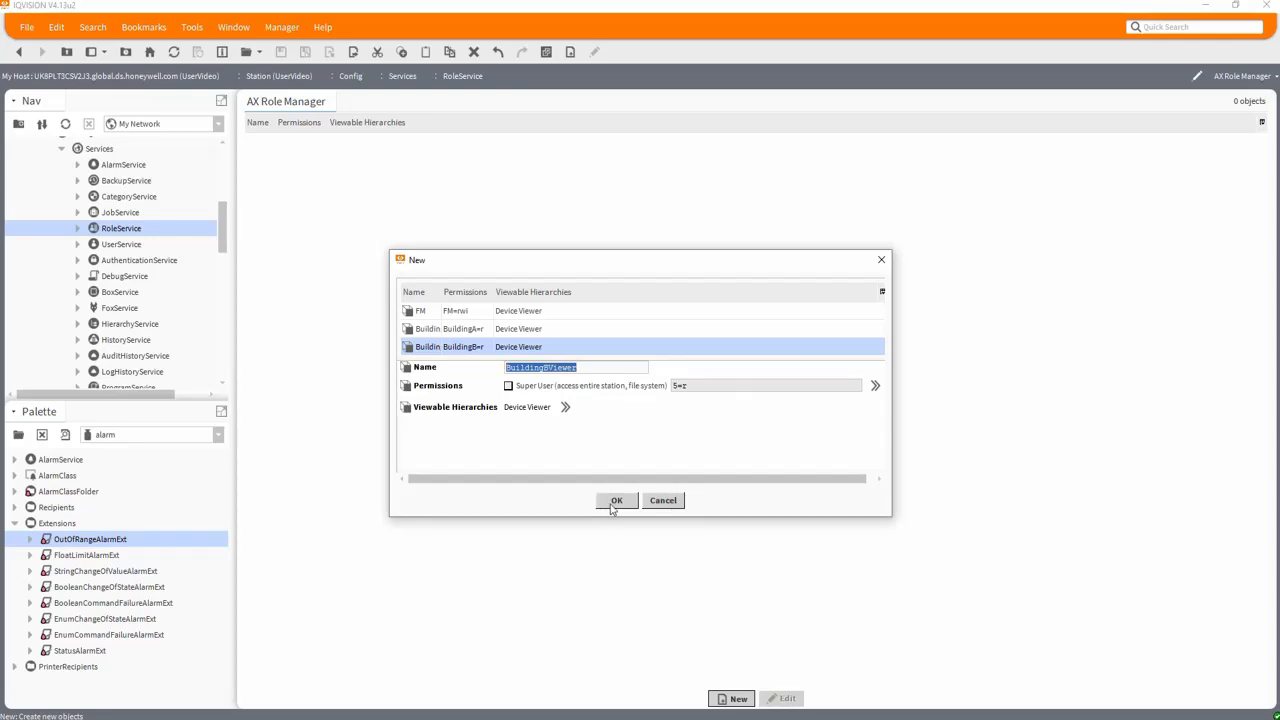
left_click(616, 500)
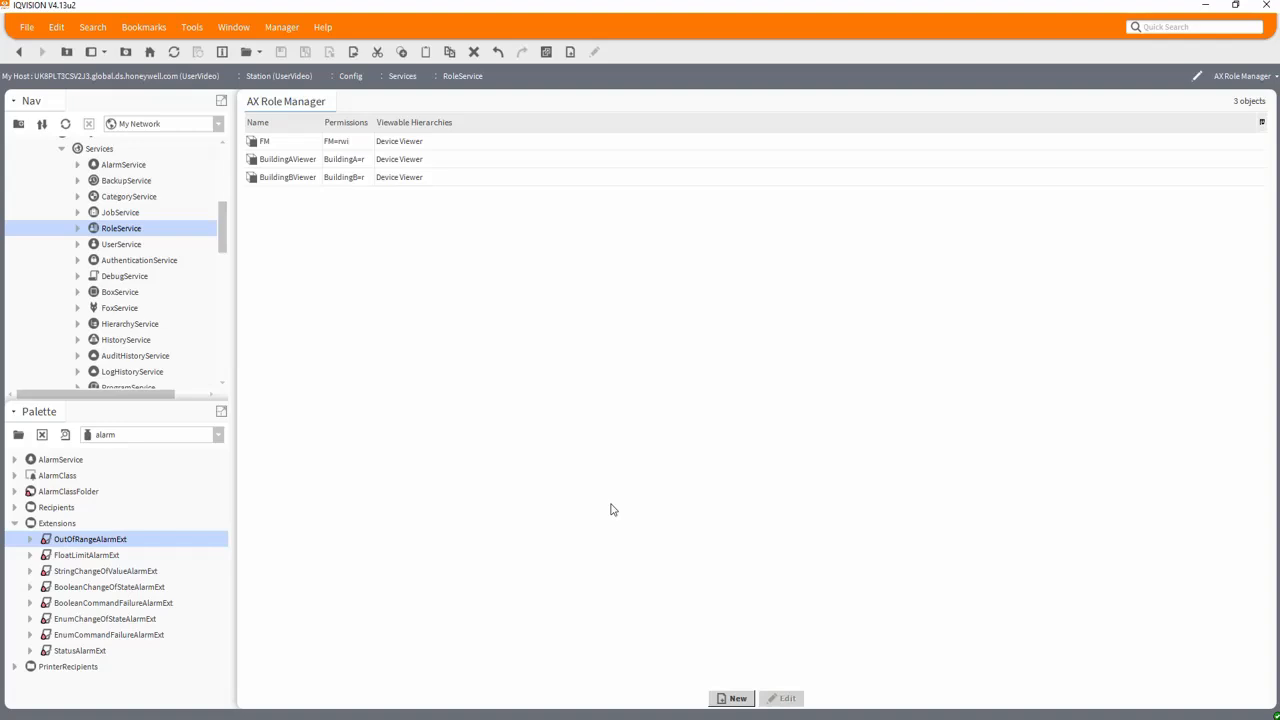
mouse_move(598, 527)
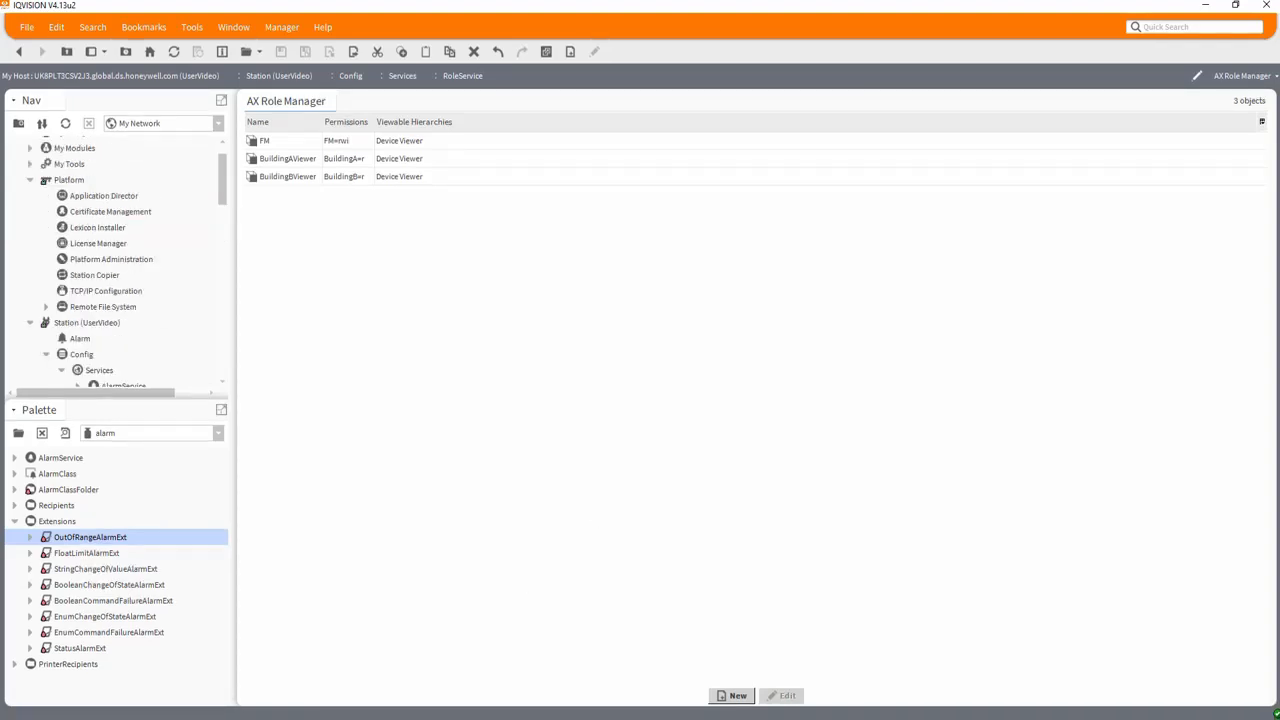
Assign the FM role to the manager user
scroll("down", 3)
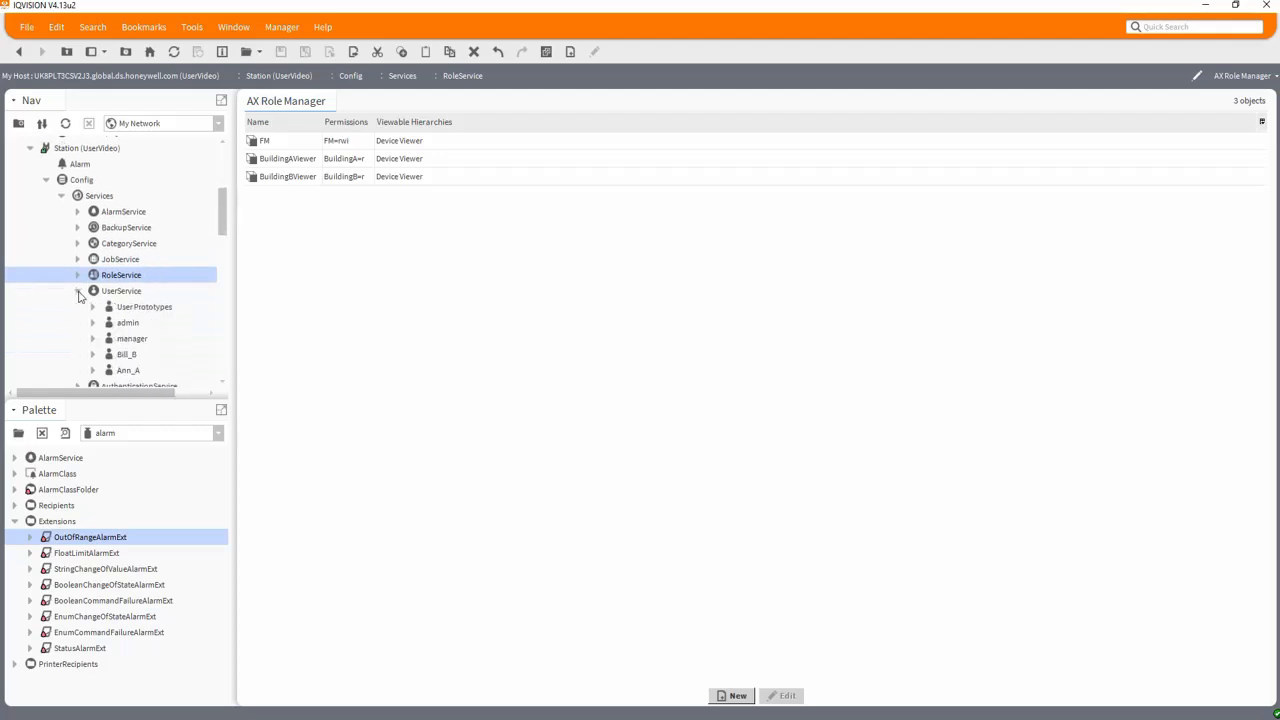
left_click(132, 338)
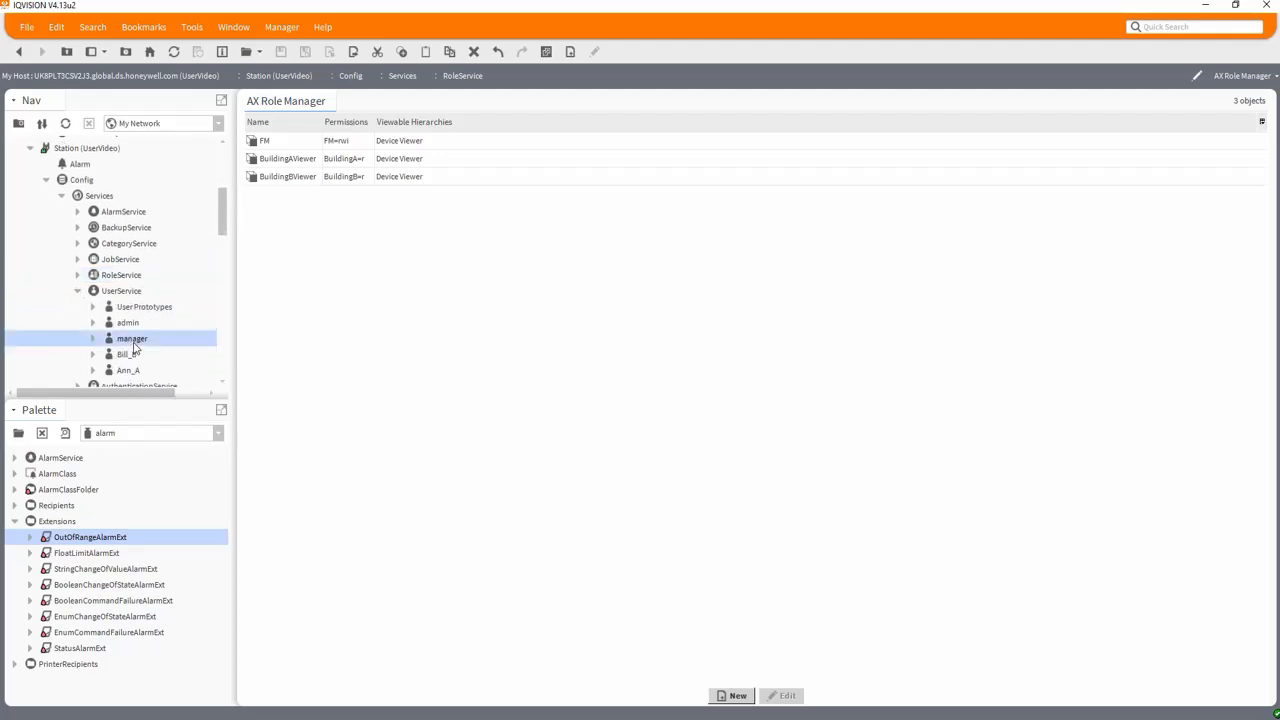
double_click(131, 338)
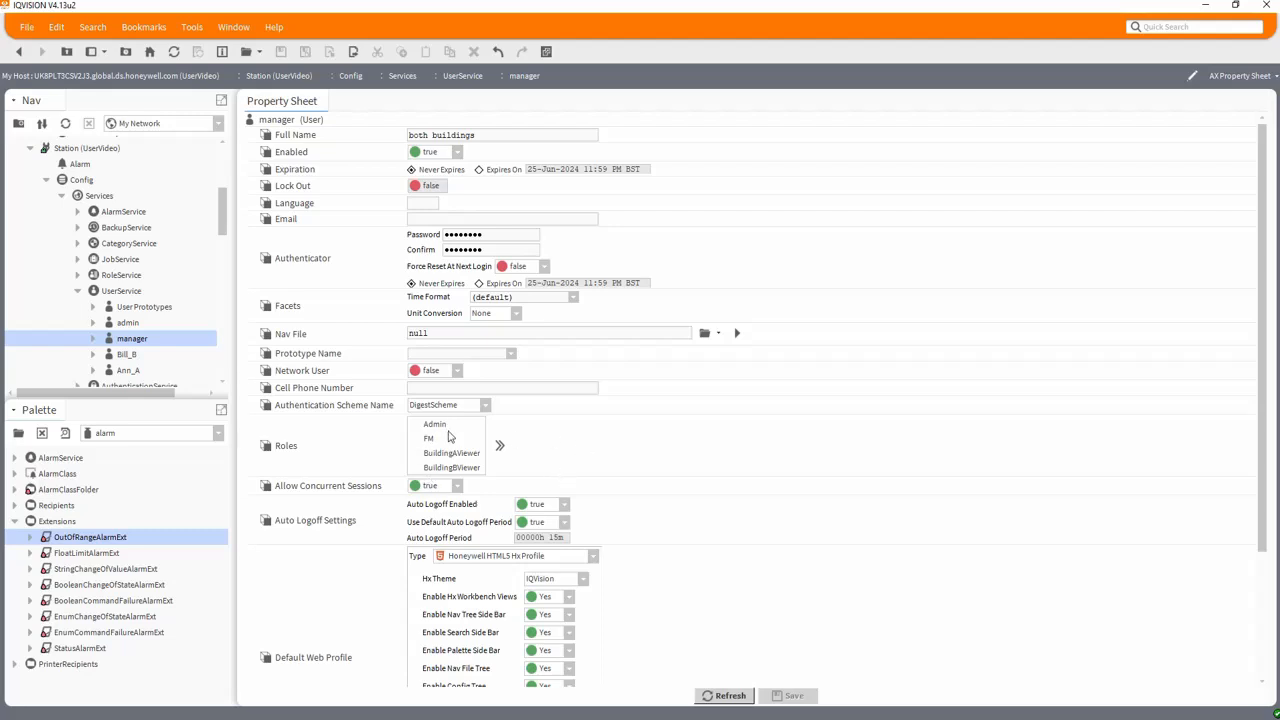
left_click(428, 438)
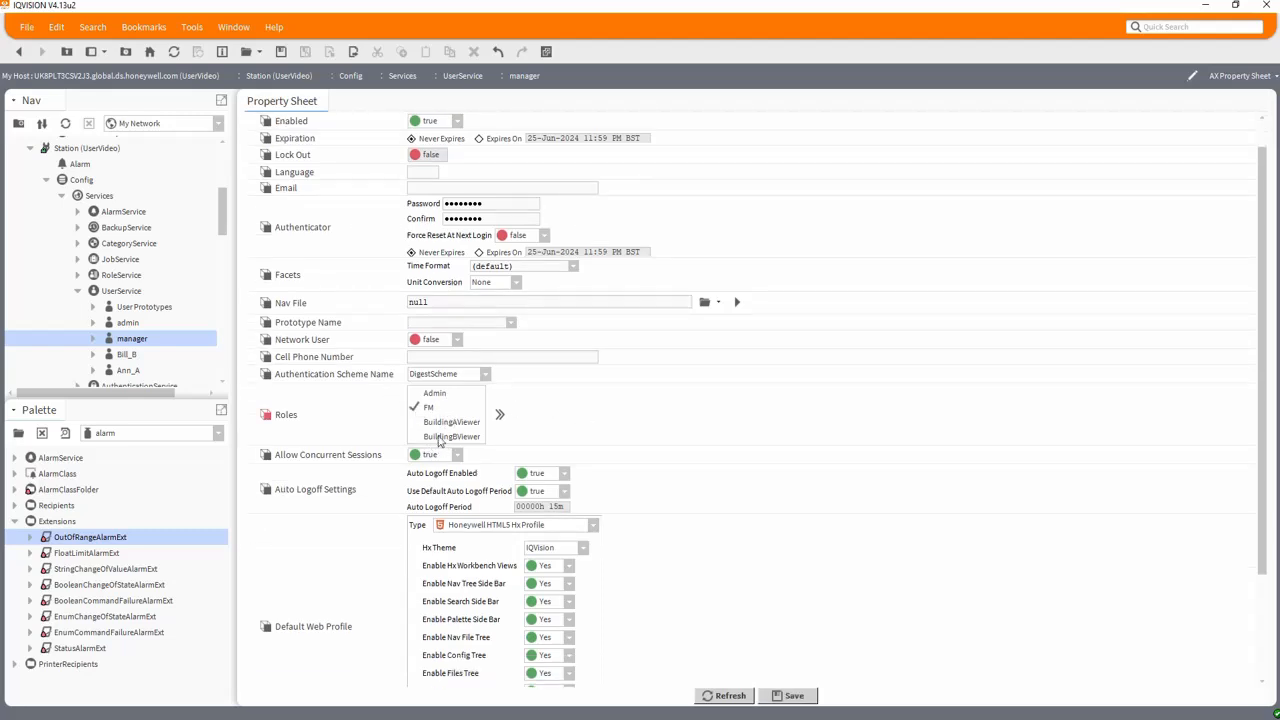
mouse_move(432, 447)
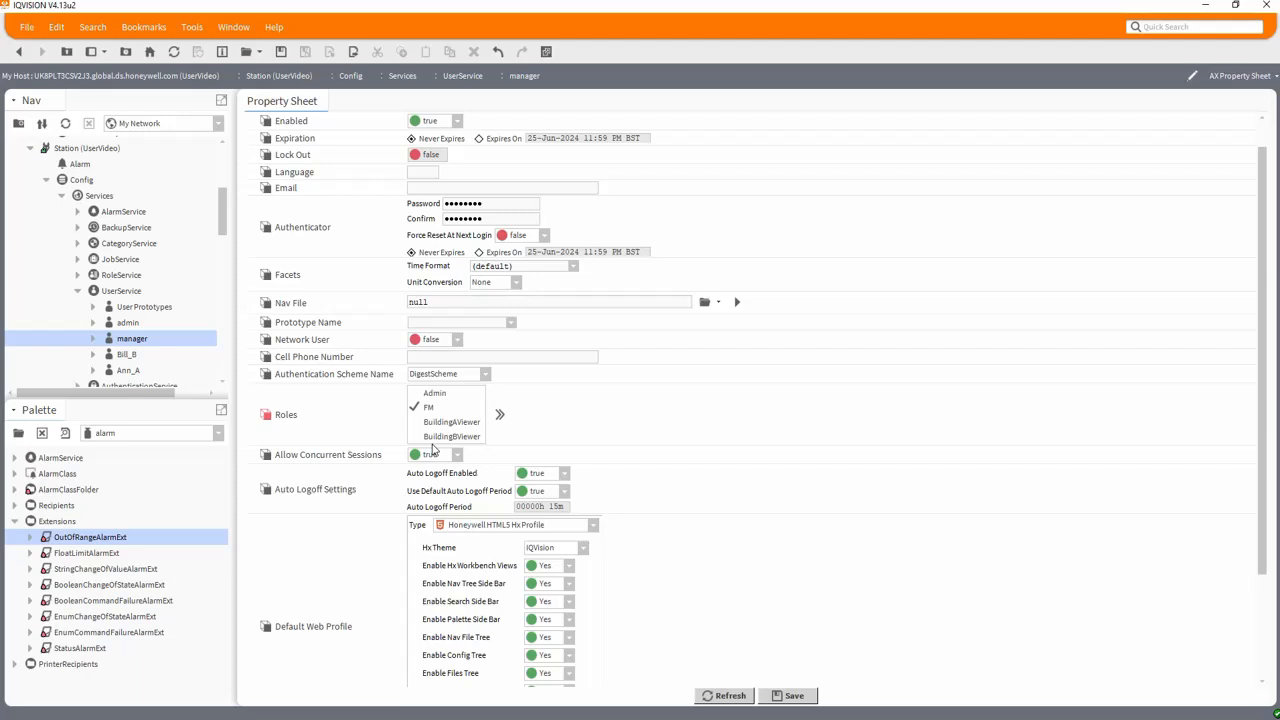
mouse_move(445, 440)
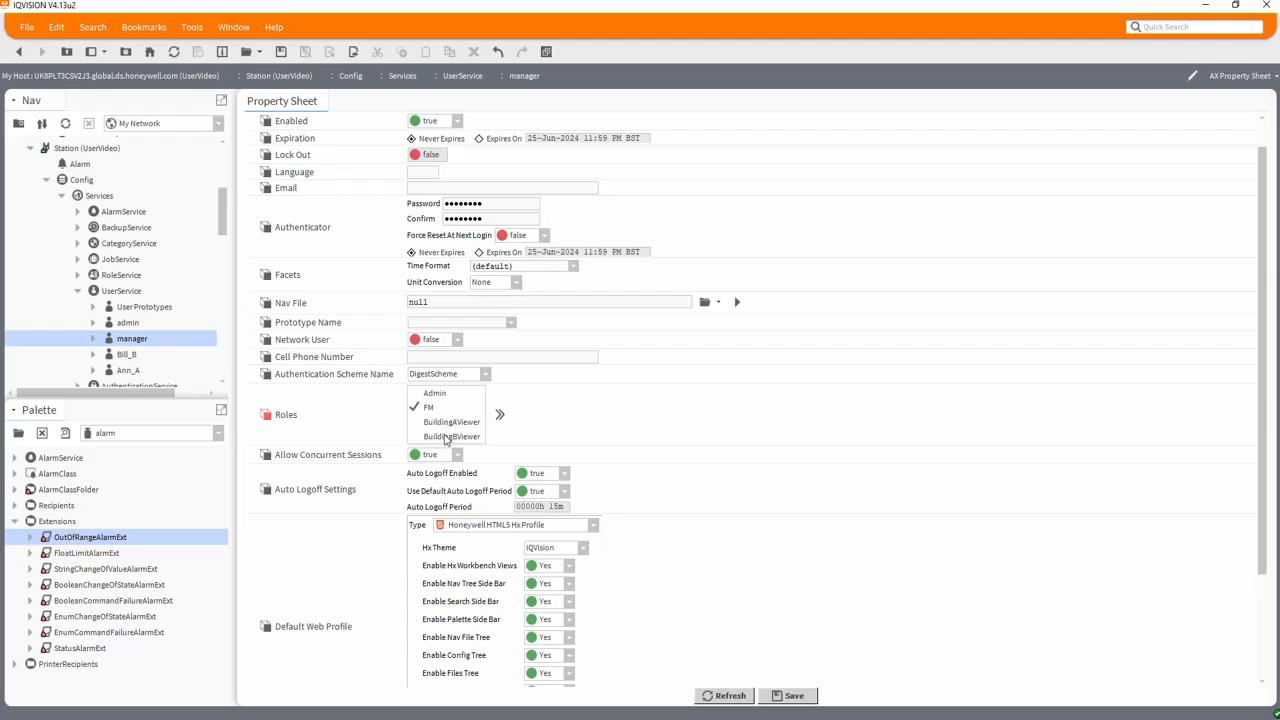
mouse_move(413, 425)
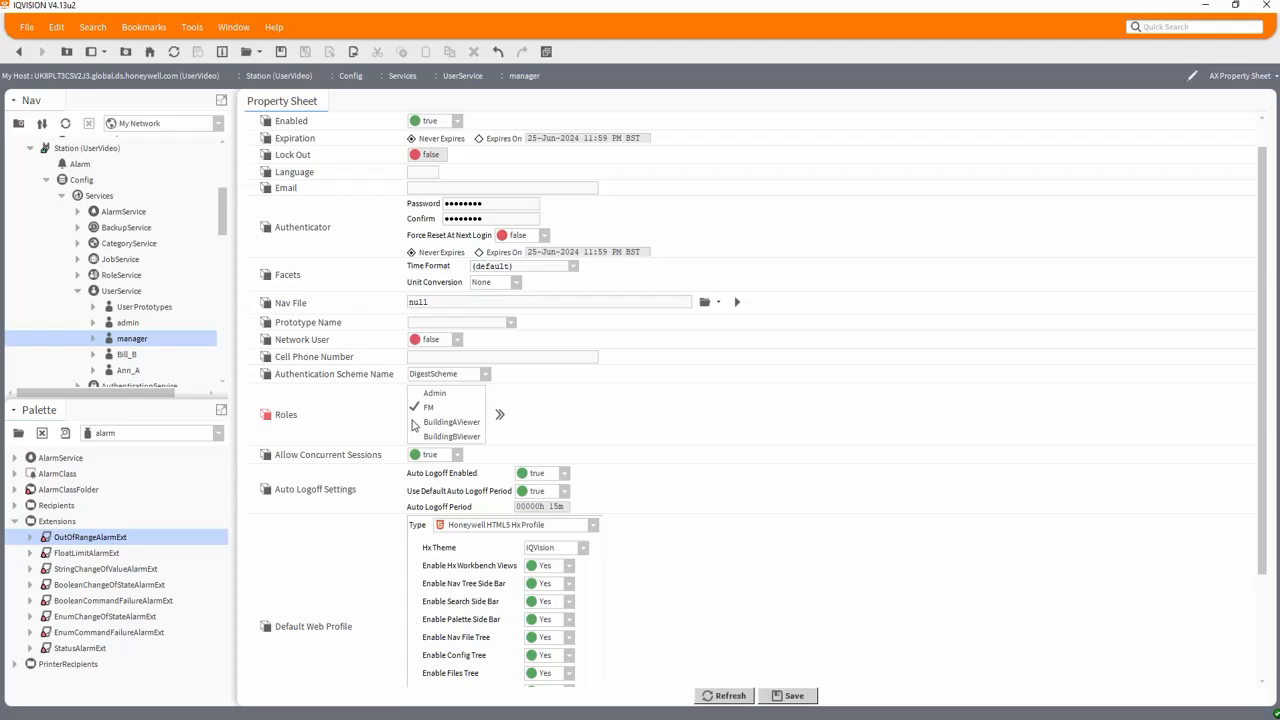
Disable Palette Side Bar, Nav File Tree, Config Tree and Files Tree for manager
scroll("down", 3)
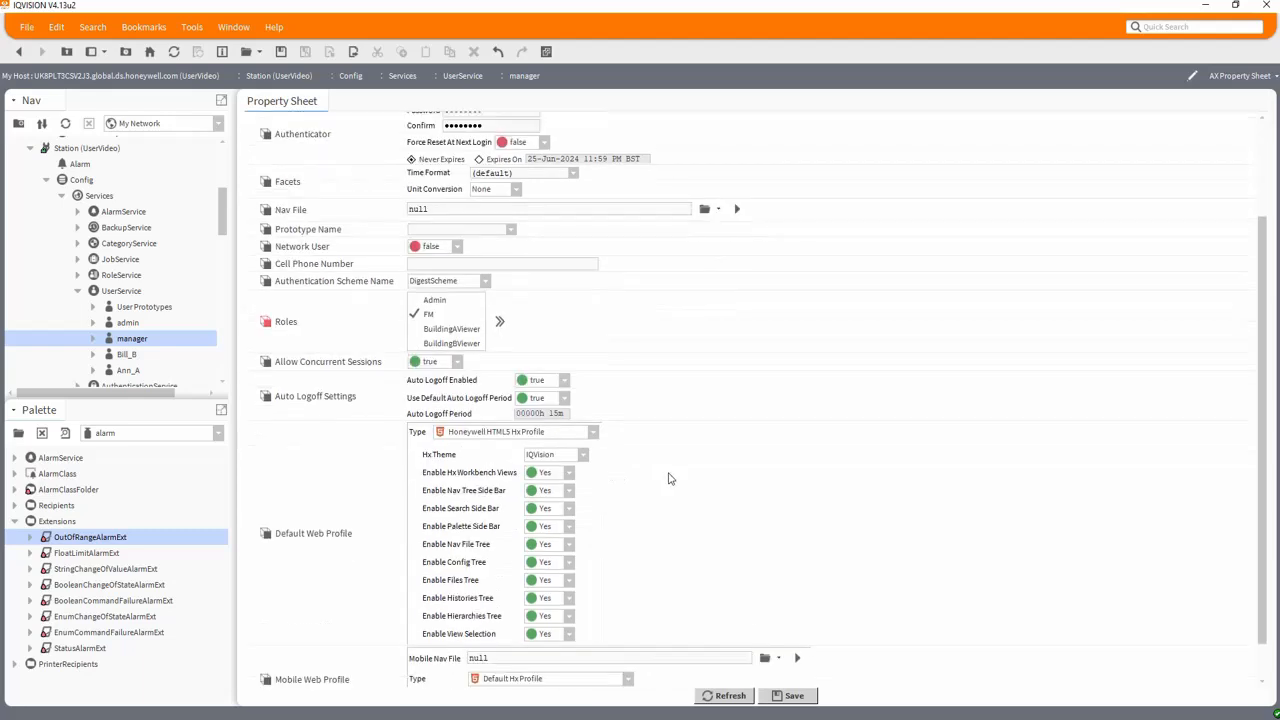
scroll("down", 3)
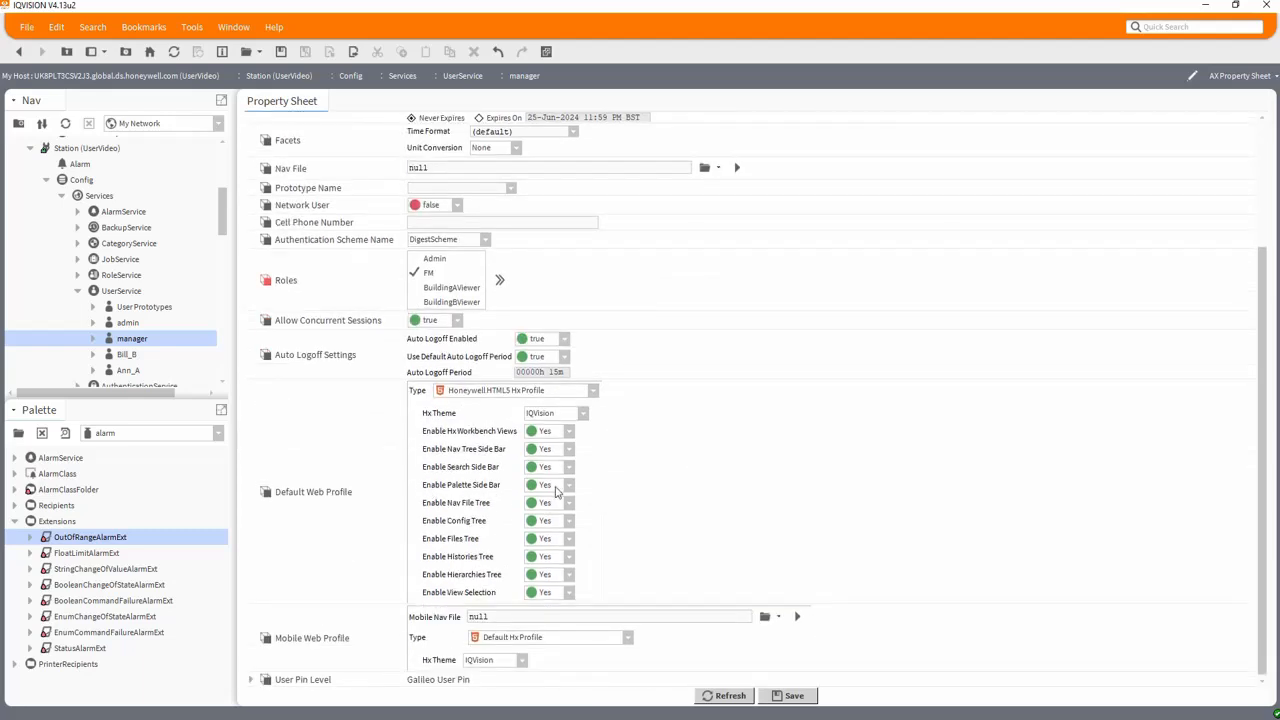
left_click(548, 485)
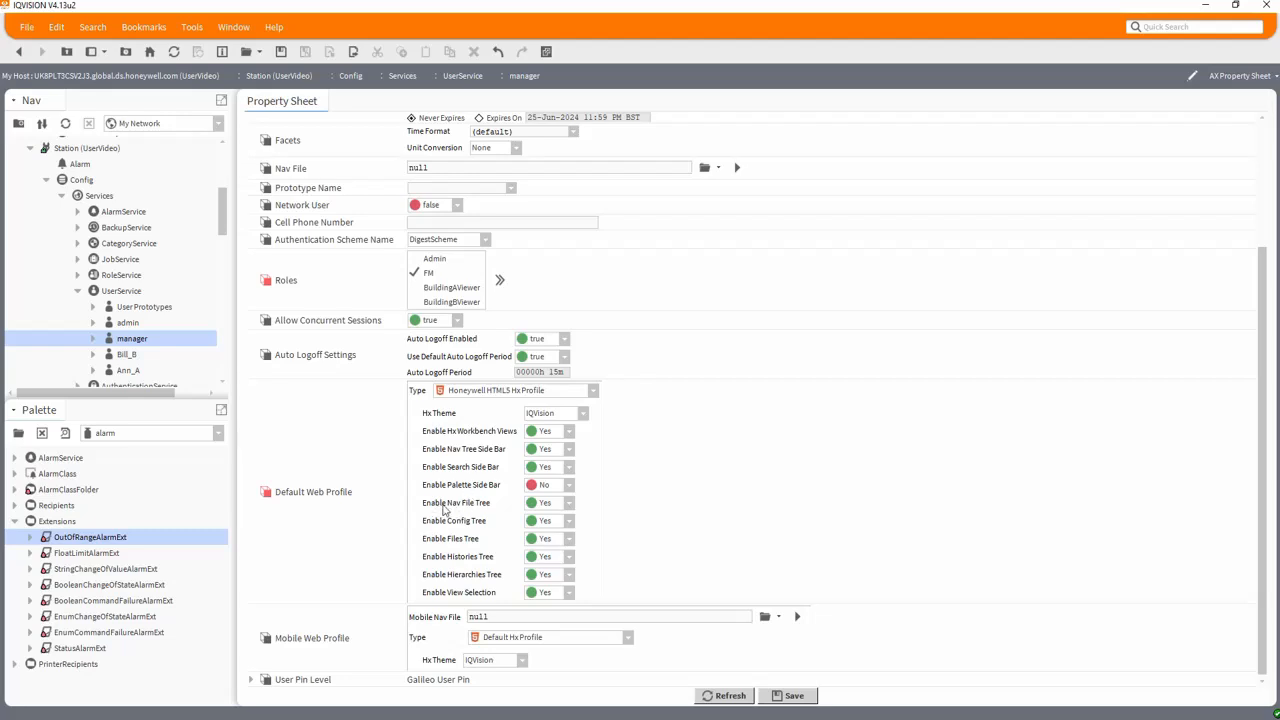
left_click(542, 502)
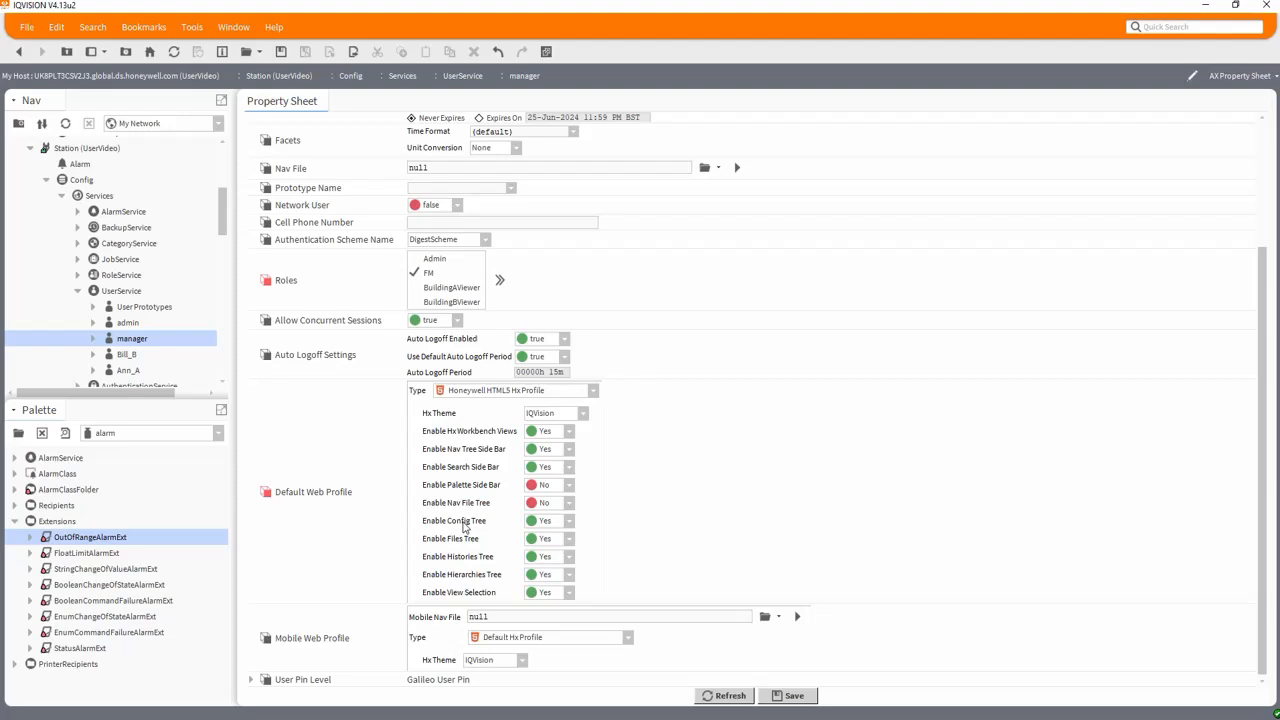
left_click(544, 520)
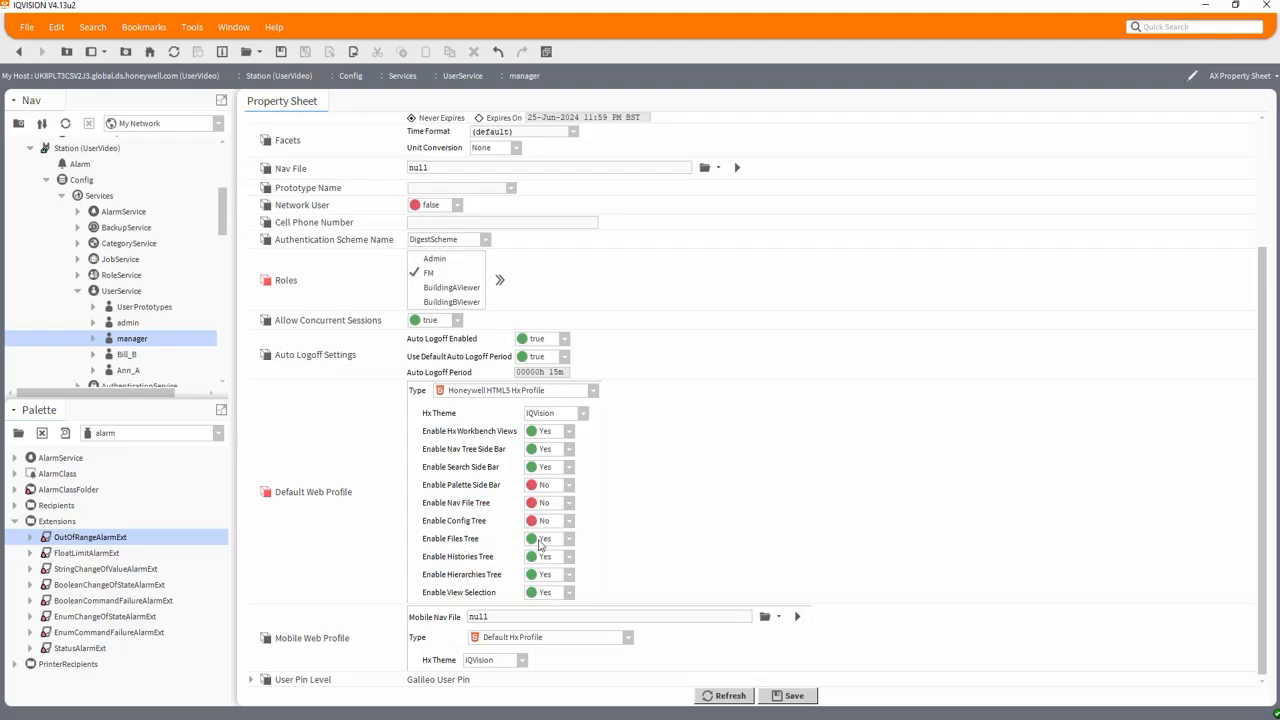
left_click(531, 538)
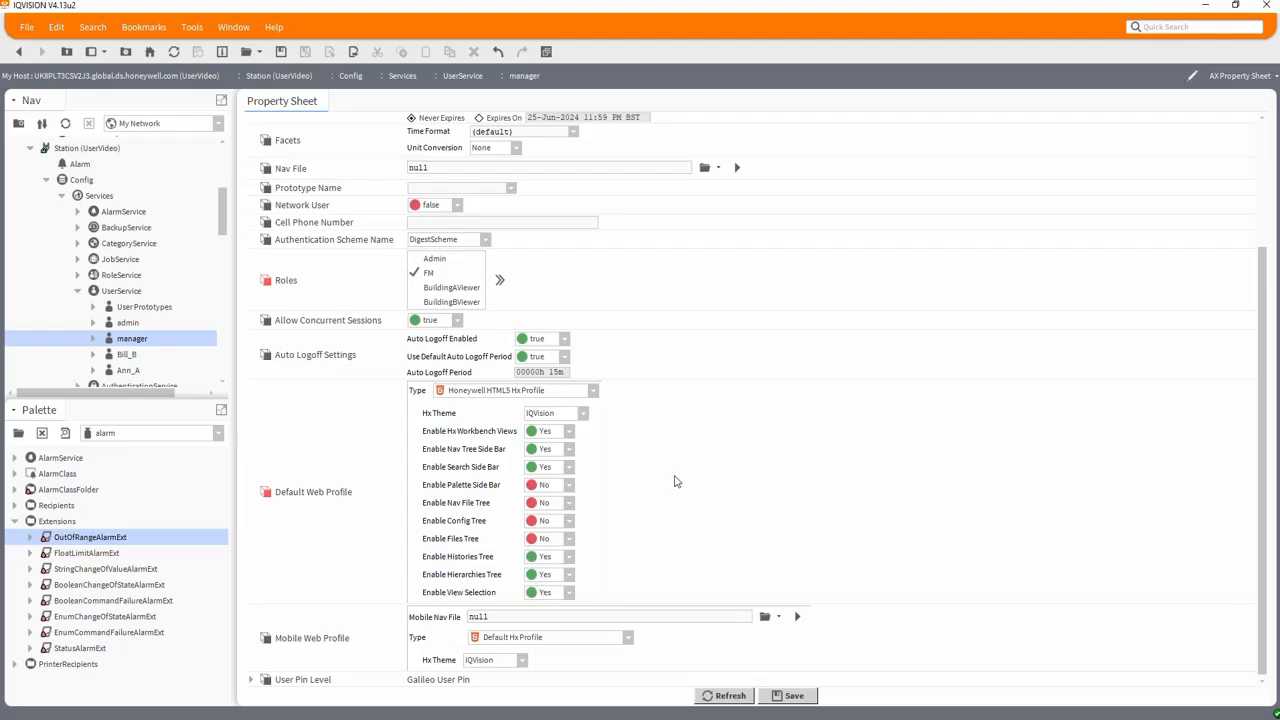
mouse_move(652, 464)
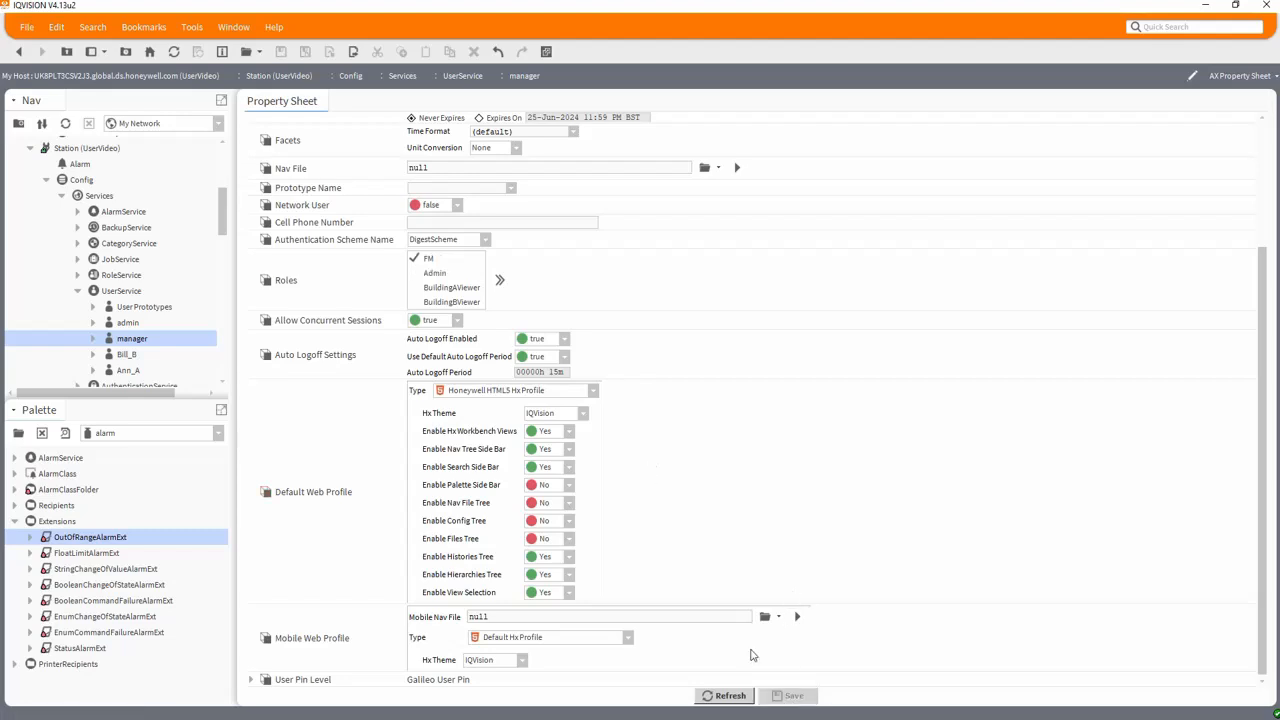
scroll("up", 3)
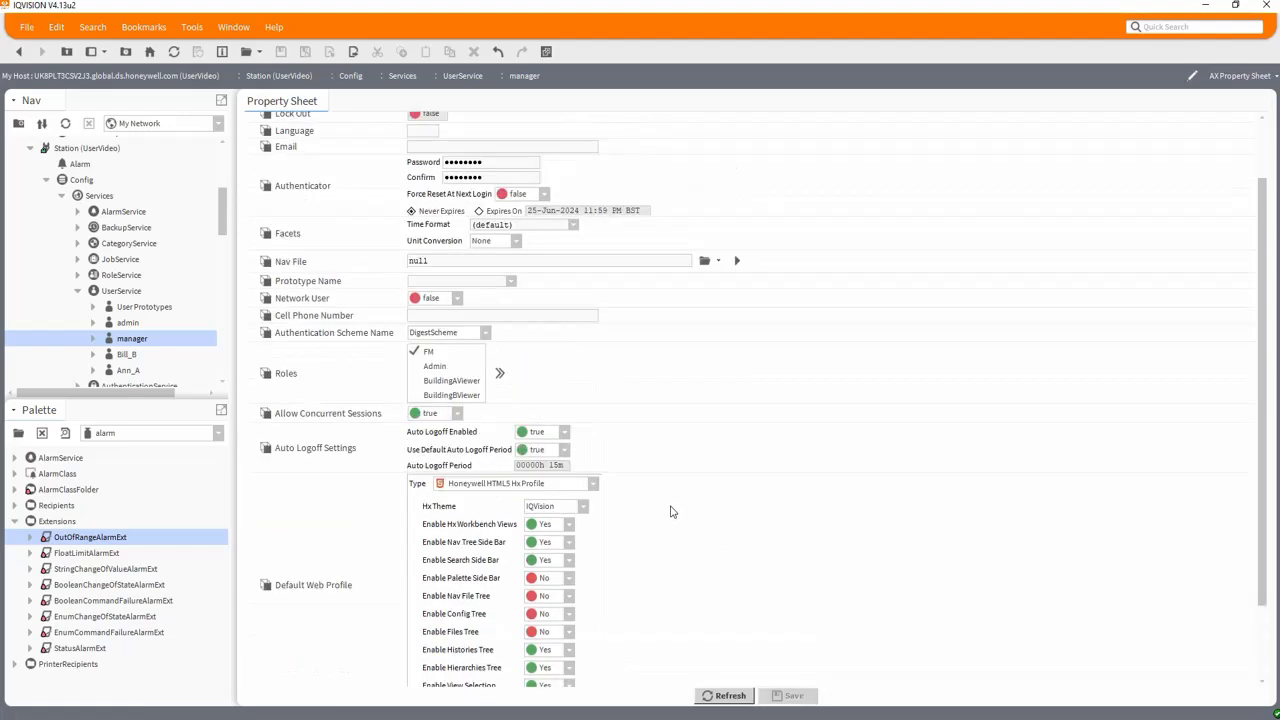
scroll("up", 3)
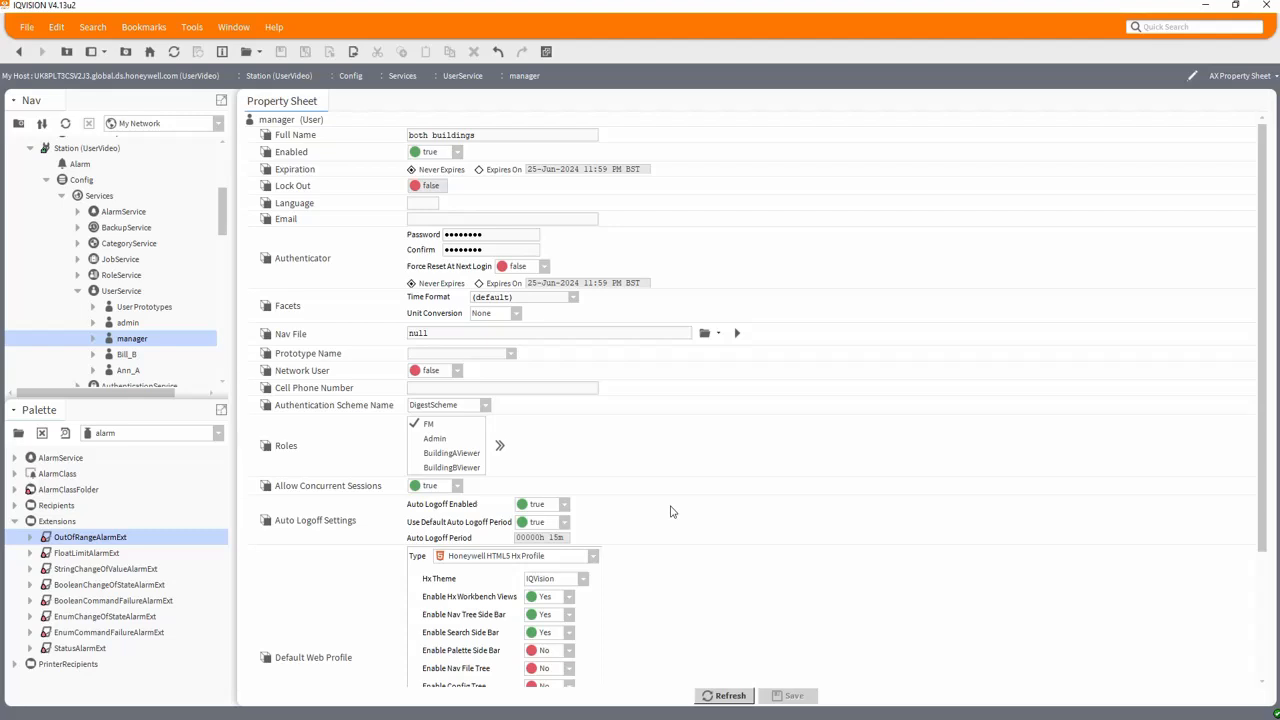
mouse_move(675, 475)
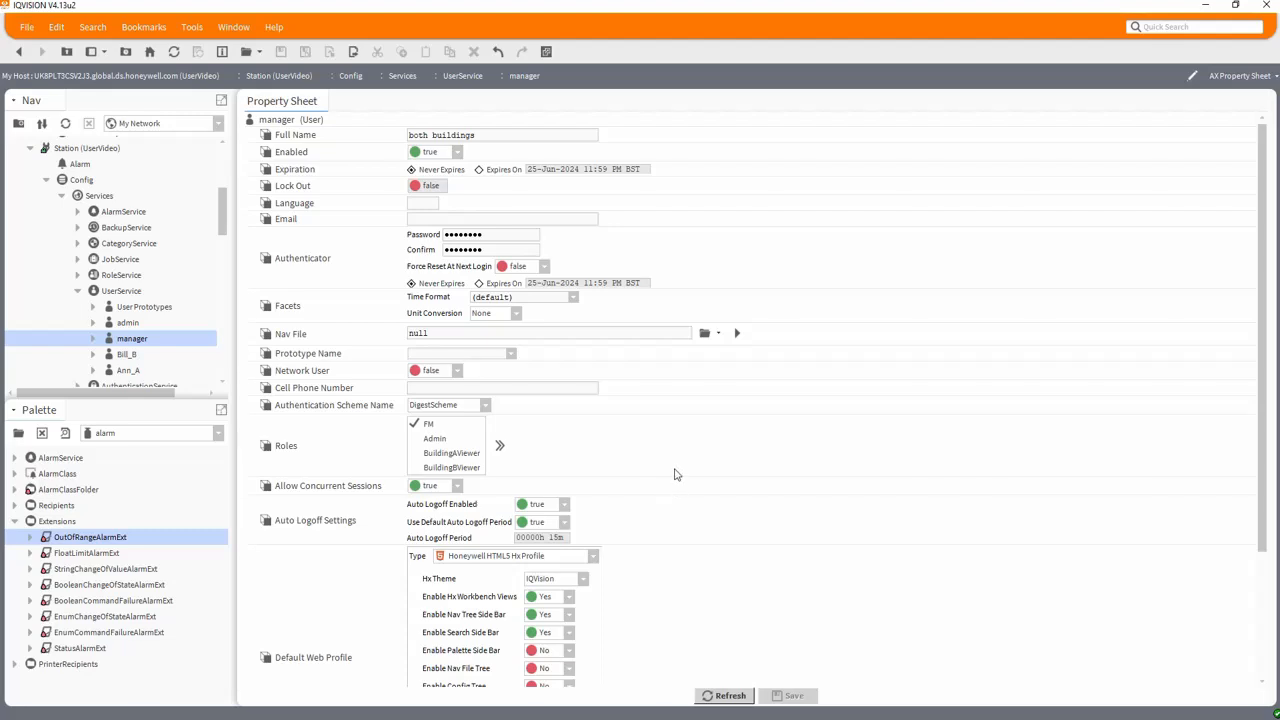
mouse_move(122, 363)
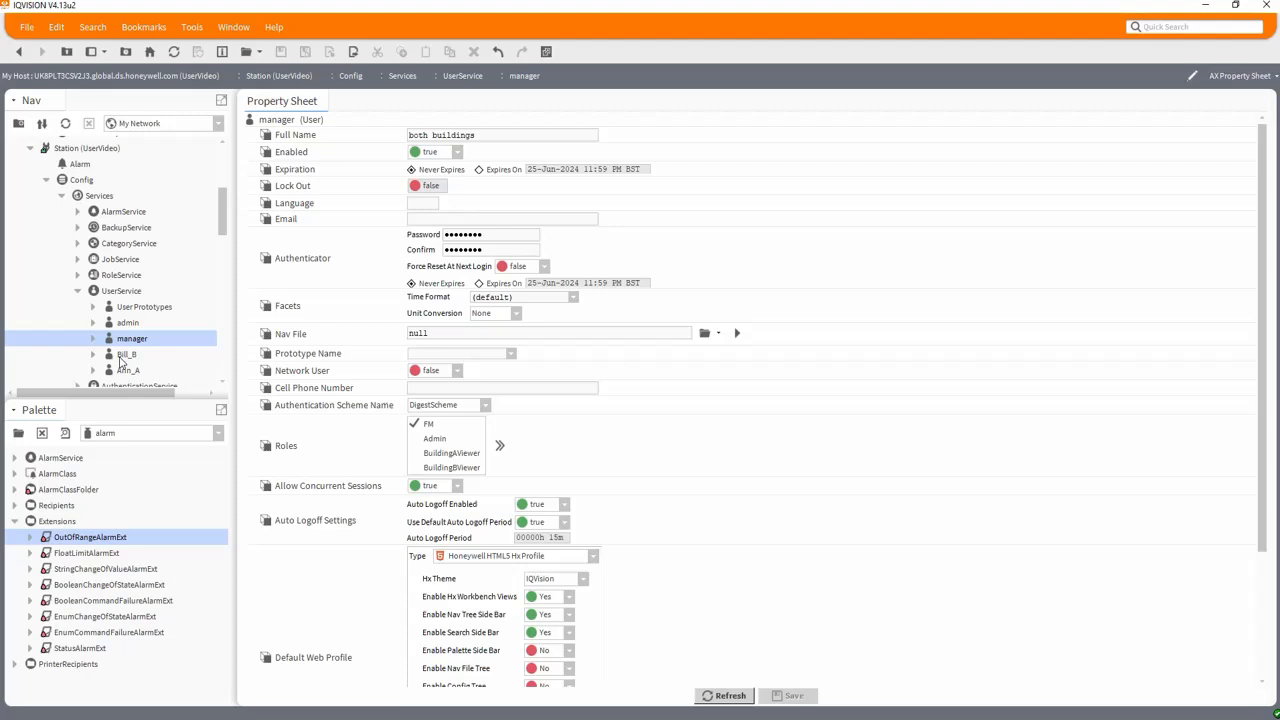
left_click(126, 354)
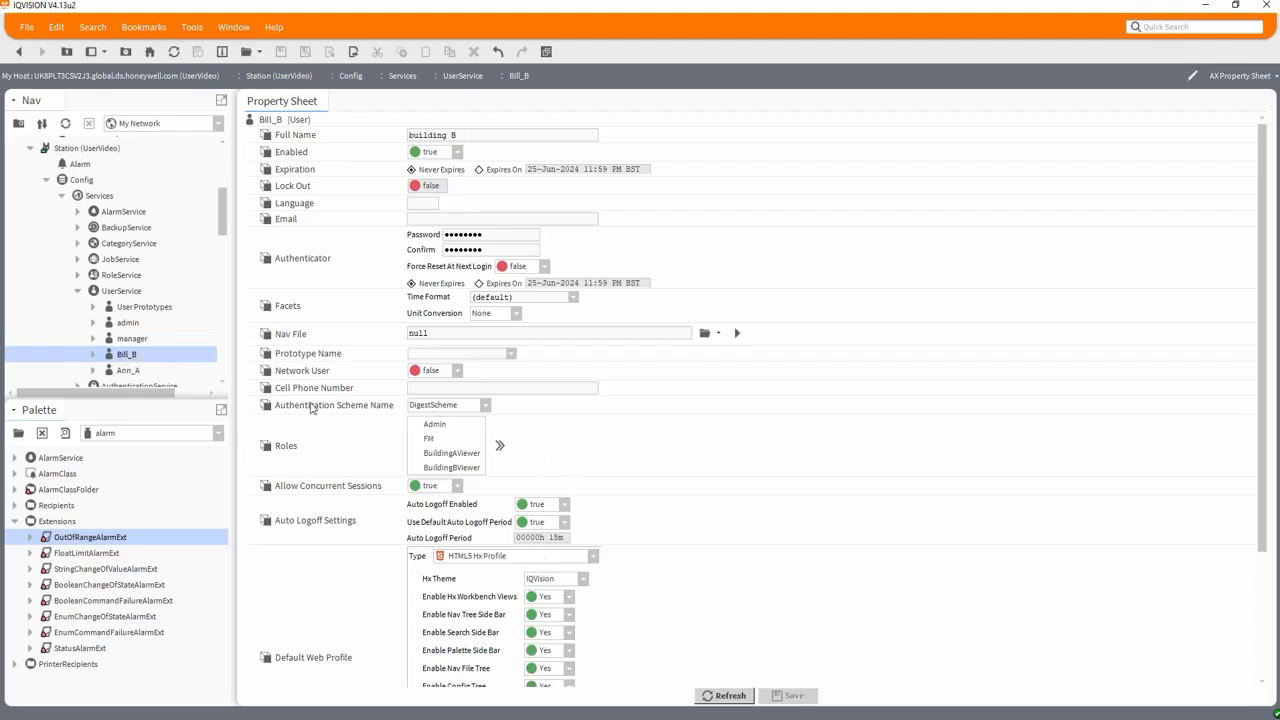
left_click(414, 467)
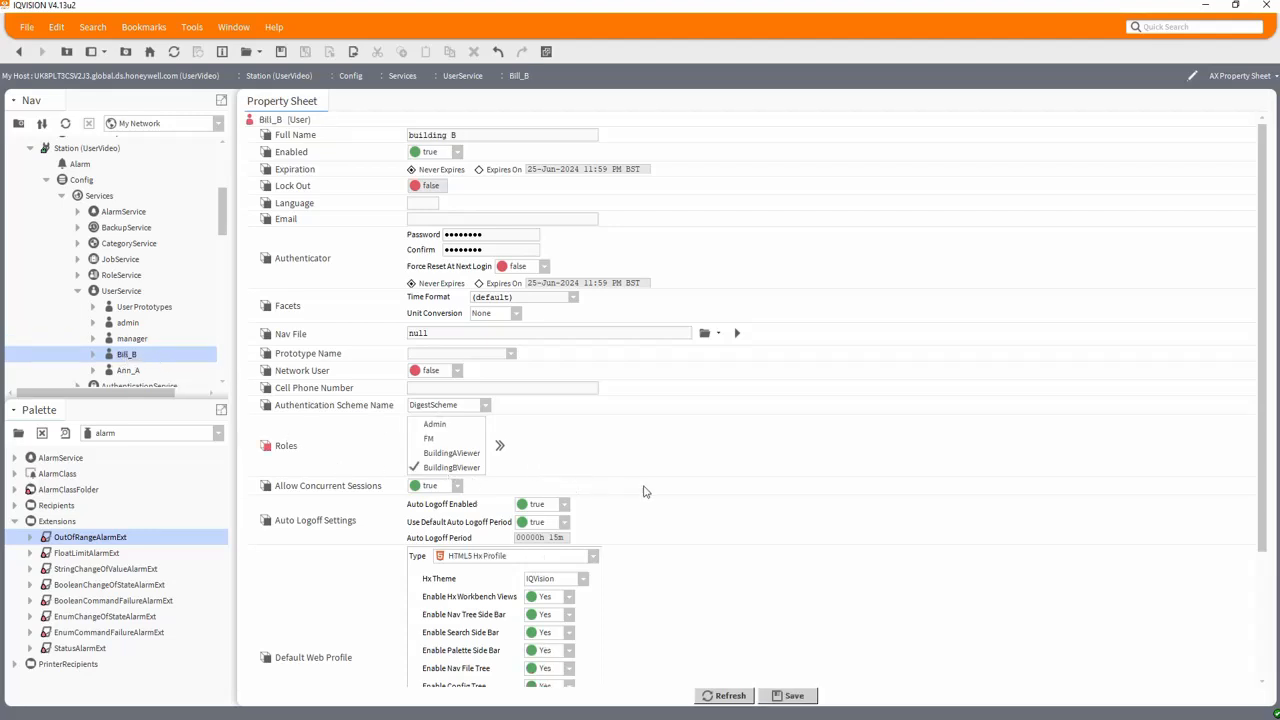
scroll("down", 3)
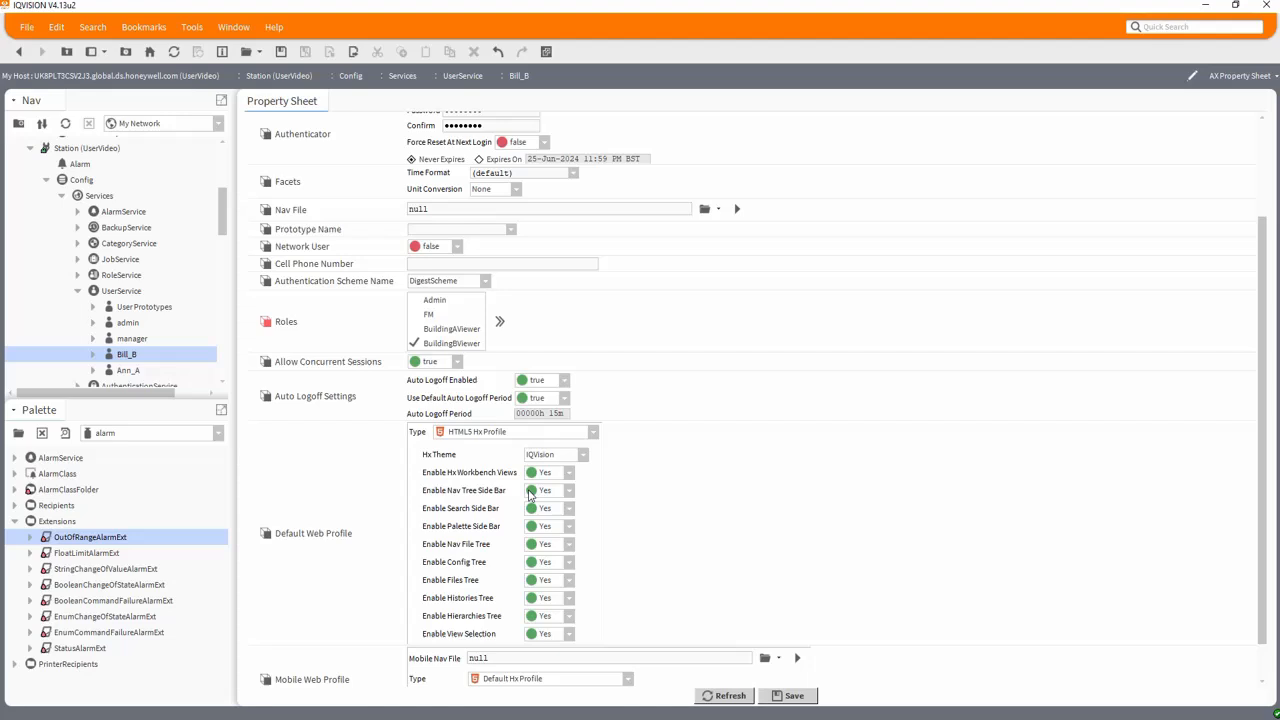
left_click(556, 508)
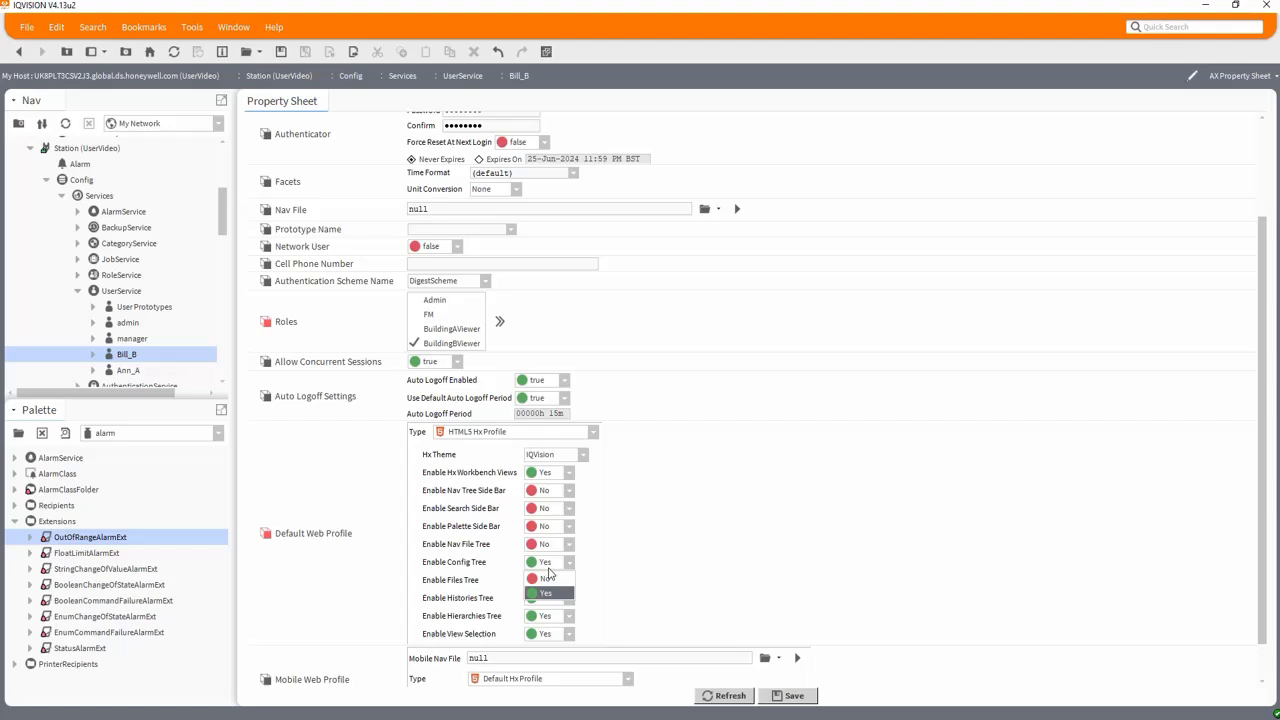
left_click(544, 579)
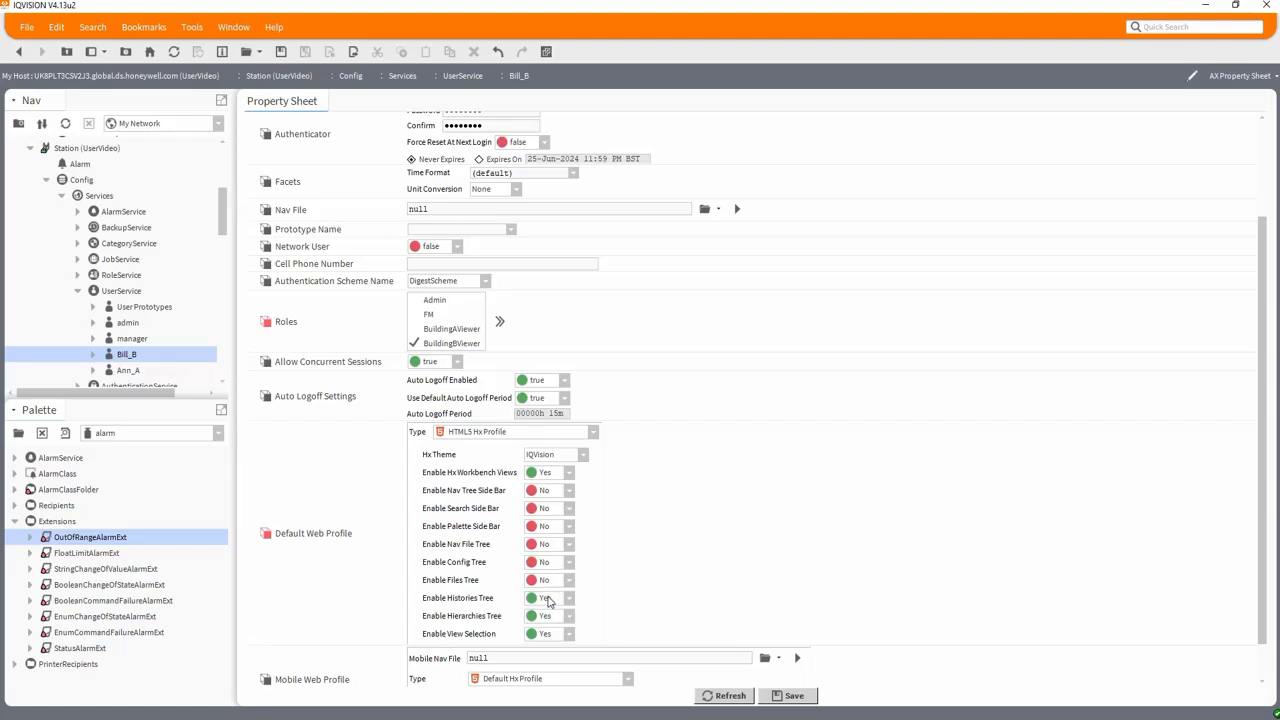
left_click(544, 598)
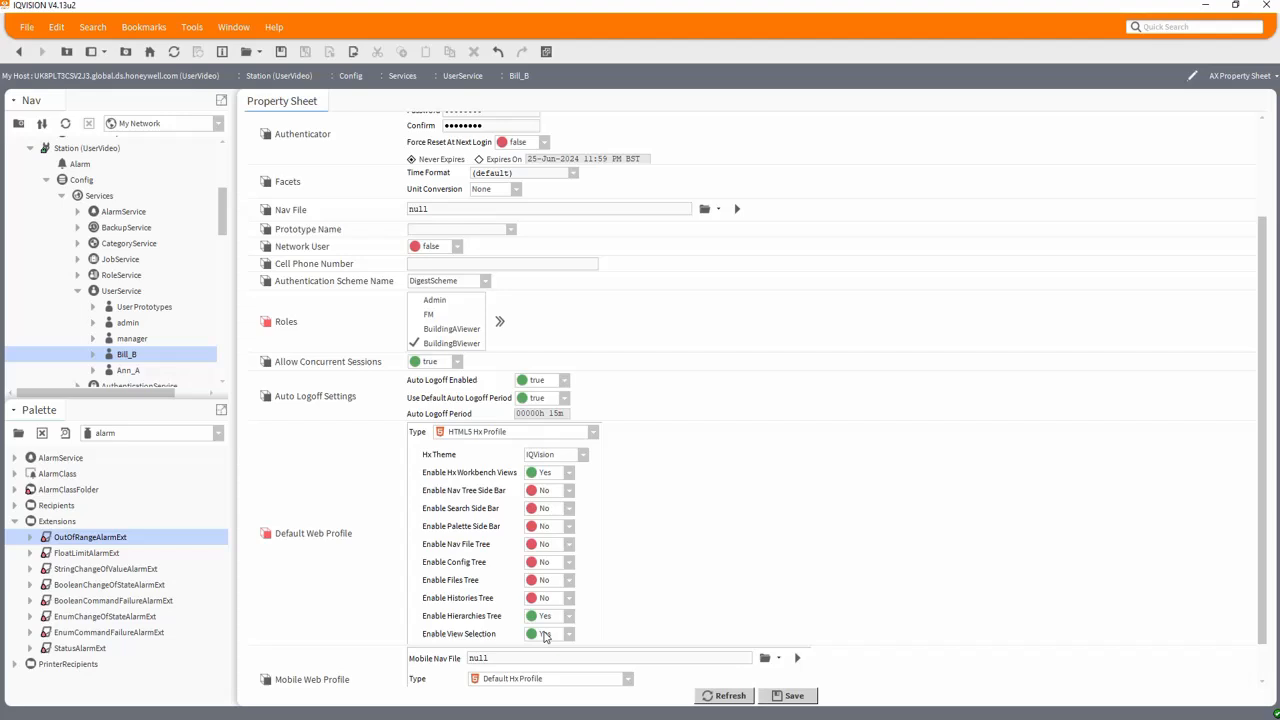
left_click(544, 597)
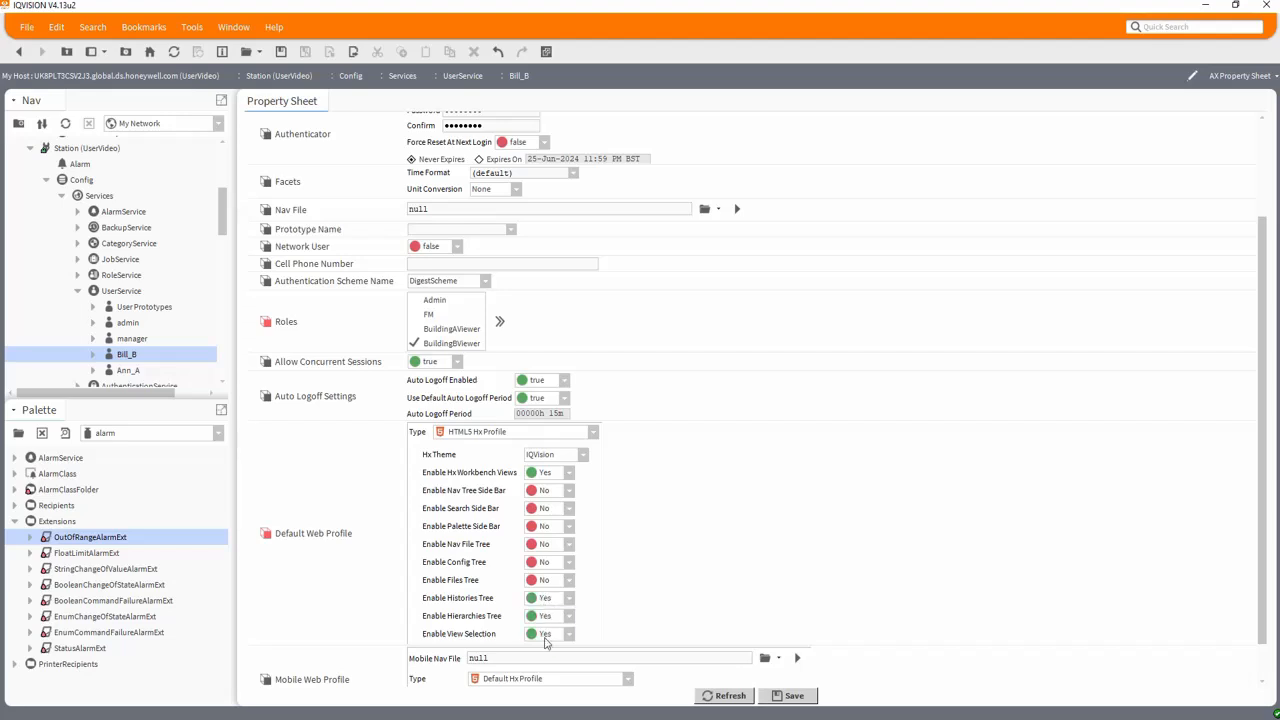
left_click(569, 633)
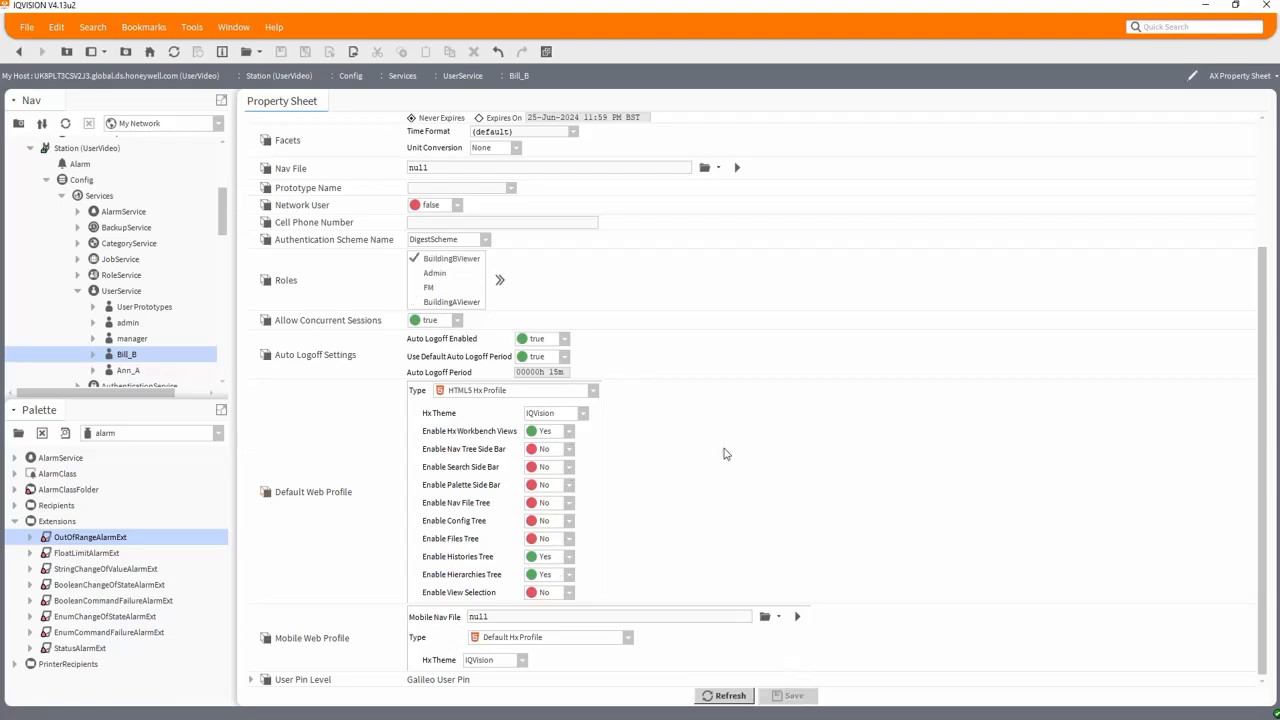
Select the Ann_A user to show its settings
scroll("up", 3)
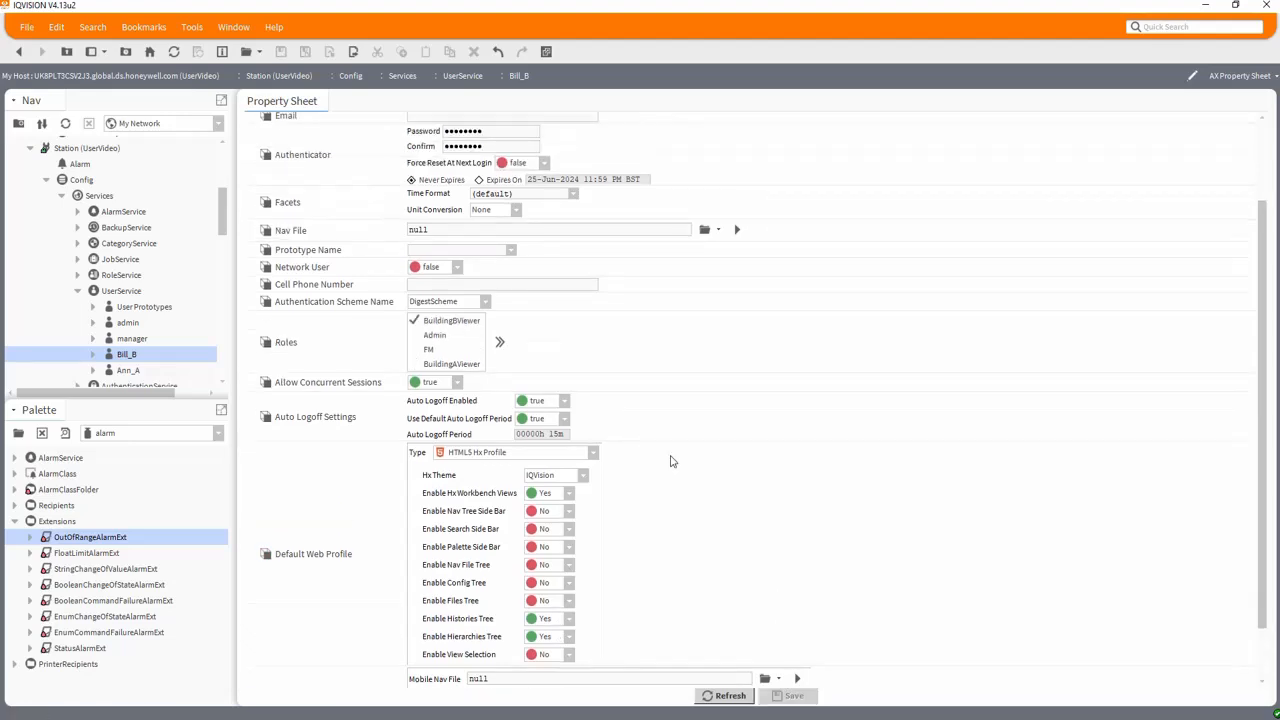
scroll("down", 3)
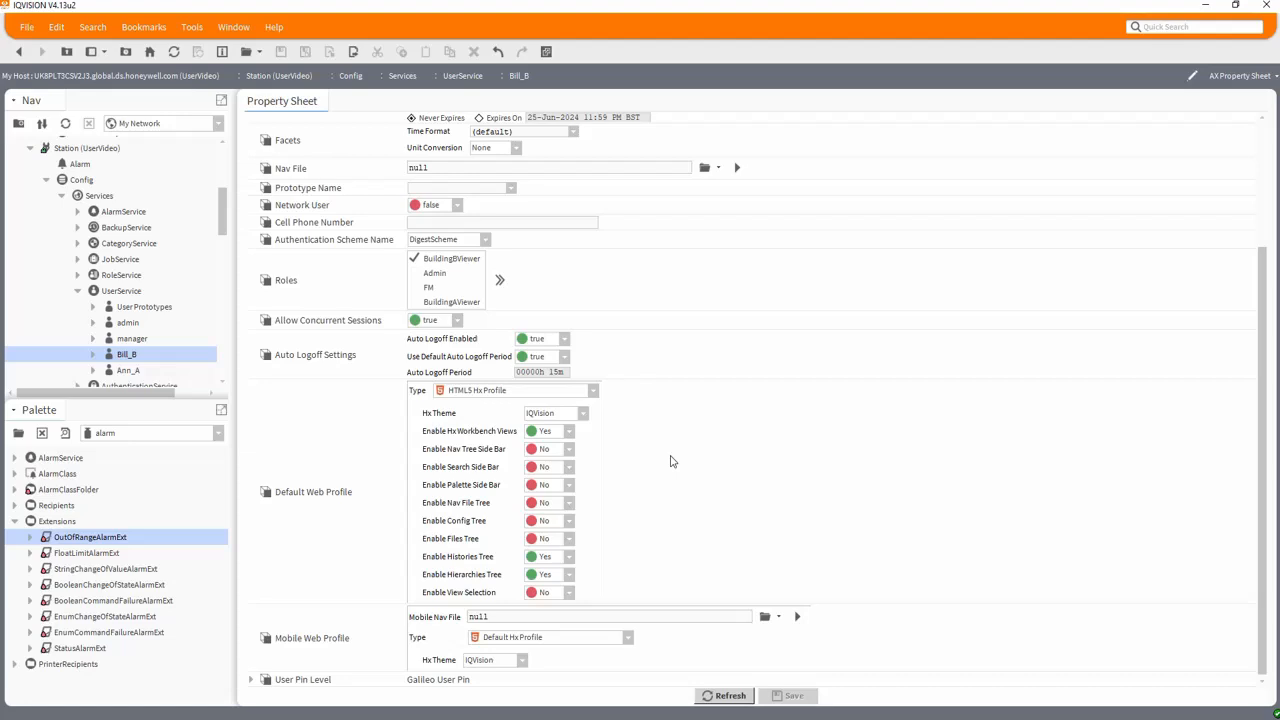
left_click(127, 370)
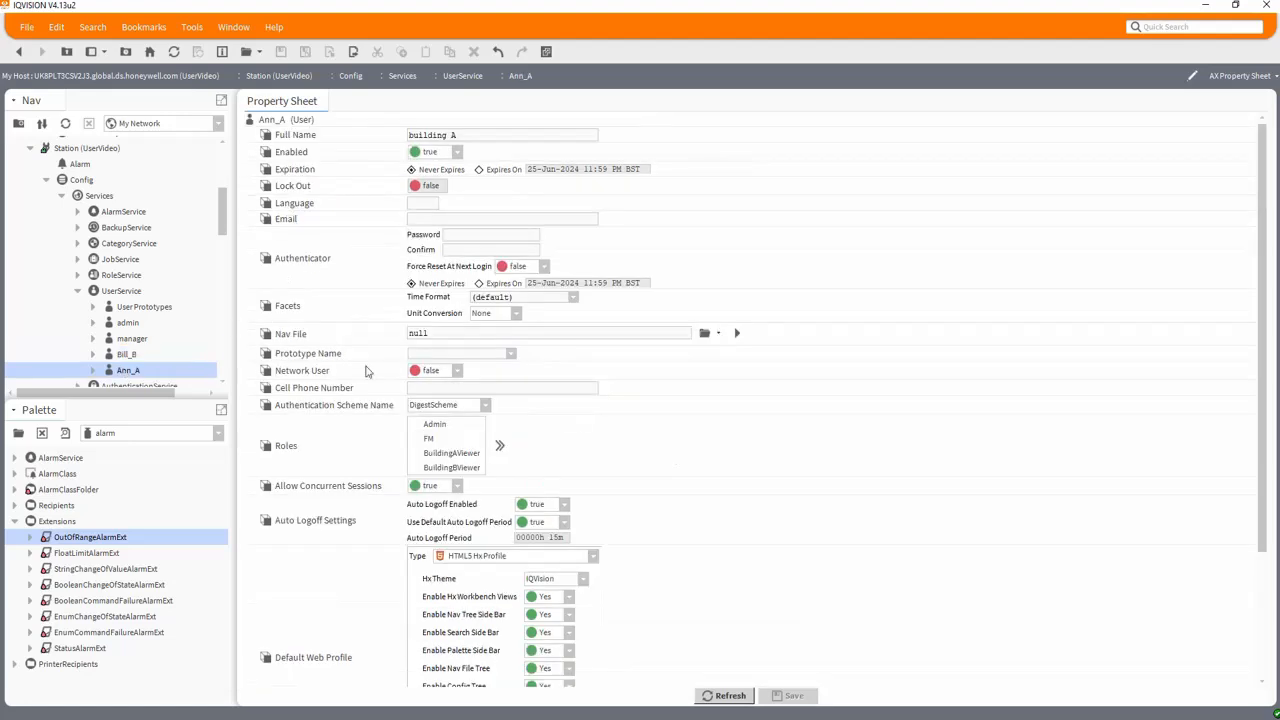
Give Ann_A BuildingAViewer, disable nav tree, search side bar and config tree, and save
left_click(451, 453)
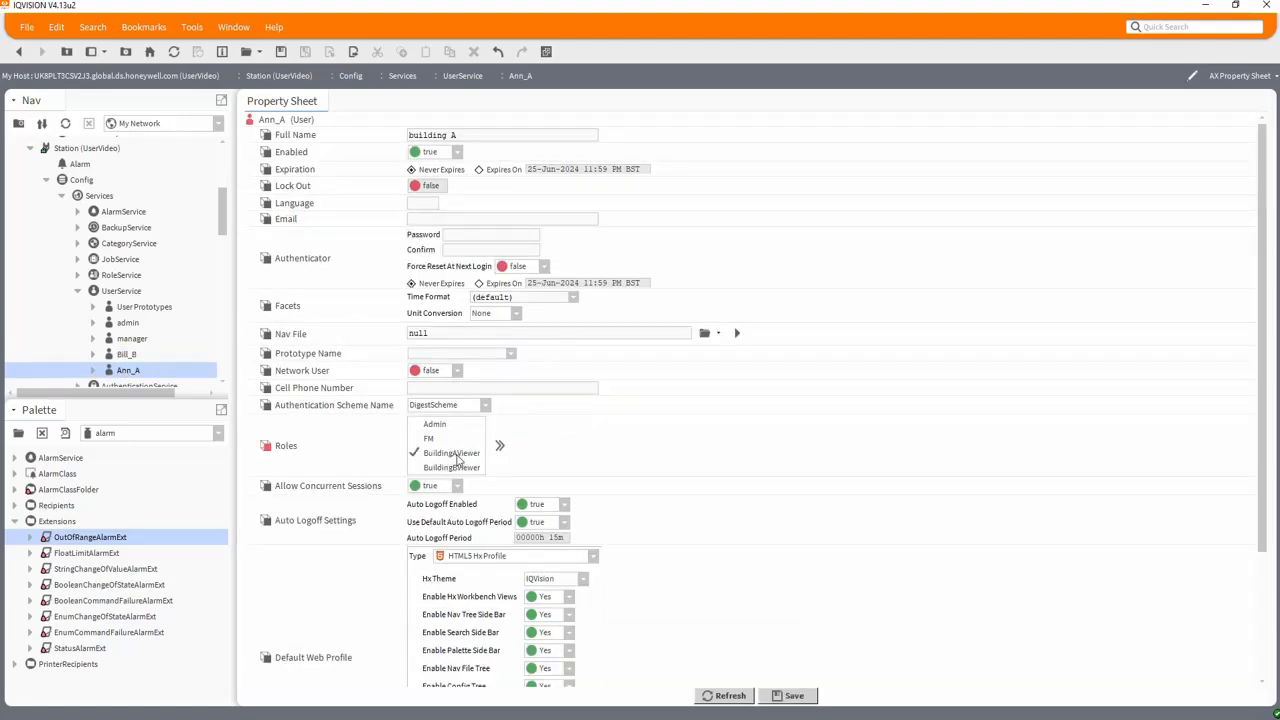
scroll("down", 3)
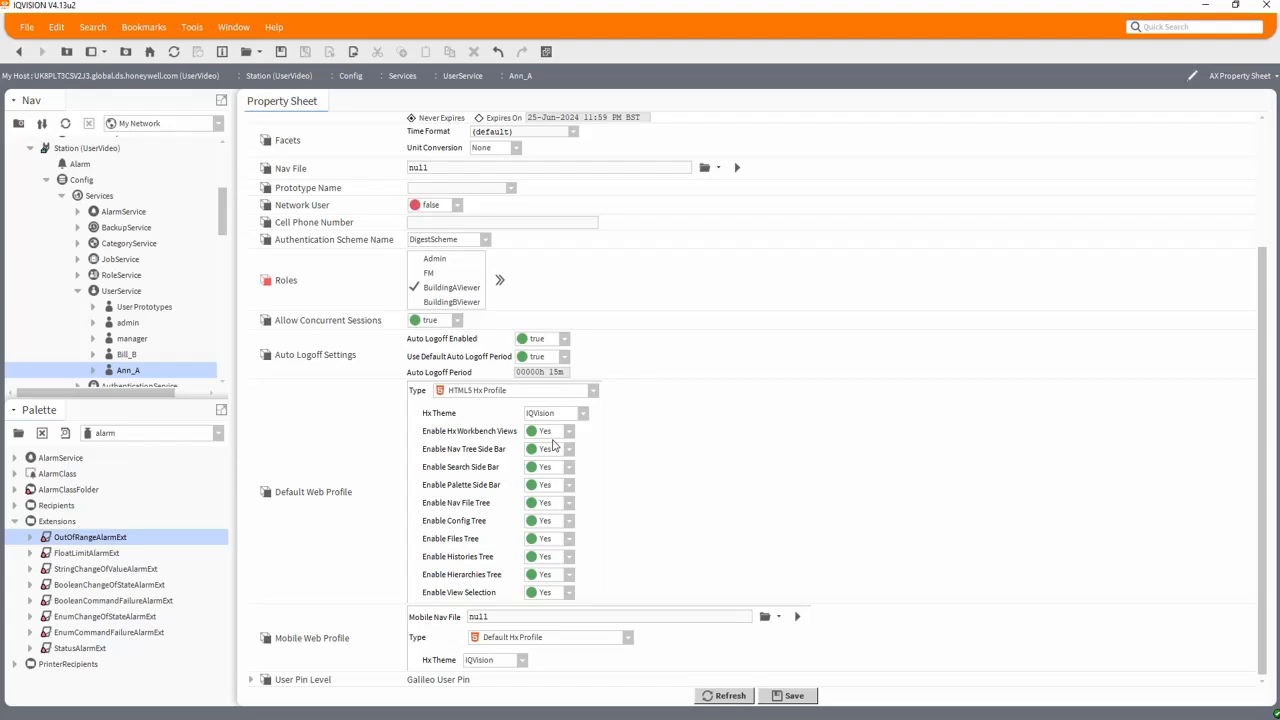
left_click(548, 448)
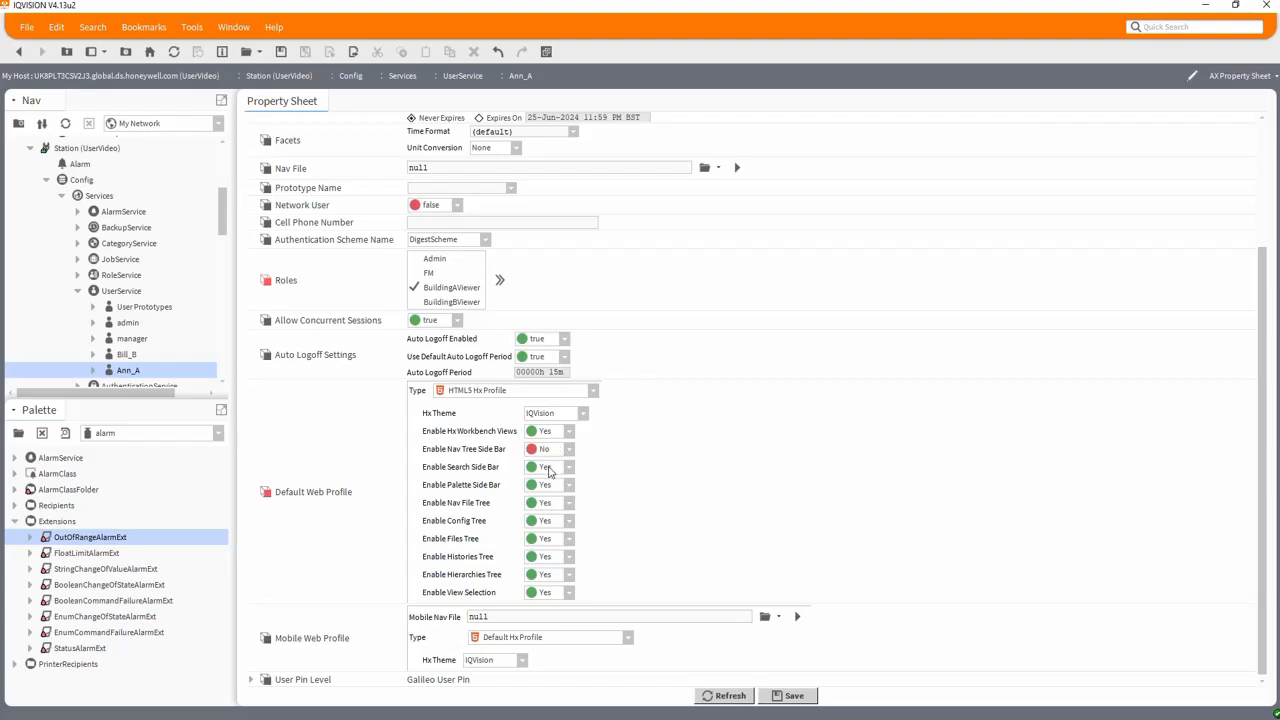
left_click(545, 467)
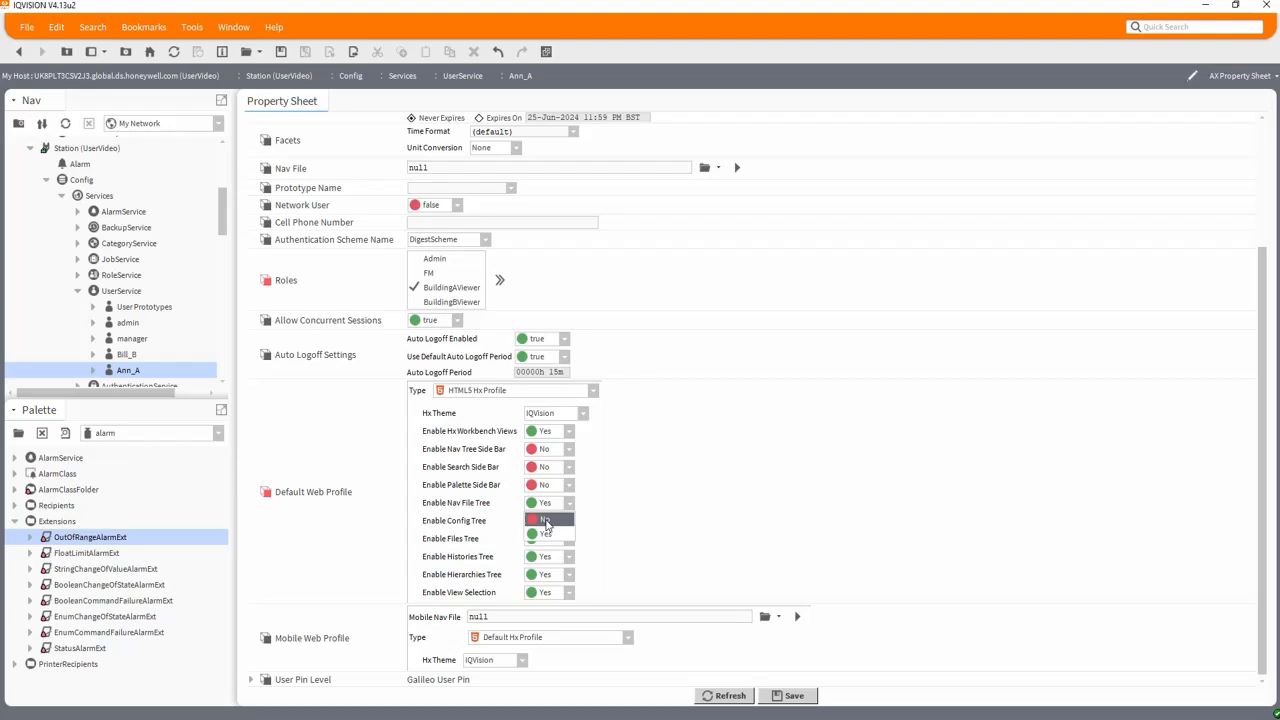
left_click(548, 520)
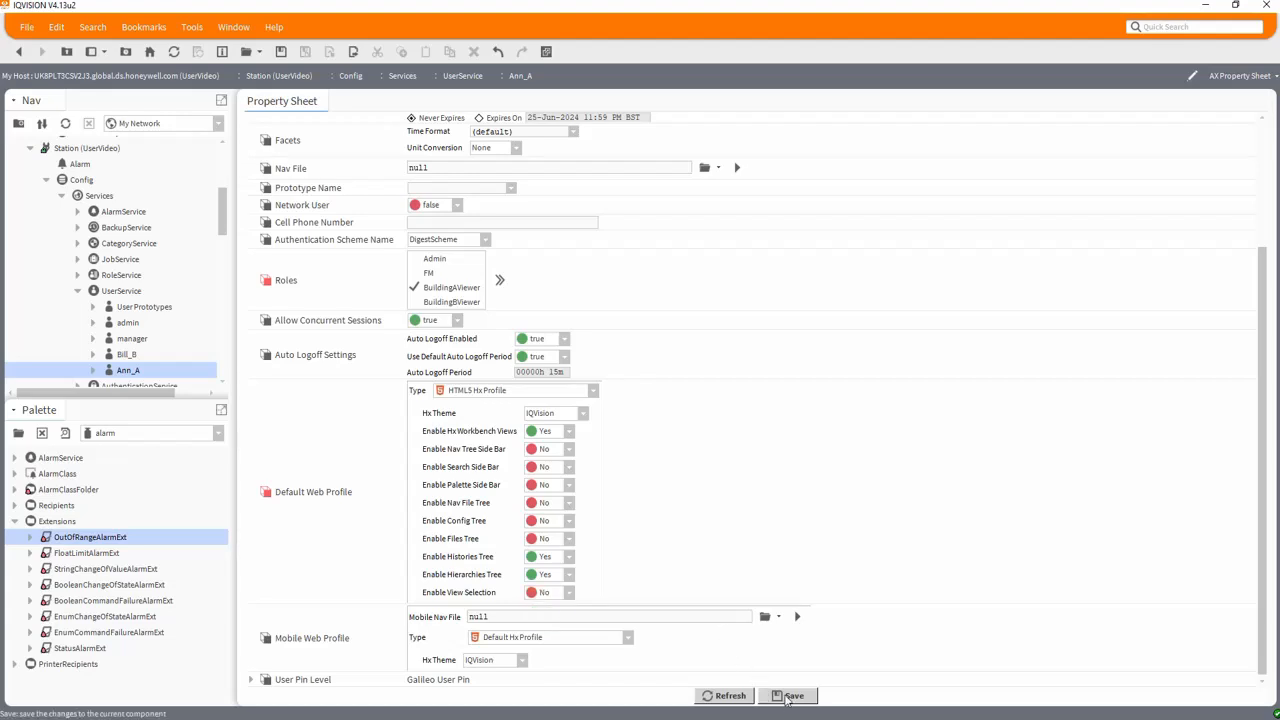
left_click(793, 695)
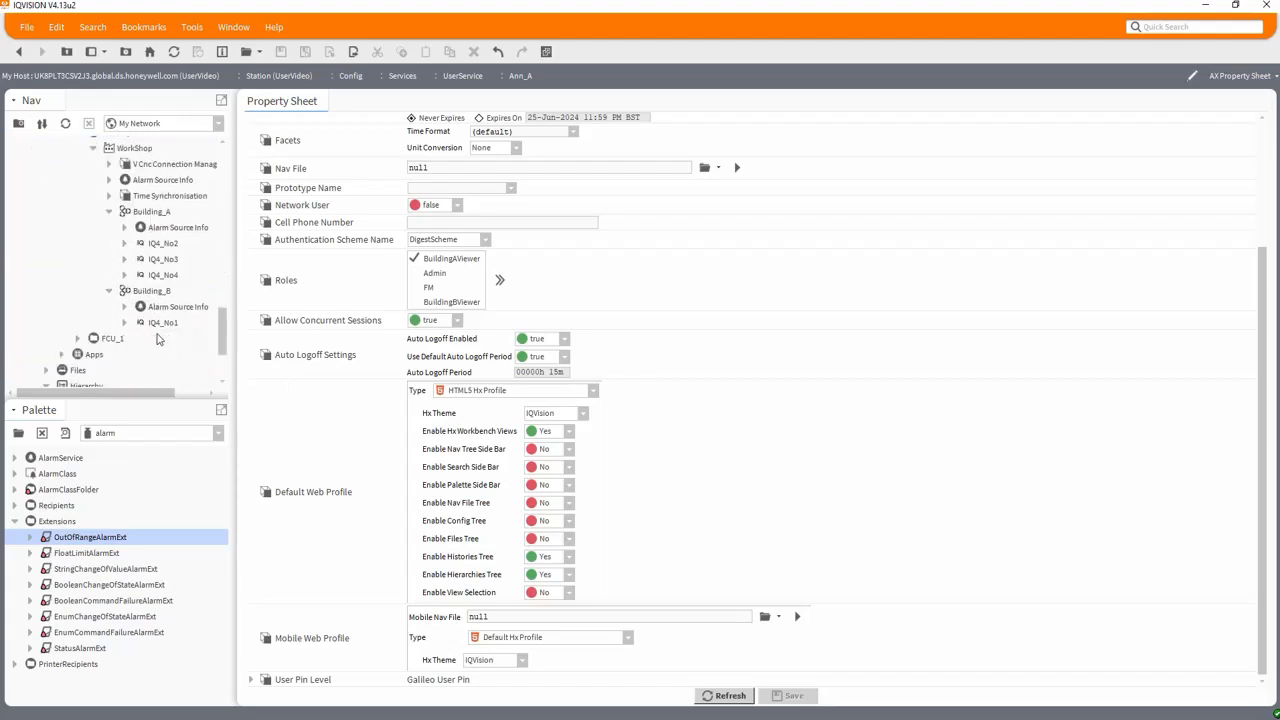
Create a Nav folder under Files containing a new FM.nav file
scroll("down", 3)
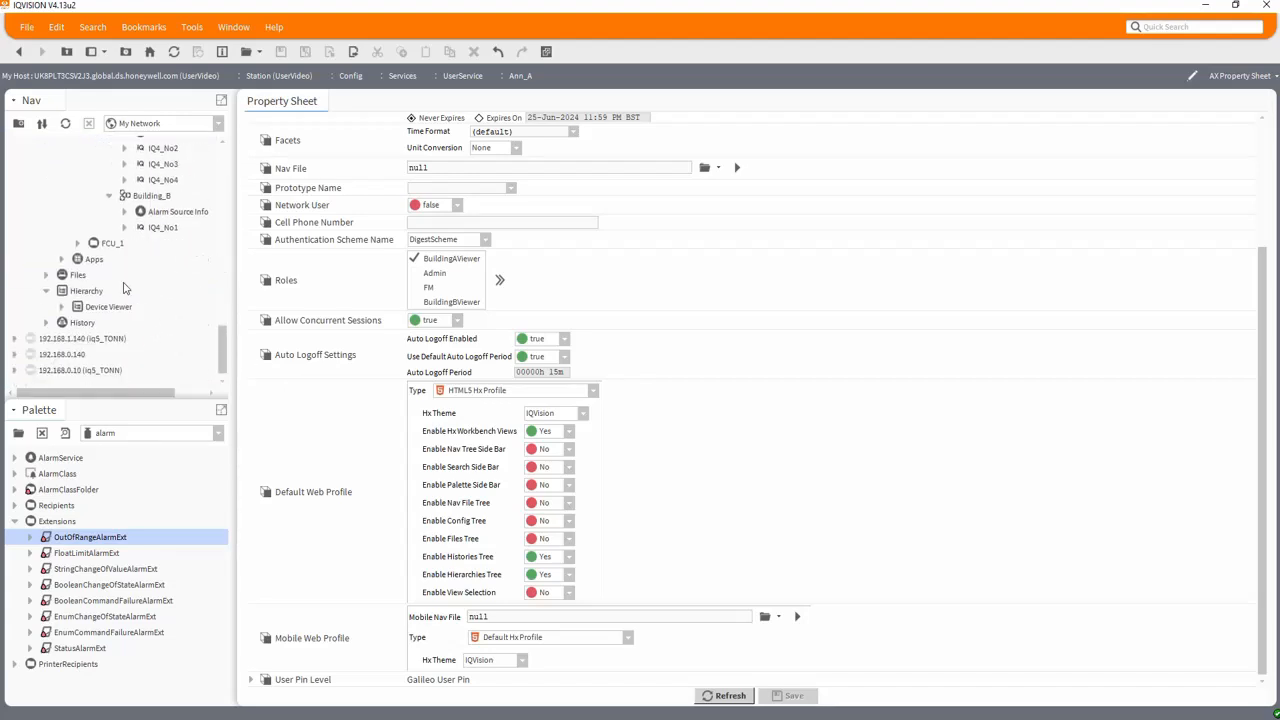
left_click(62, 275)
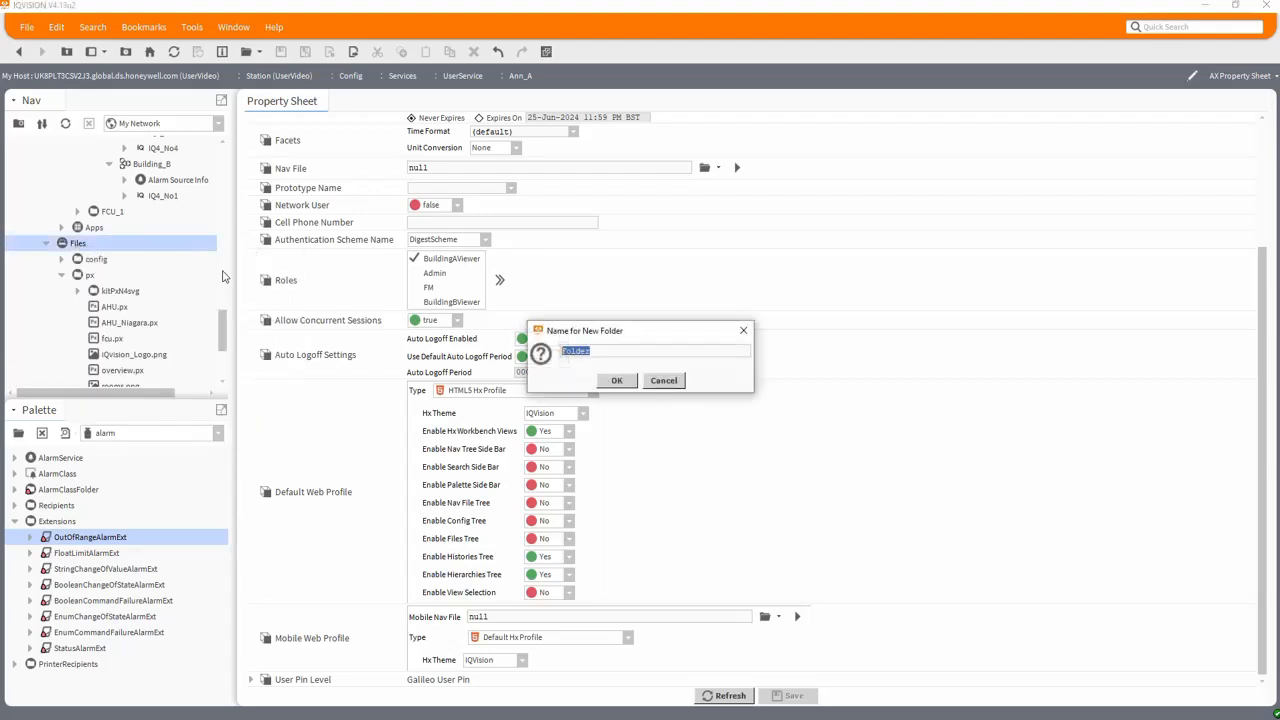
type("Nav")
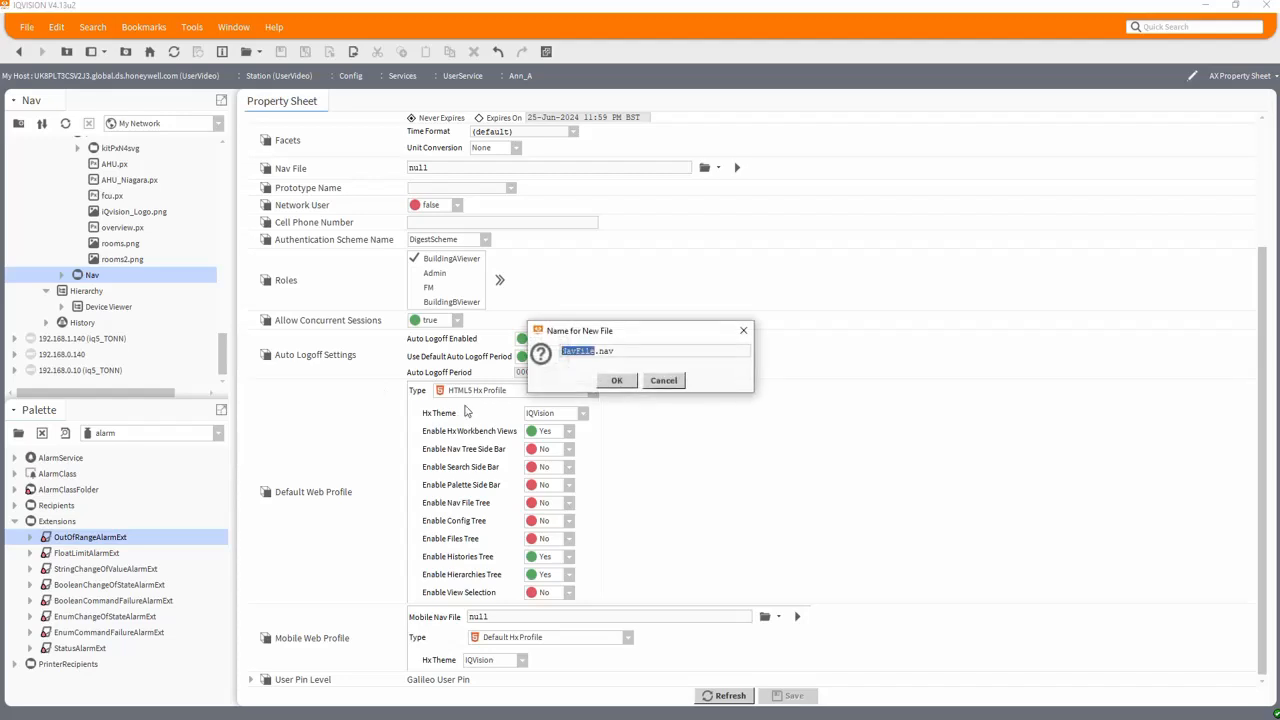
left_click(663, 380)
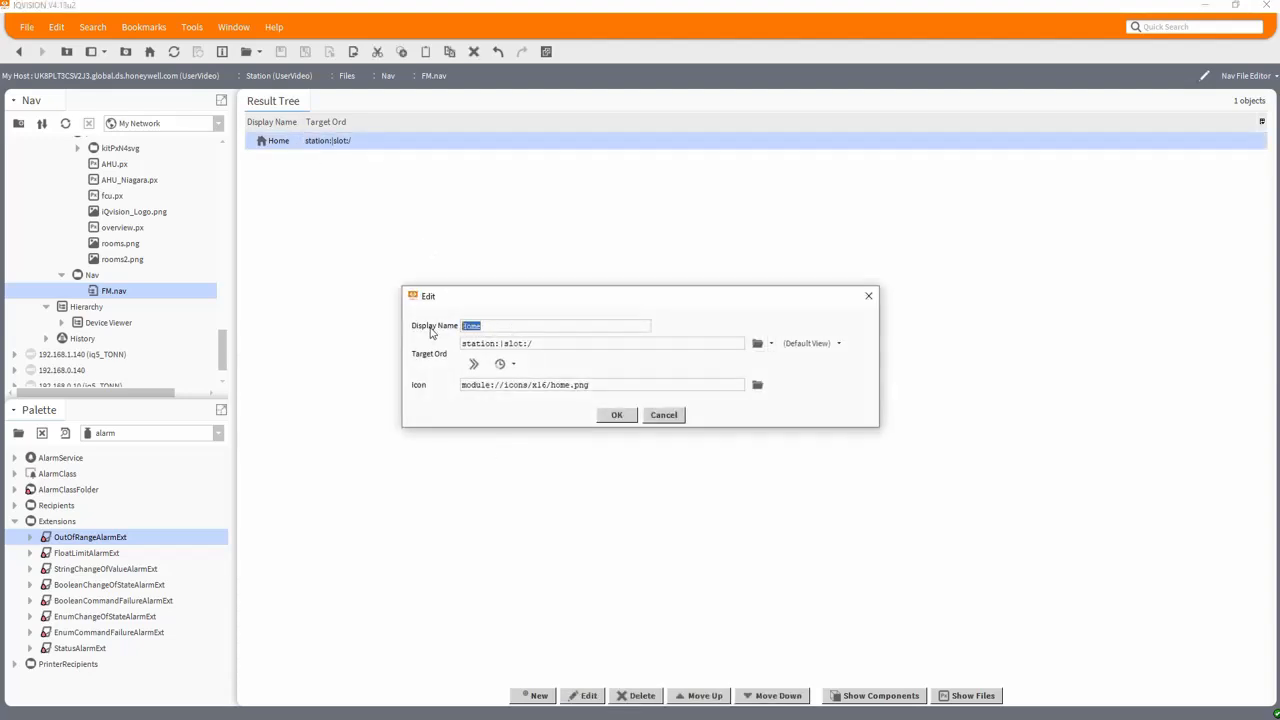
Rename the Home entry to Overview targeting Drivers/TREND/WorkShop
type("Overview")
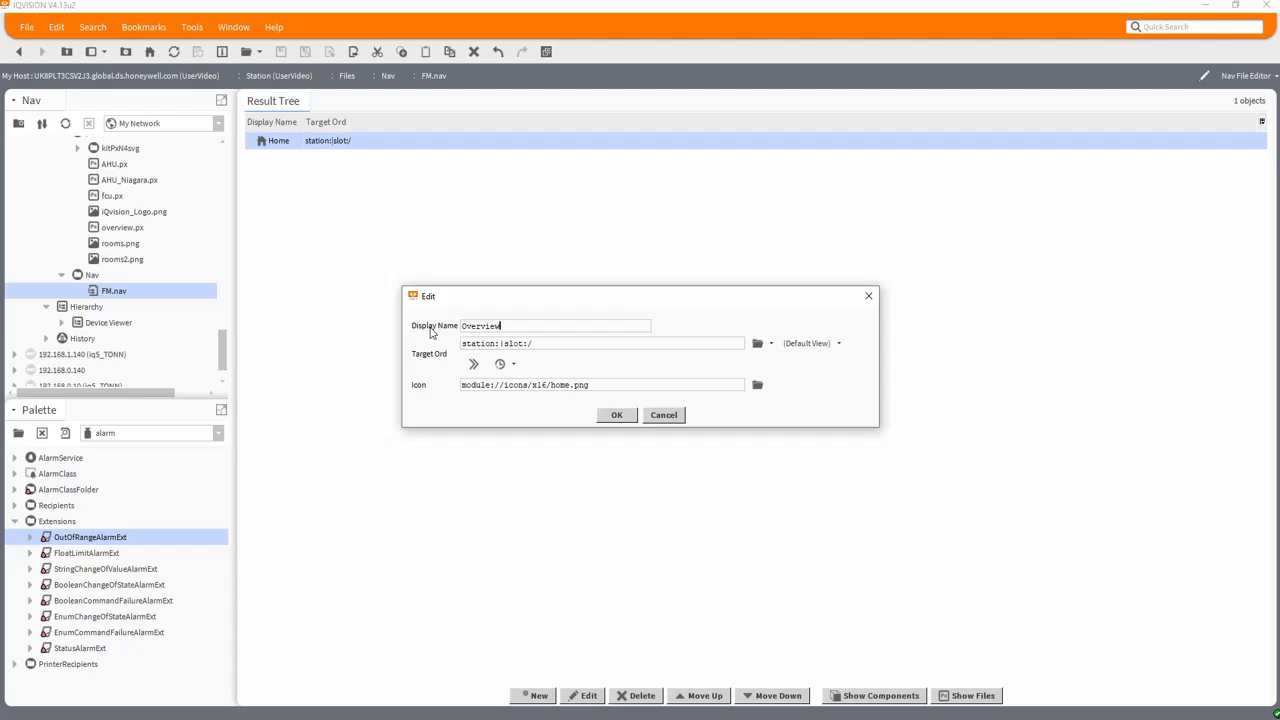
left_click(757, 343)
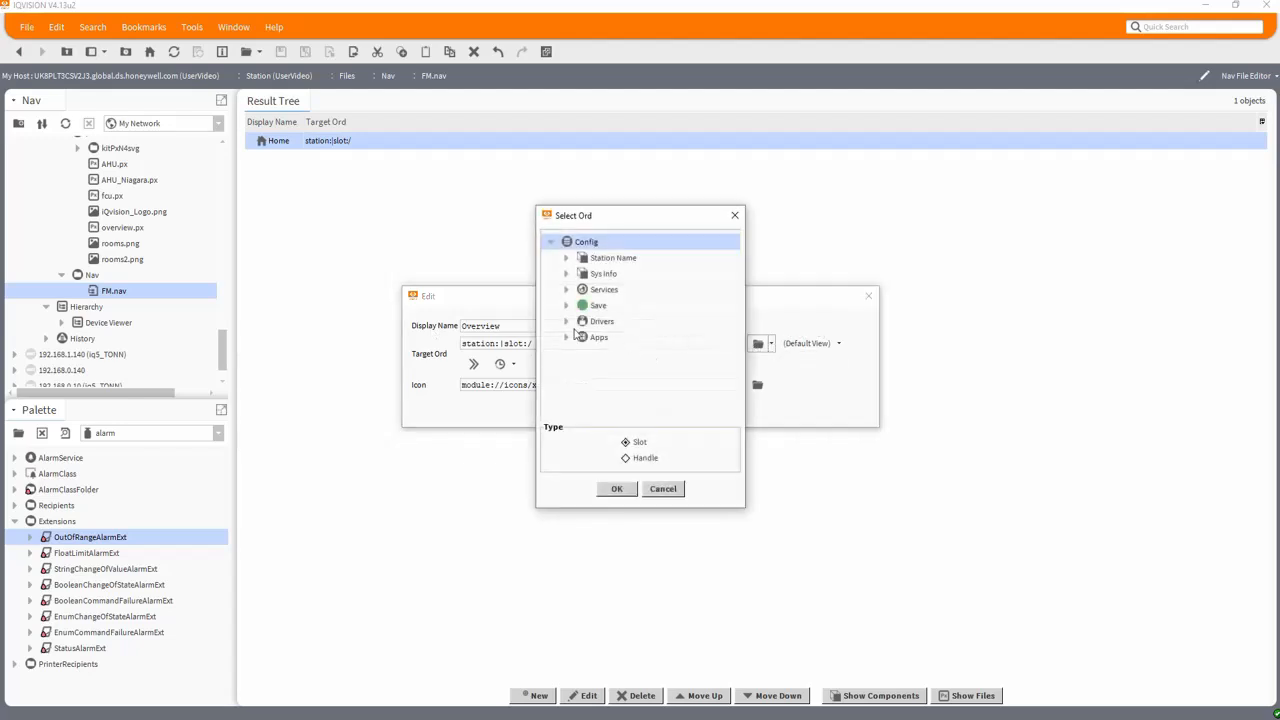
left_click(566, 321)
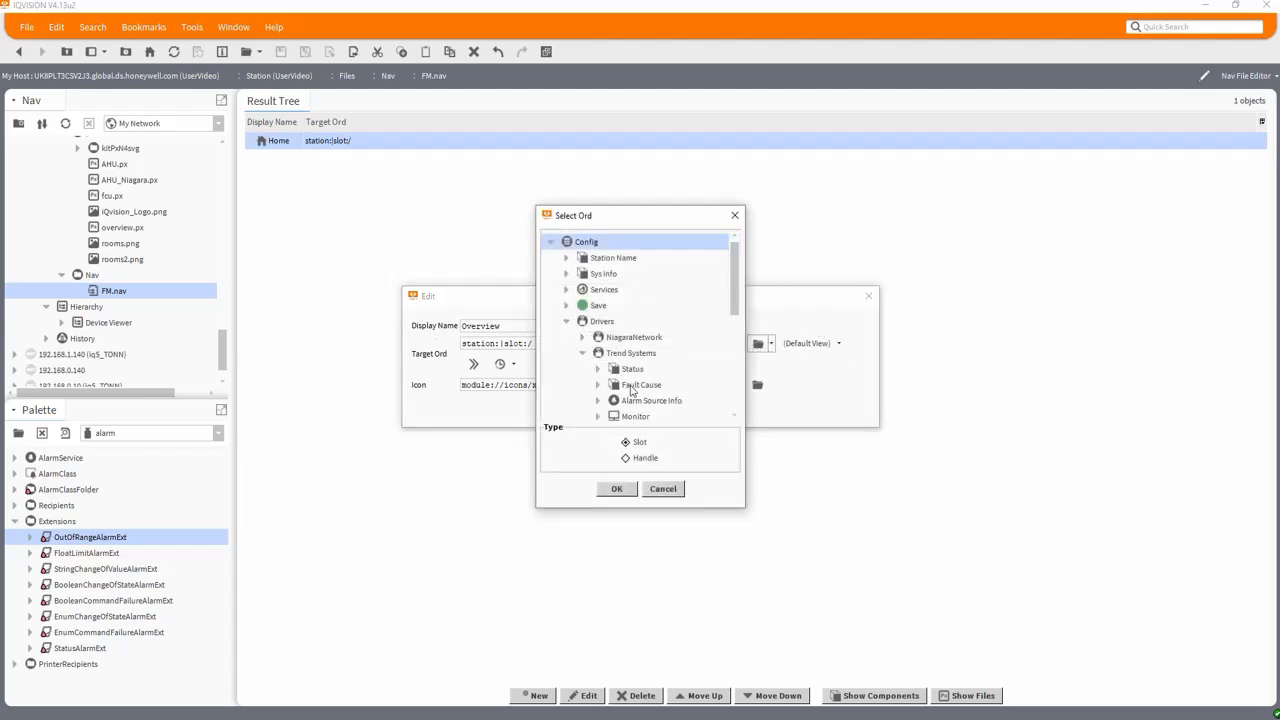
scroll("down", 3)
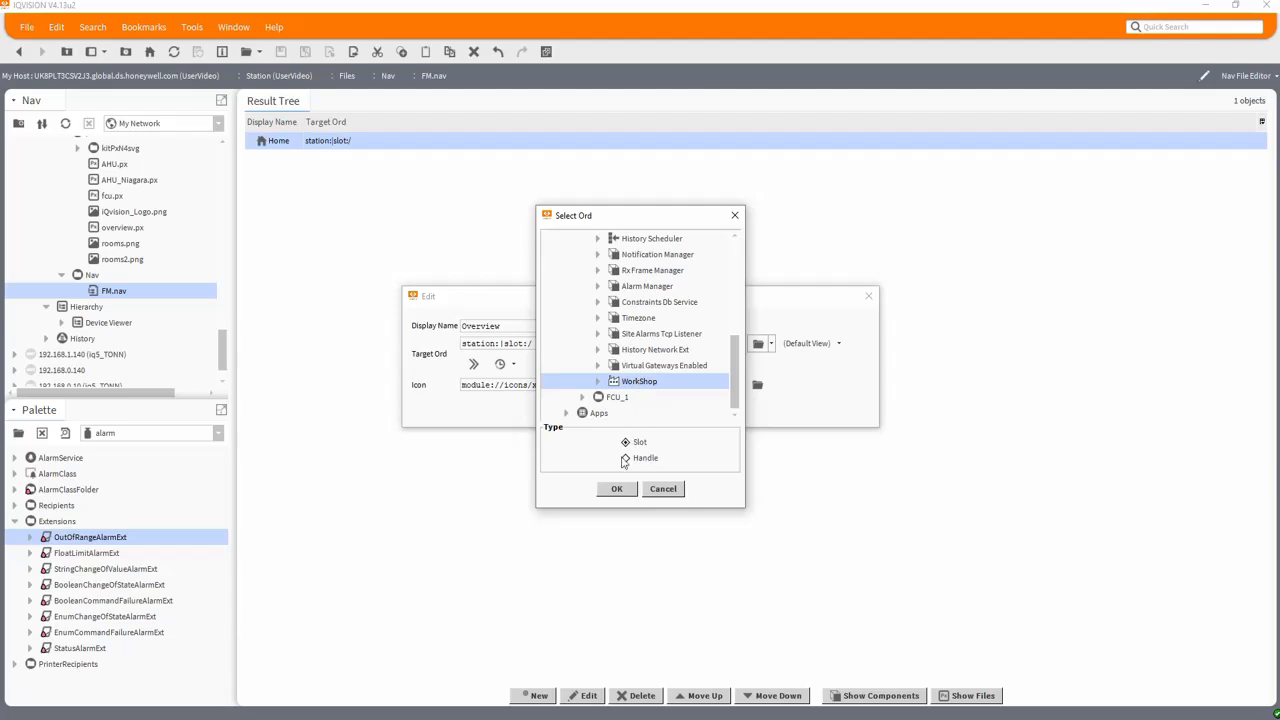
left_click(616, 488)
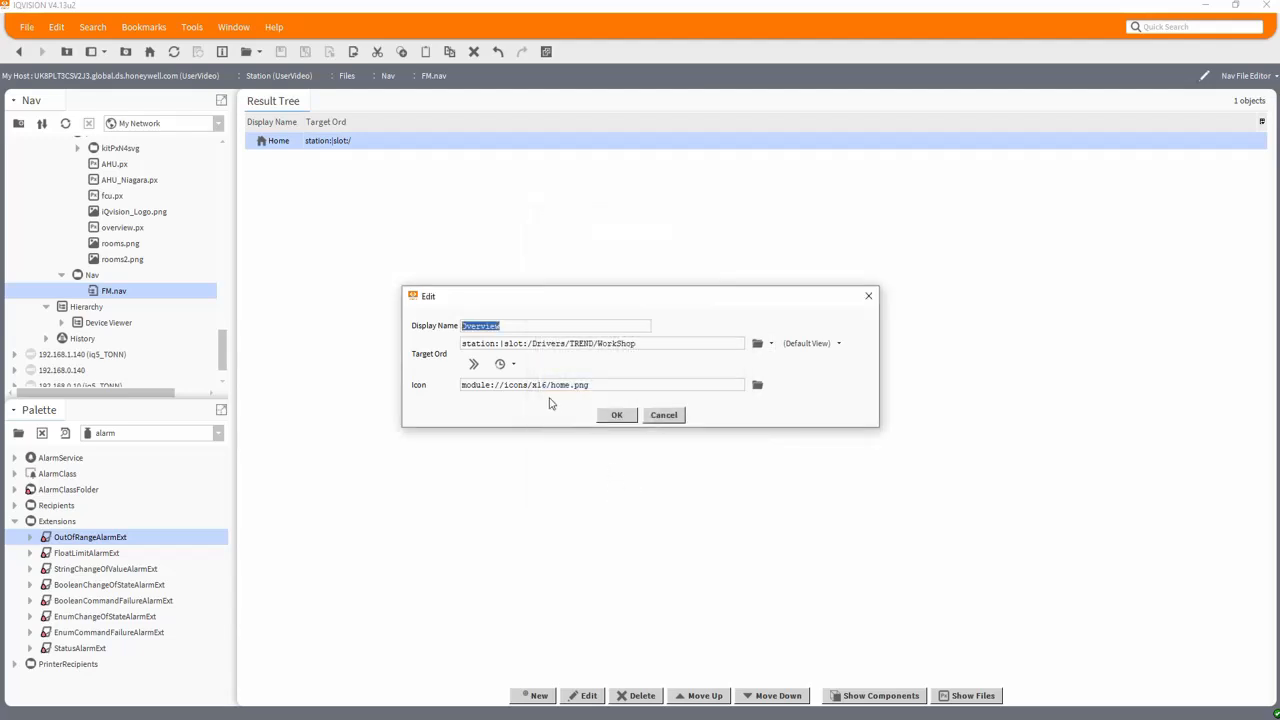
left_click(617, 415)
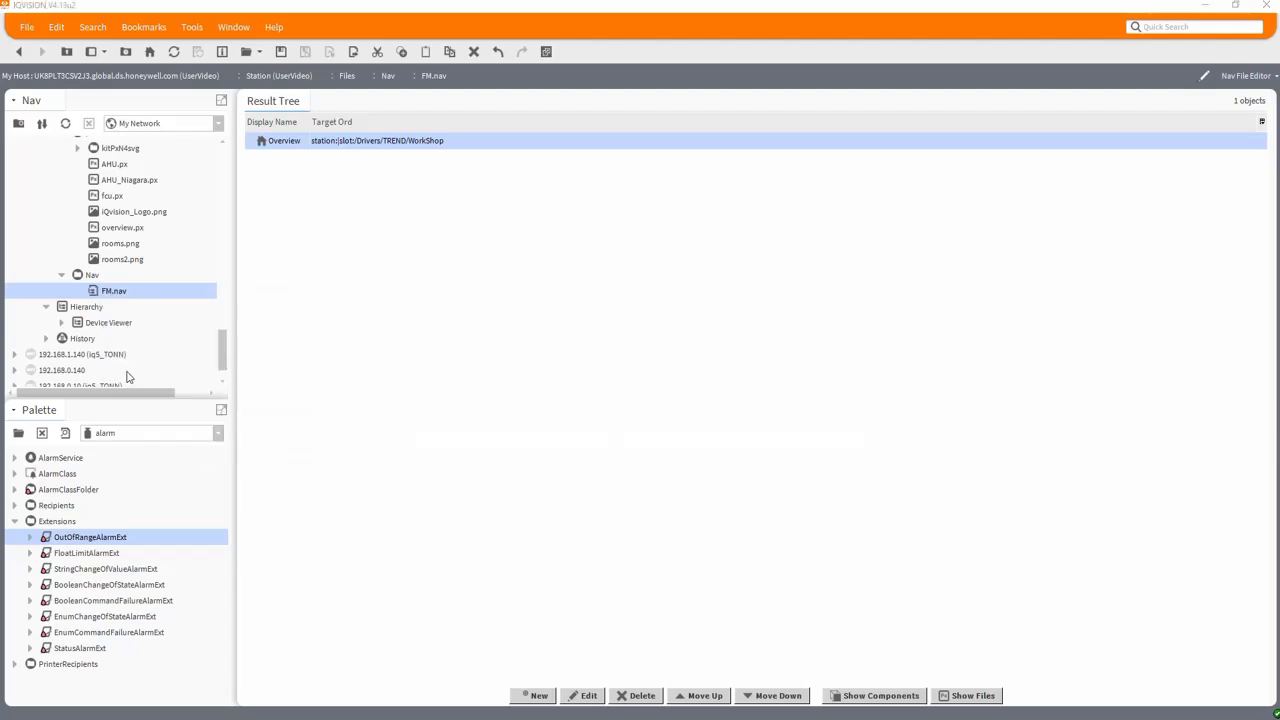
Copy FM.nav as A.nav, save FM.nav and open A.nav
left_click(538, 695)
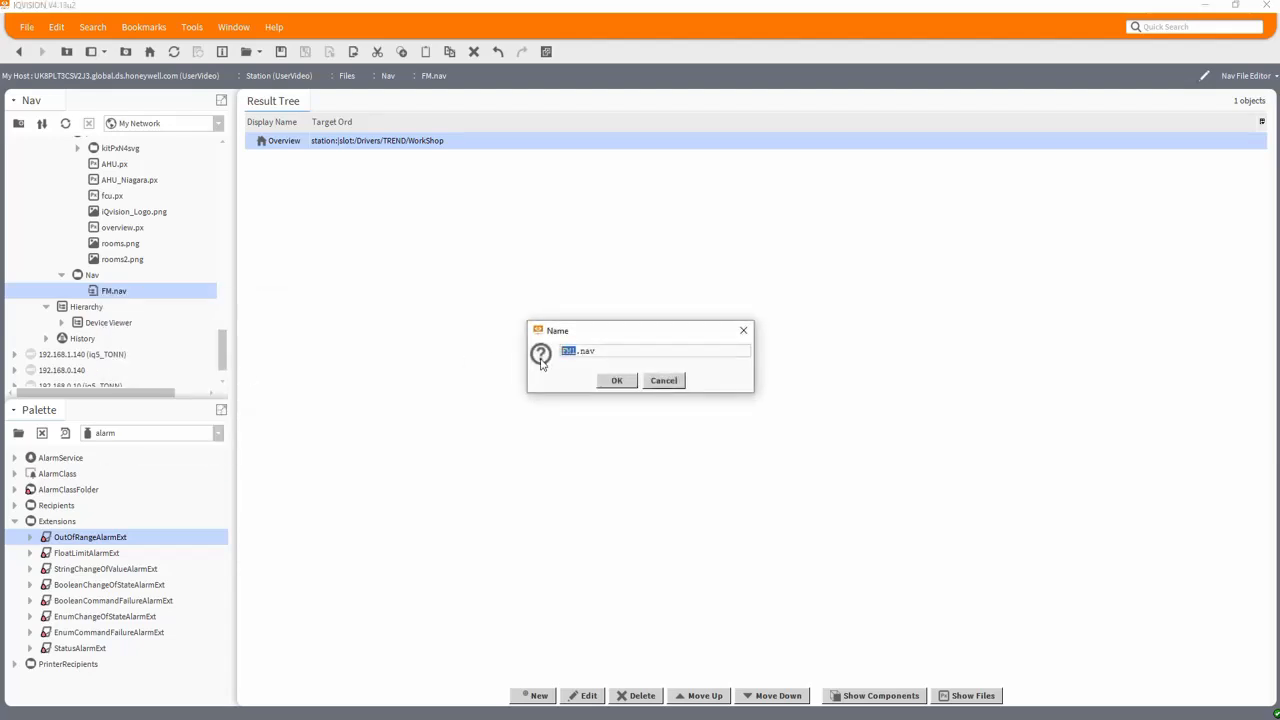
left_click(616, 380)
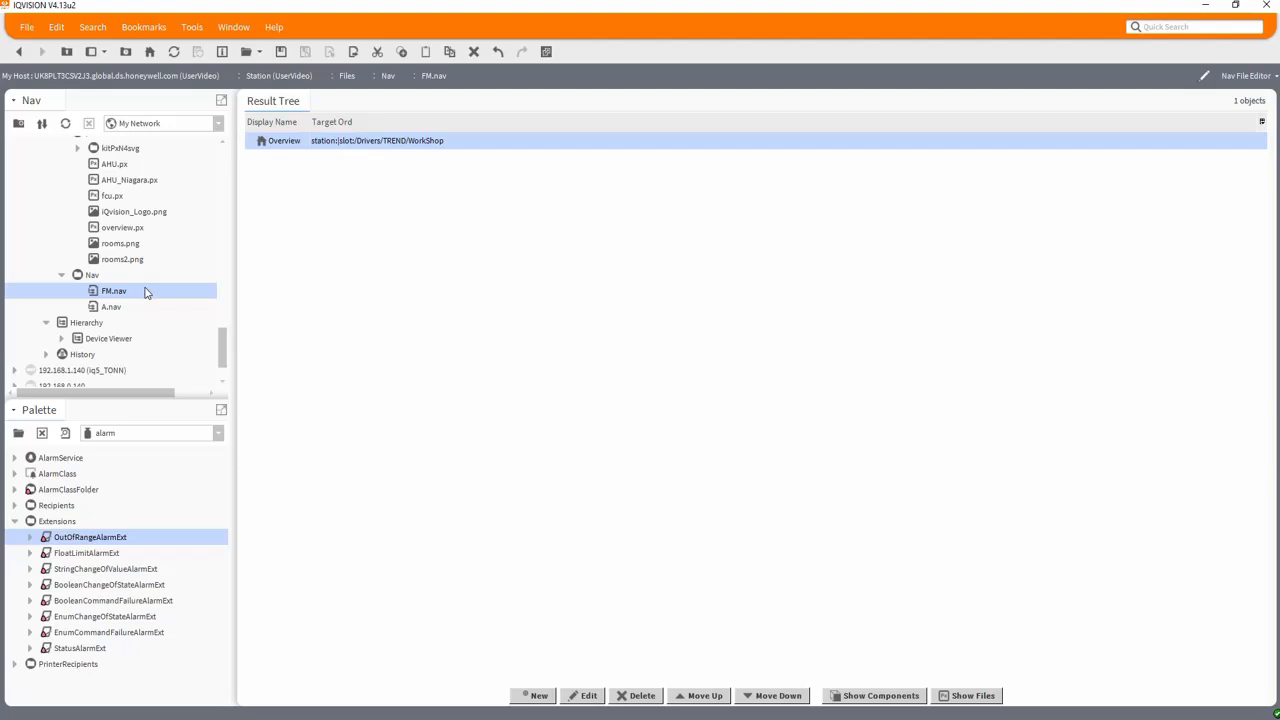
left_click(111, 307)
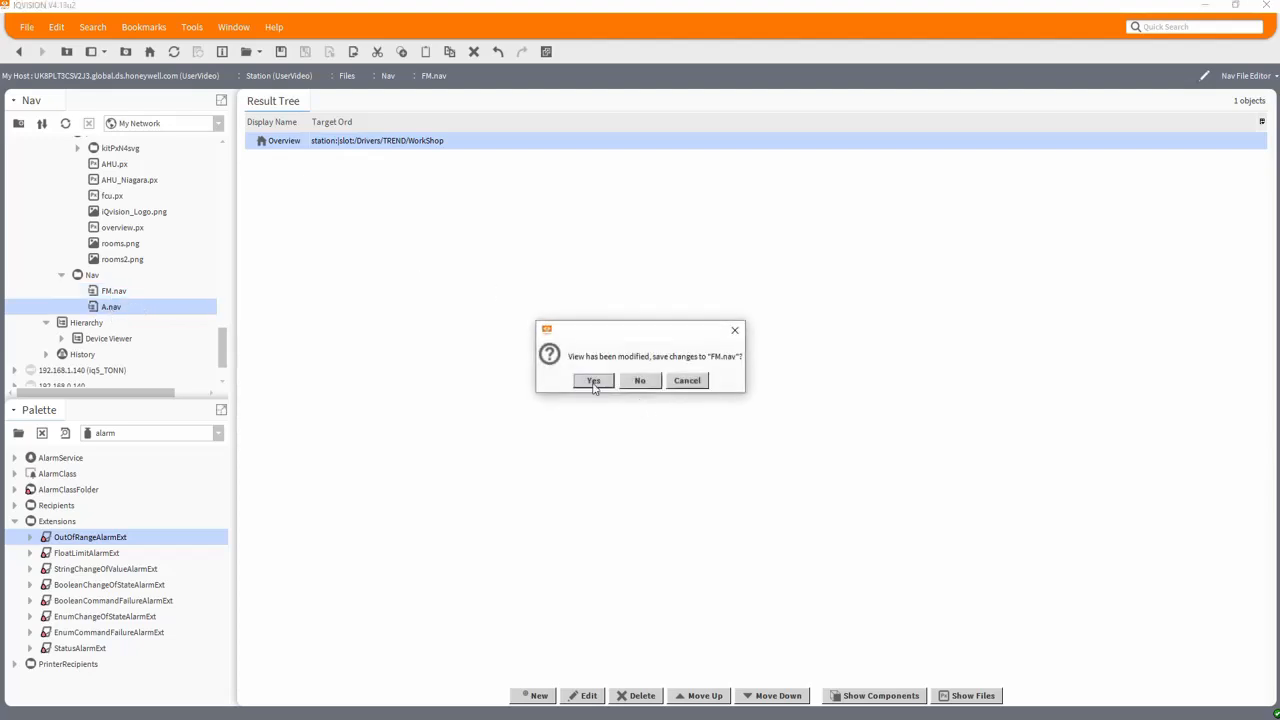
left_click(593, 380)
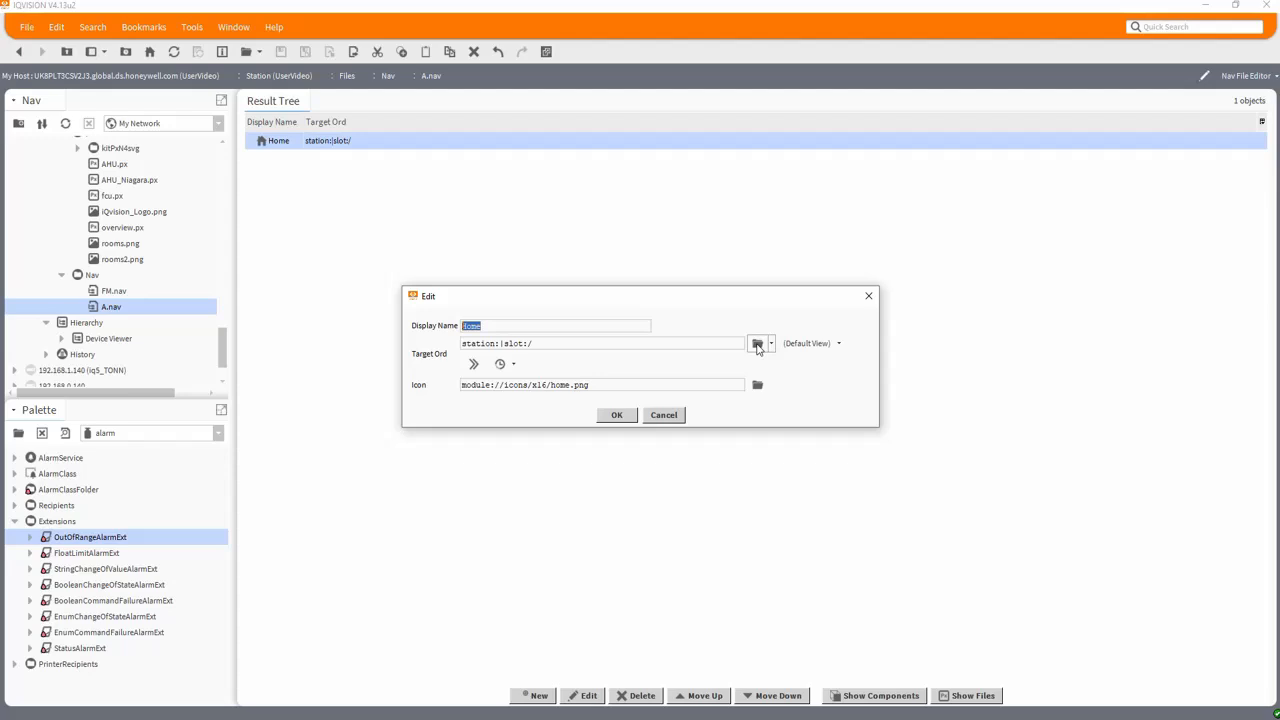
Point the entry at Building_A/IQ4_No2 and rename it 'Your A Building'
left_click(758, 343)
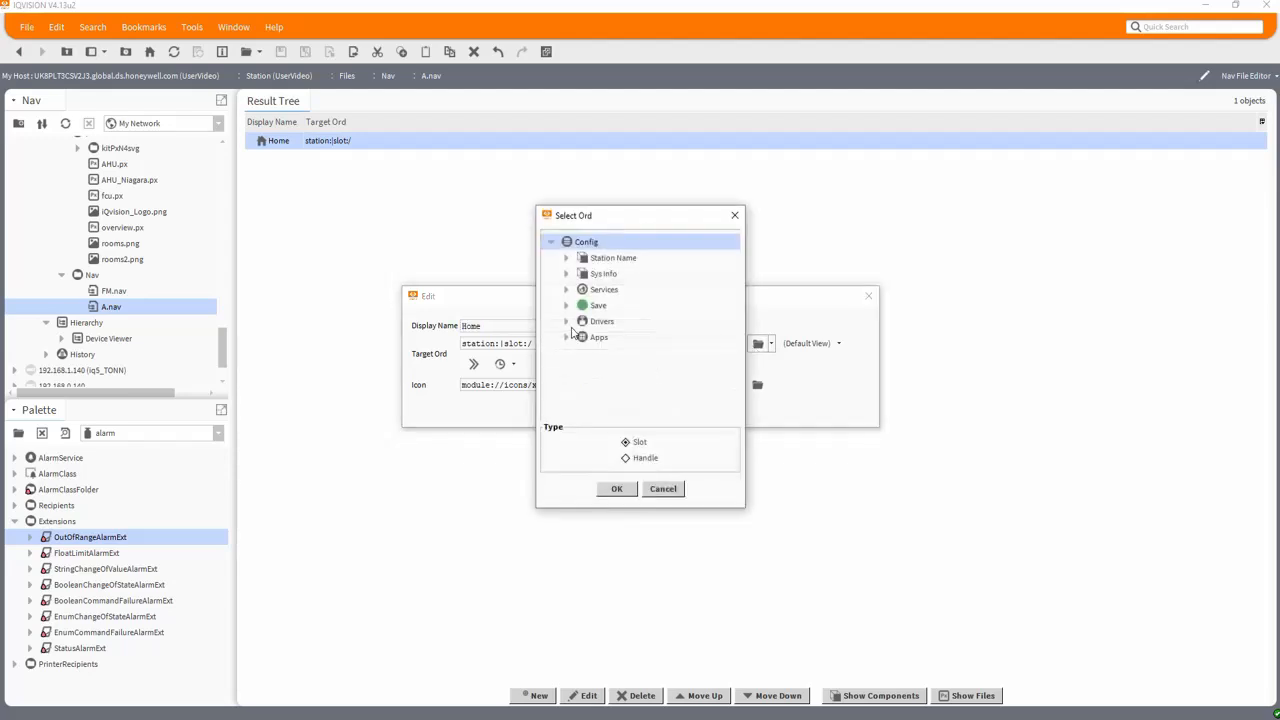
left_click(566, 321)
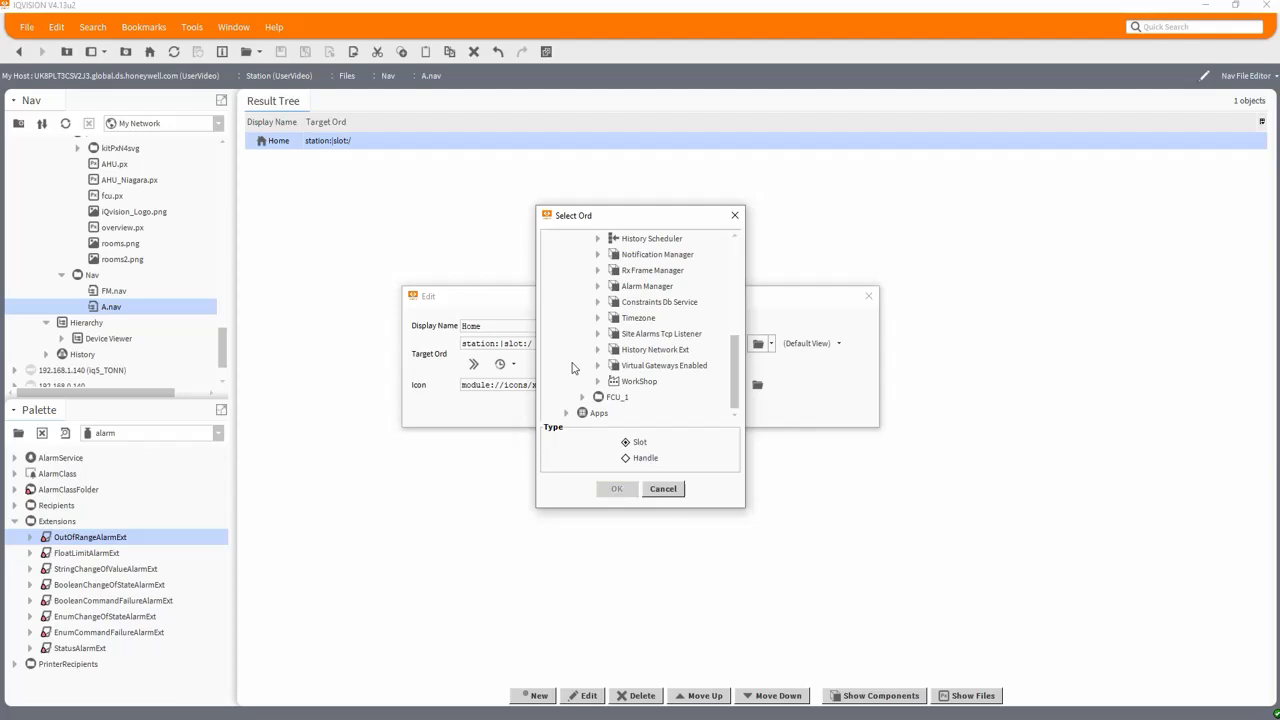
mouse_move(598, 389)
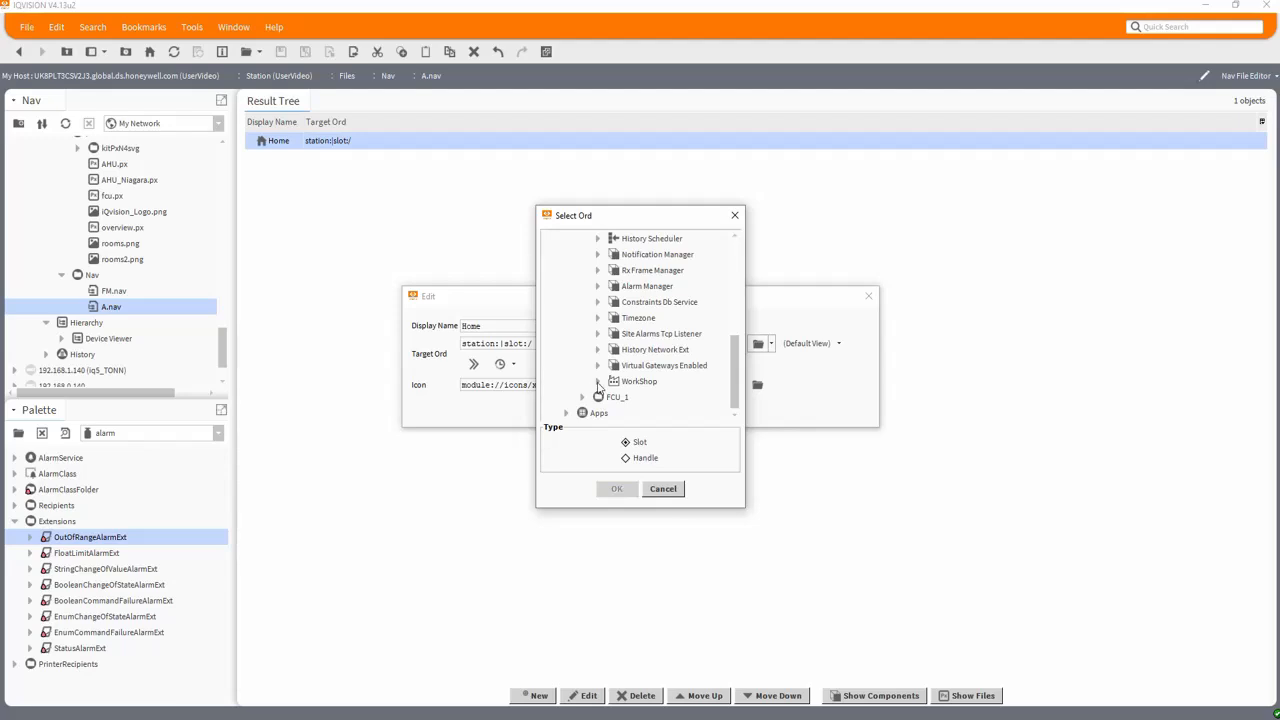
scroll("down", 3)
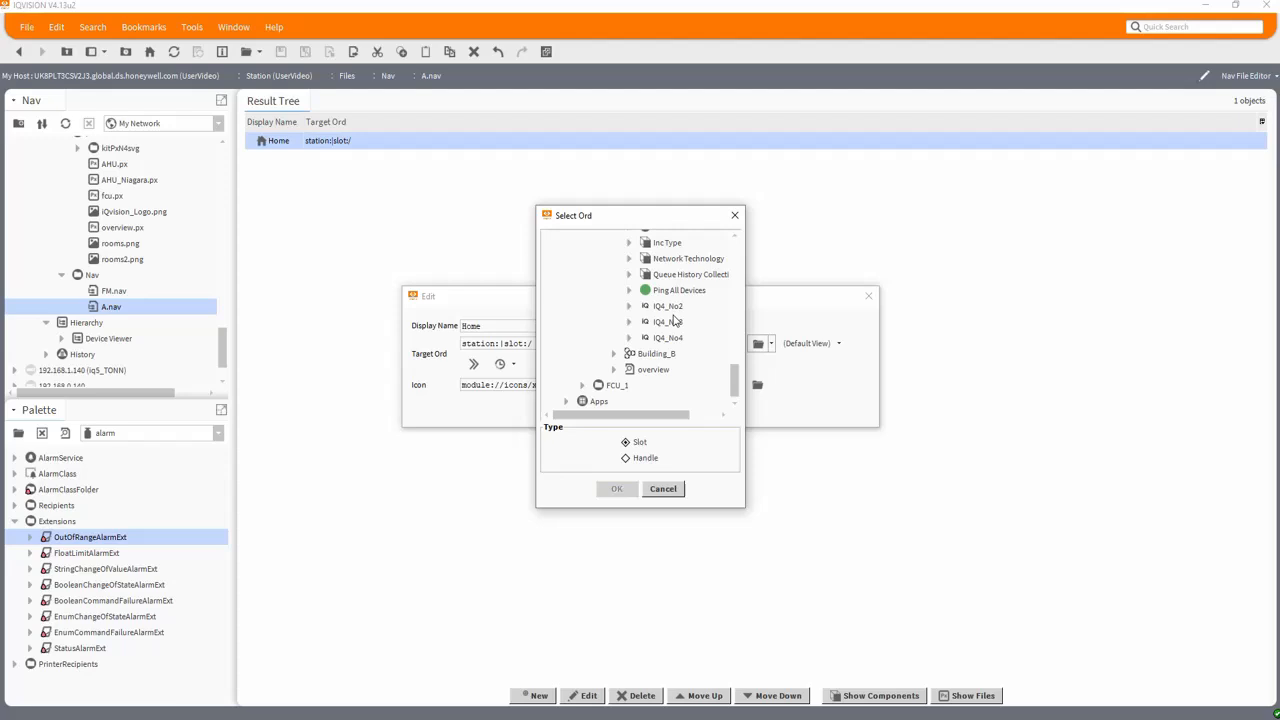
left_click(616, 488)
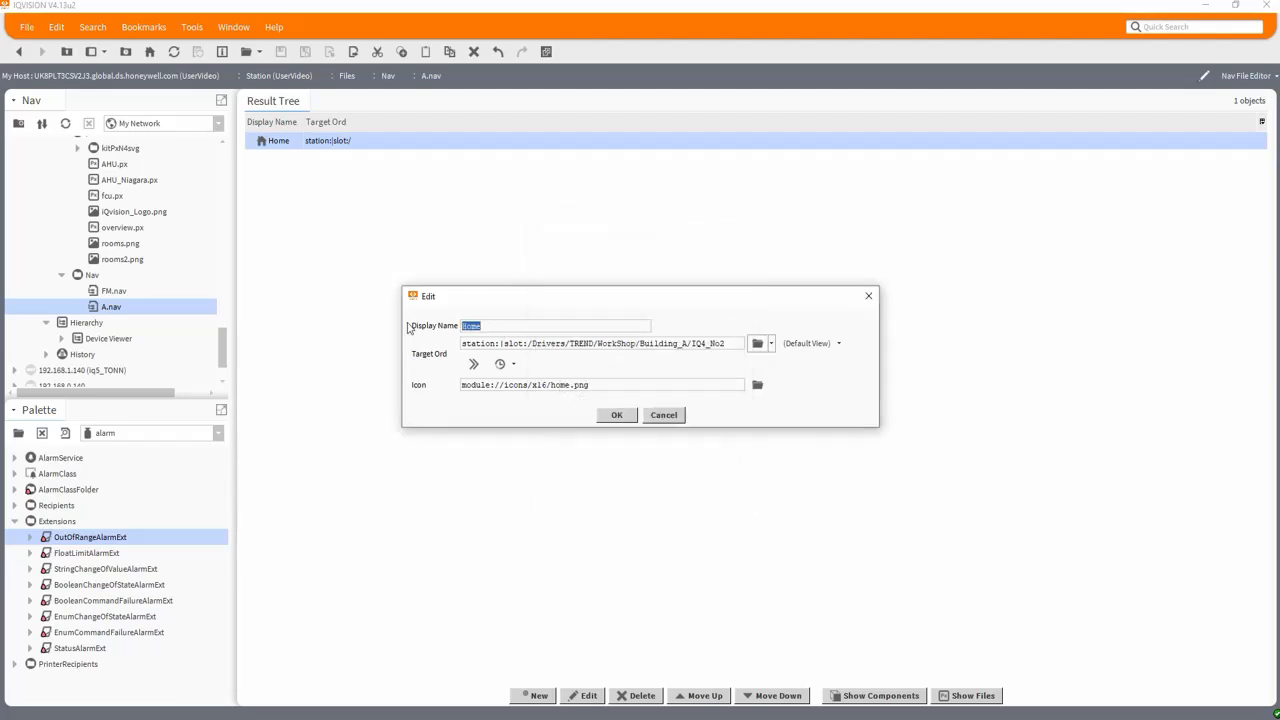
type("Your")
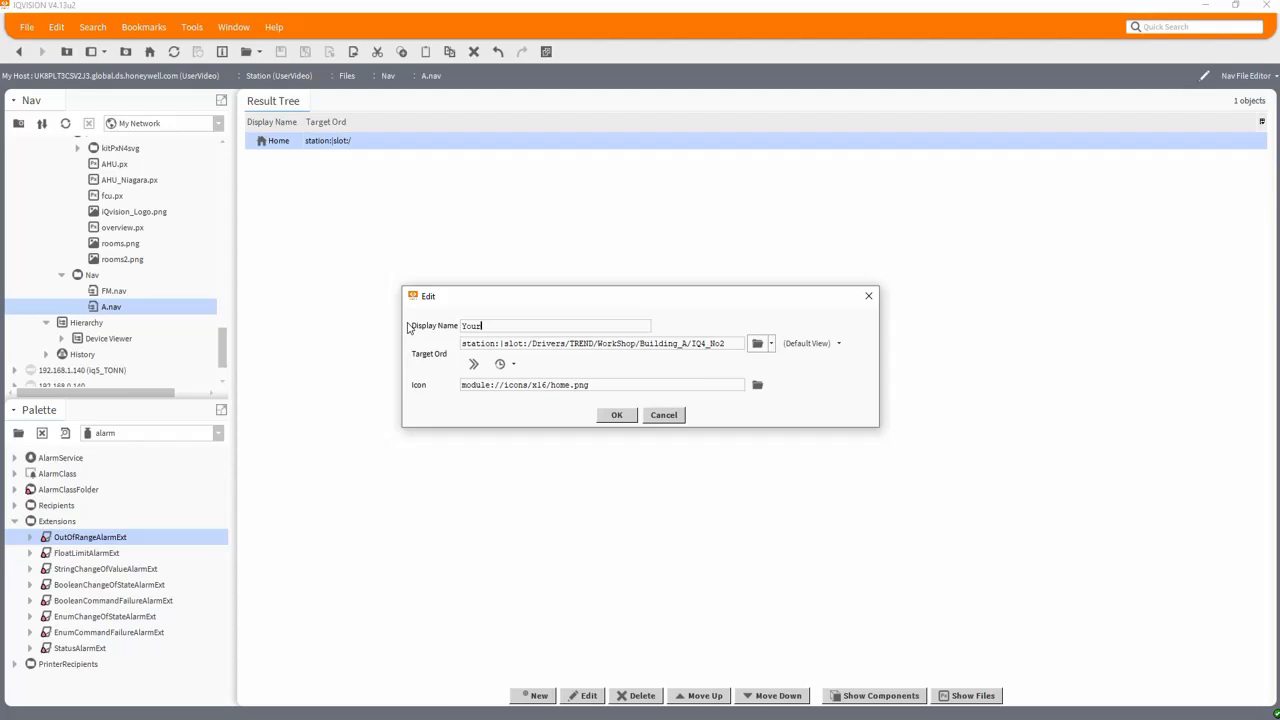
type("Building")
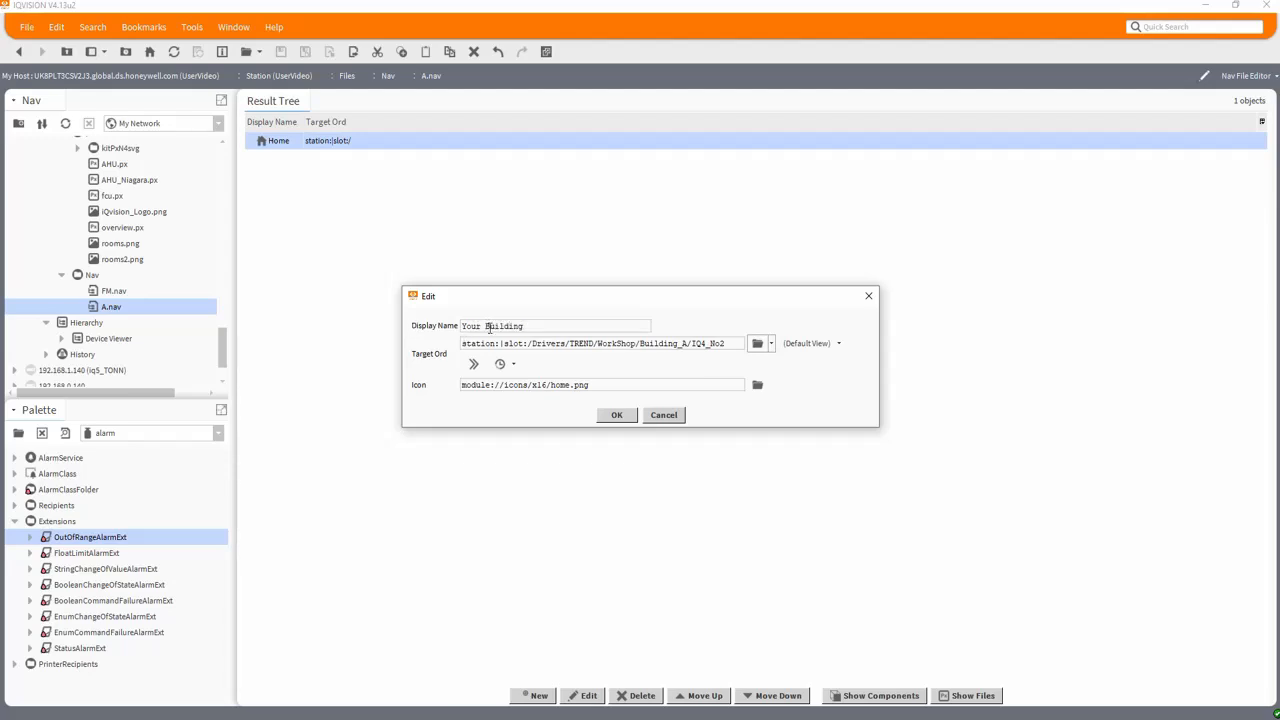
type("A")
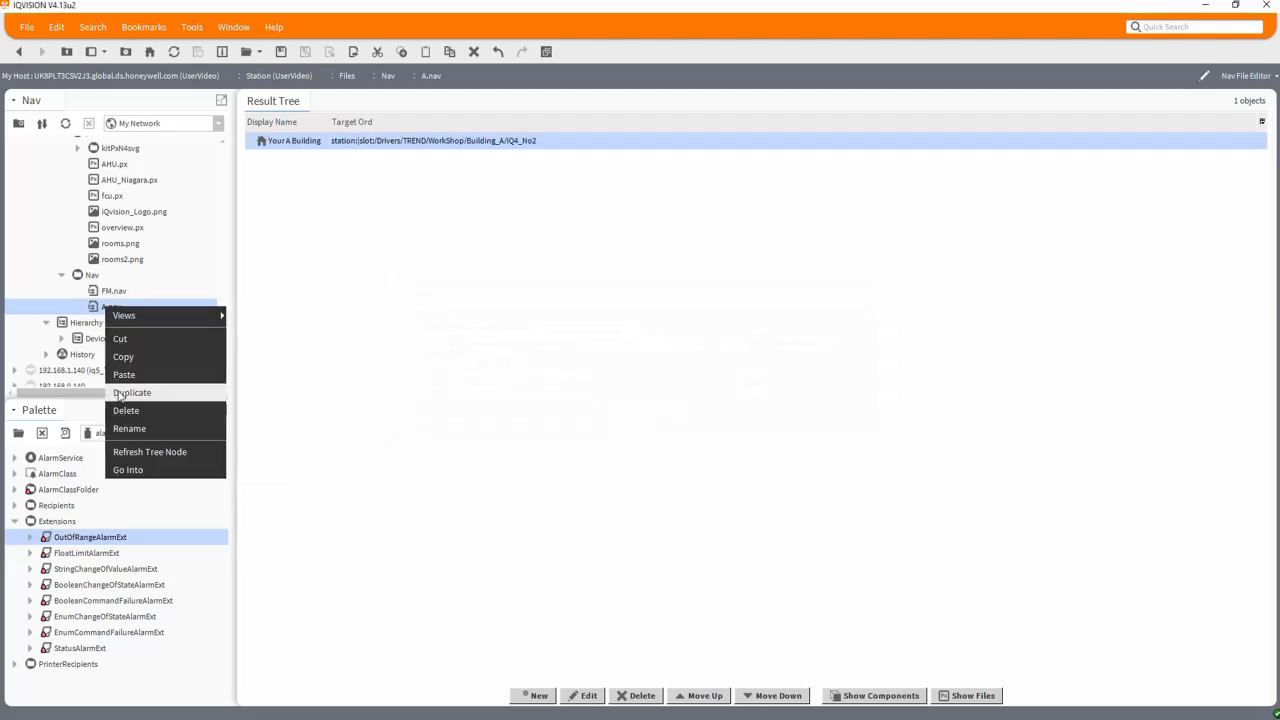
Duplicate A.nav as B.nav and save A.nav's changes
left_click(129, 428)
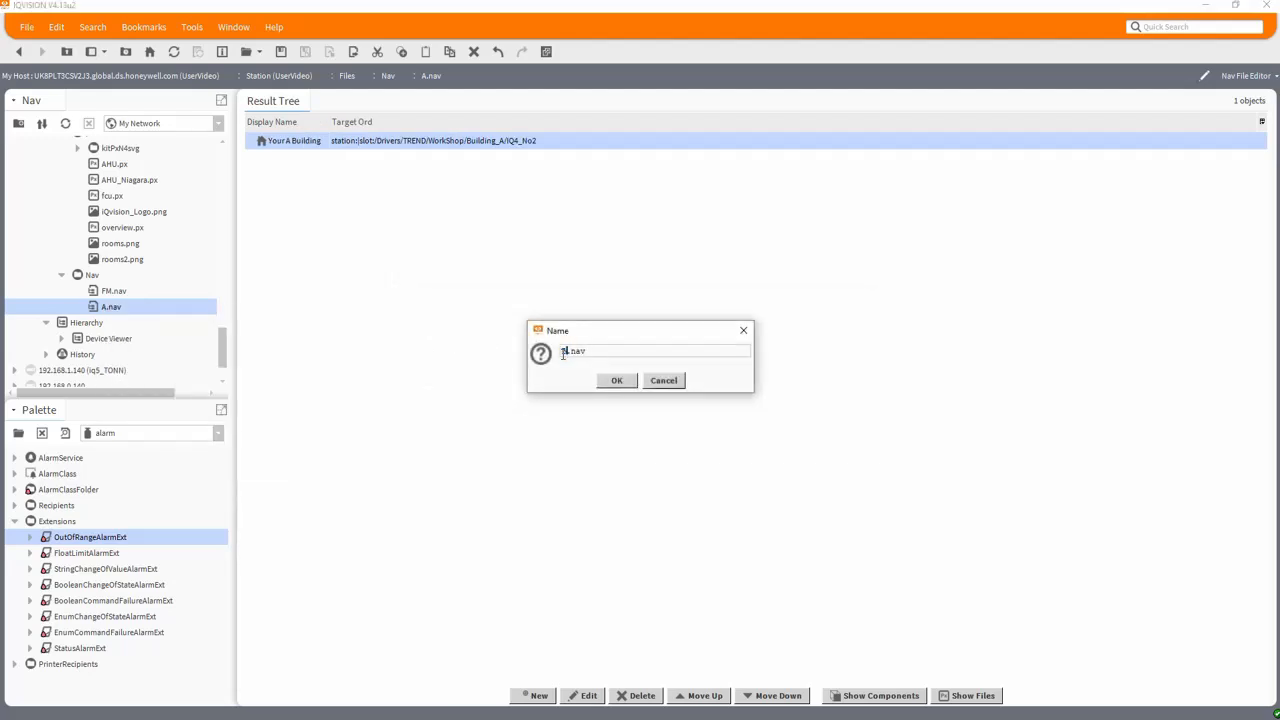
left_click(616, 380)
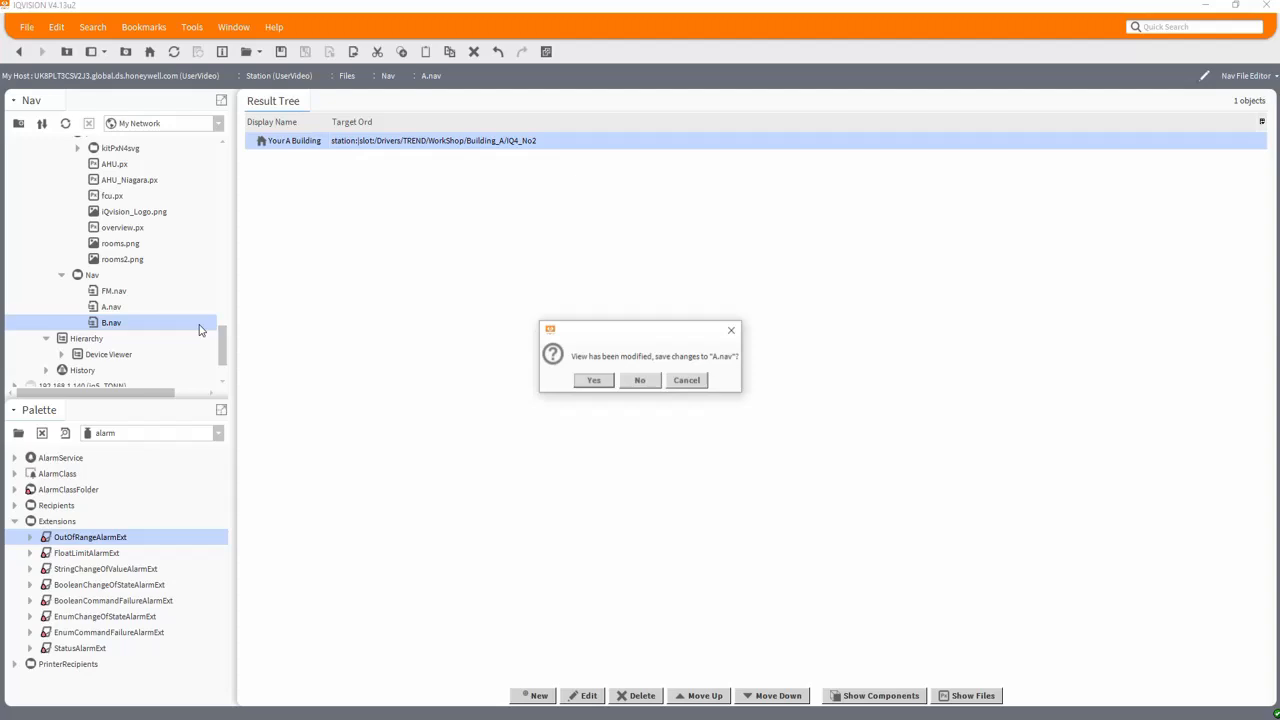
left_click(639, 380)
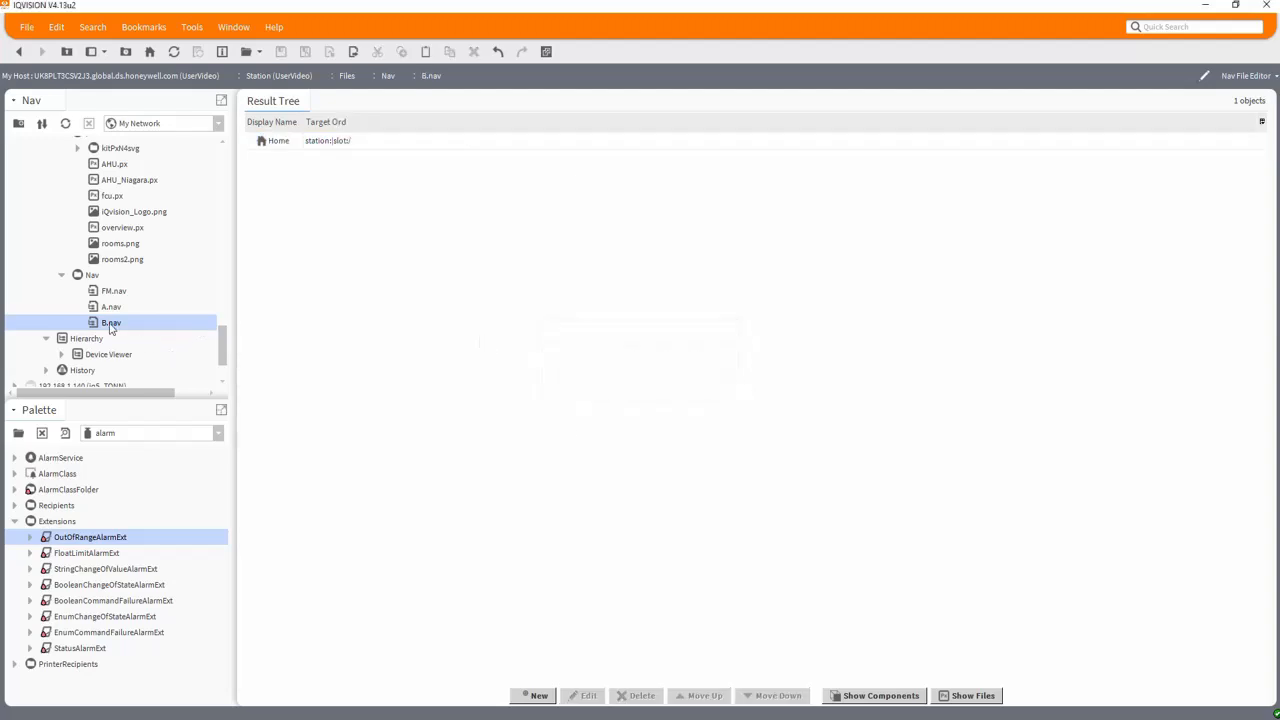
Retarget B.nav's Home entry to Building_B/IQ4_No1
double_click(278, 140)
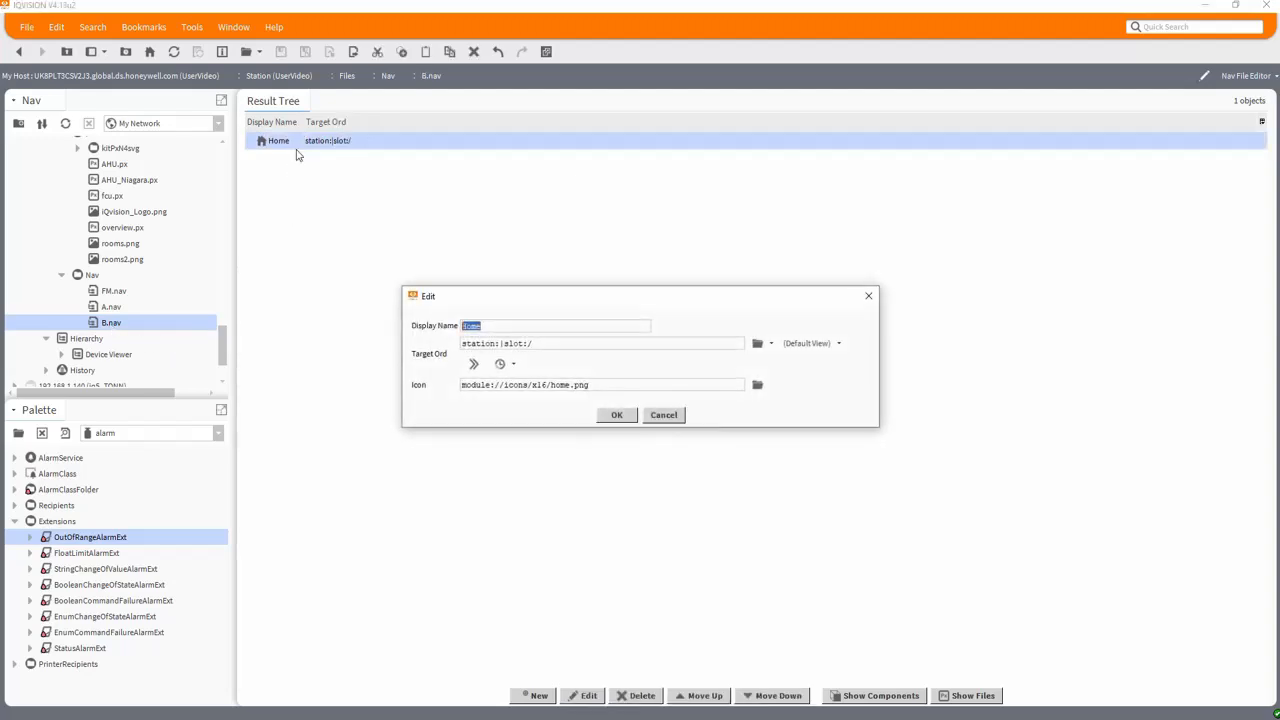
left_click(757, 343)
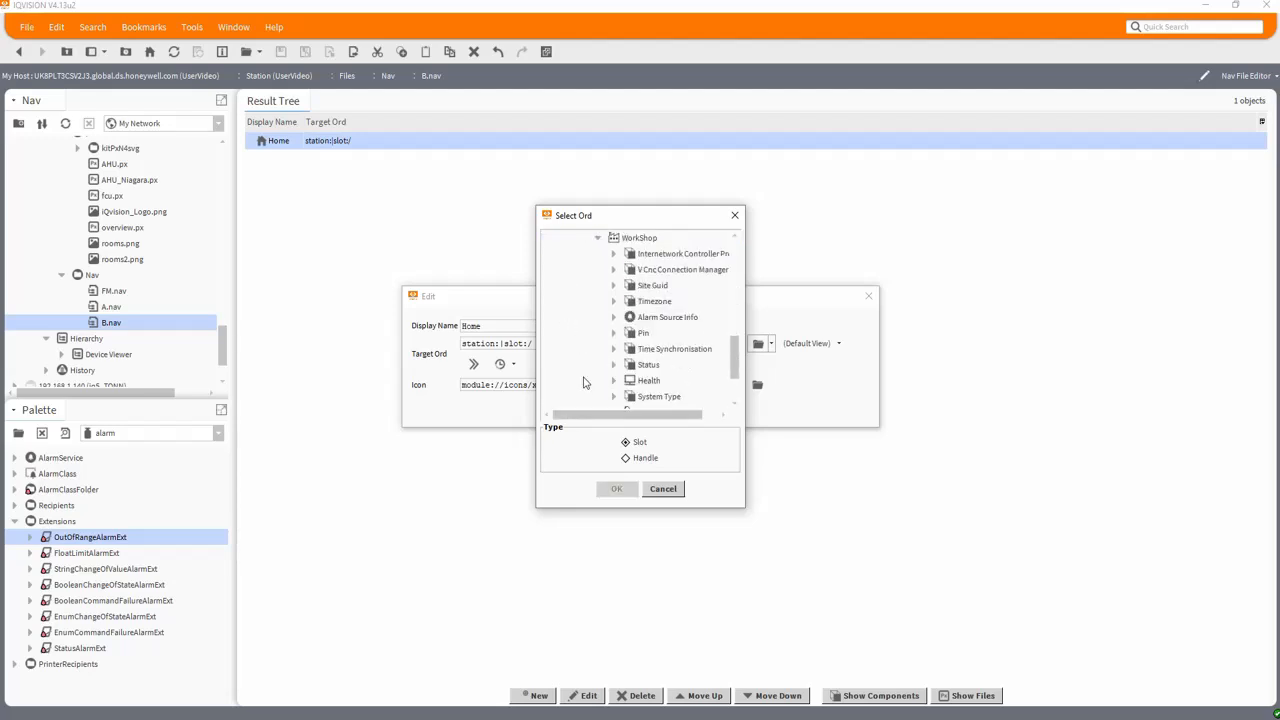
scroll("down", 3)
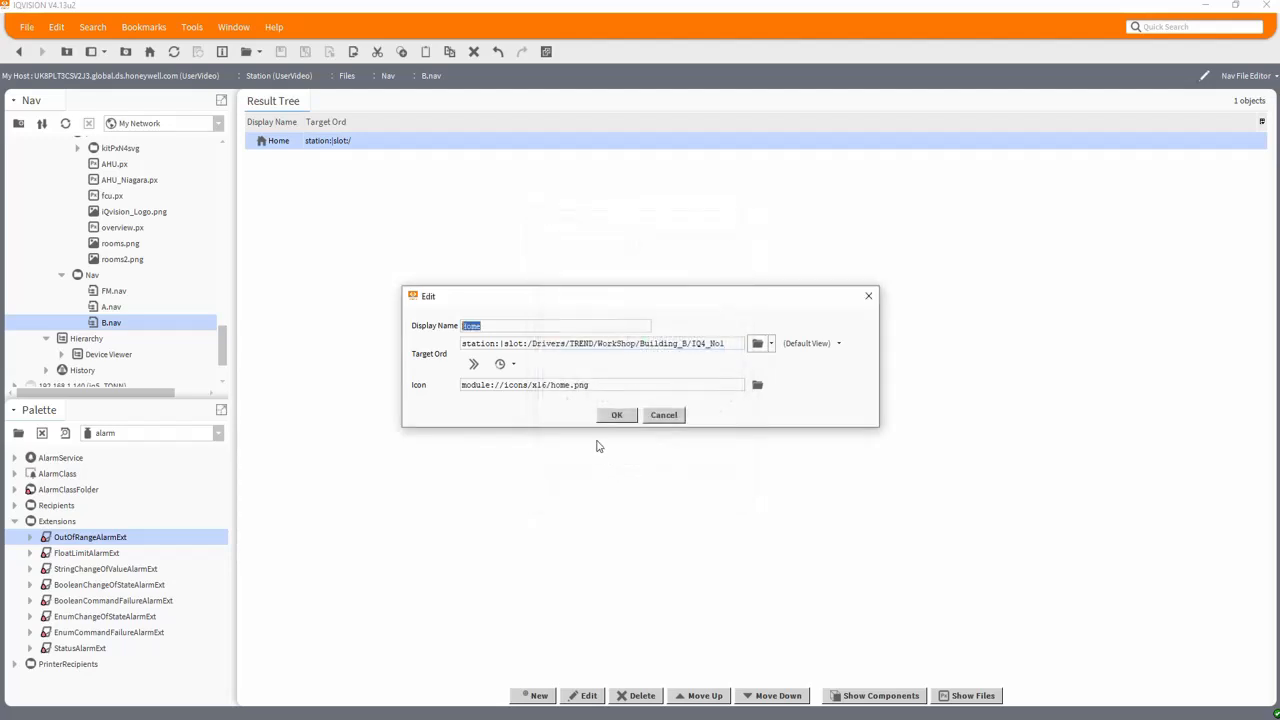
left_click(616, 414)
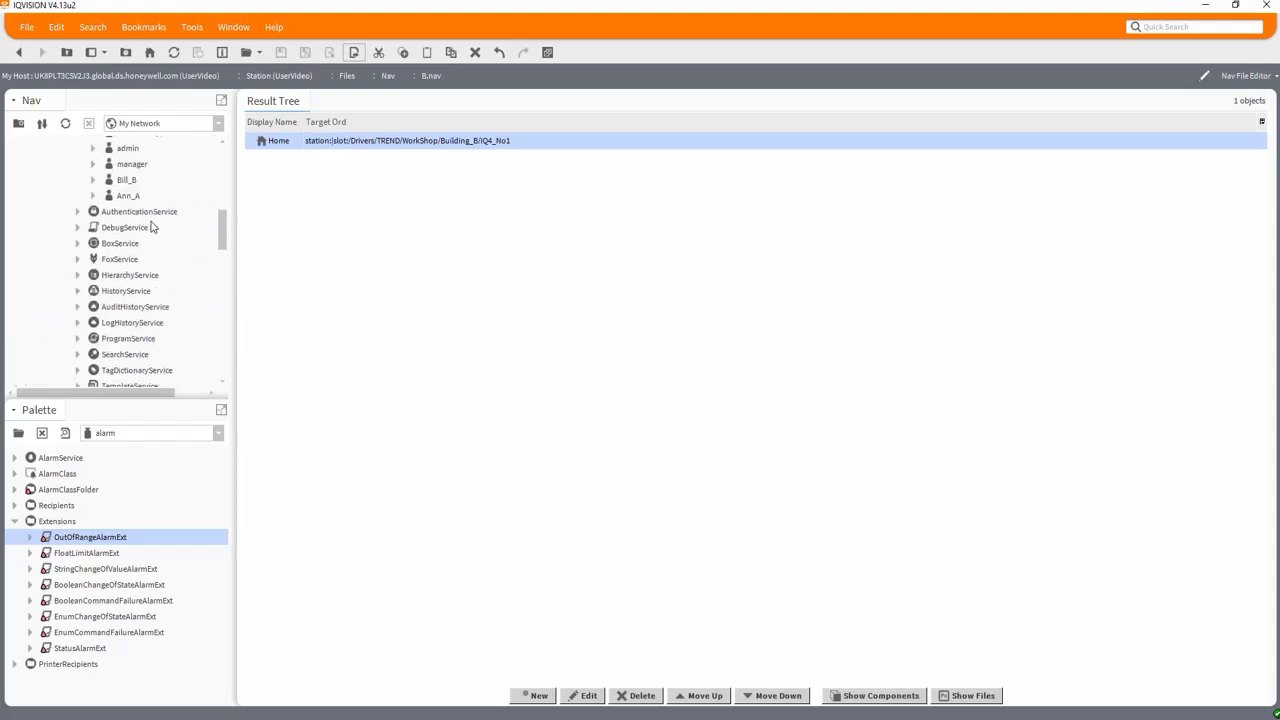
Open Ann_A's user properties and browse the station's Nav folder for its nav file
double_click(126, 179)
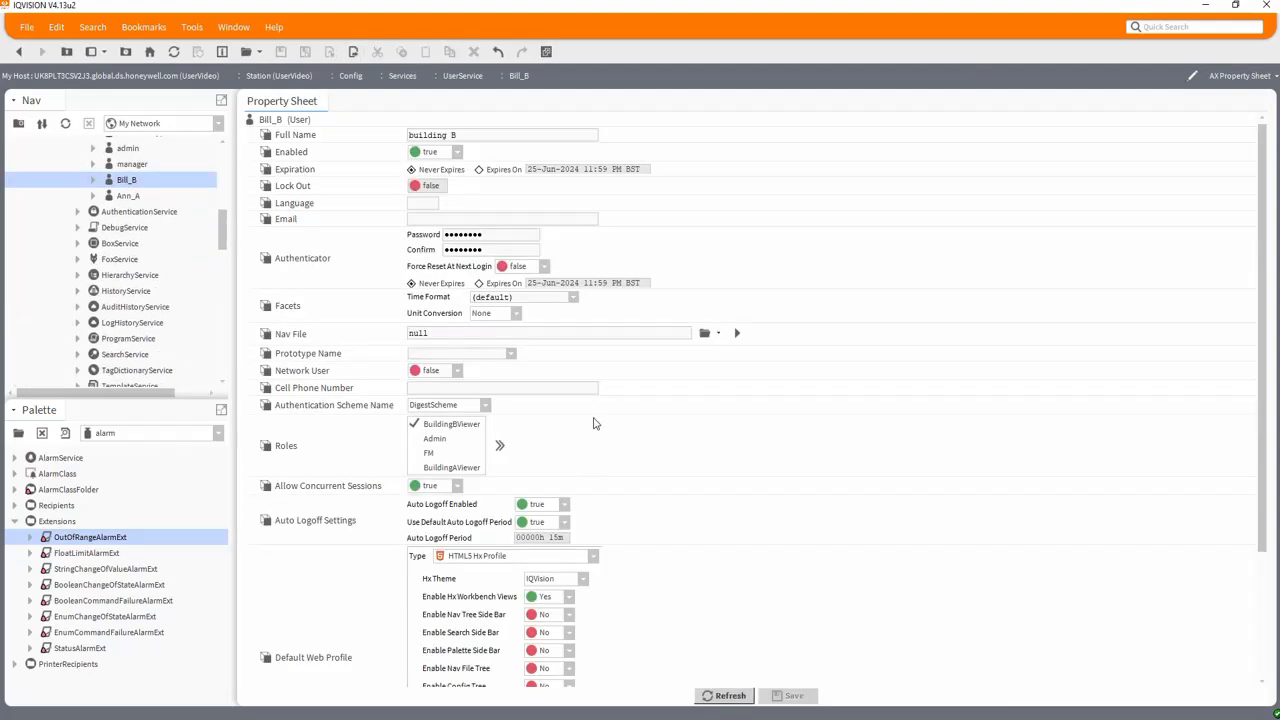
left_click(704, 332)
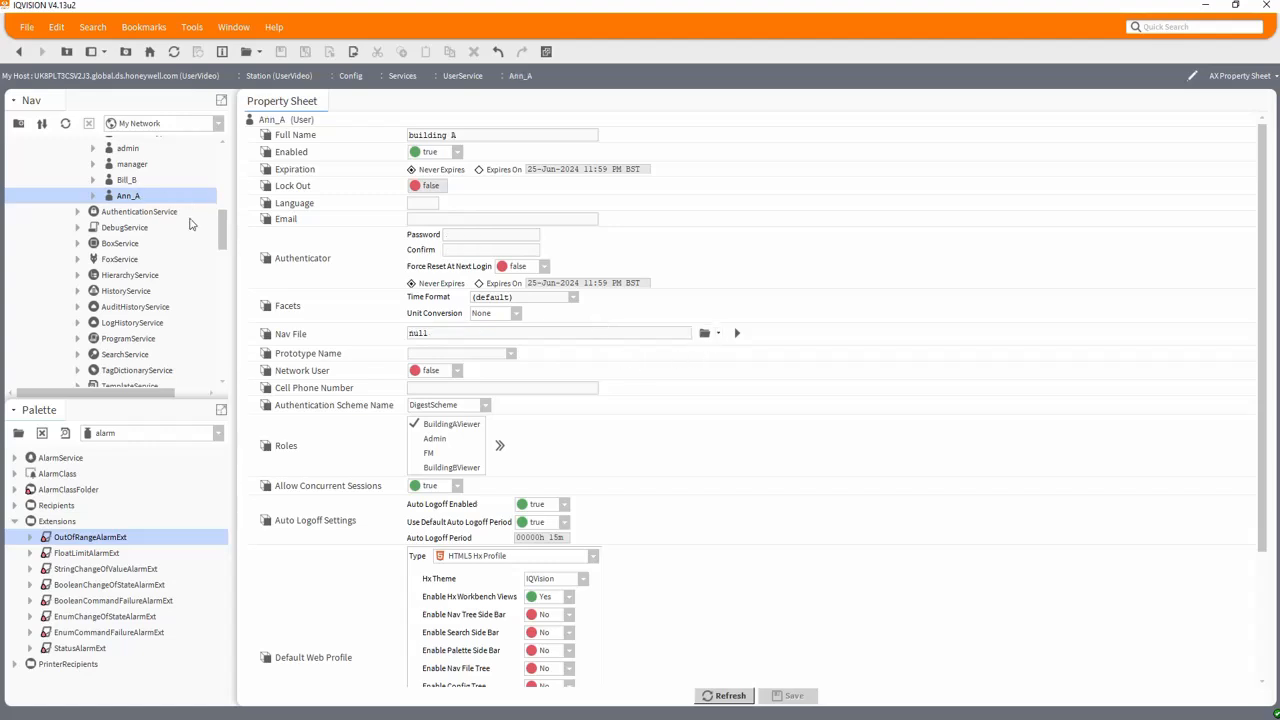
left_click(705, 333)
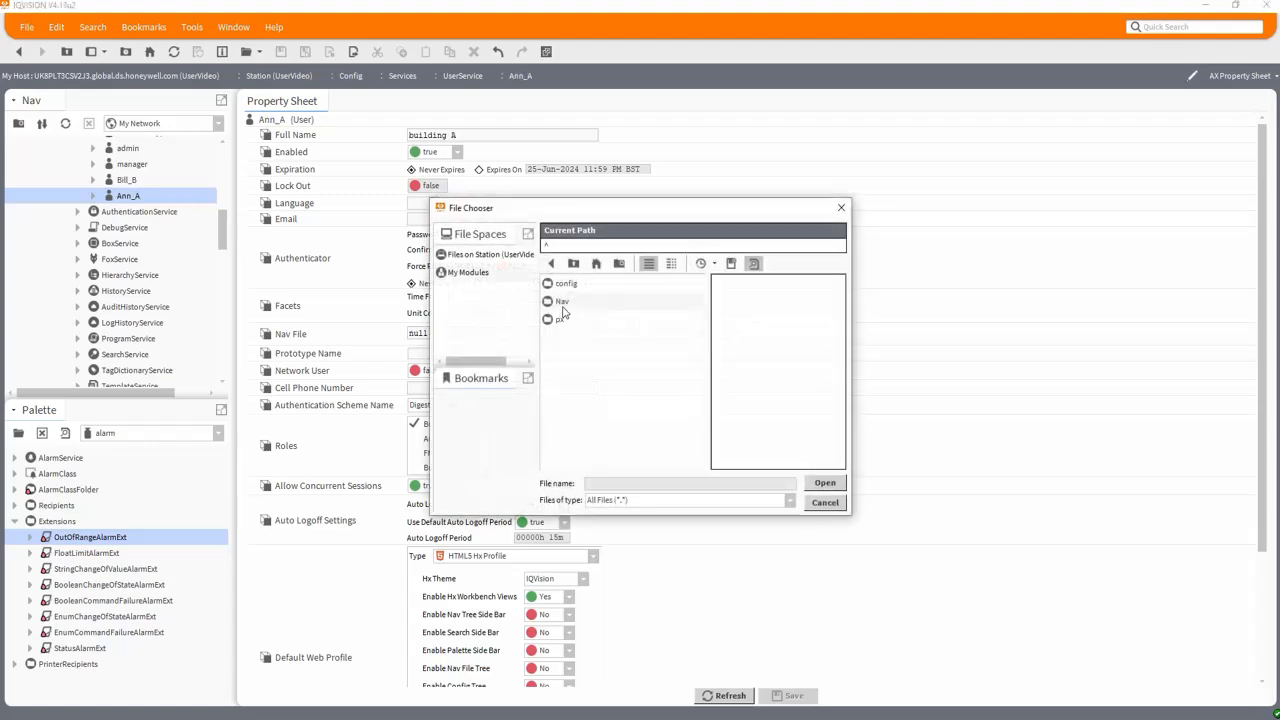
left_click(824, 482)
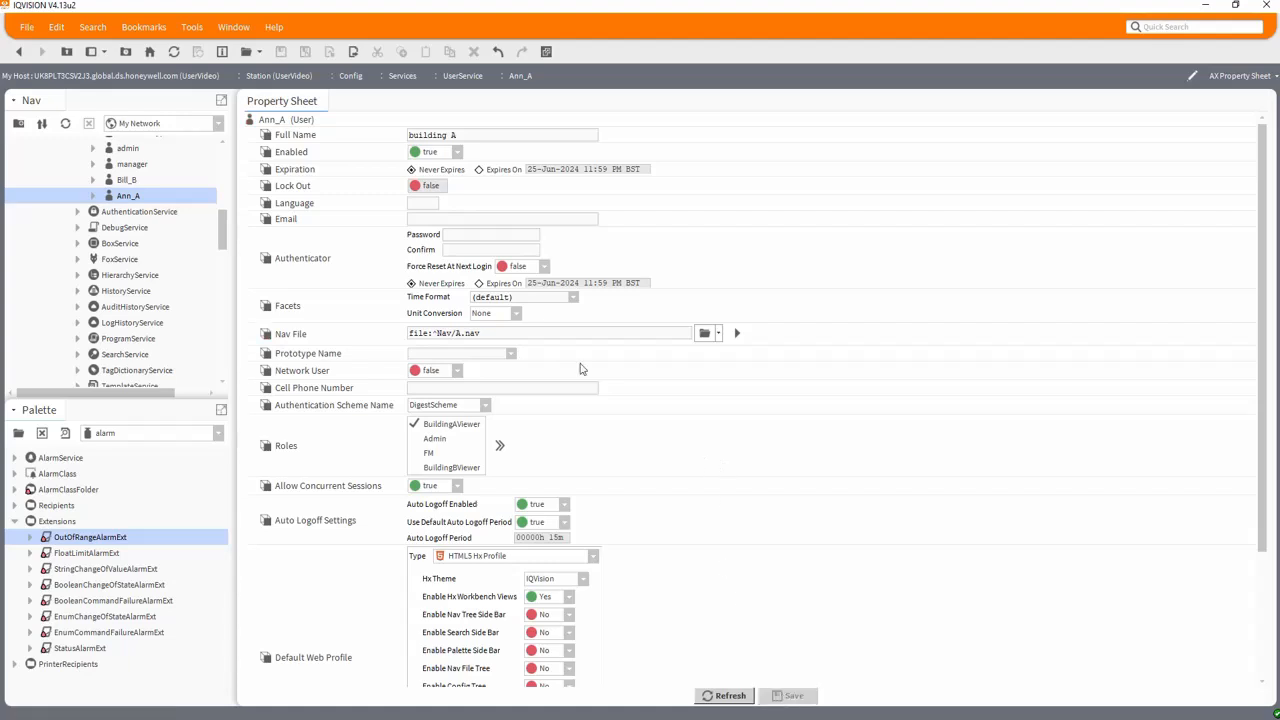
mouse_move(632, 523)
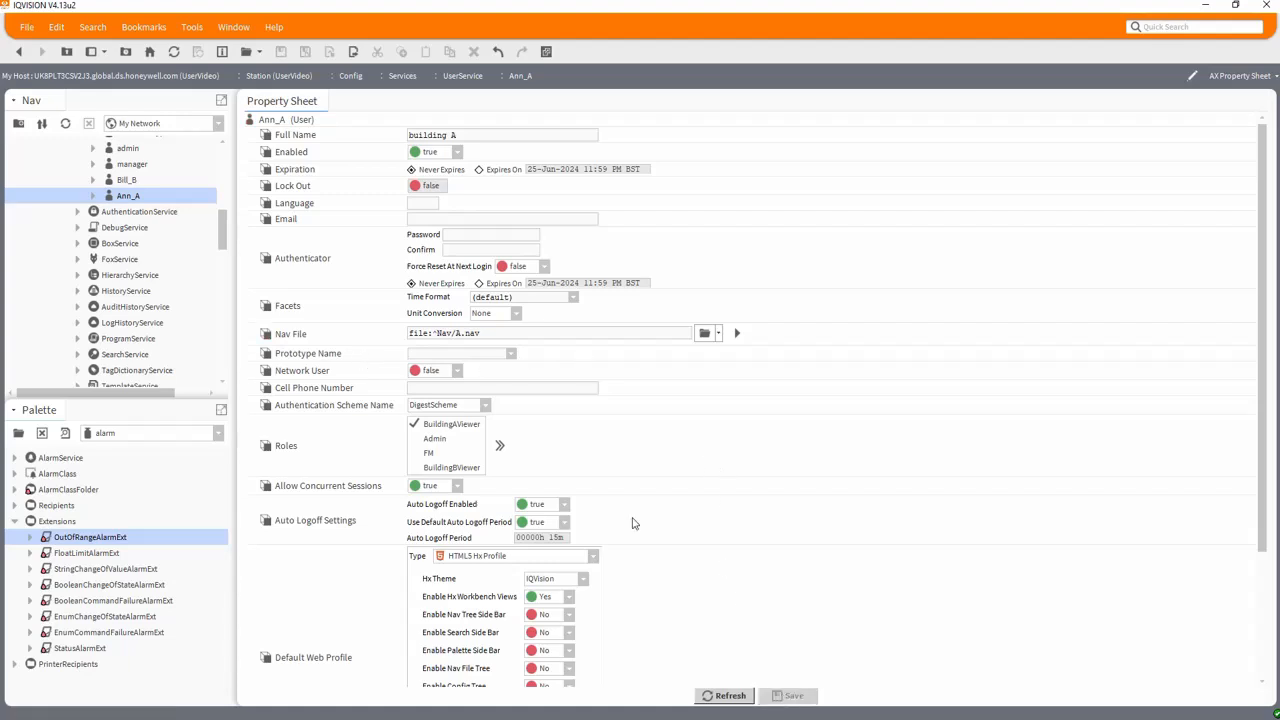
mouse_move(641, 488)
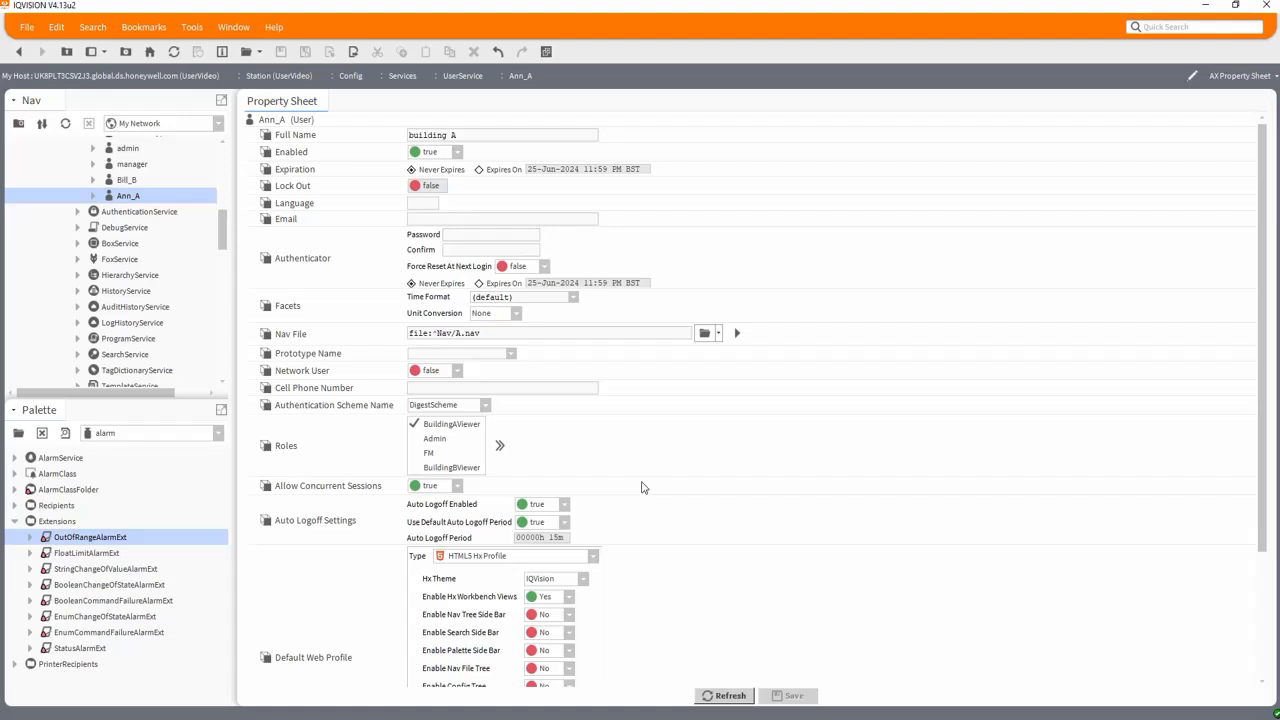
mouse_move(645, 444)
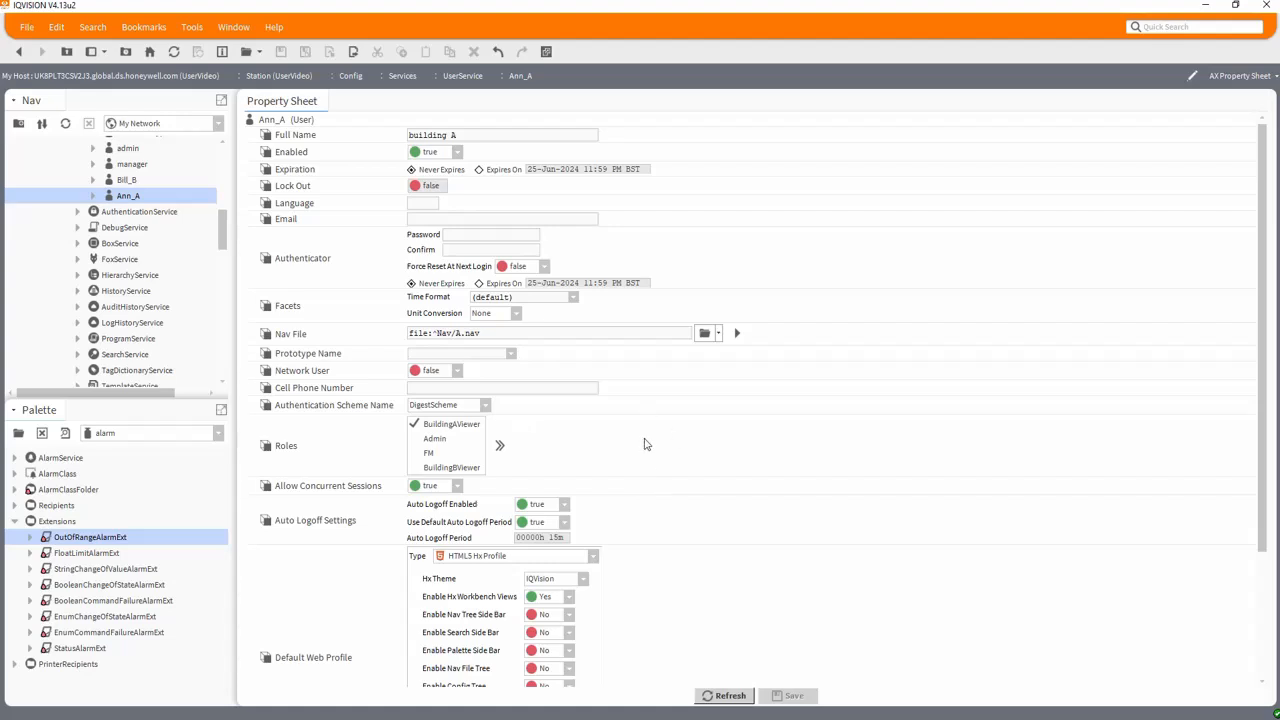
mouse_move(148, 213)
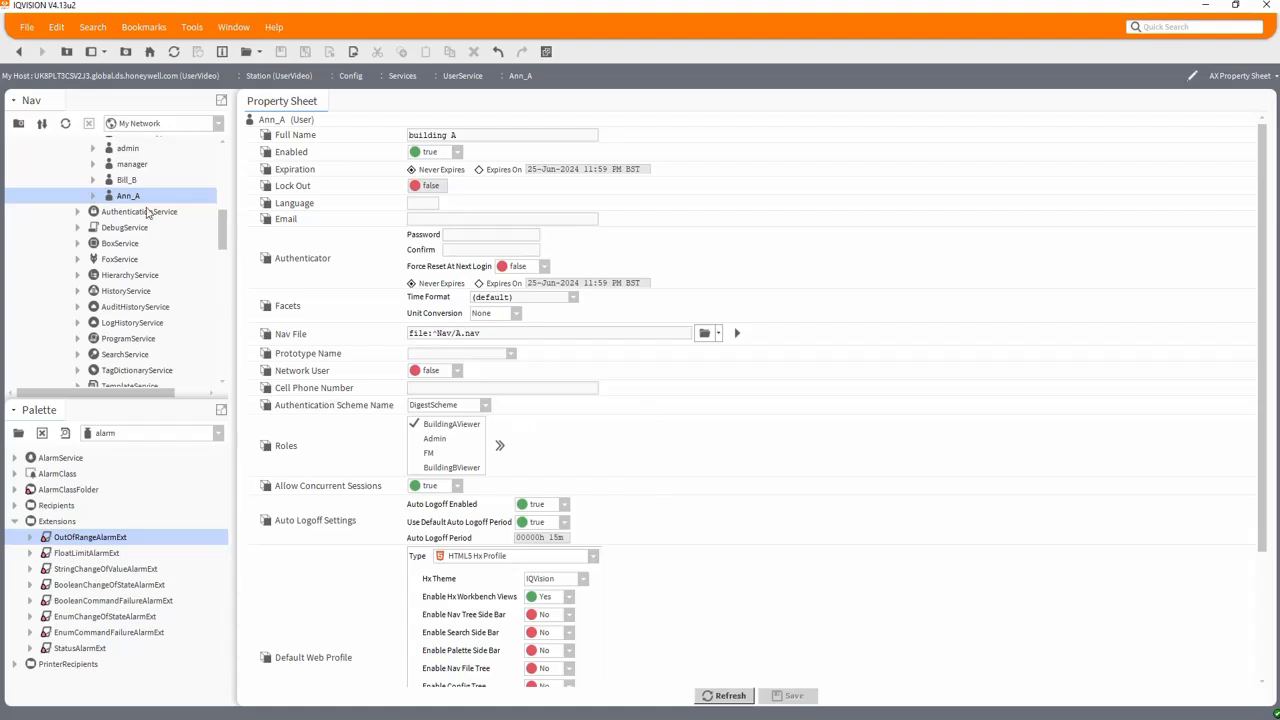
left_click(132, 163)
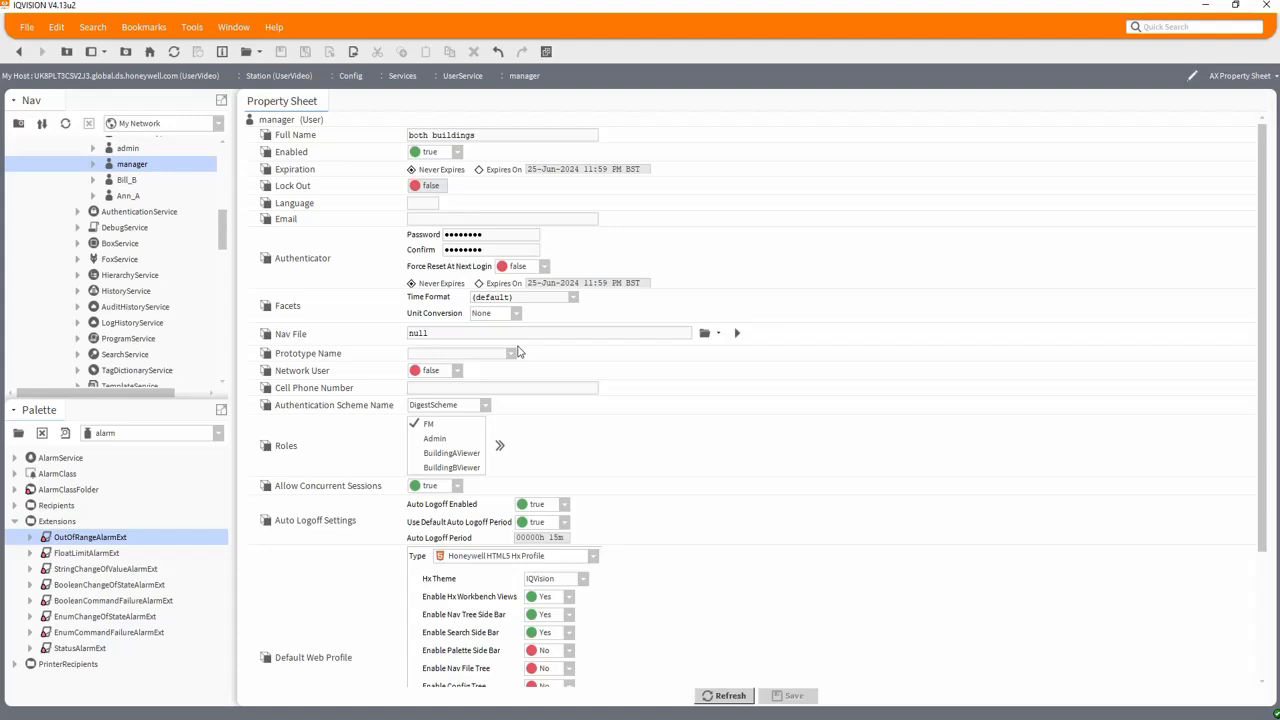
left_click(705, 333)
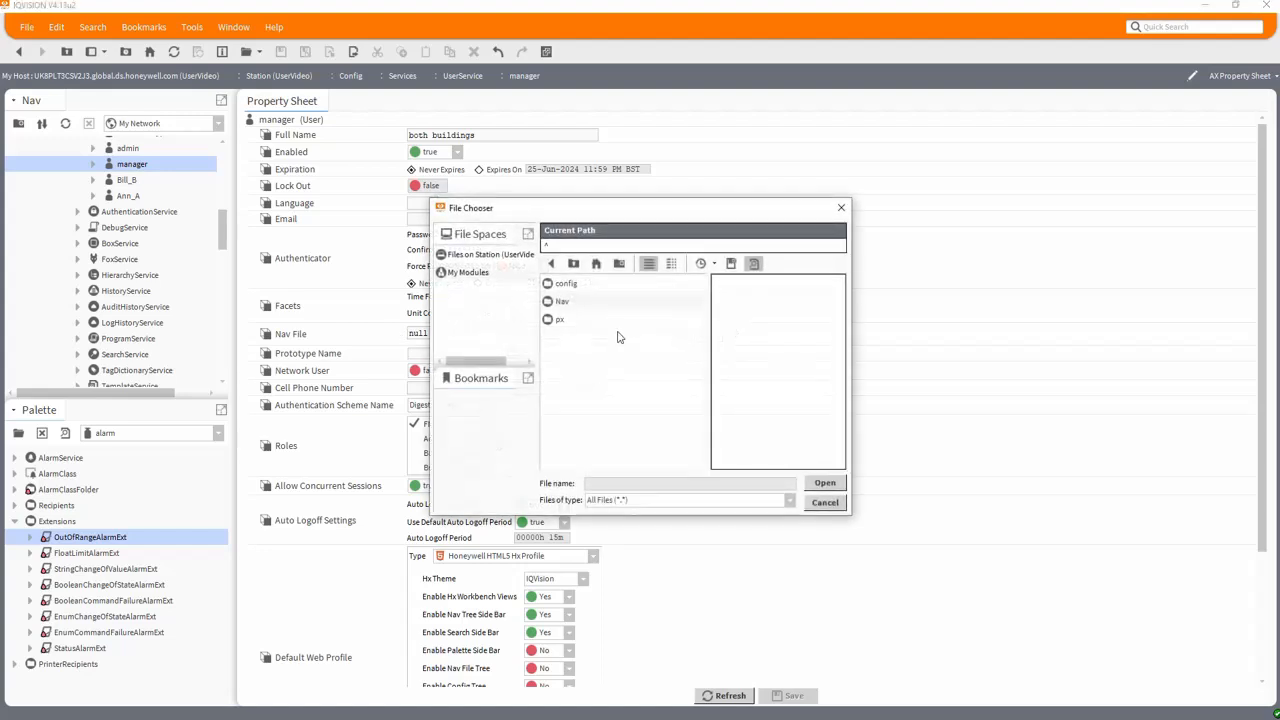
left_click(568, 319)
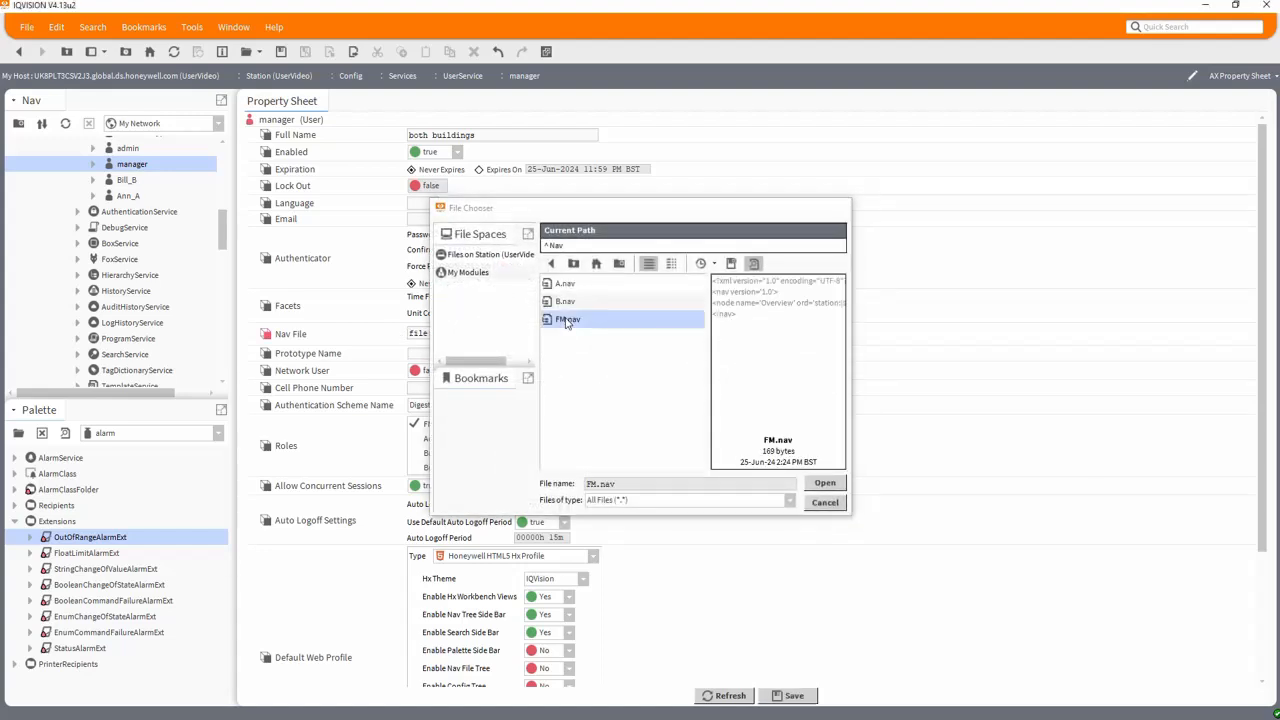
left_click(824, 483)
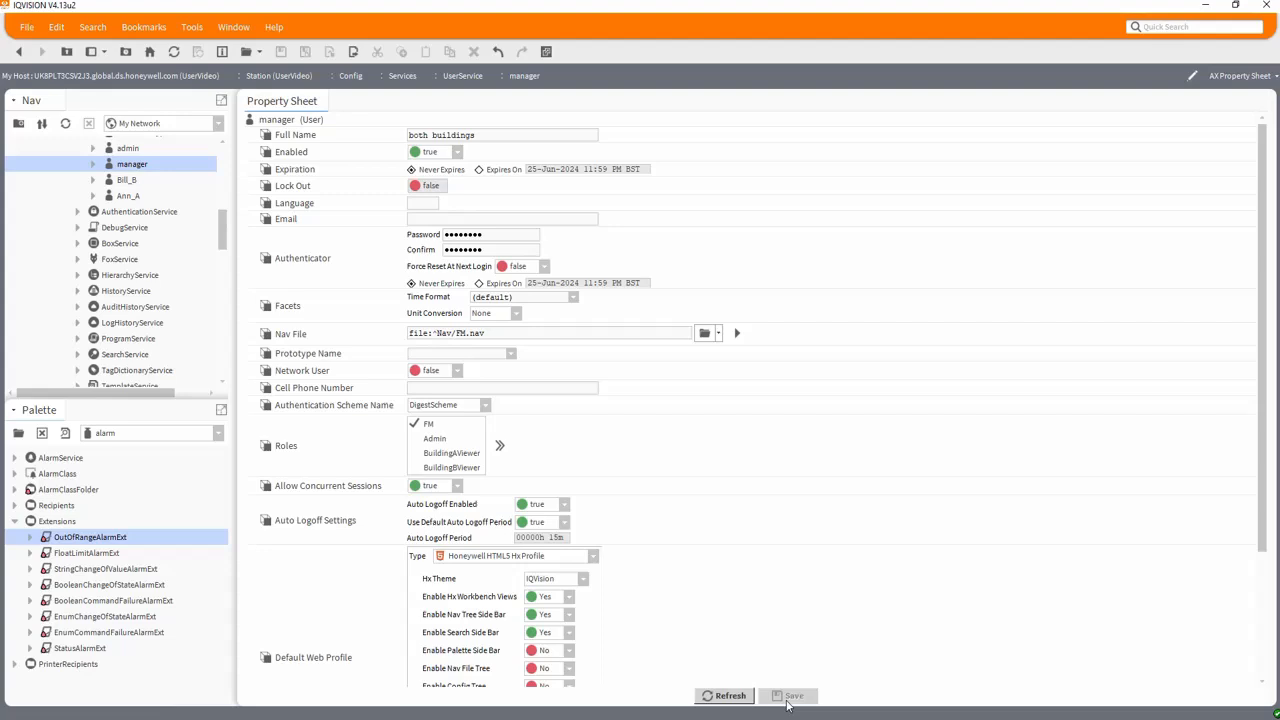
scroll("down", 3)
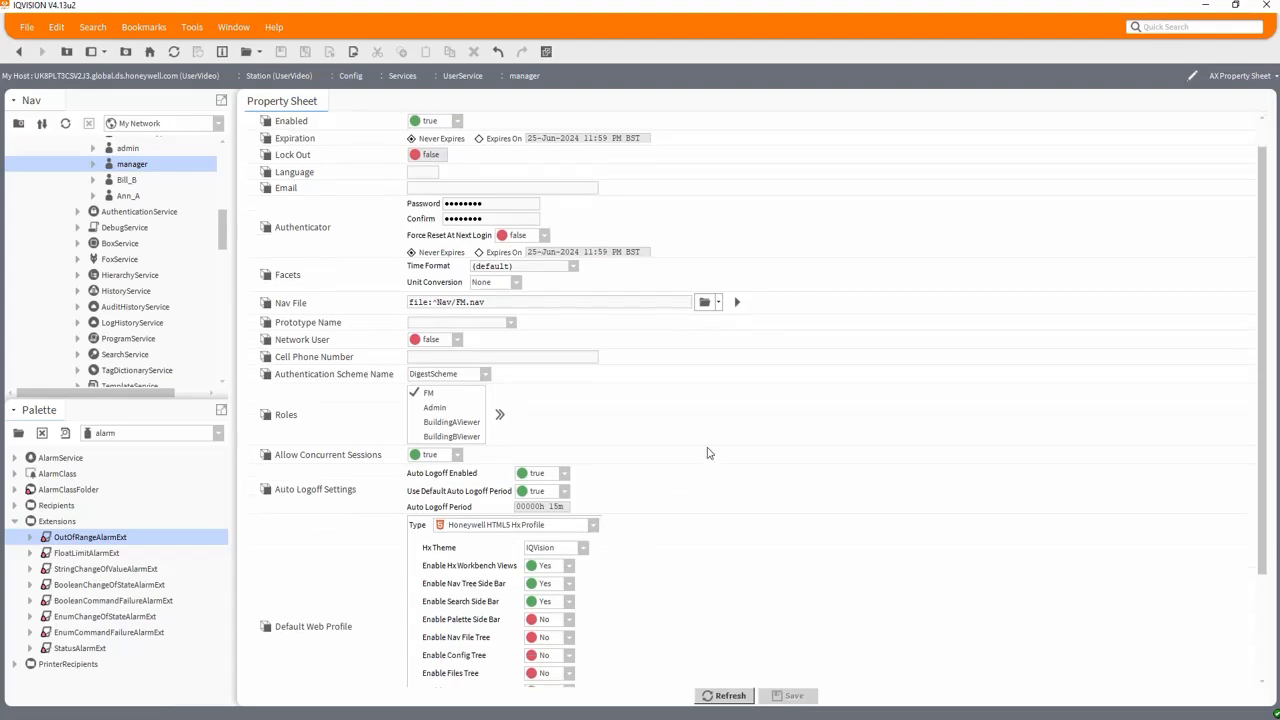
mouse_move(800, 610)
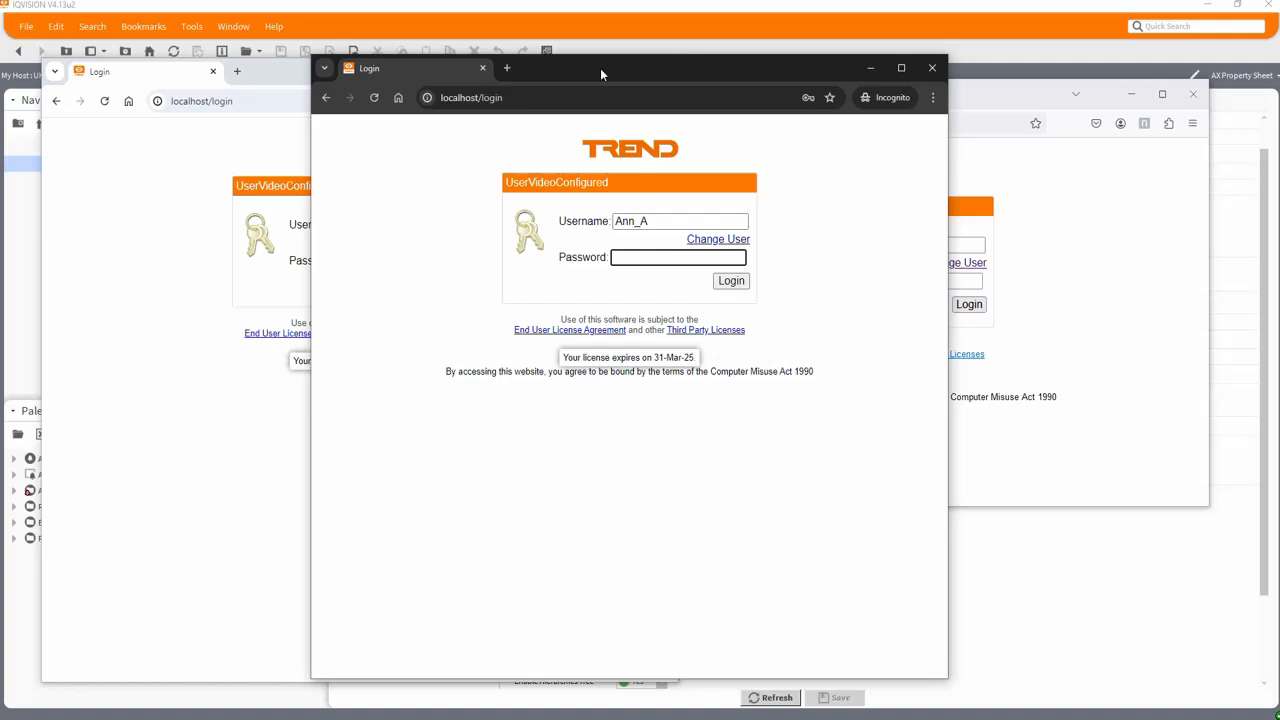
Log in to the station as Ann_A in the incognito window, retrying after the first failure
left_click(678, 257)
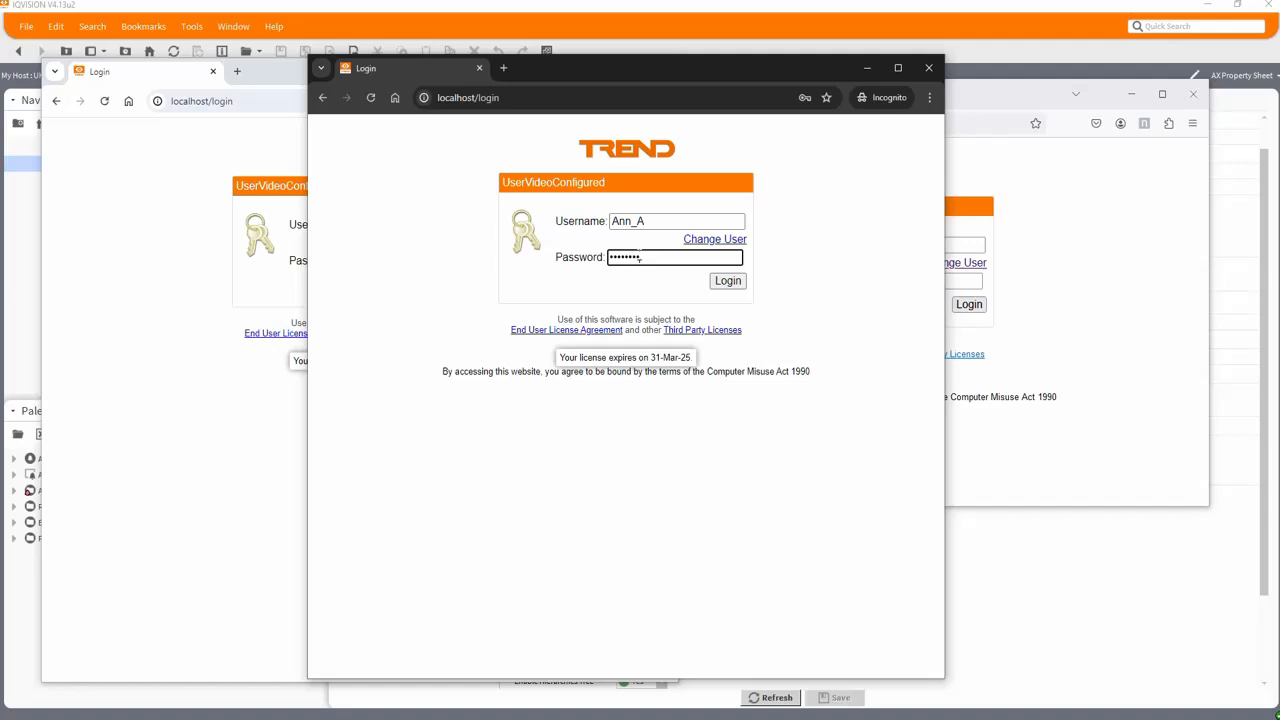
left_click(727, 280)
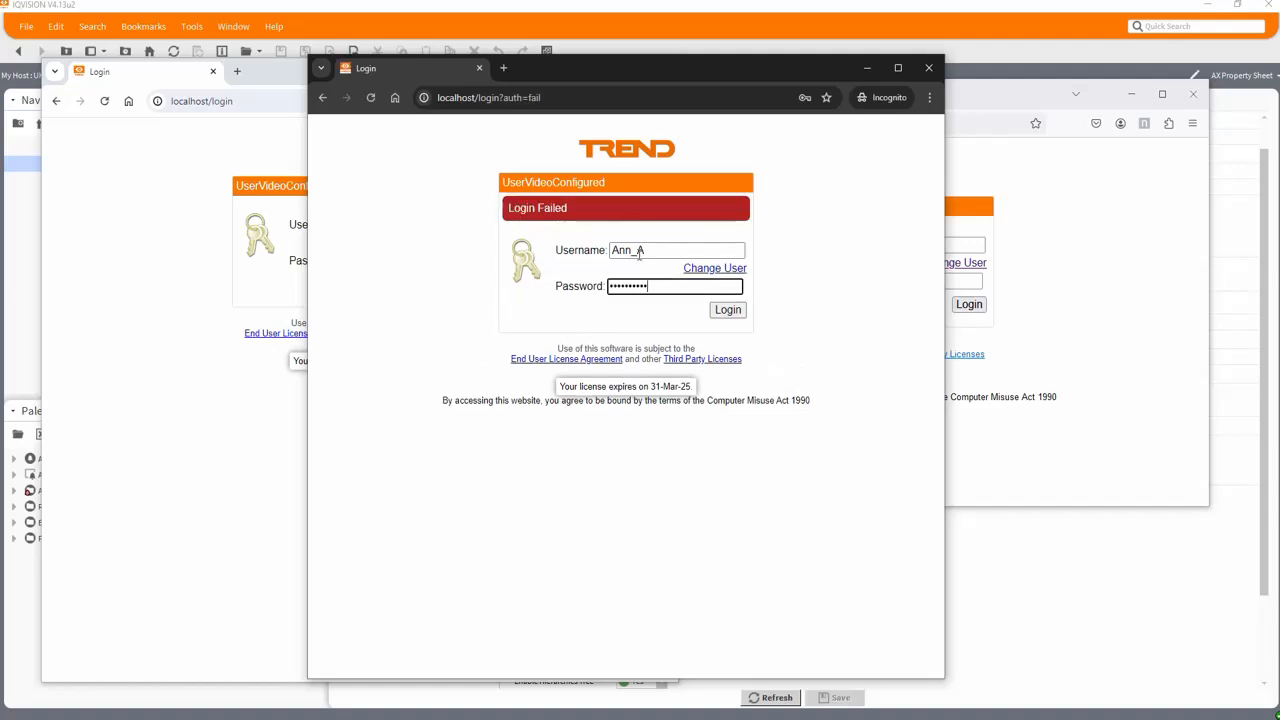
left_click(727, 309)
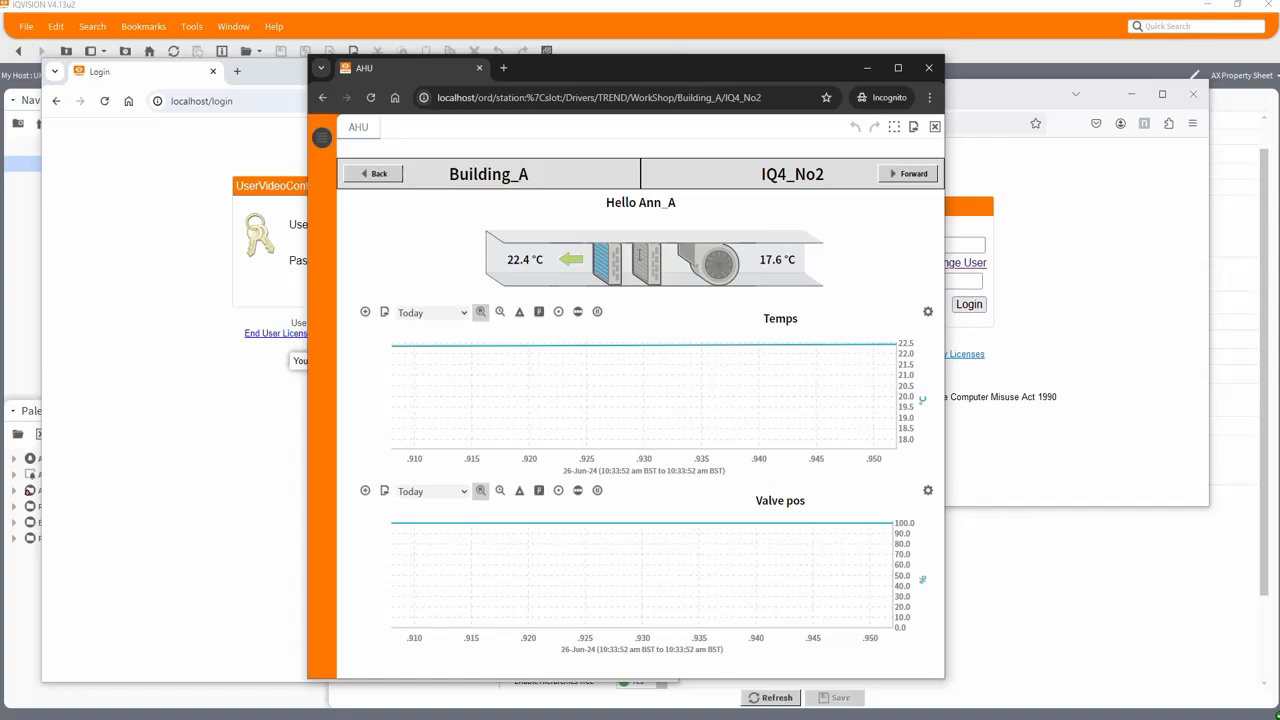
Expand Device Viewer > WorkShop in the Nav sidebar and open the IQ4_No4, IQ4_No3 and IQ4_No2 AHU views
left_click(480, 312)
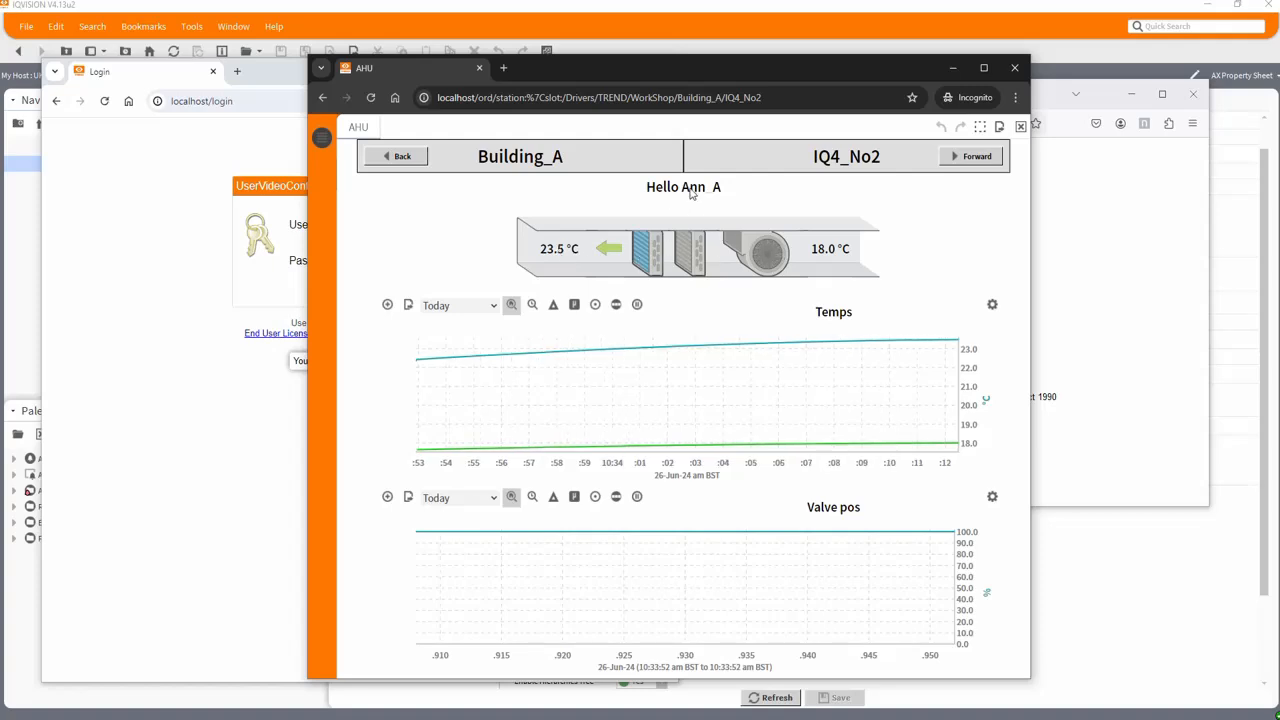
mouse_move(695, 248)
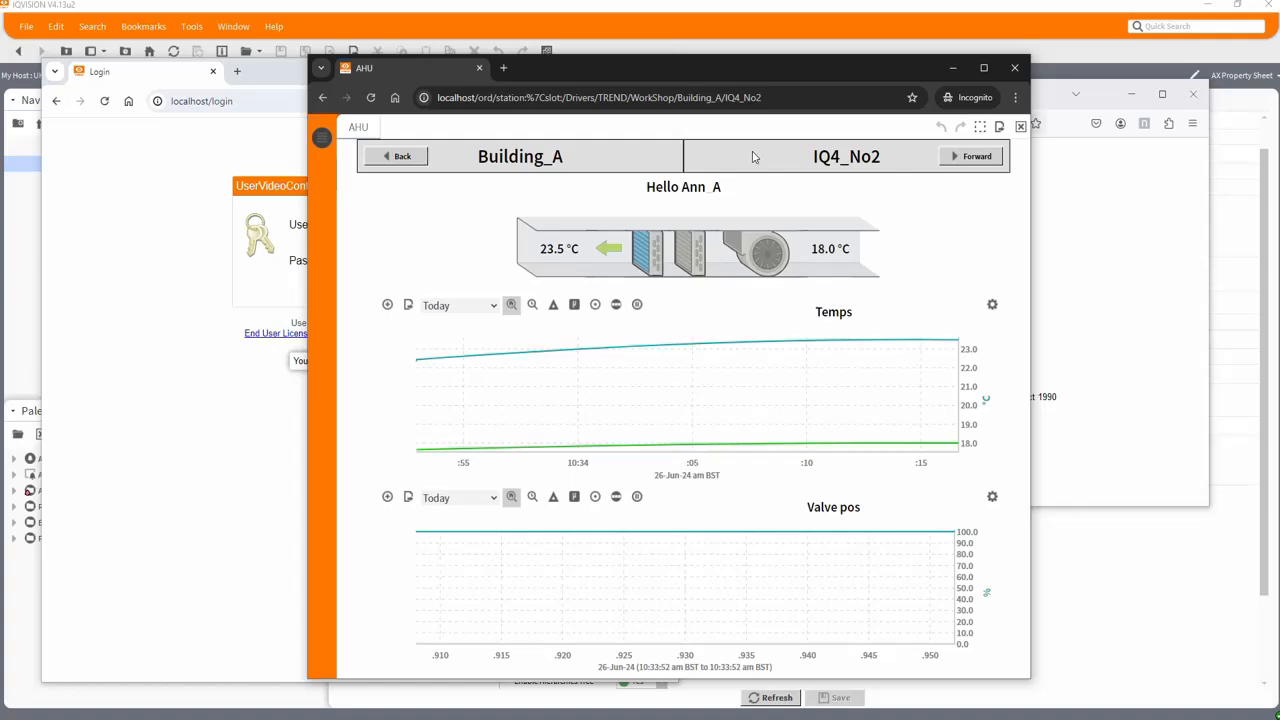
left_click(321, 138)
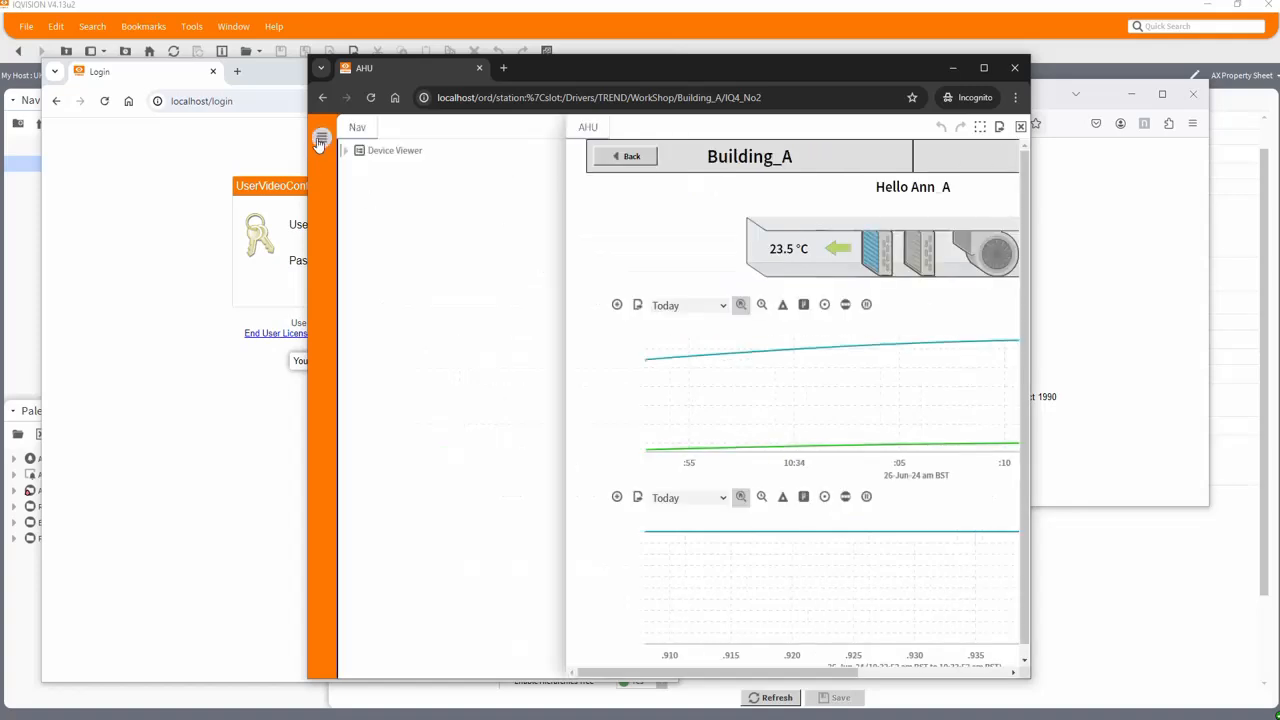
left_click(321, 137)
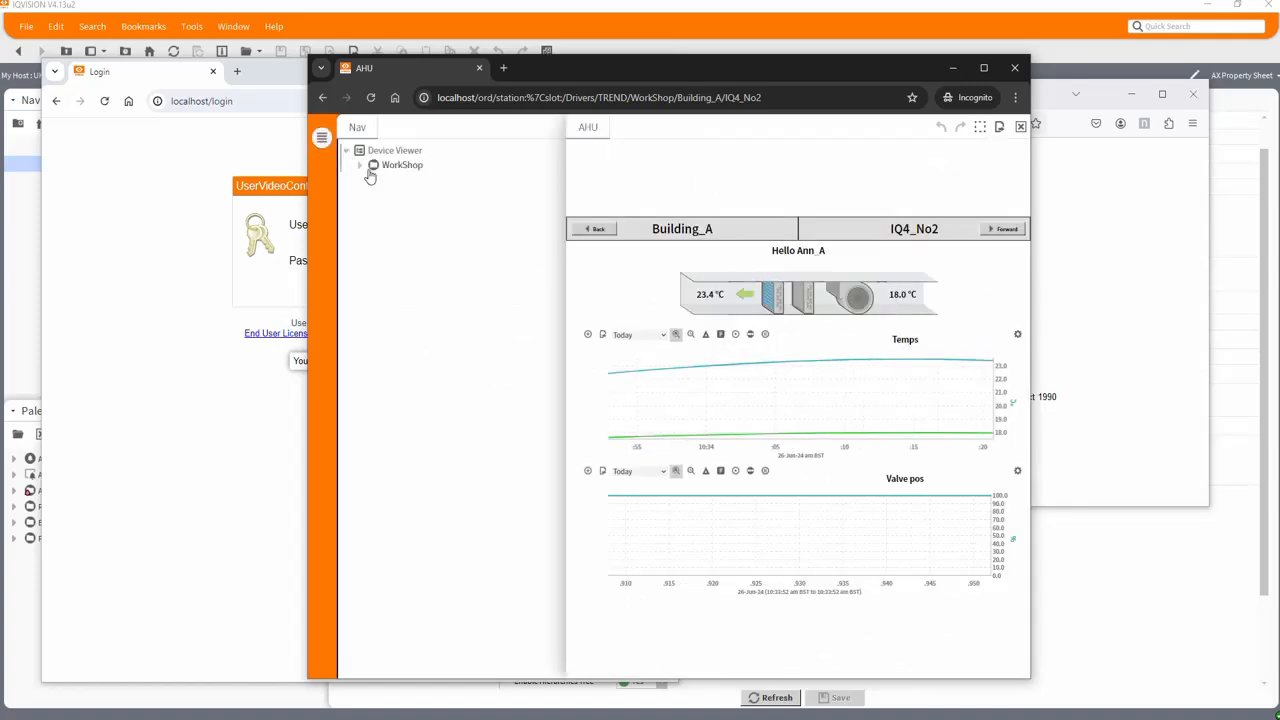
left_click(360, 165)
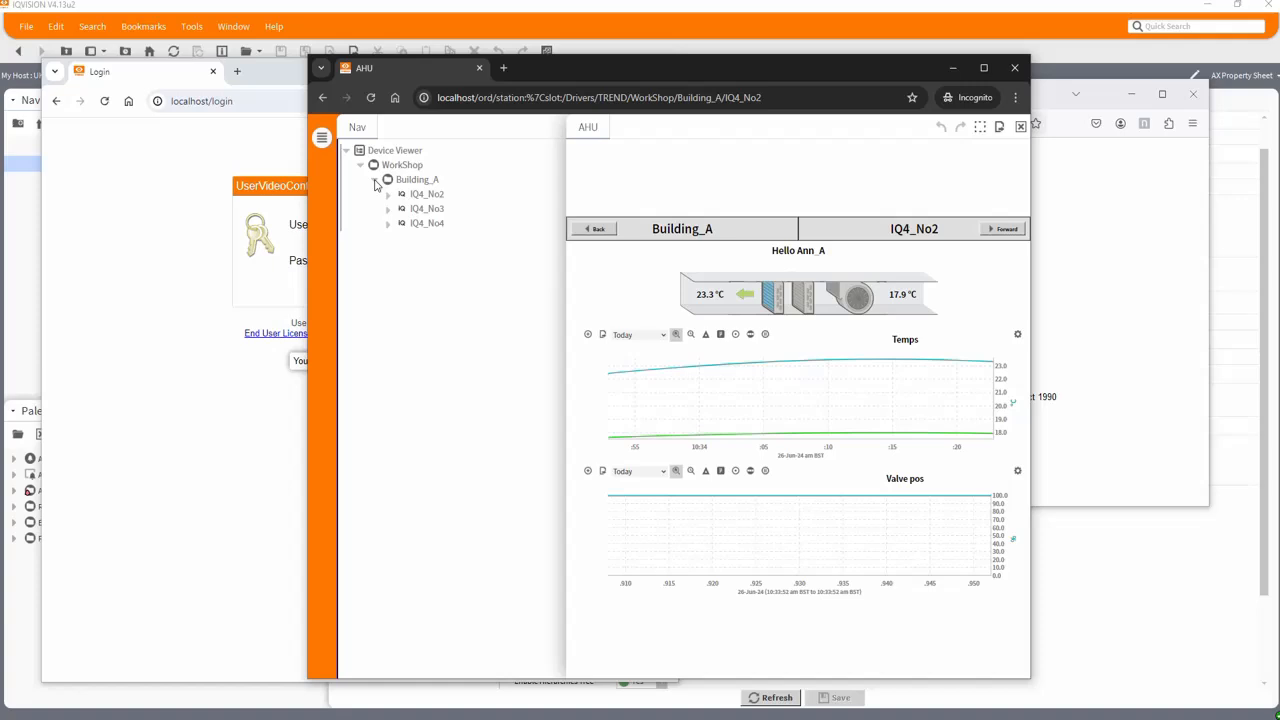
left_click(427, 223)
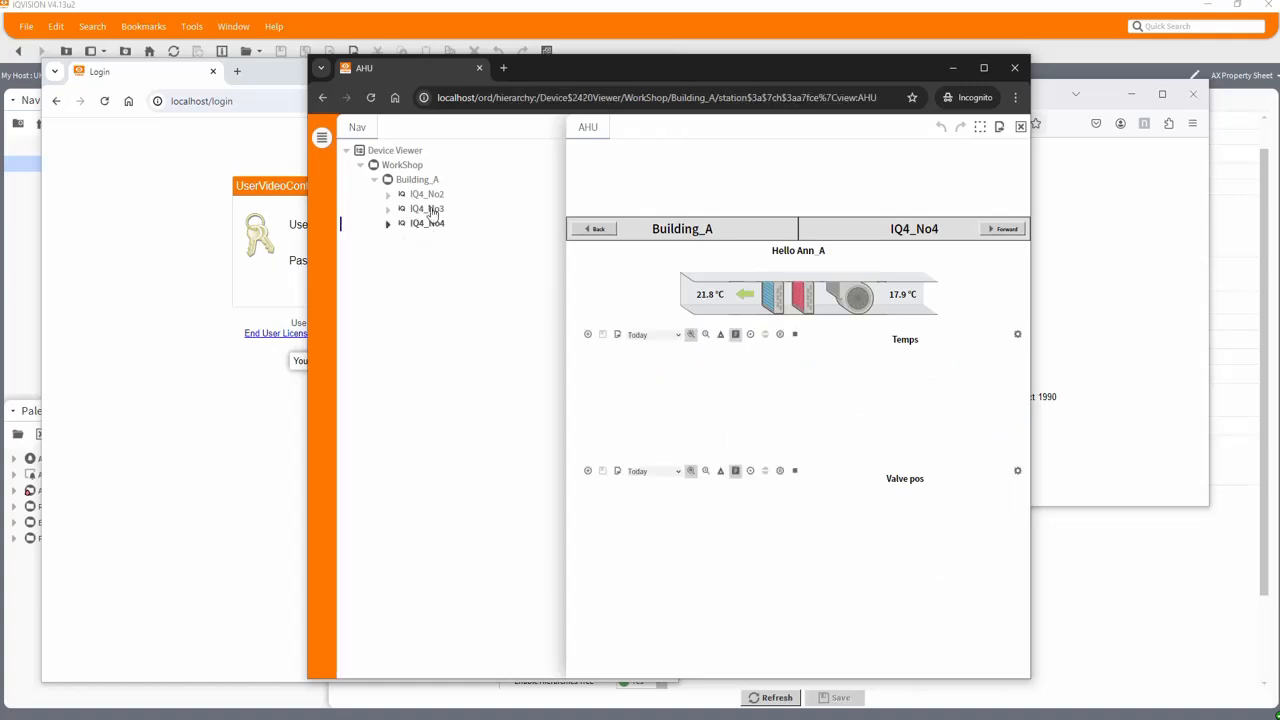
left_click(427, 208)
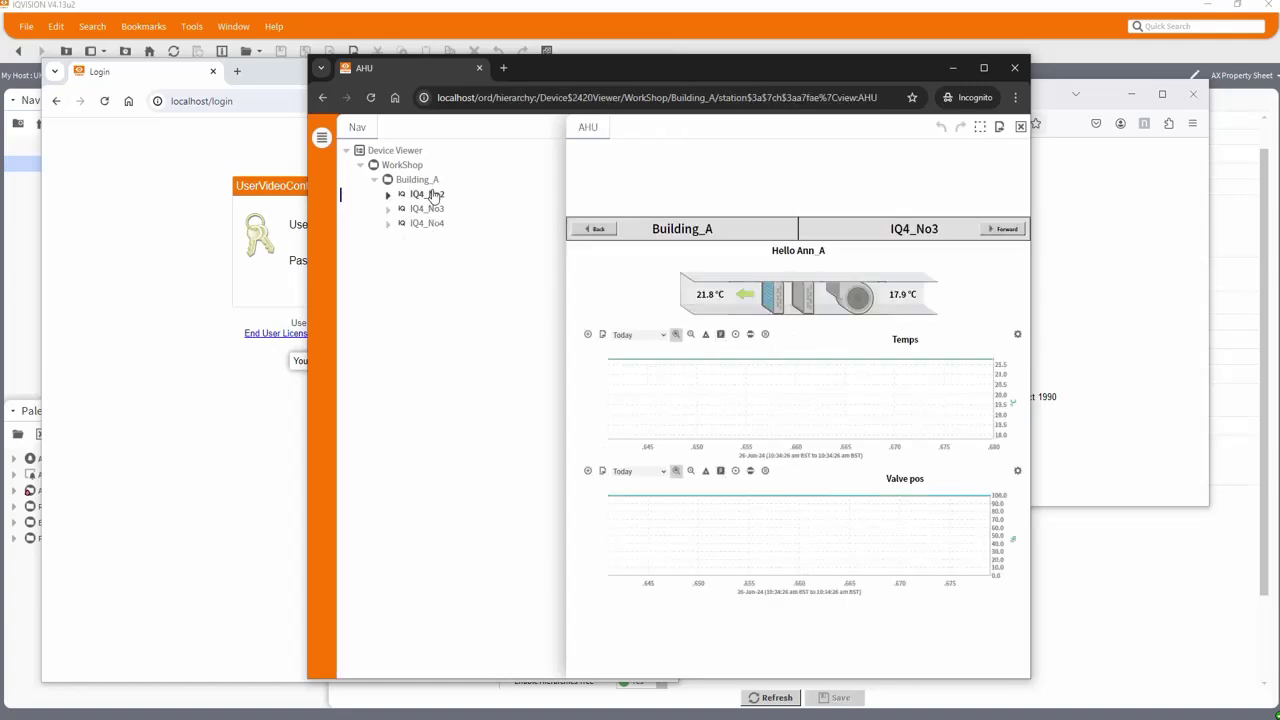
left_click(427, 193)
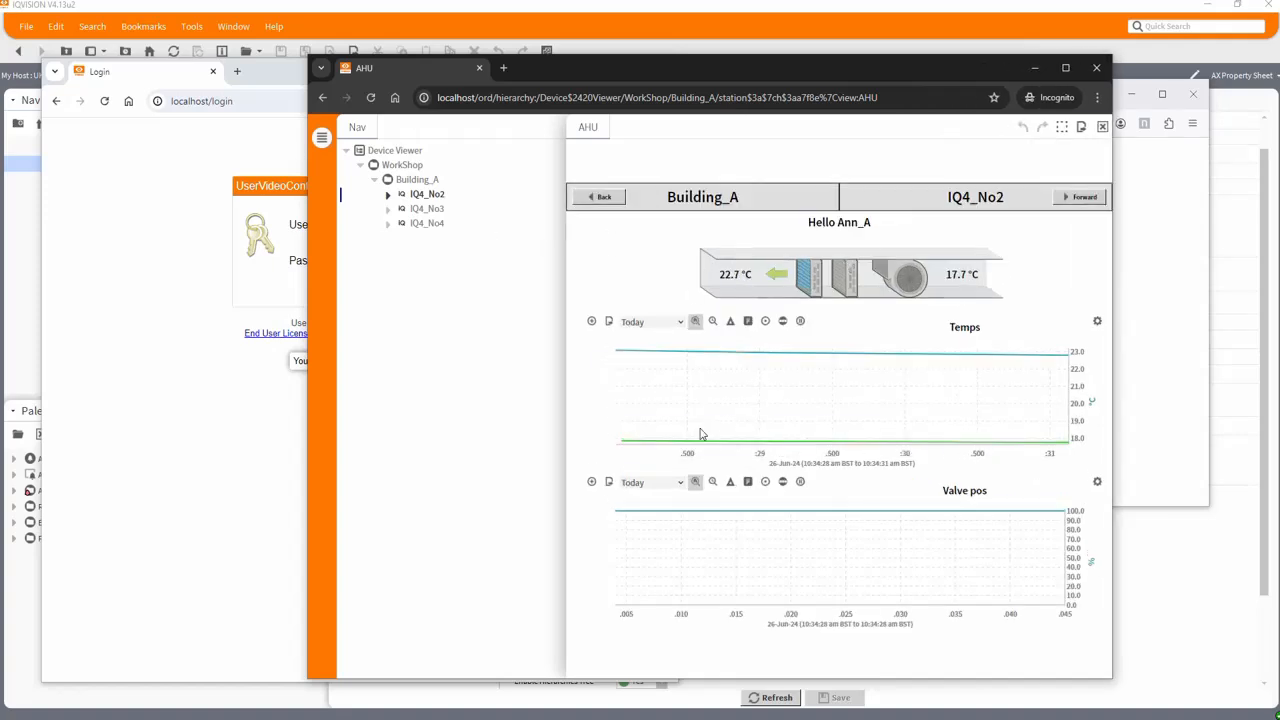
Set the Temps chart range to last 7 days, then last month, and close Ann_A's window
left_click(650, 321)
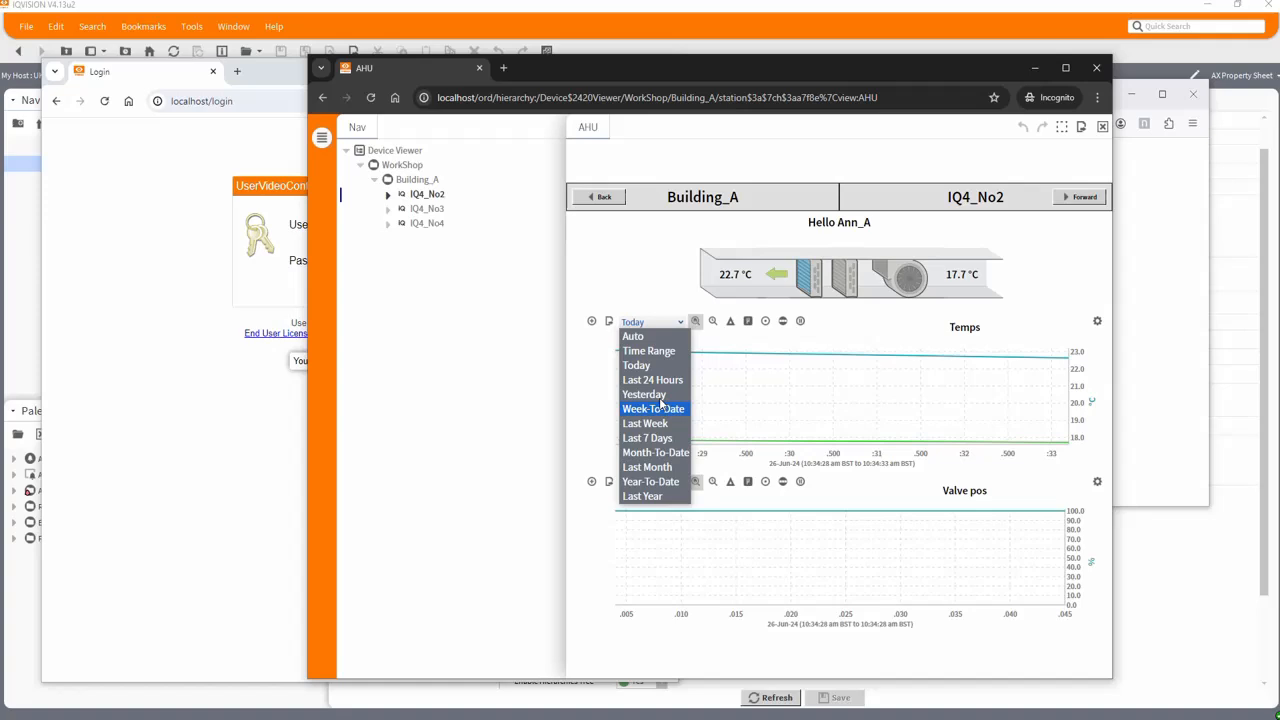
left_click(647, 438)
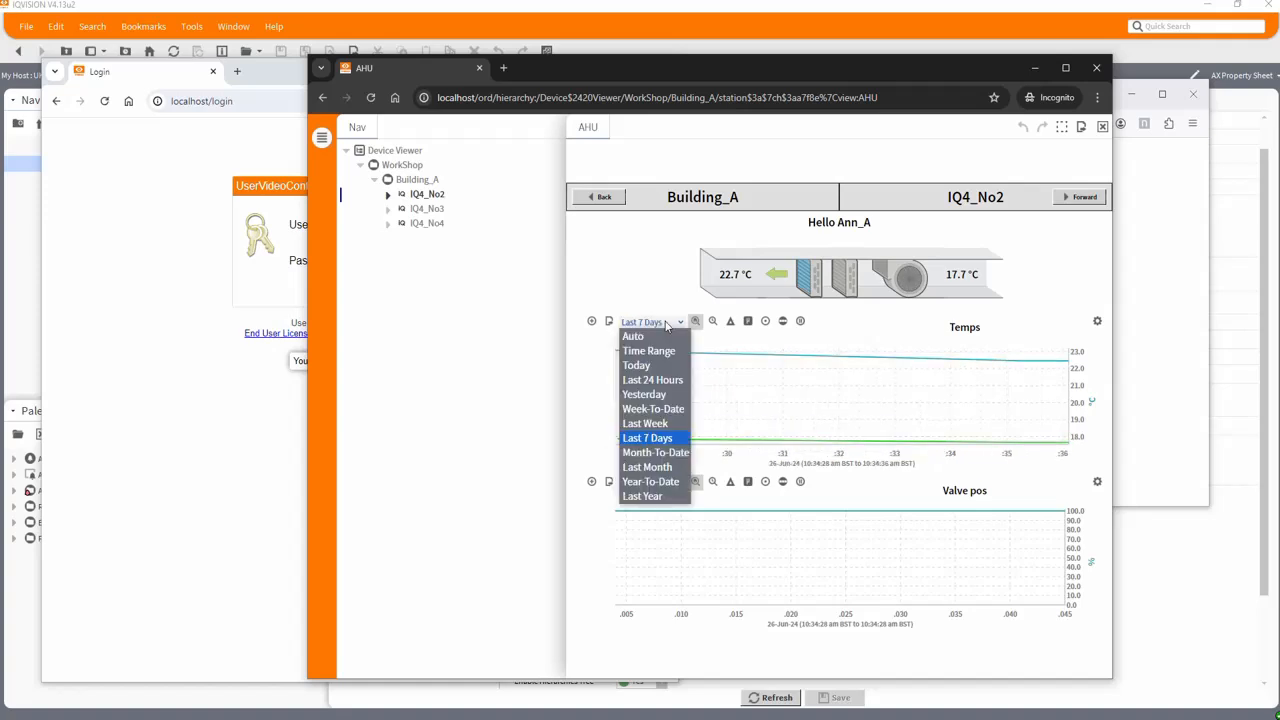
left_click(647, 467)
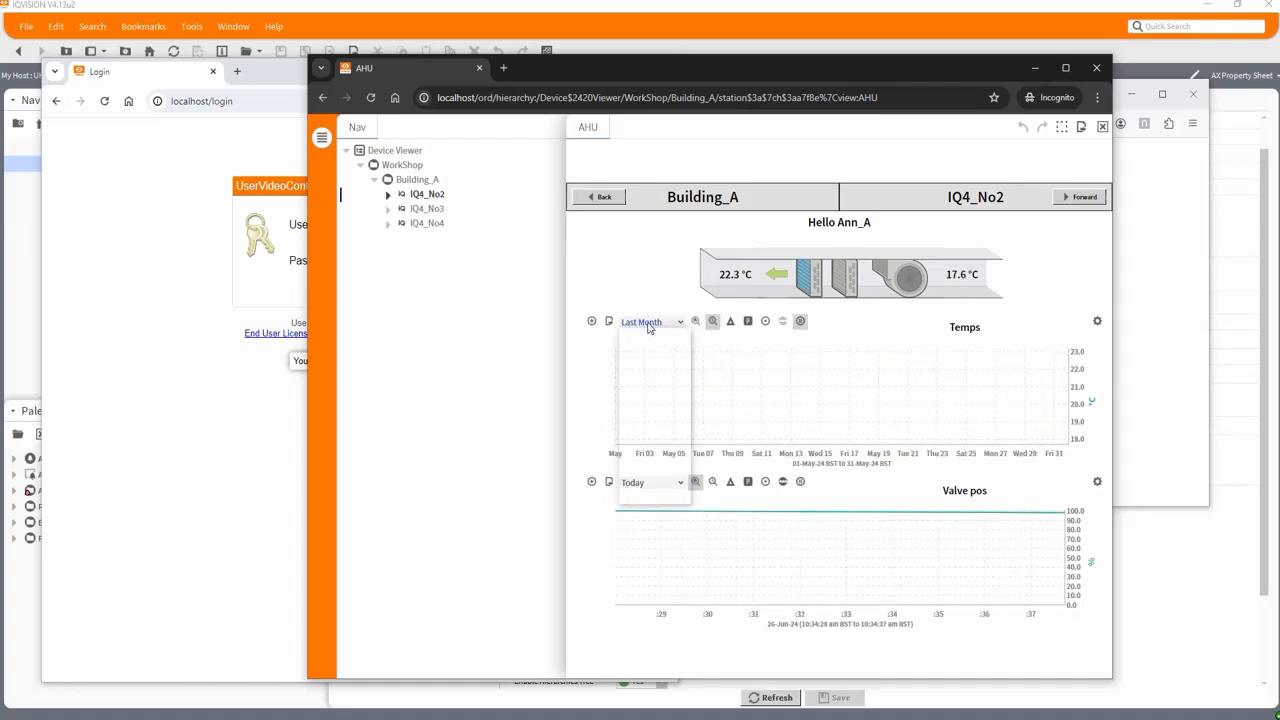
left_click(650, 321)
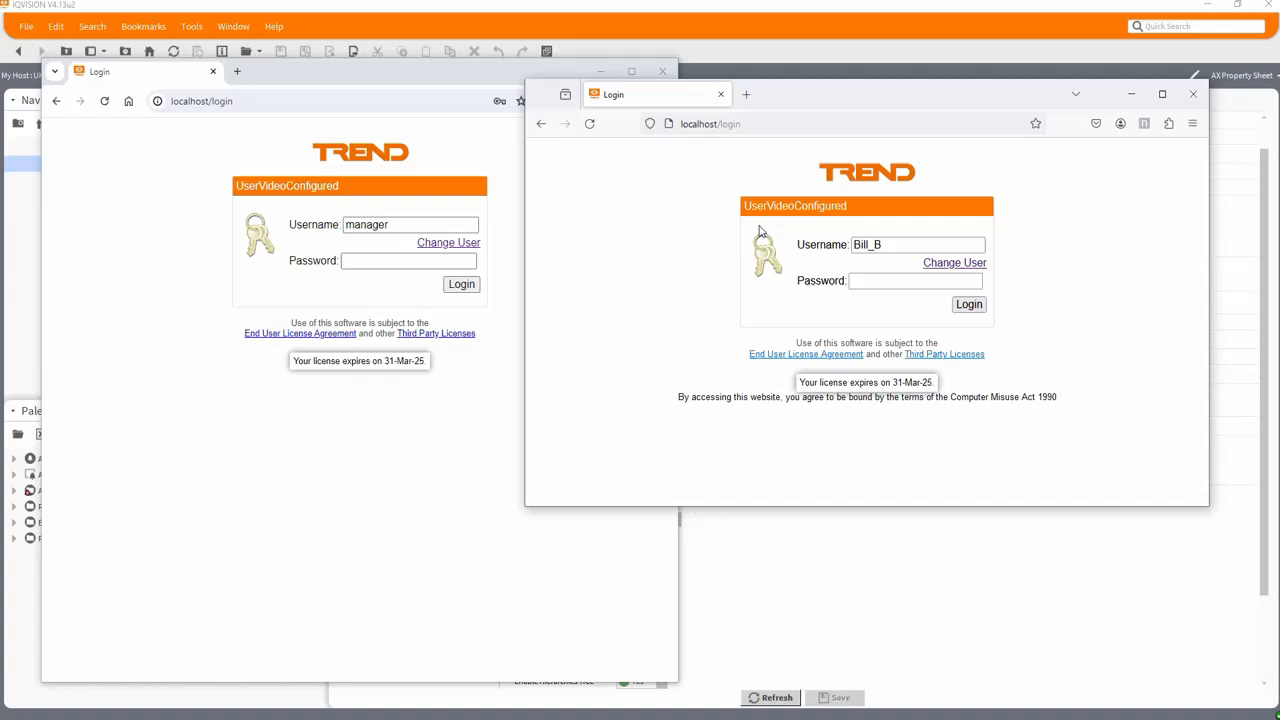
Log in as Bill_B and expand Histories, Device Viewer and WorkShop in the Nav tree
left_click(915, 281)
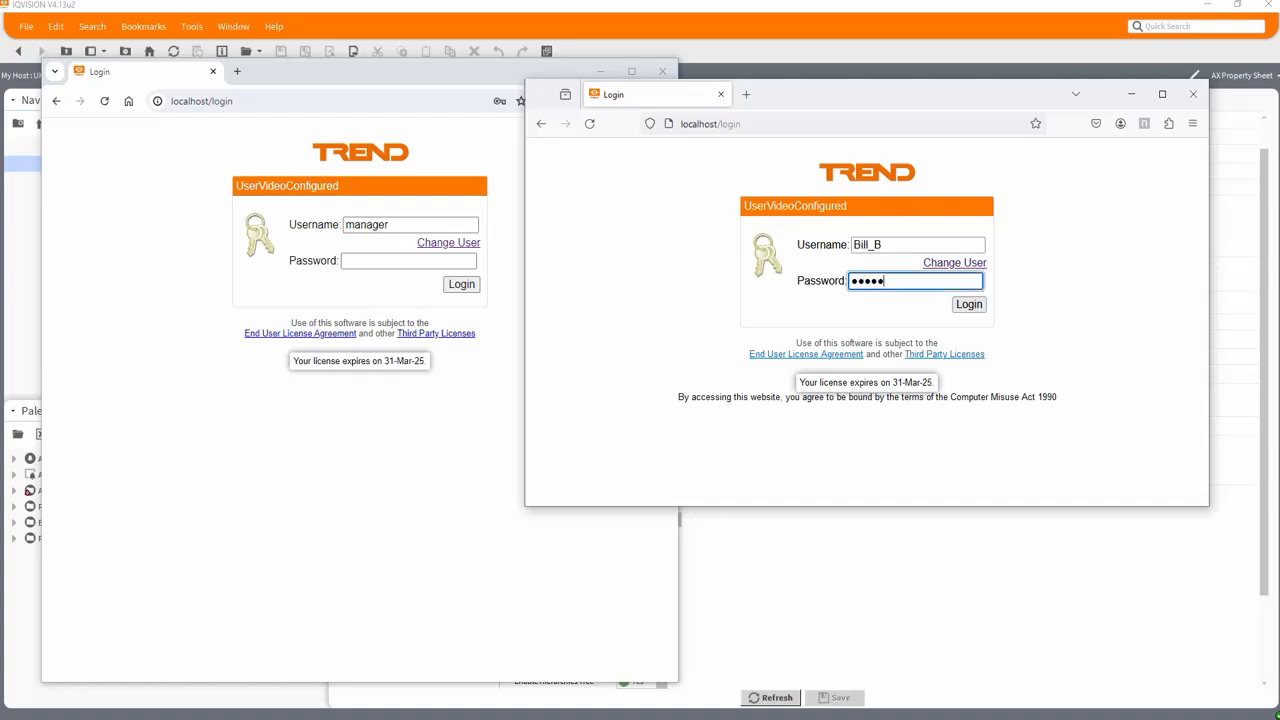
left_click(967, 304)
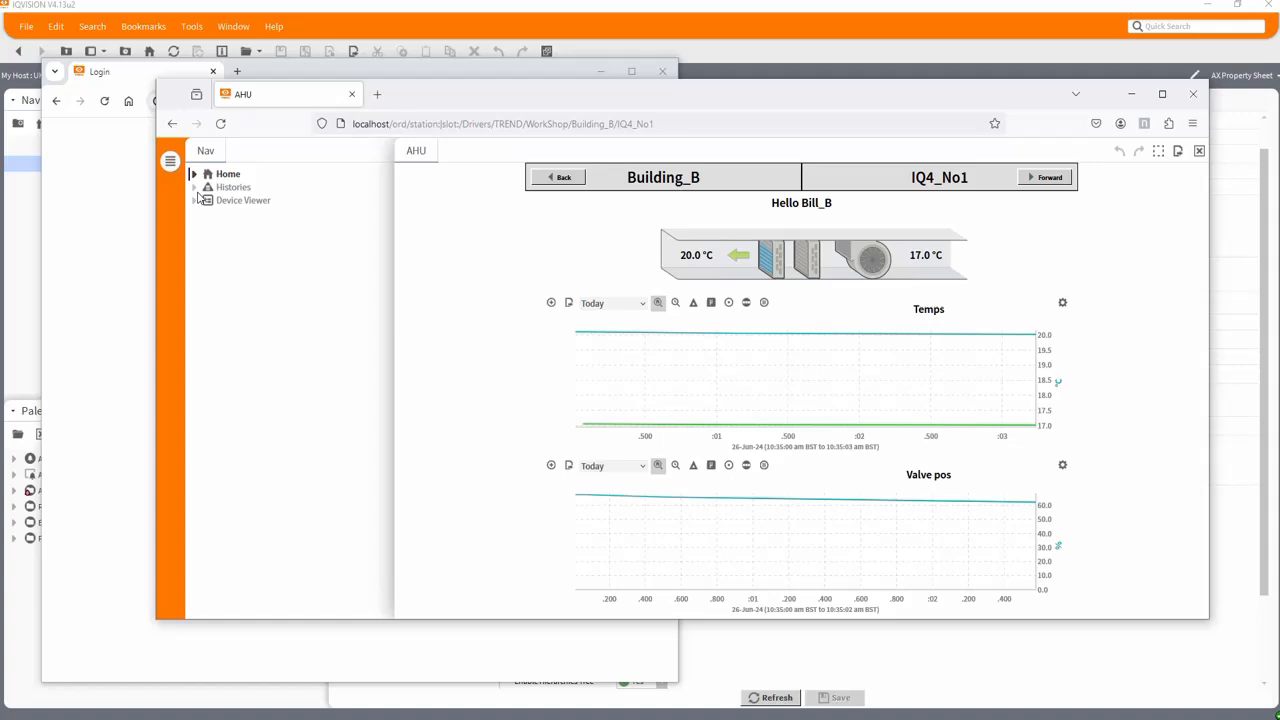
left_click(195, 187)
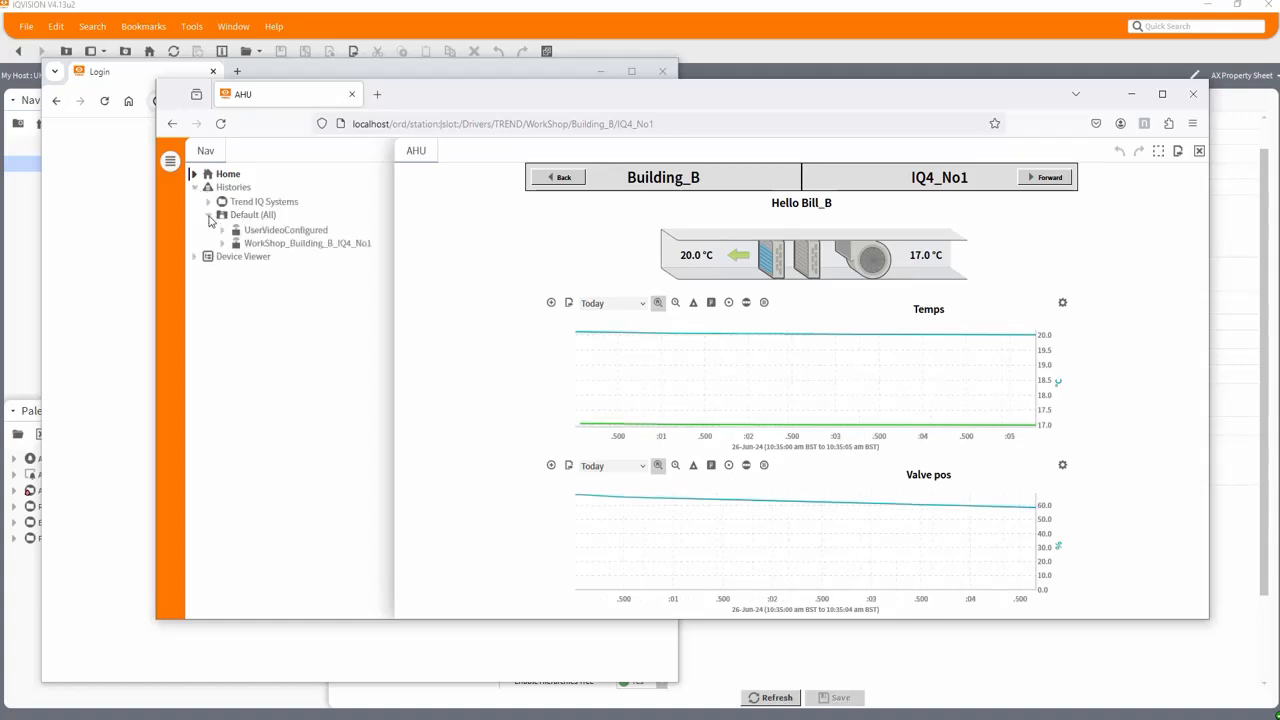
left_click(195, 256)
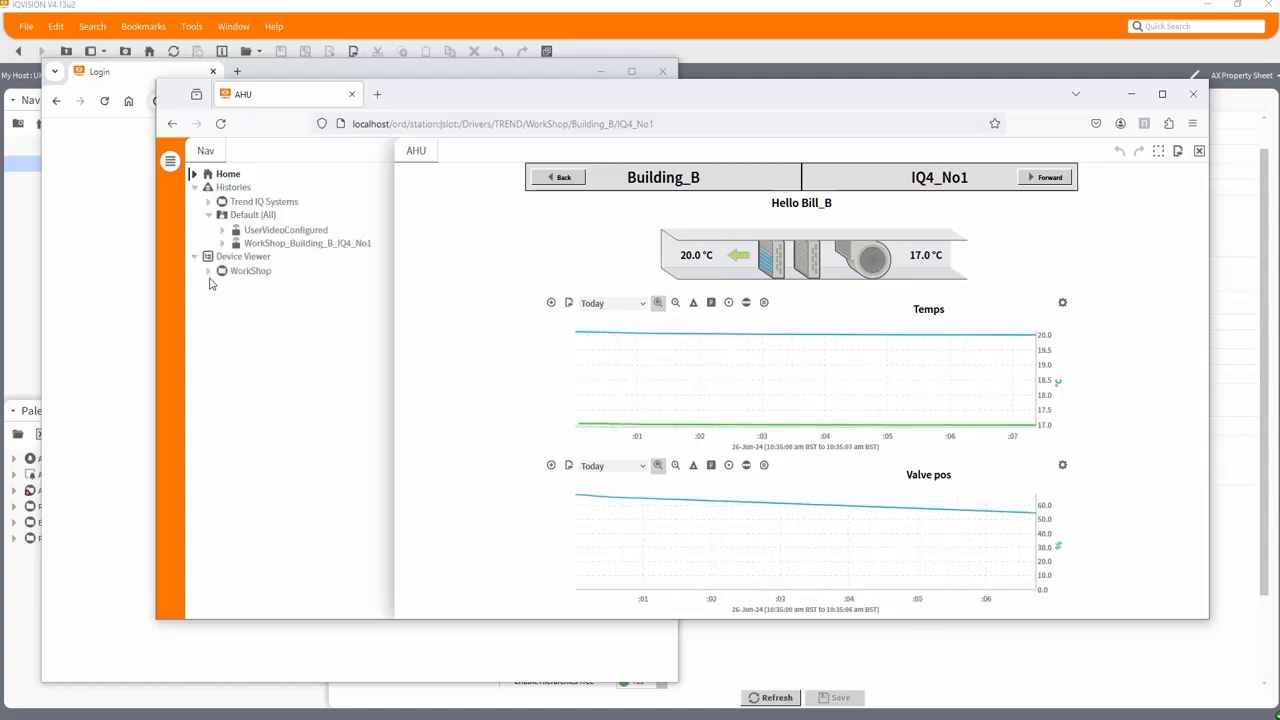
left_click(208, 271)
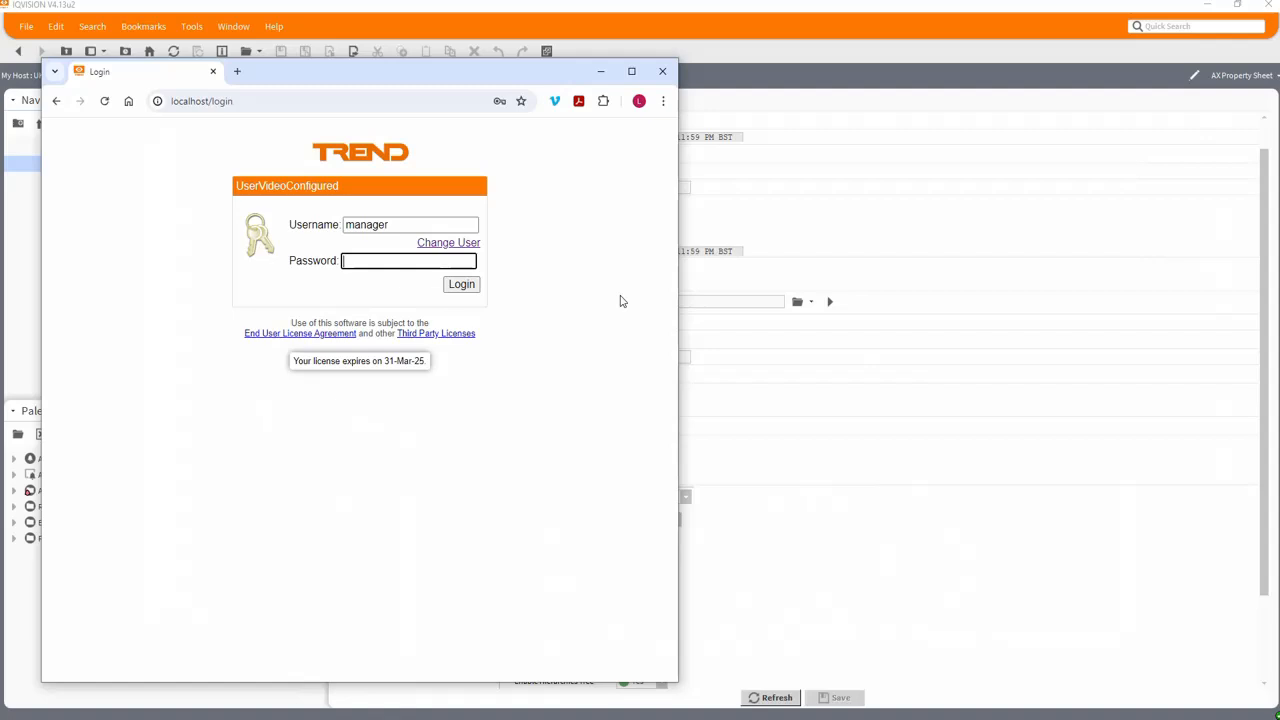
Log in as manager using the saved password
left_click(410, 260)
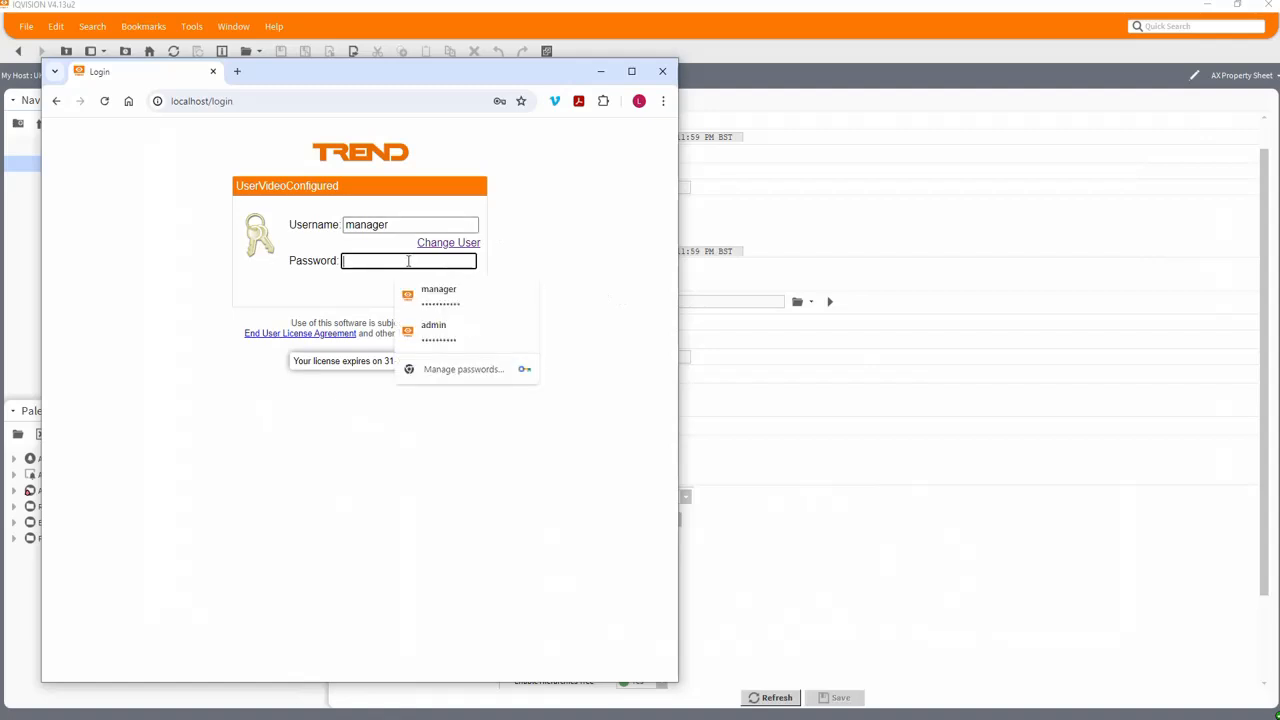
left_click(438, 289)
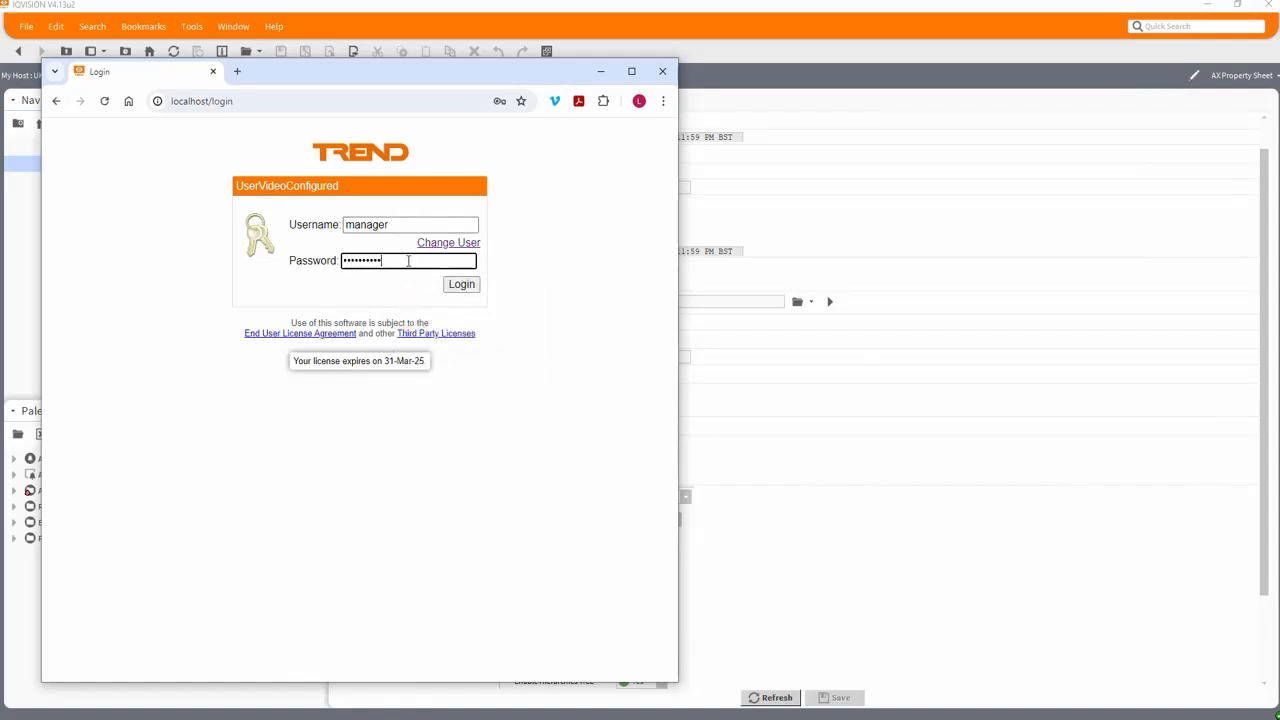
left_click(461, 284)
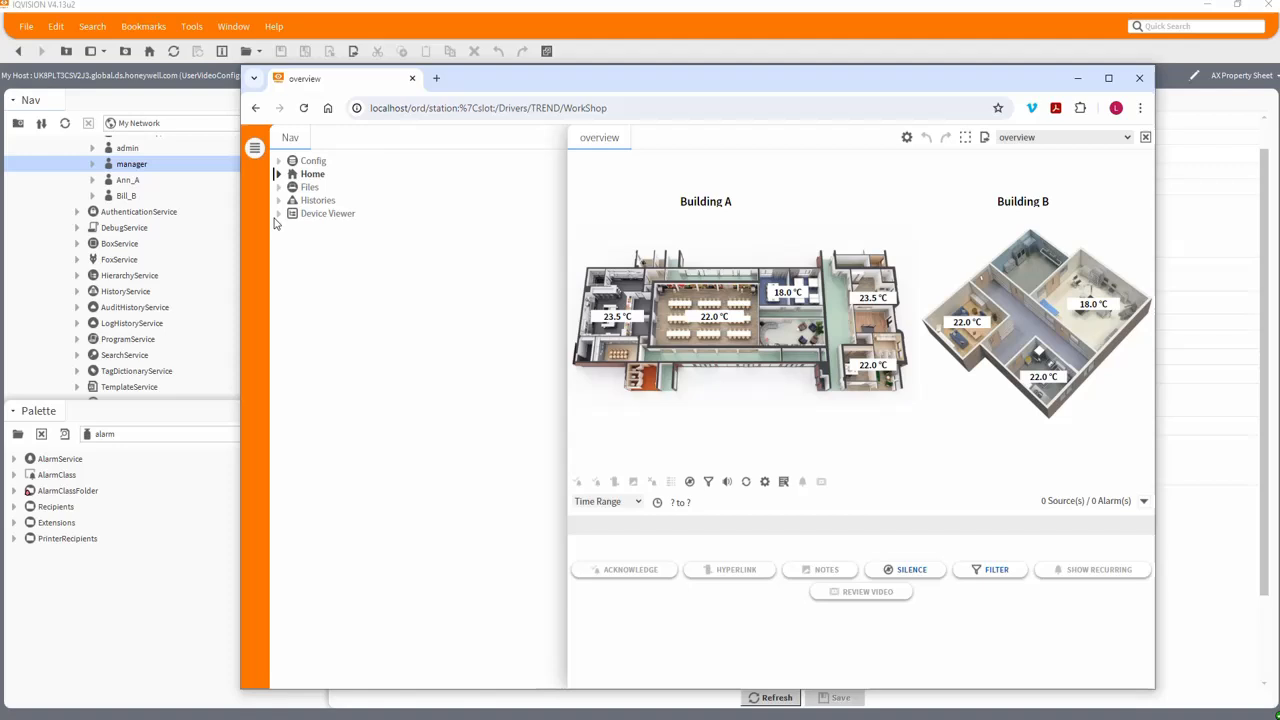
Browse Device Viewer, Histories and HierarchyService in the tree, collapse it and hide the sidebar
left_click(278, 213)
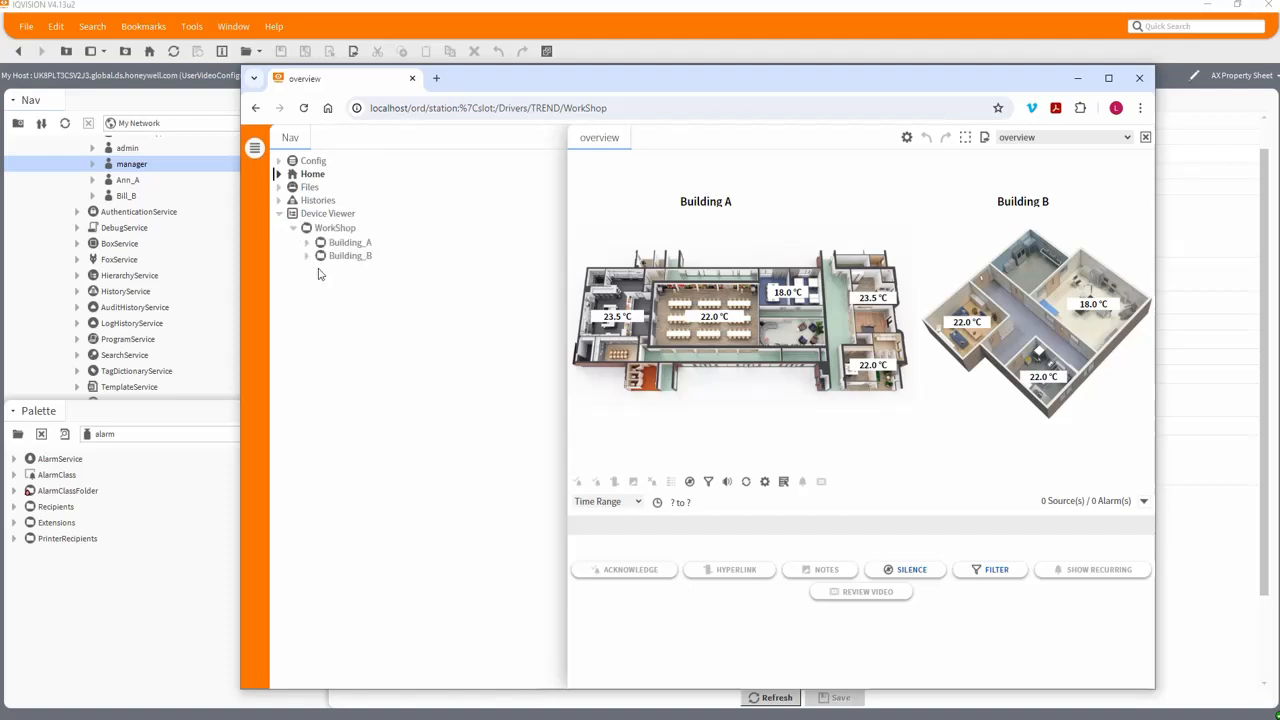
left_click(306, 242)
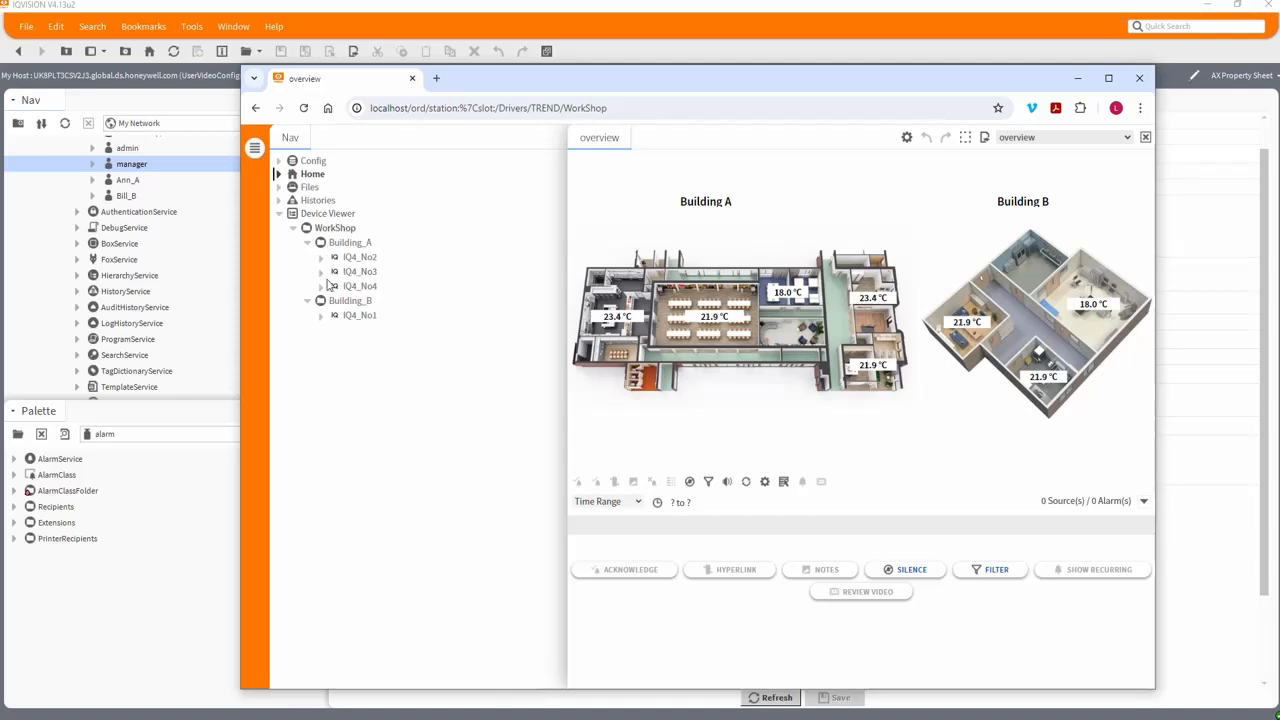
mouse_move(283, 205)
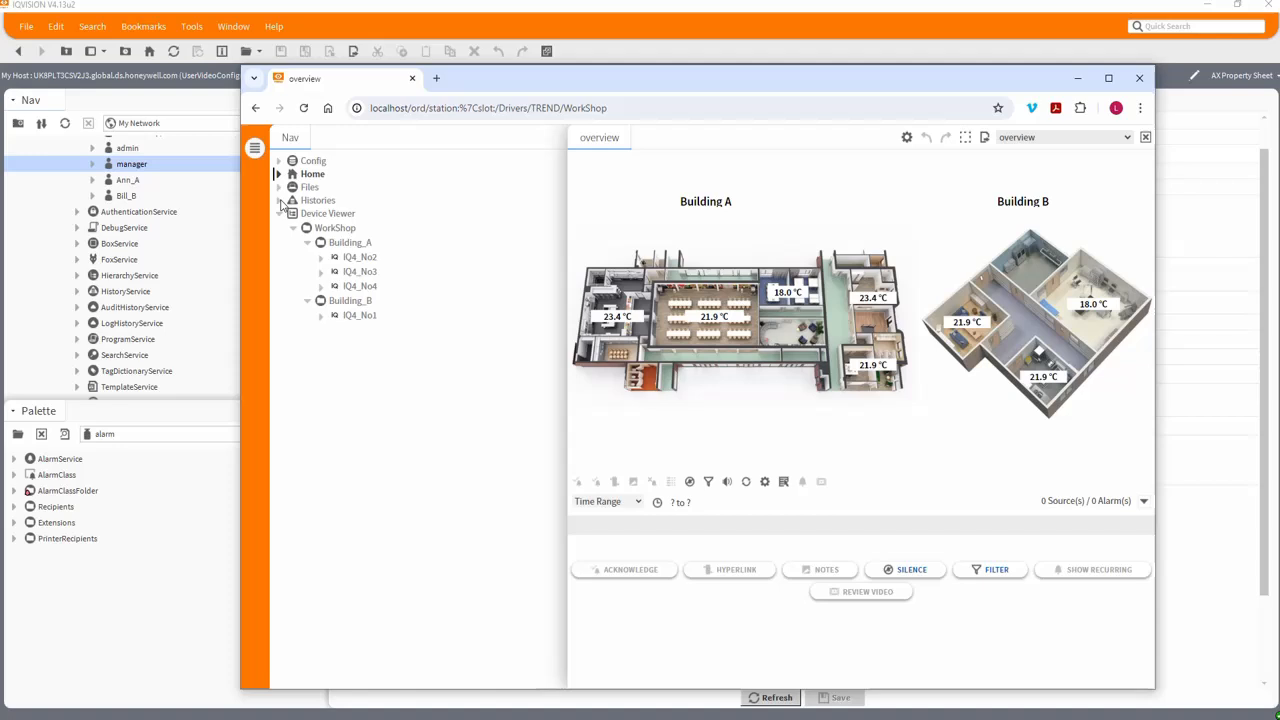
left_click(278, 173)
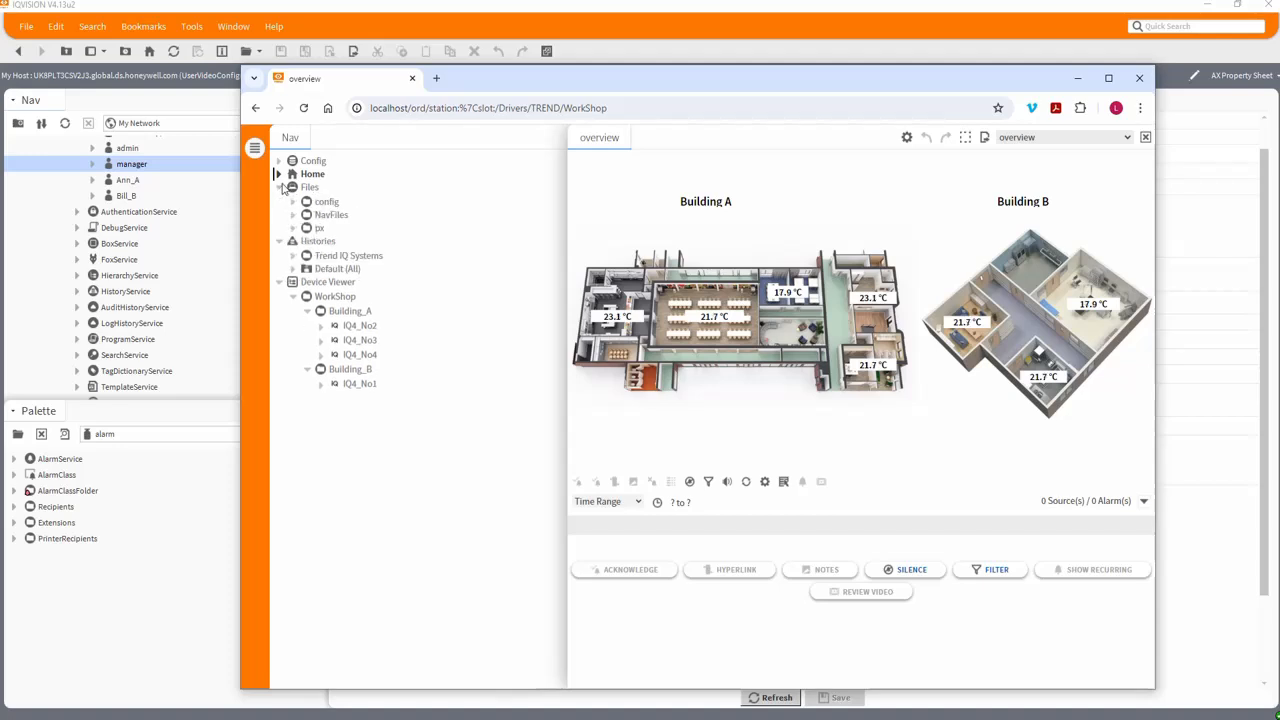
left_click(279, 187)
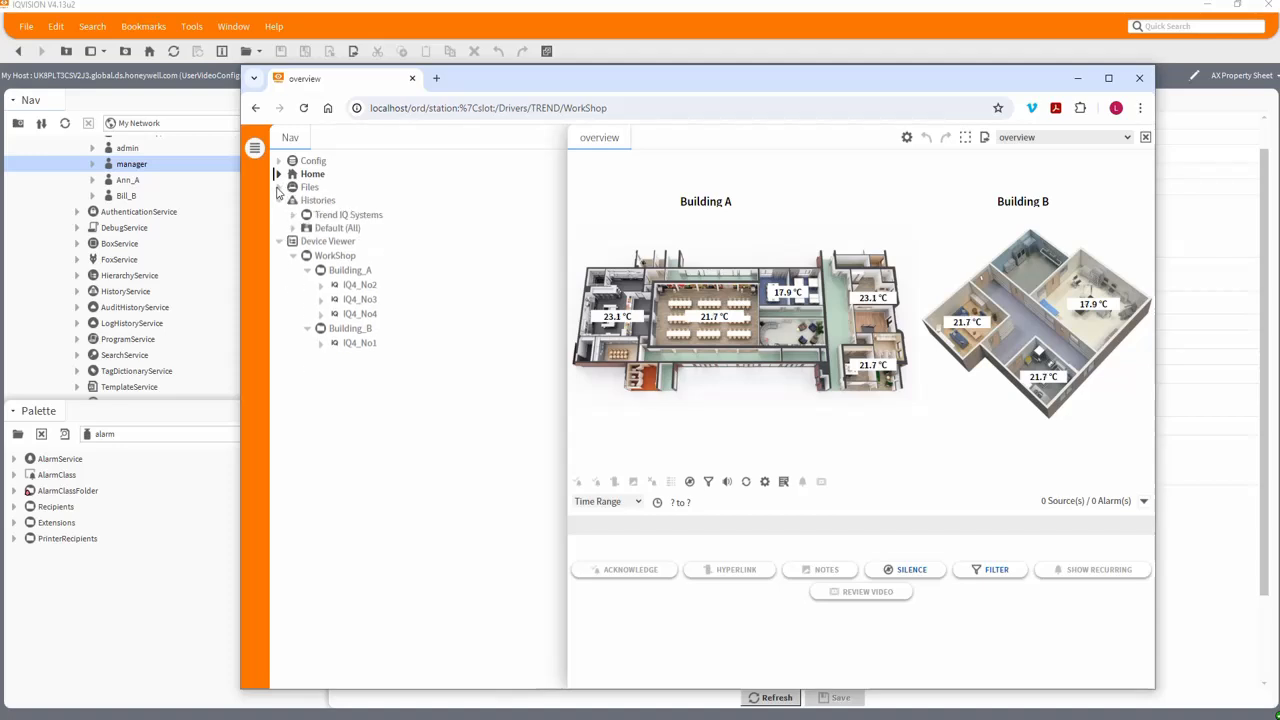
left_click(278, 160)
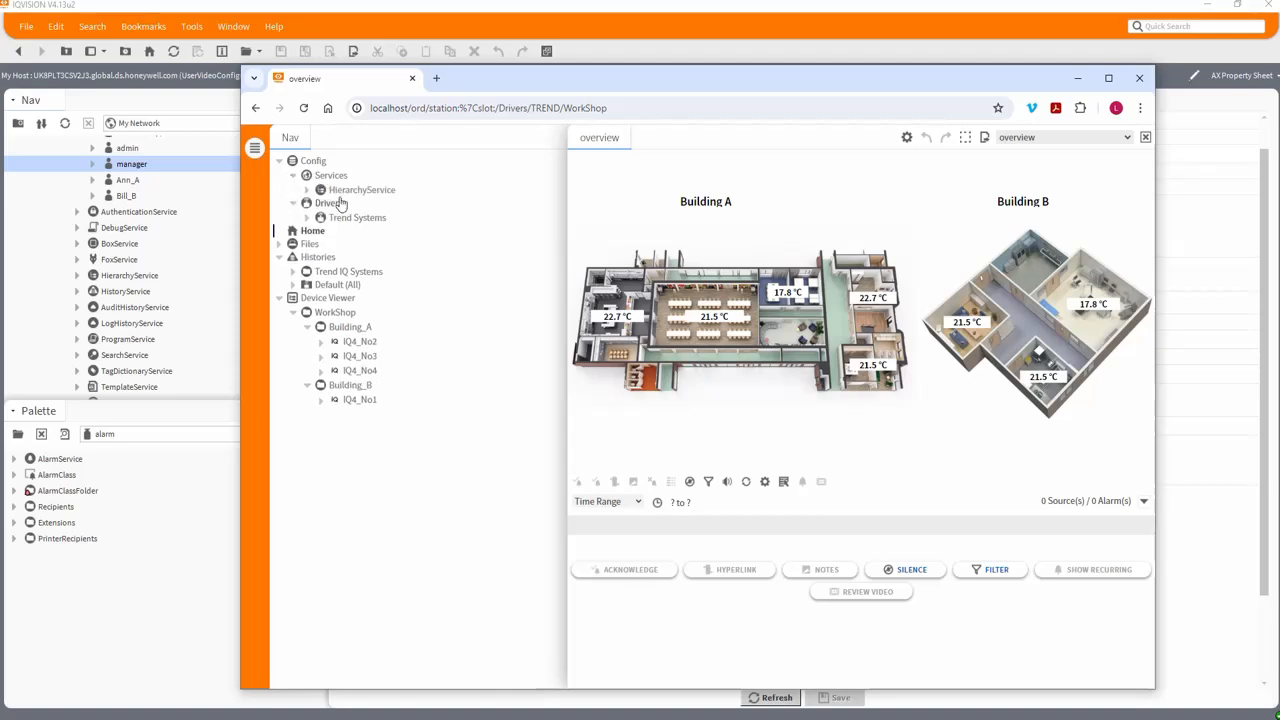
left_click(307, 190)
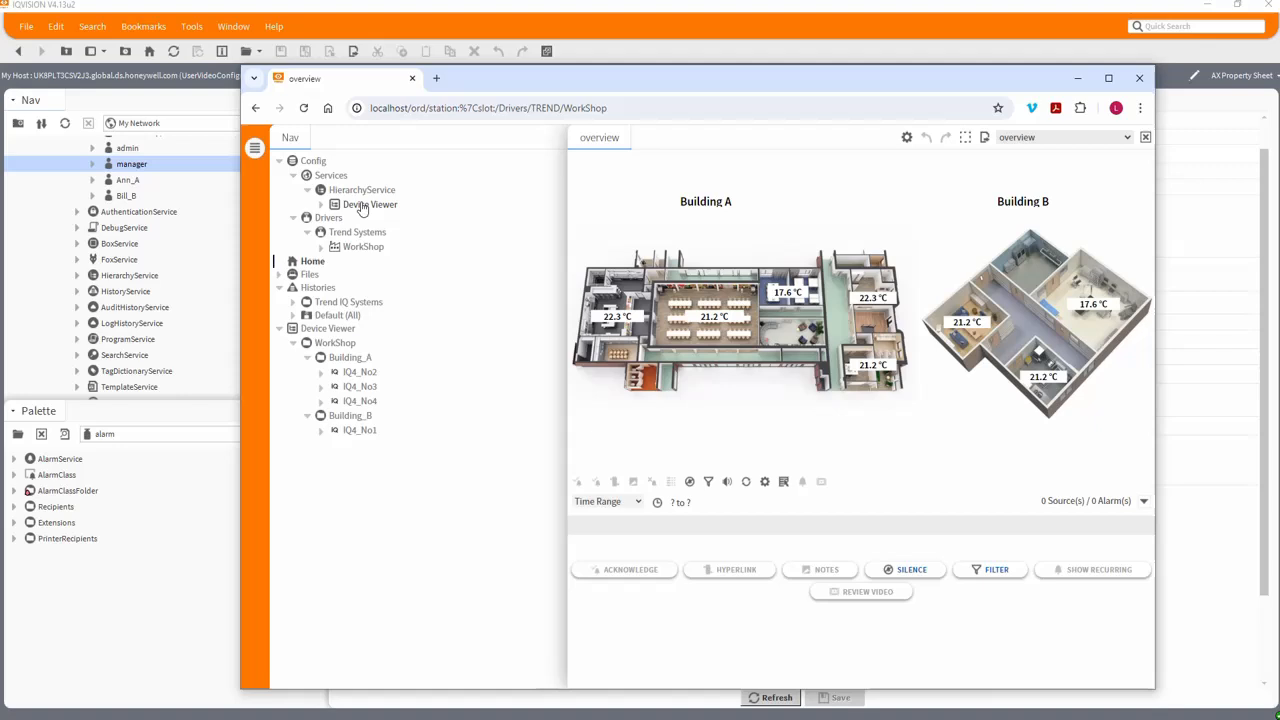
left_click(293, 160)
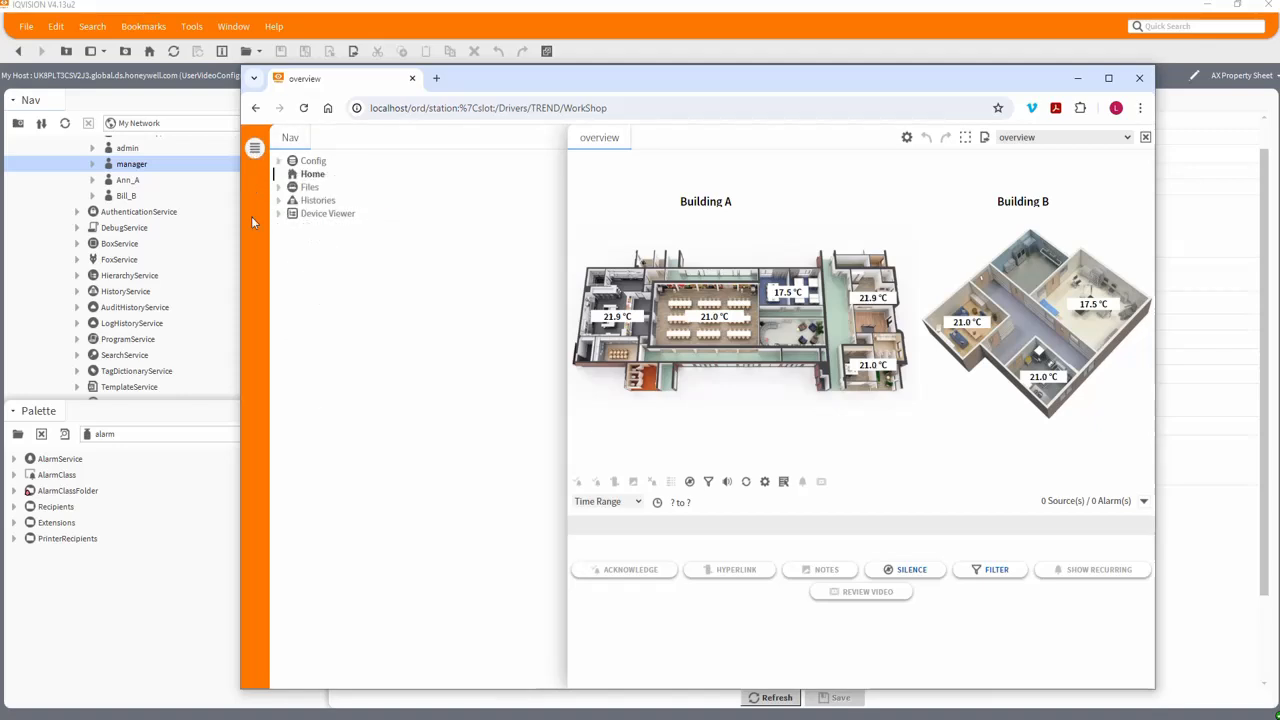
left_click(254, 148)
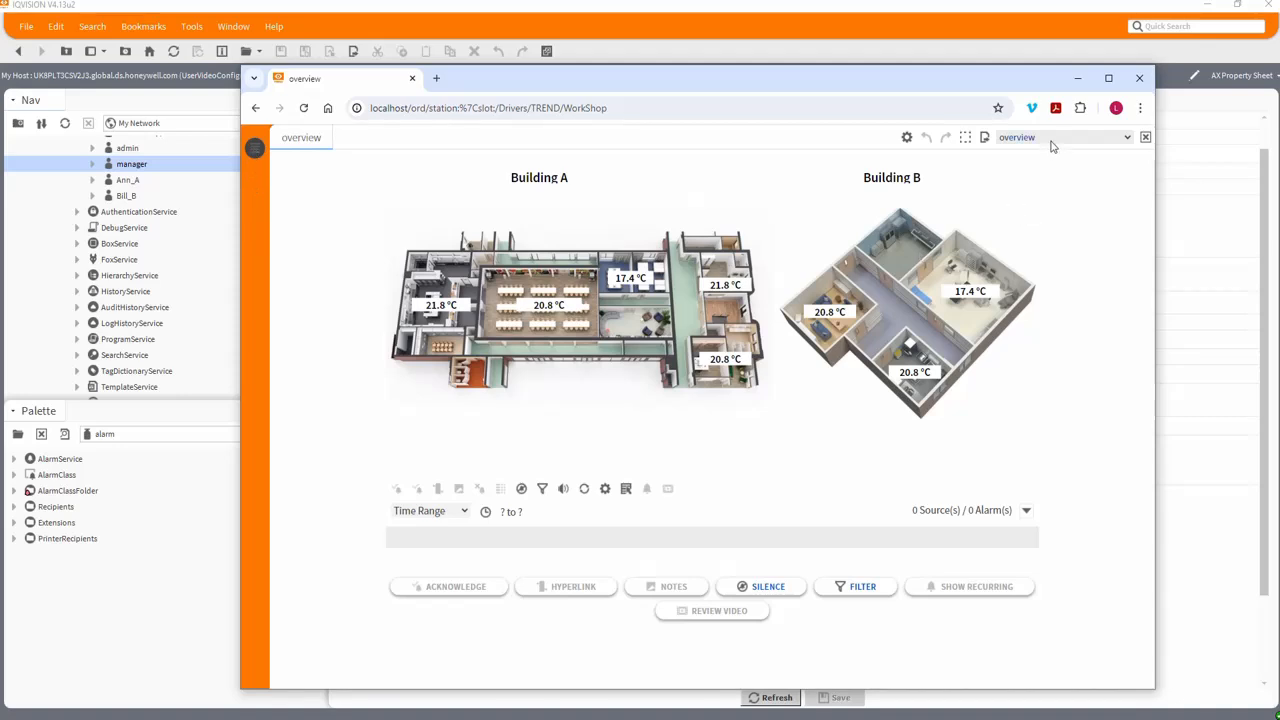
Switch WorkShop to Point View Widget, then return to the overview after it errors
left_click(1127, 137)
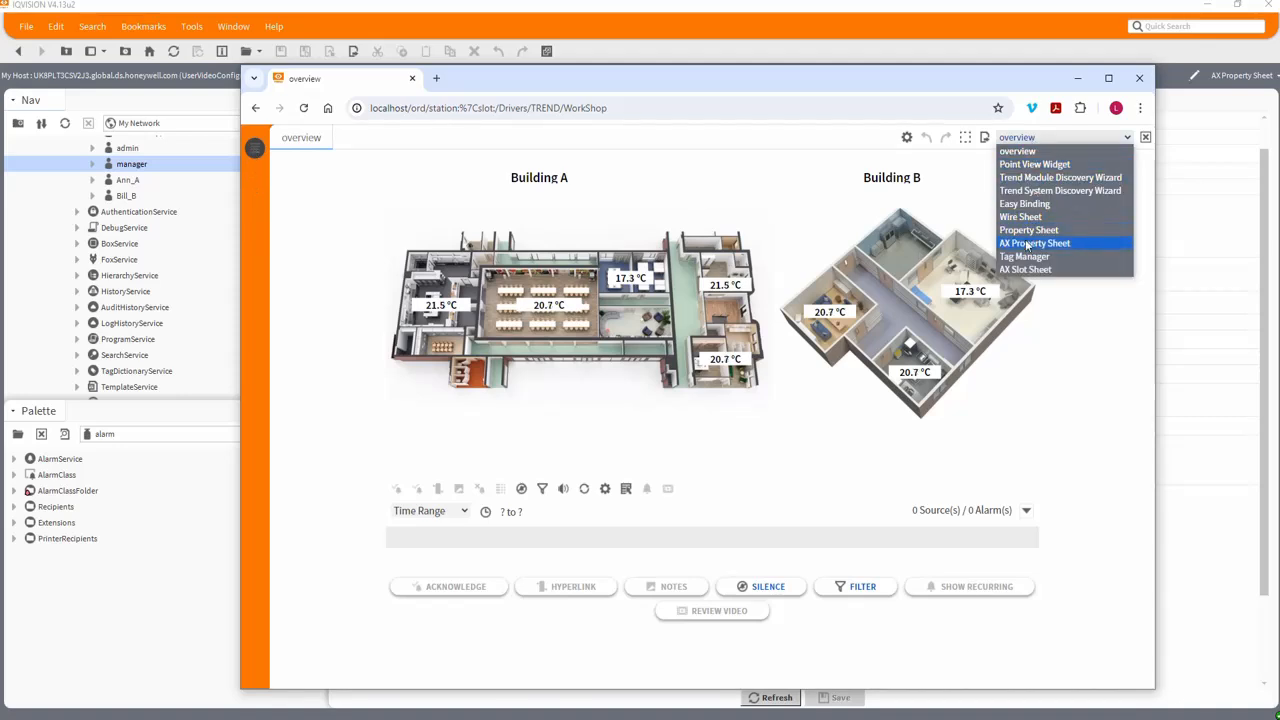
mouse_move(1034, 164)
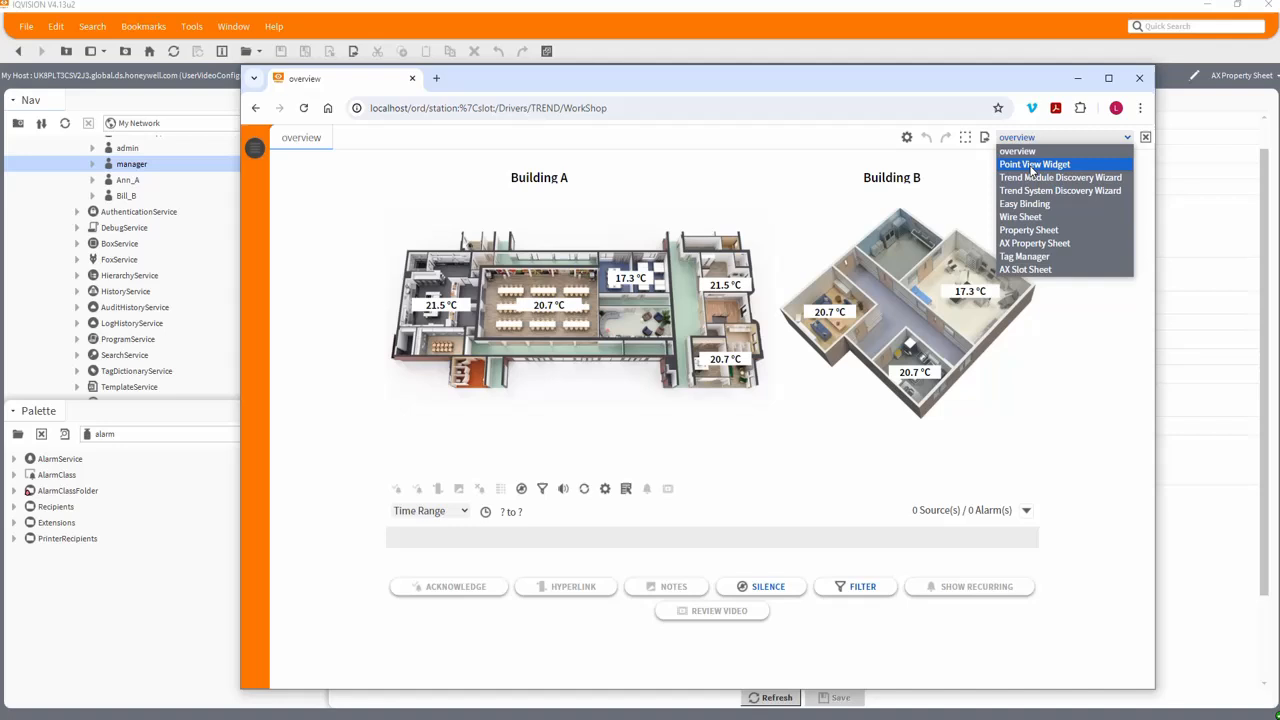
left_click(1034, 164)
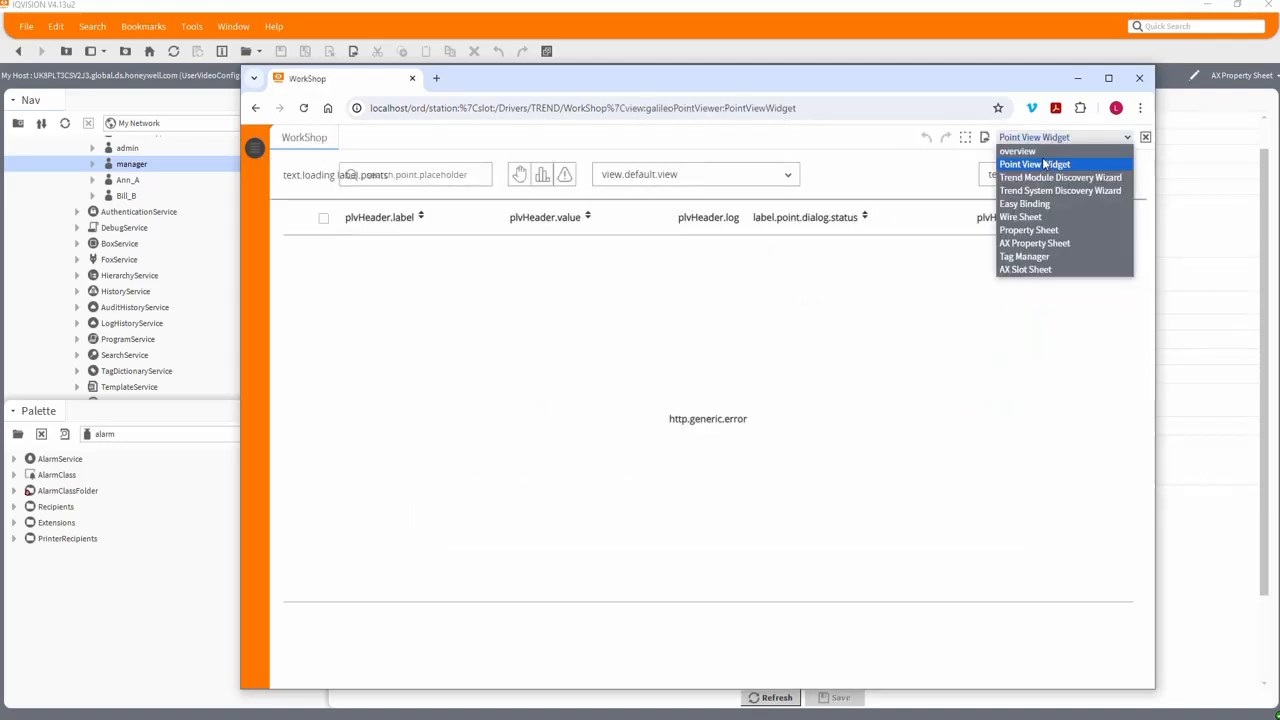
left_click(1017, 151)
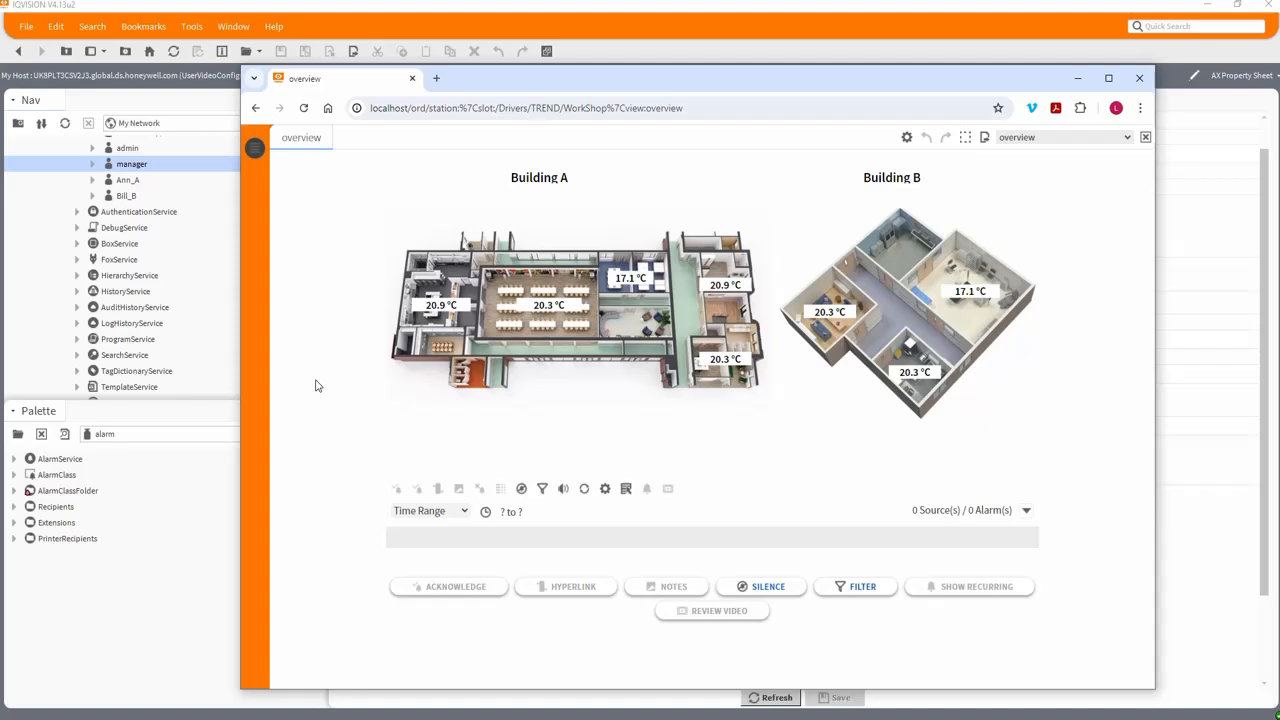
mouse_move(491, 555)
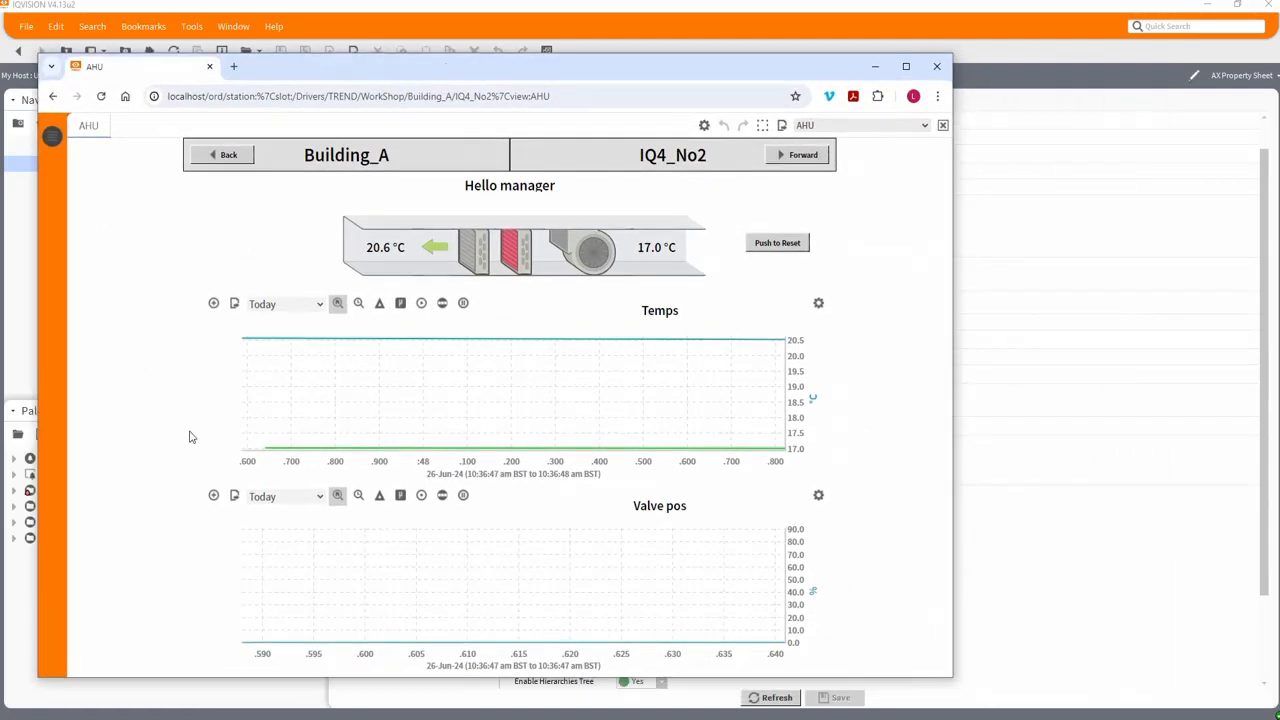
Override the IQ4_No2 AHU point to Inactive for 1 minute, then trigger Push to Reset
left_click(337, 303)
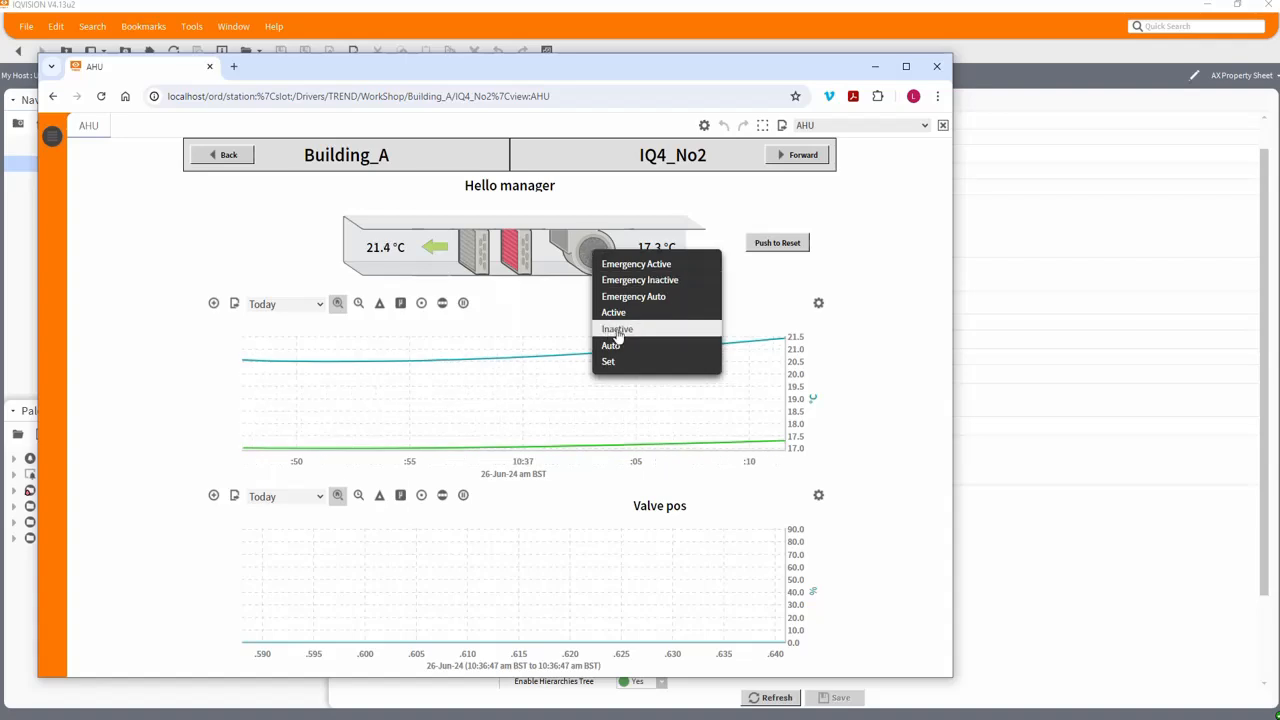
left_click(617, 328)
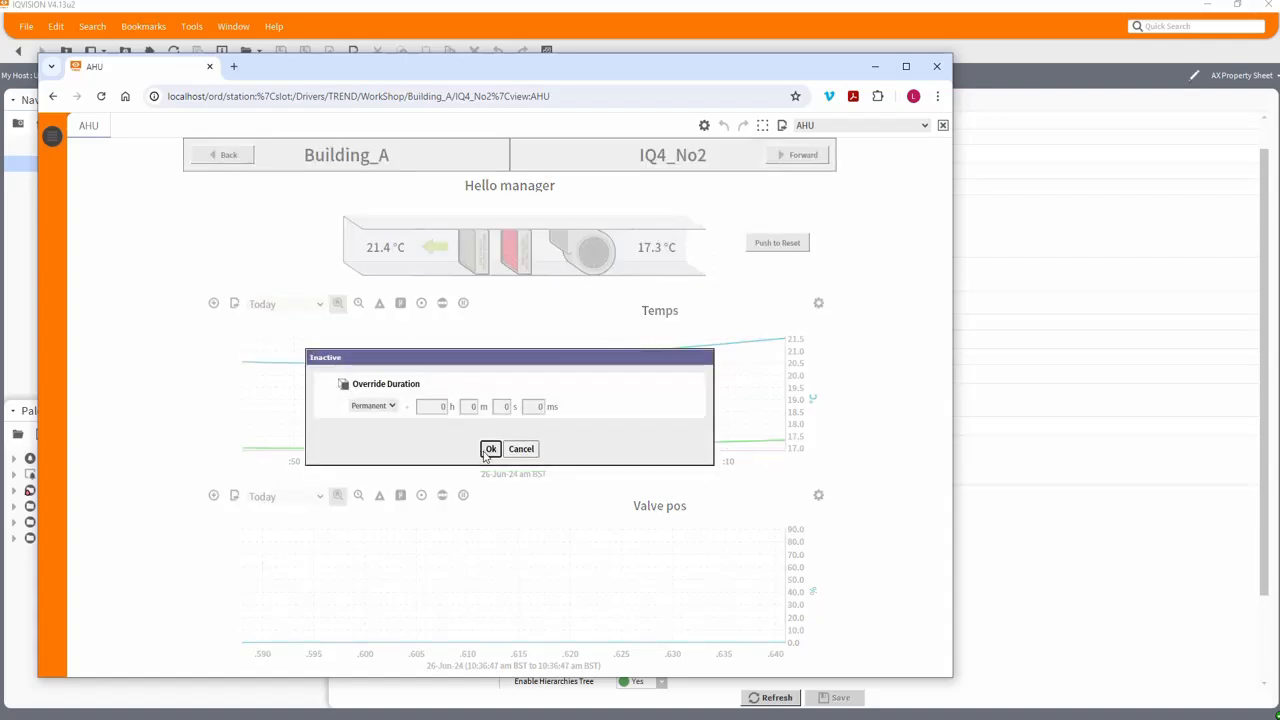
left_click(373, 406)
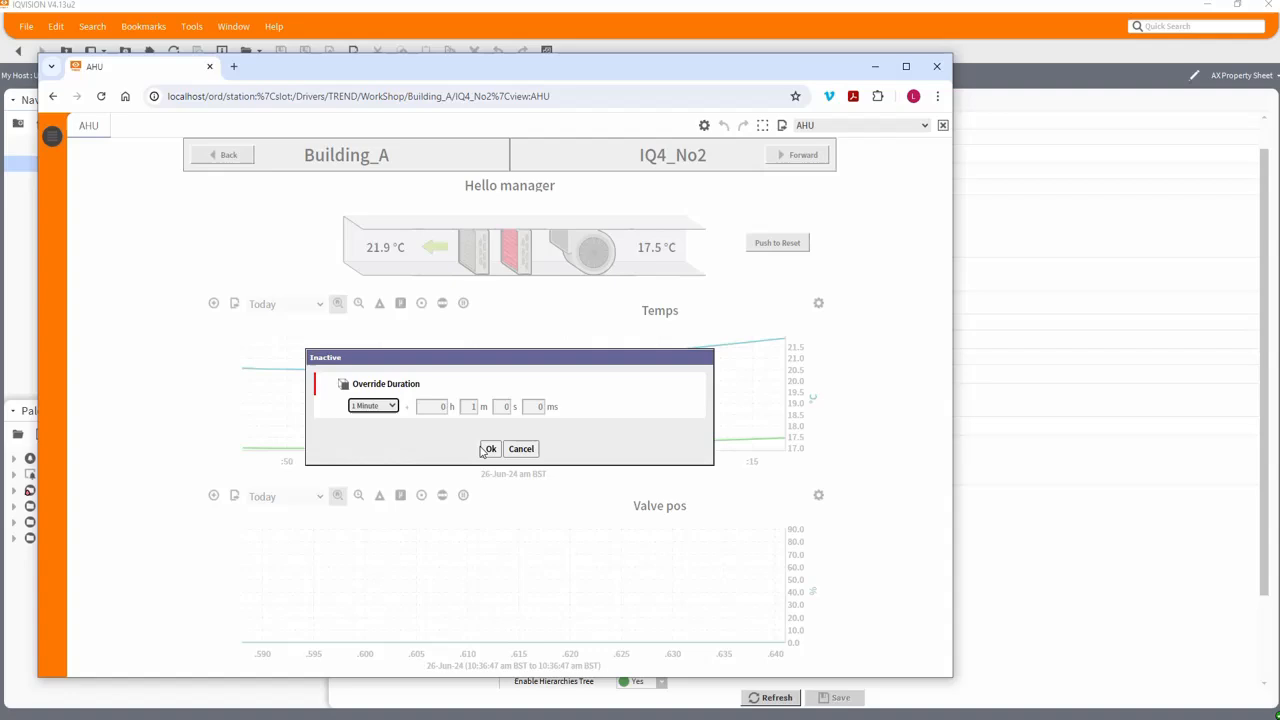
left_click(489, 448)
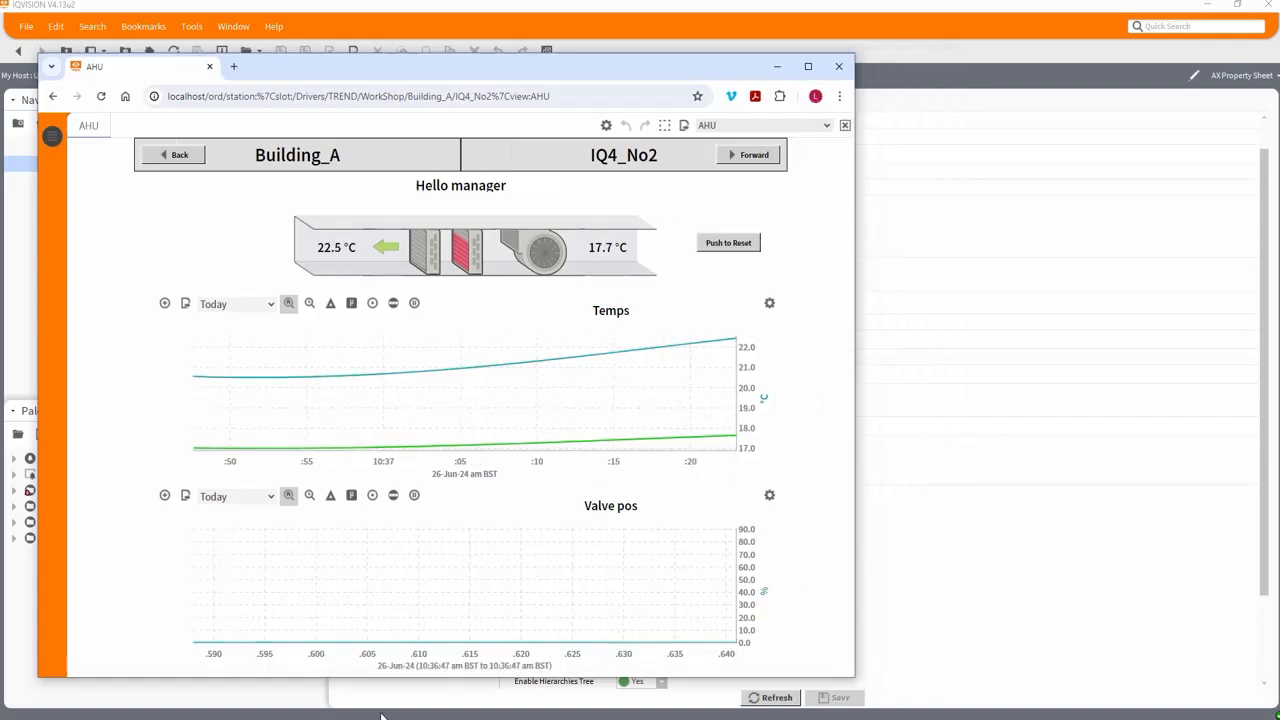
left_click(728, 243)
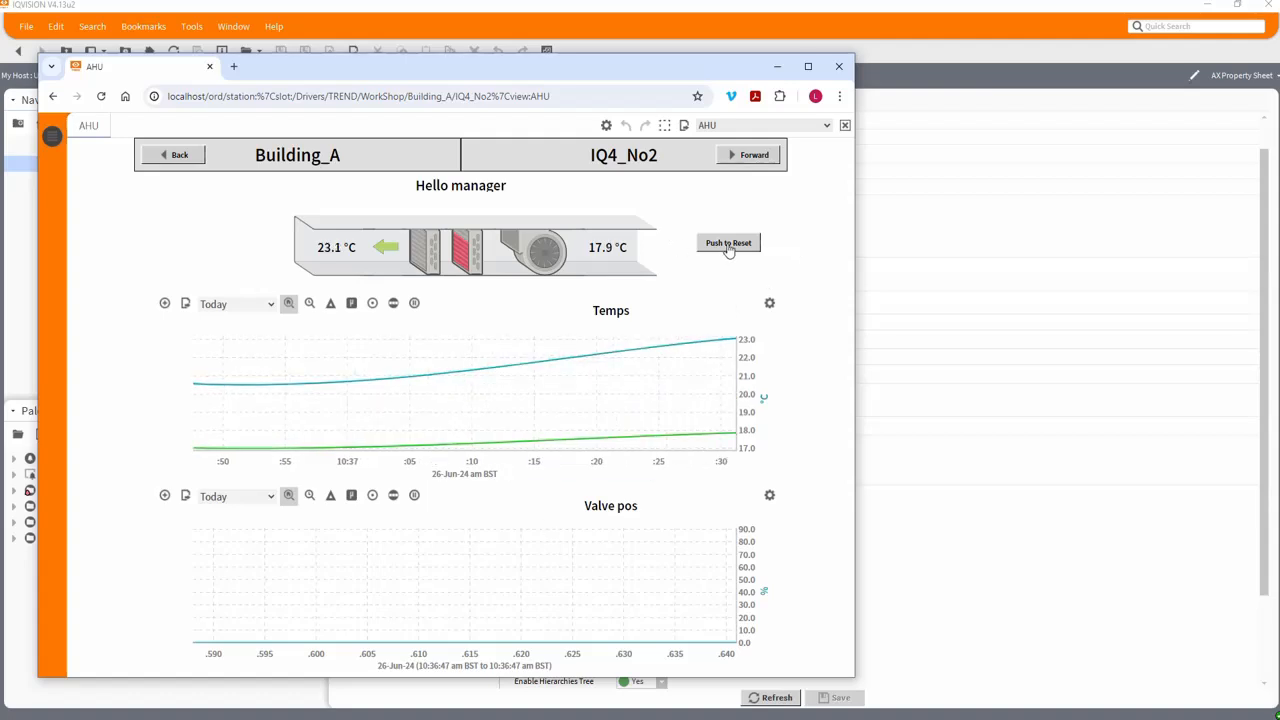
left_click(728, 243)
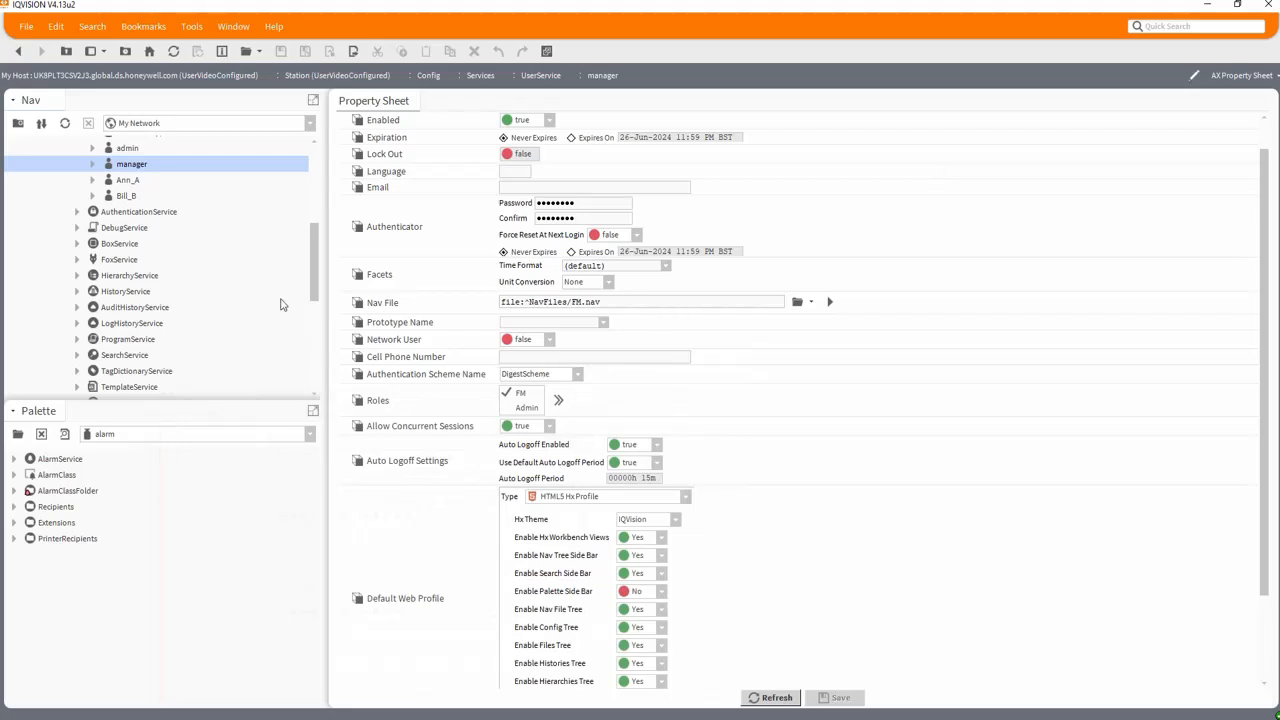
Expand Files > px in the Nav tree and open the IQ4_No2 AHU graphic
scroll("down", 3)
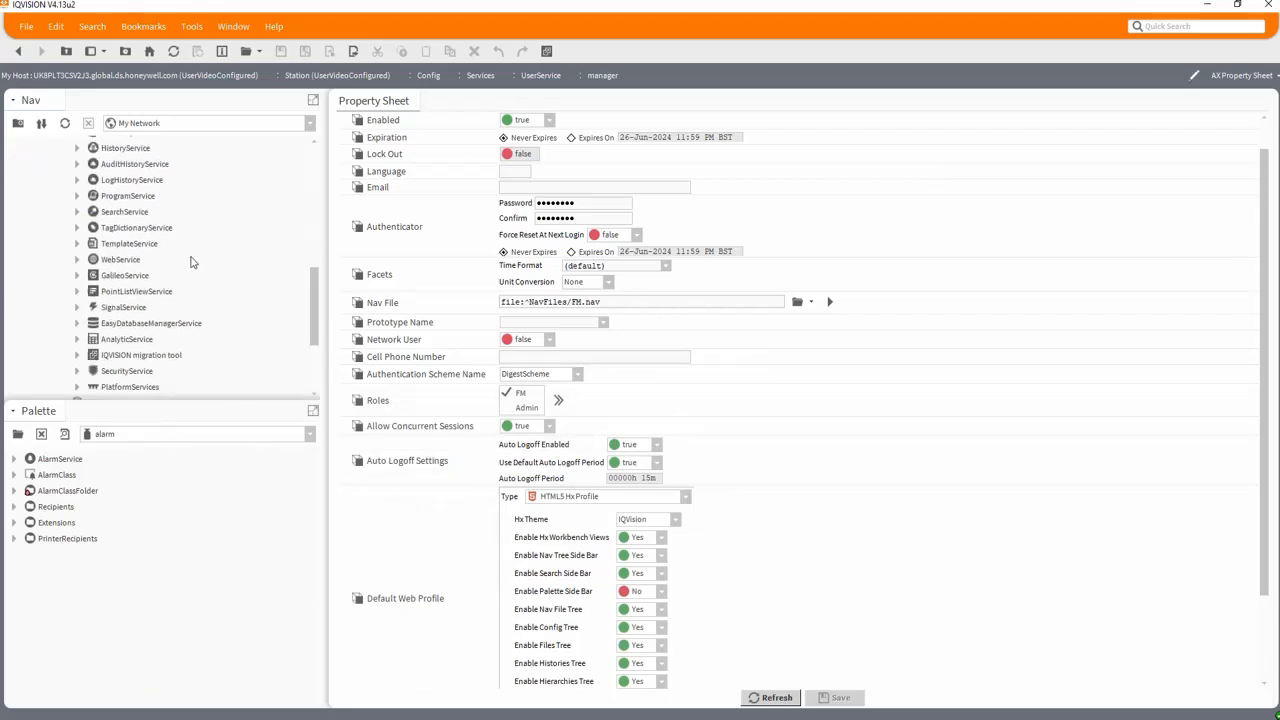
scroll("down", 3)
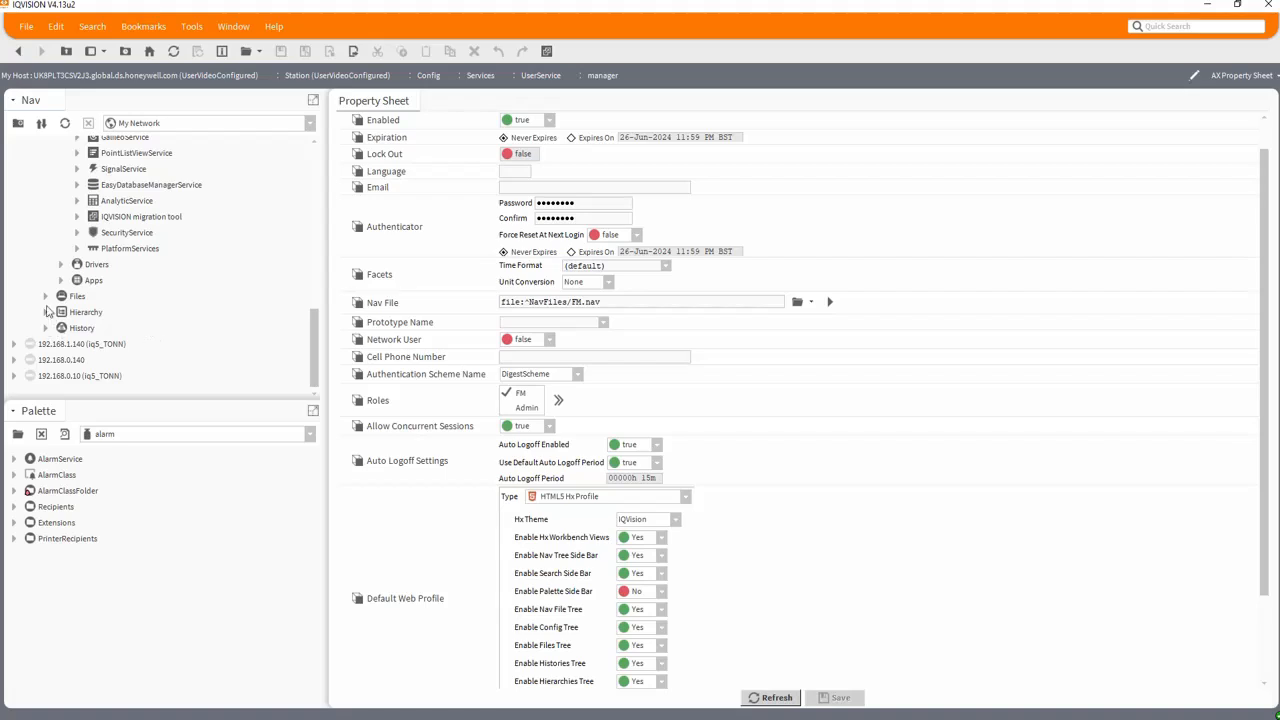
left_click(45, 295)
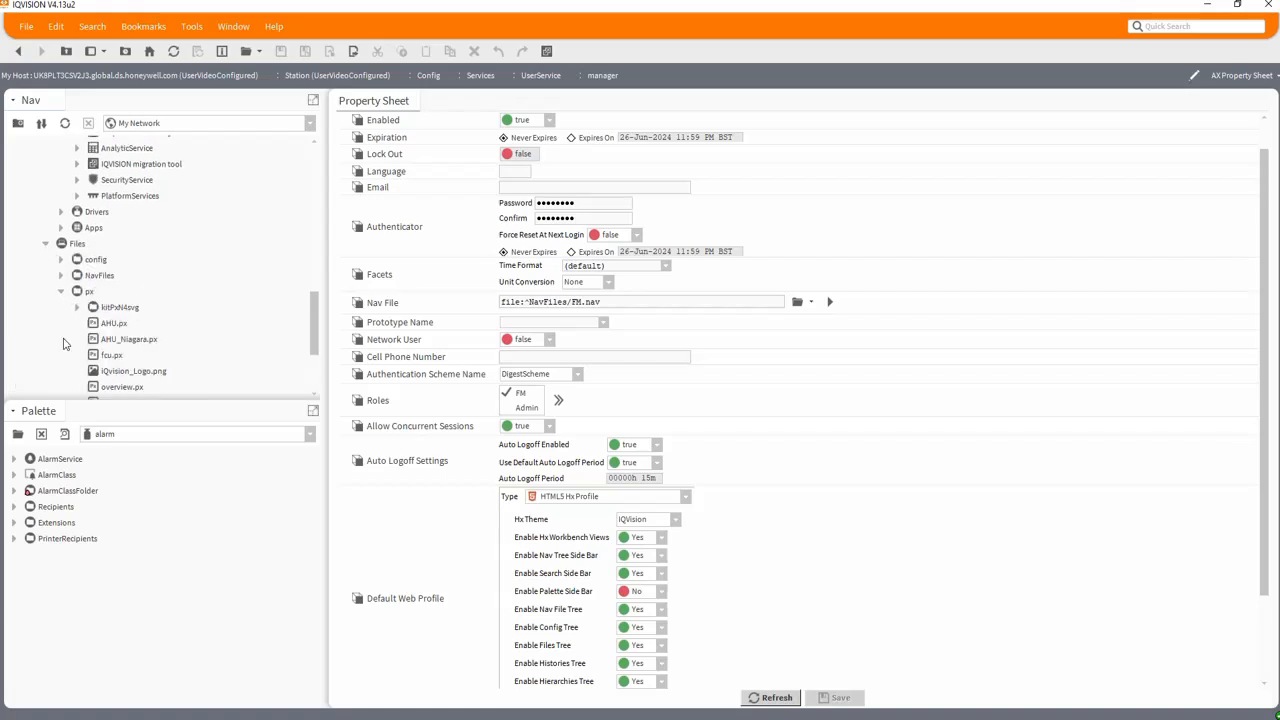
double_click(114, 322)
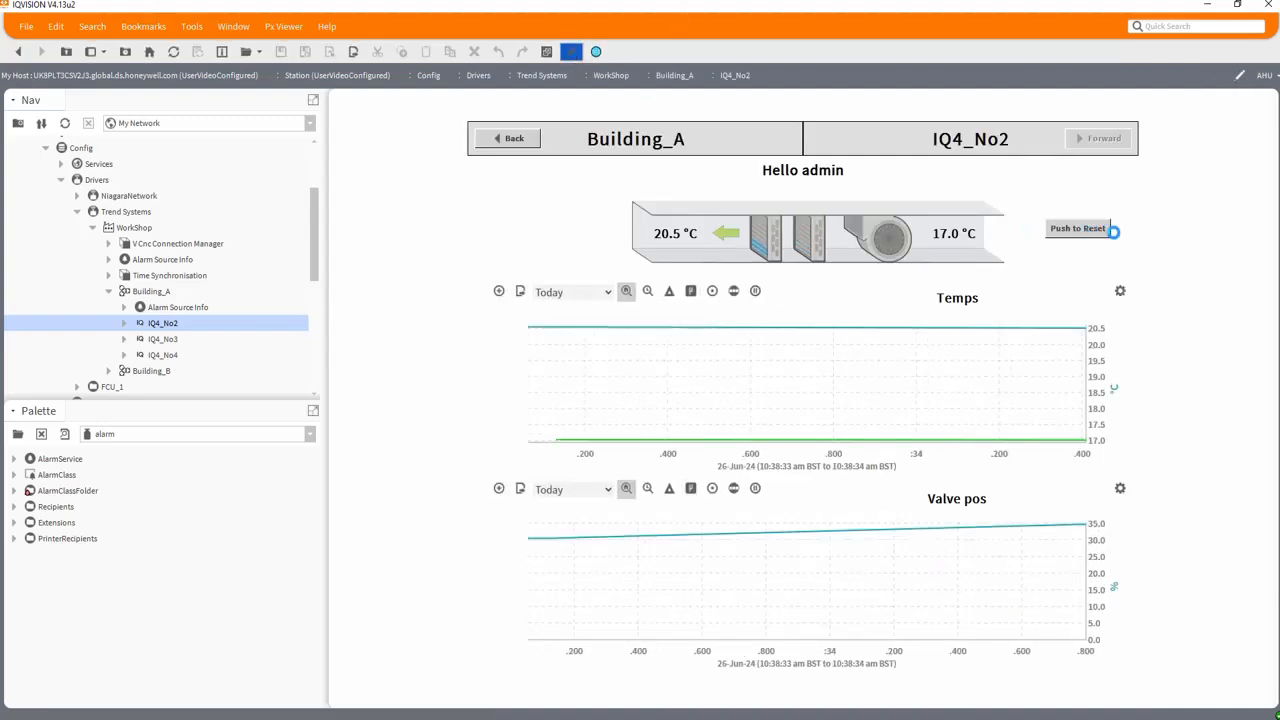
Inspect the Push to Reset Action Binding (degradeBehavior Hide) and the supply temperature BoundLabel
double_click(1077, 228)
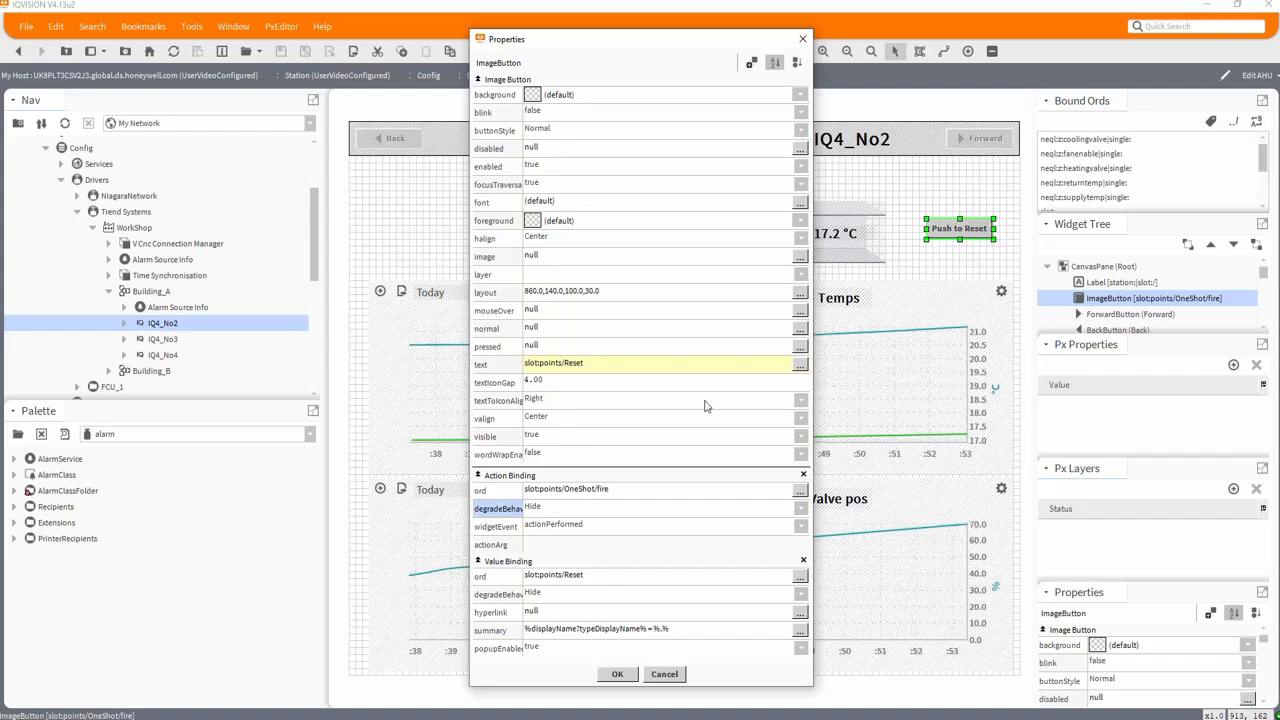
left_click(617, 673)
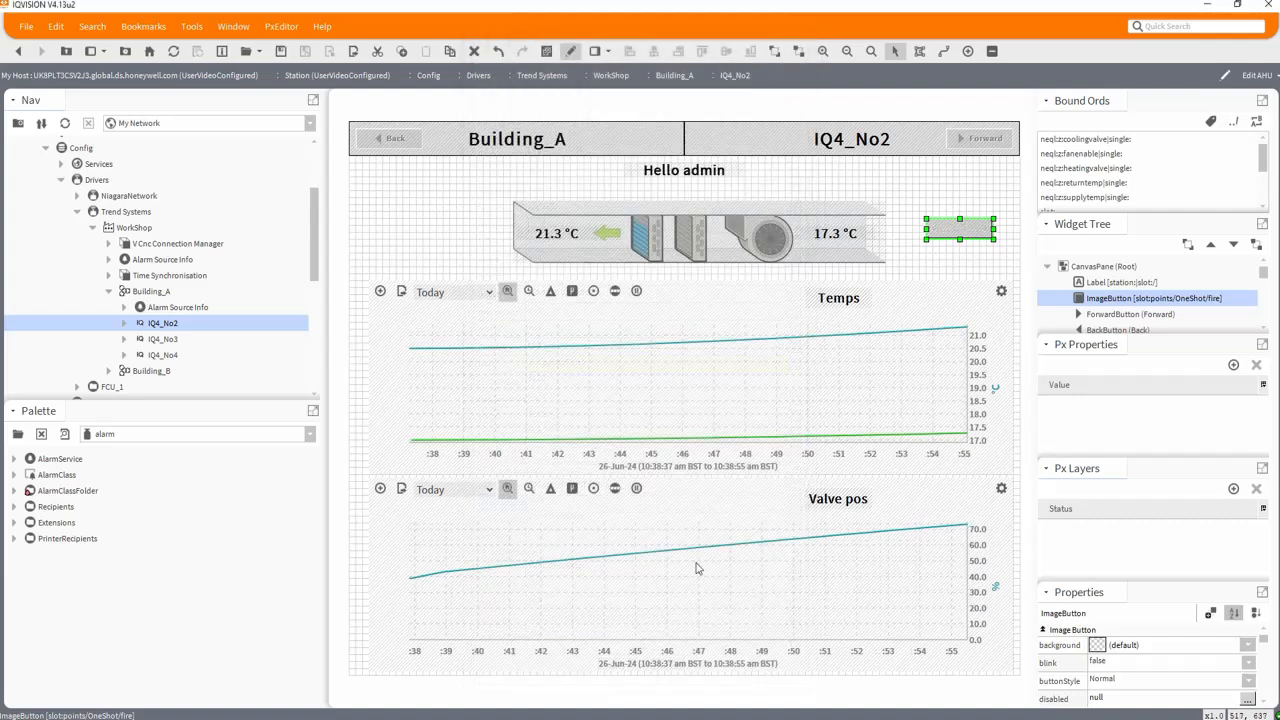
left_click(570, 51)
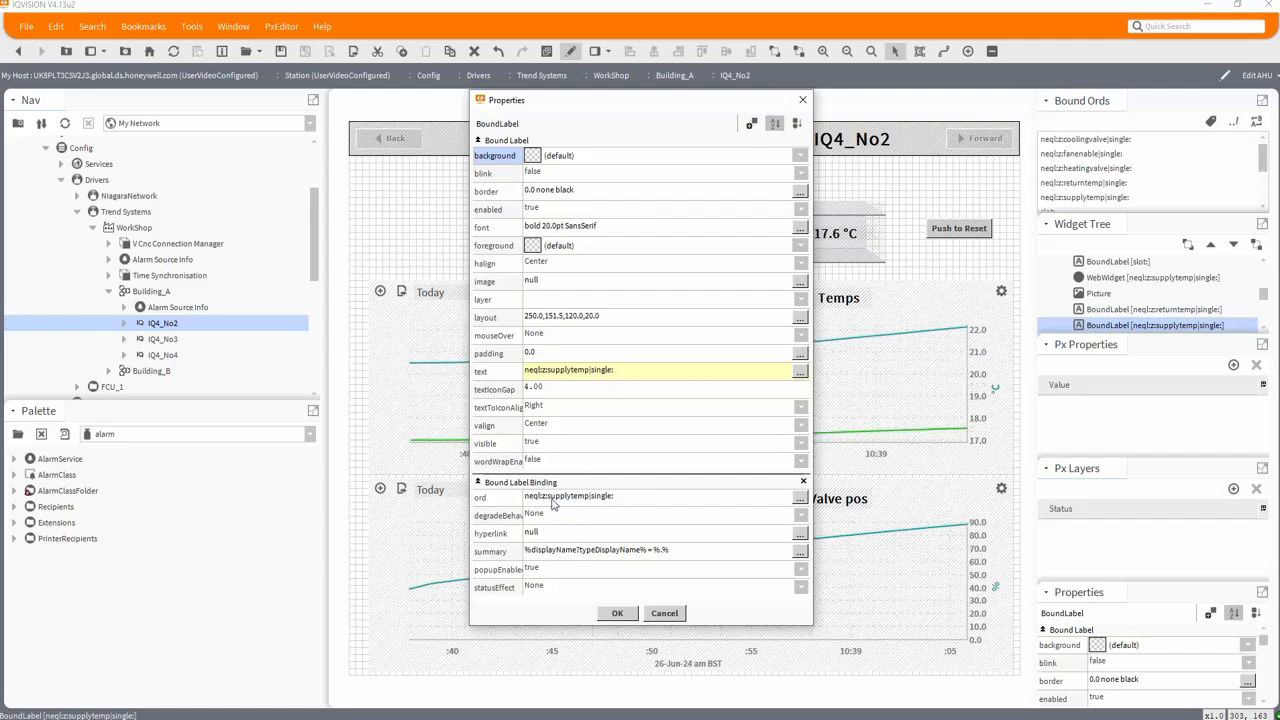
left_click(617, 613)
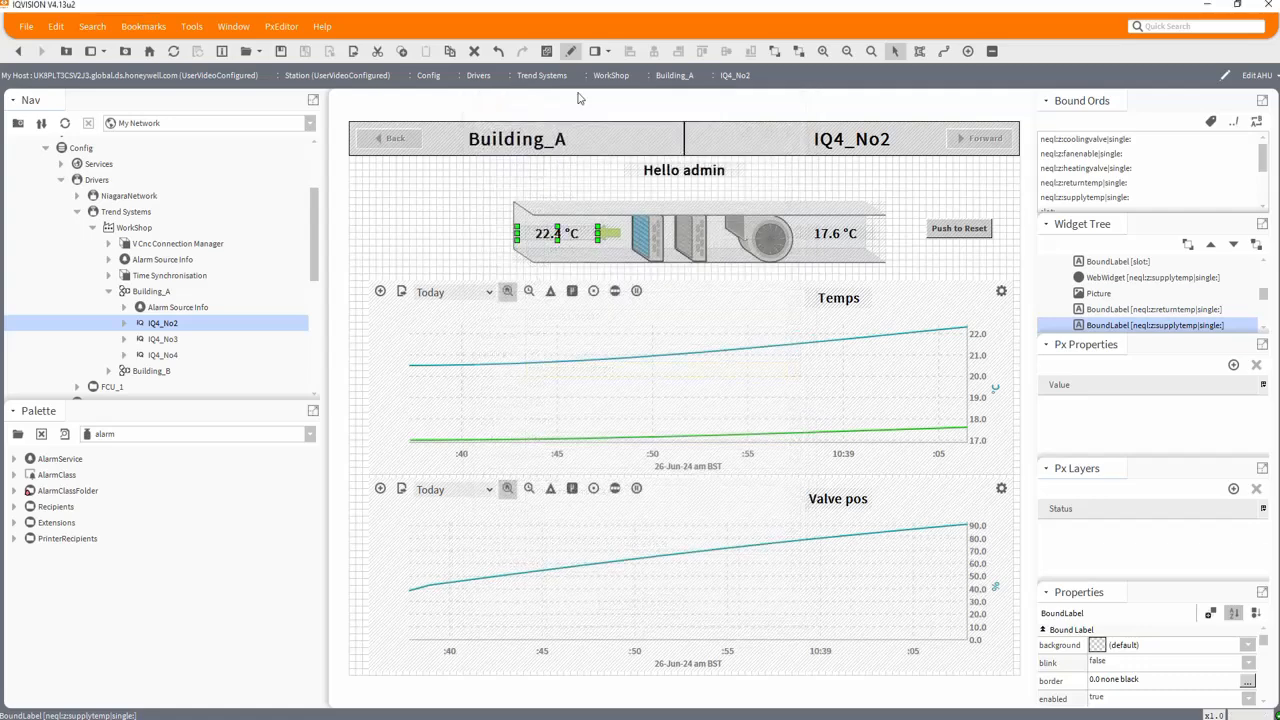